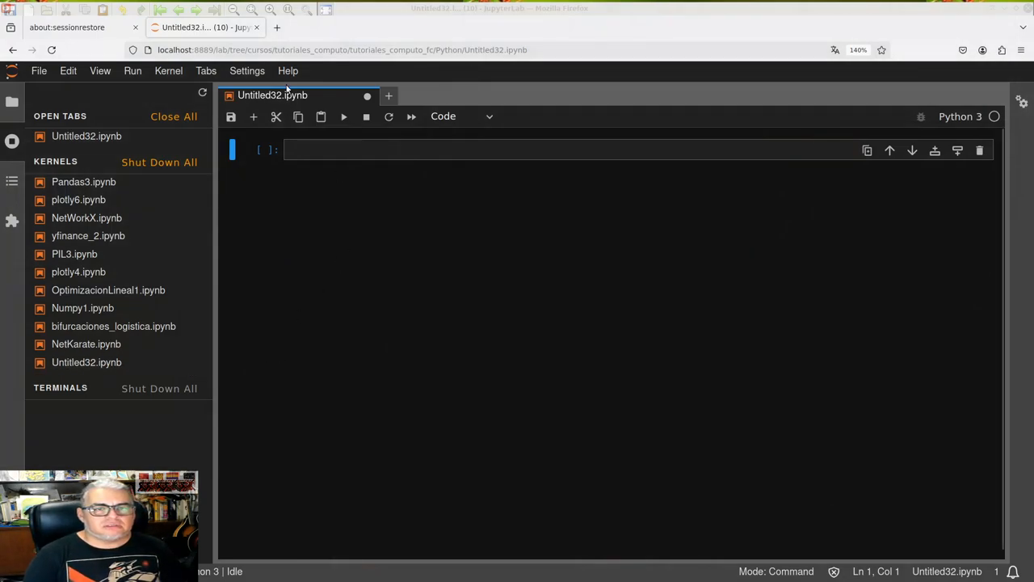
Rename the untitled notebook to NumpyRandom.ipynb from the tab's context menu
right_click(272, 94)
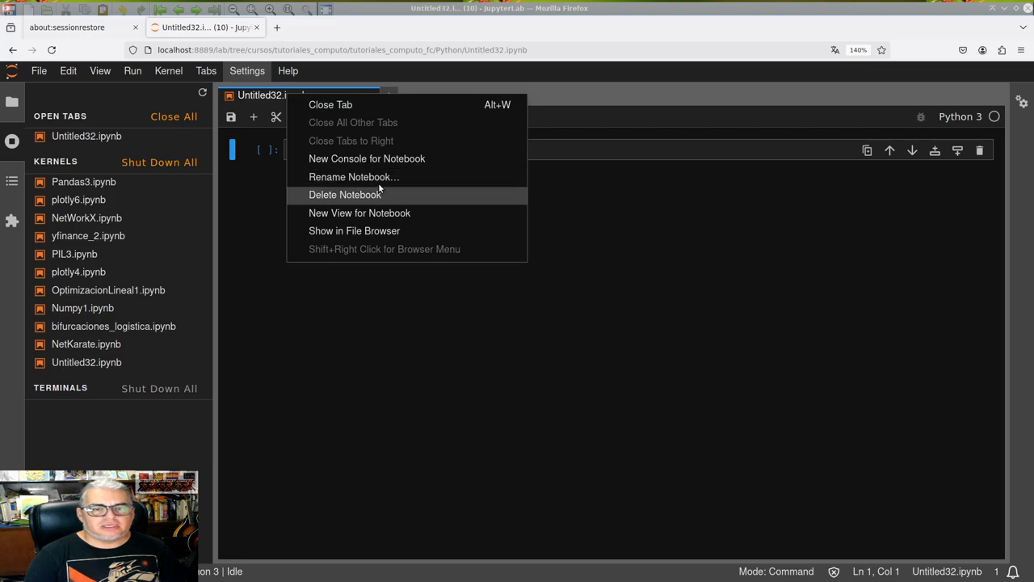
click(353, 176)
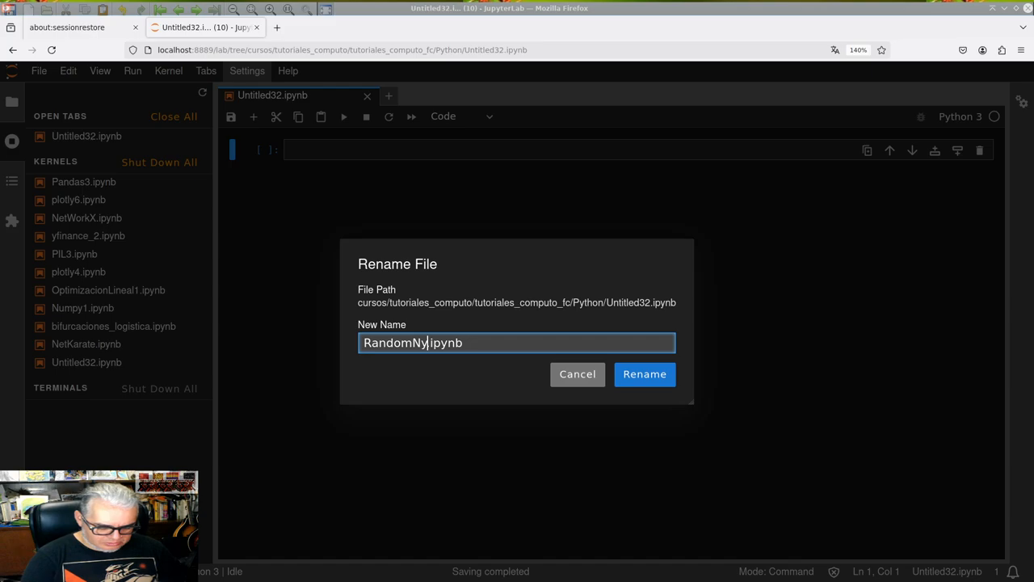
text(mpy)
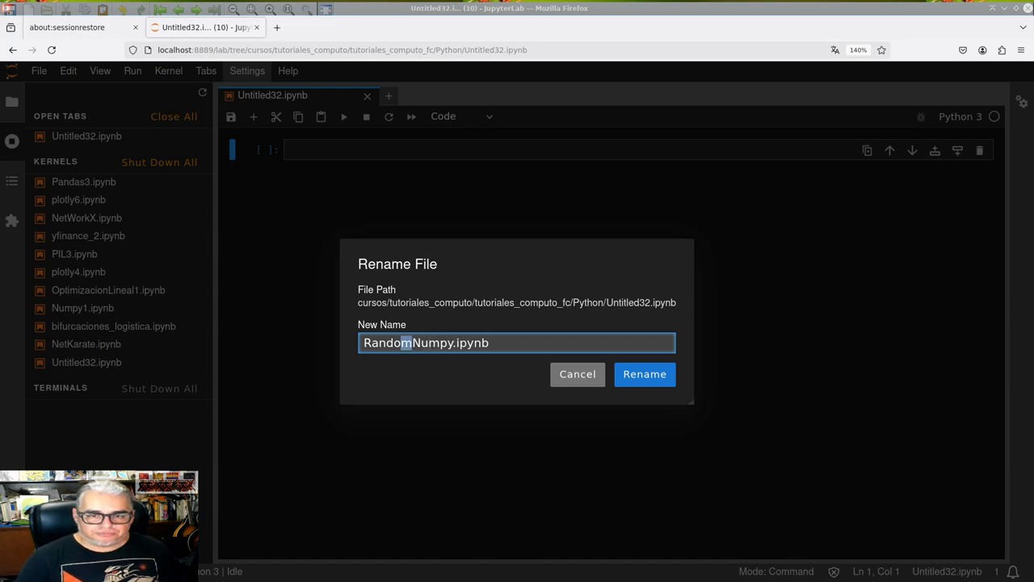
key(BackSpace)
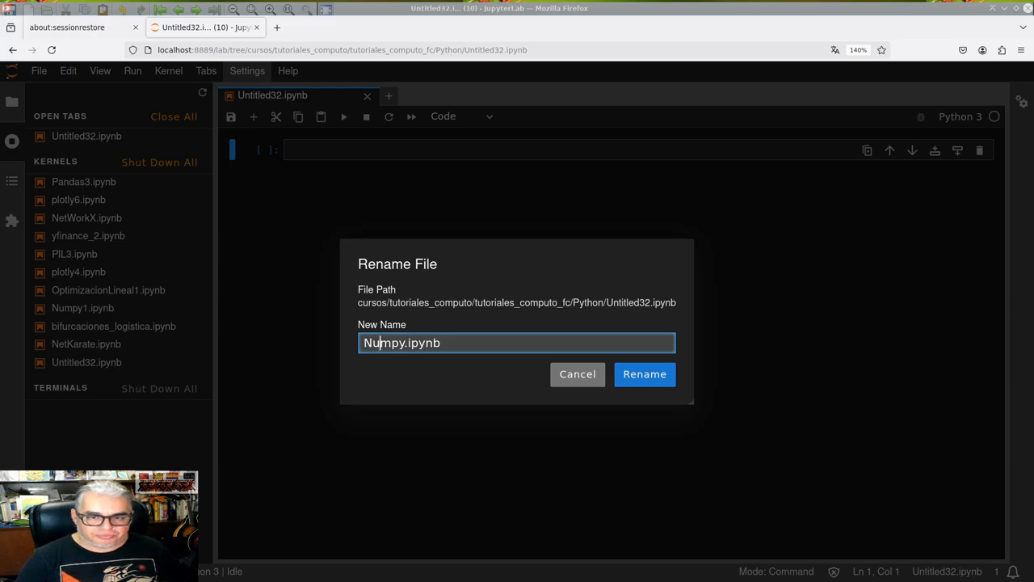
text(Random)
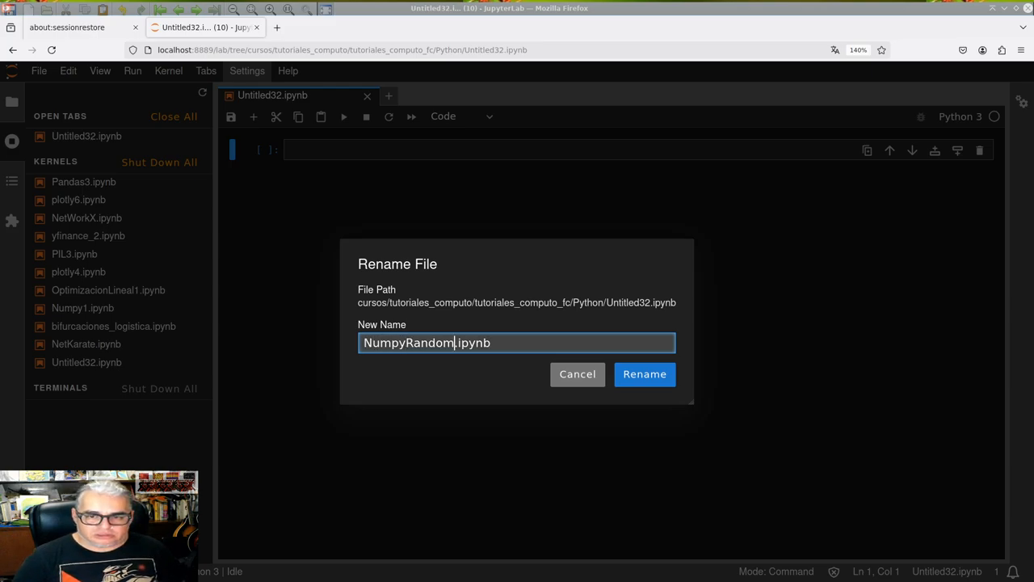
click(645, 373)
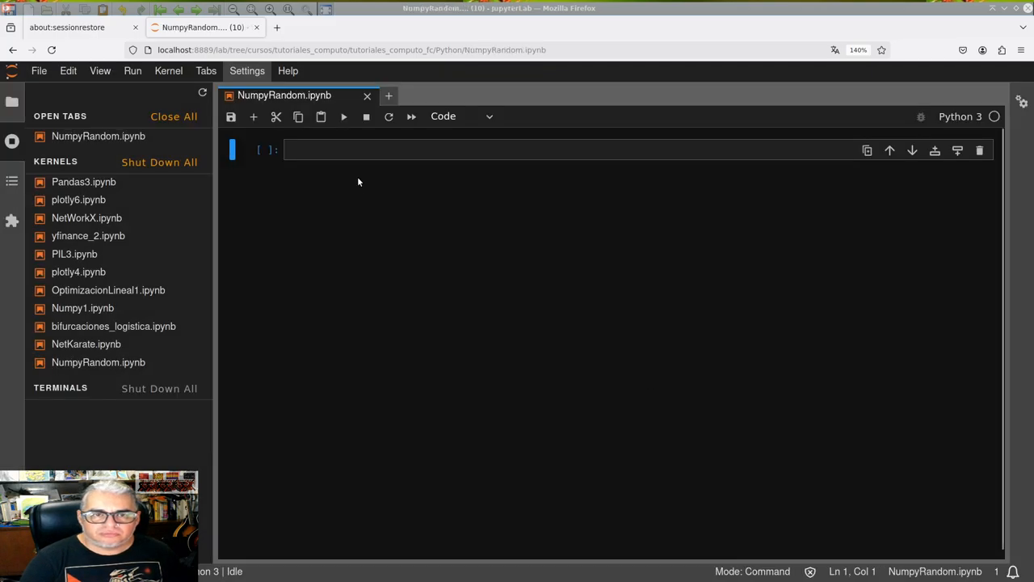
Run a first cell with 'from numpy import random as rnd', leaving an empty cell below
click(350, 149)
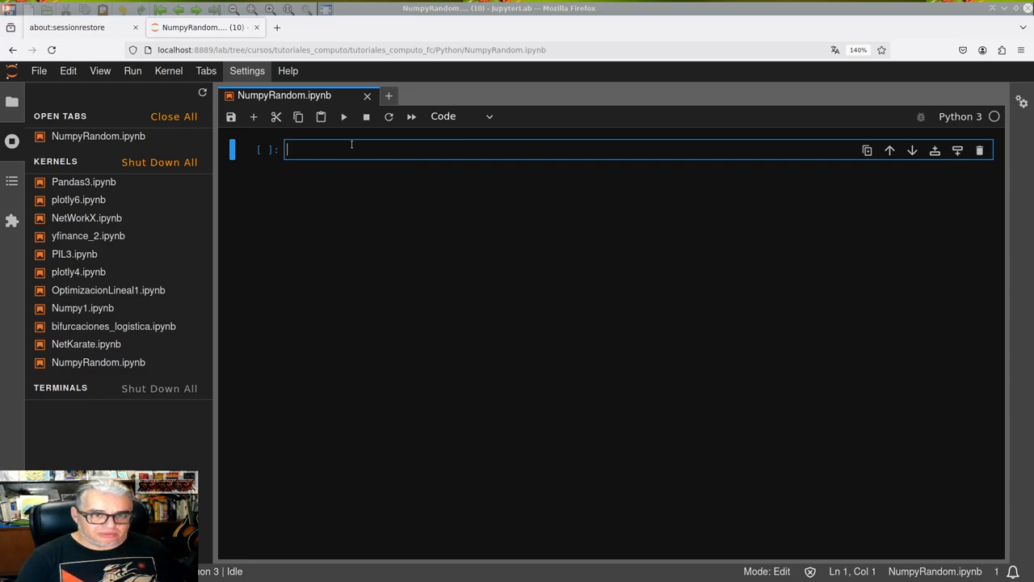
text(from nu)
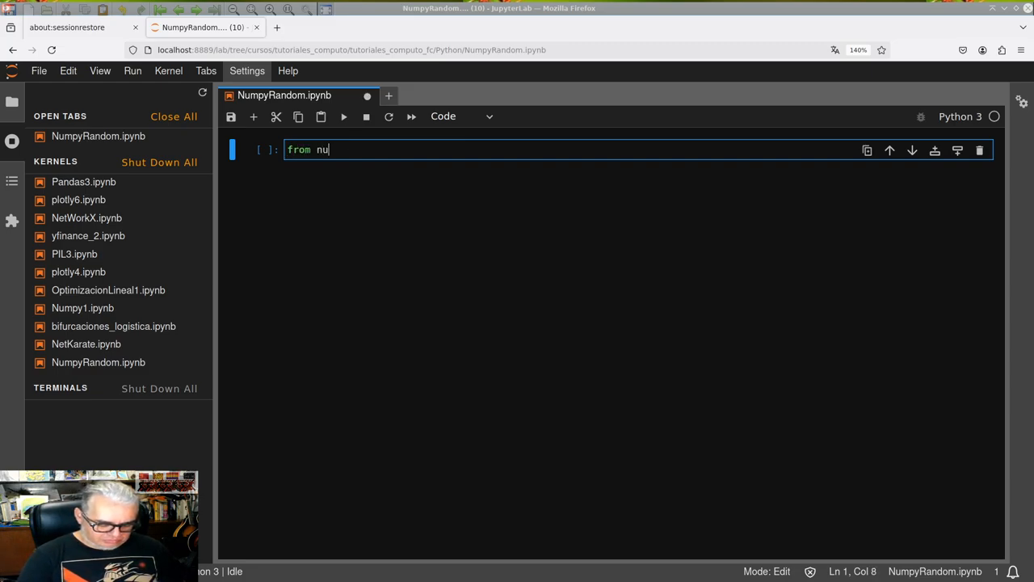
text(mpy import)
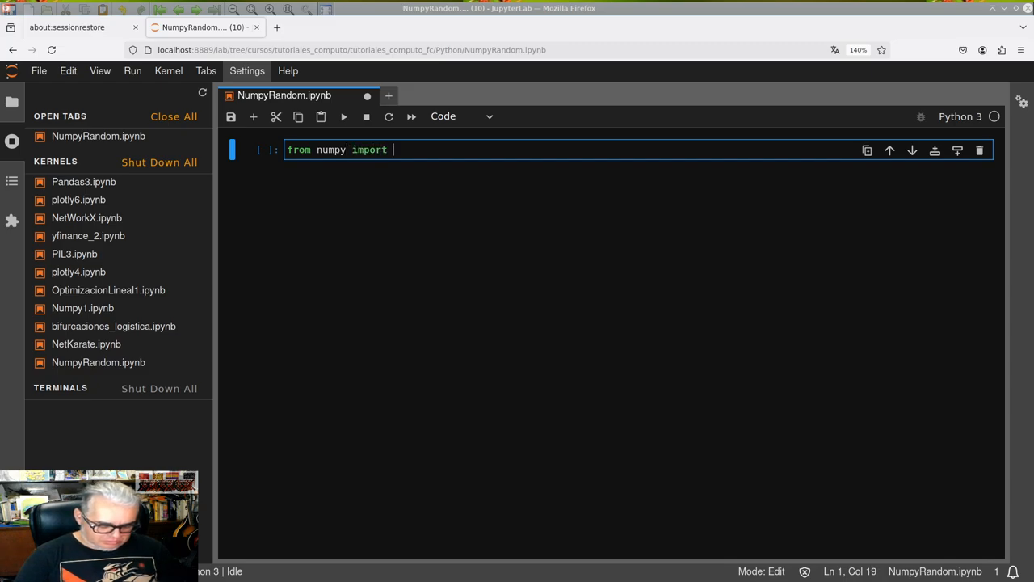
text(random)
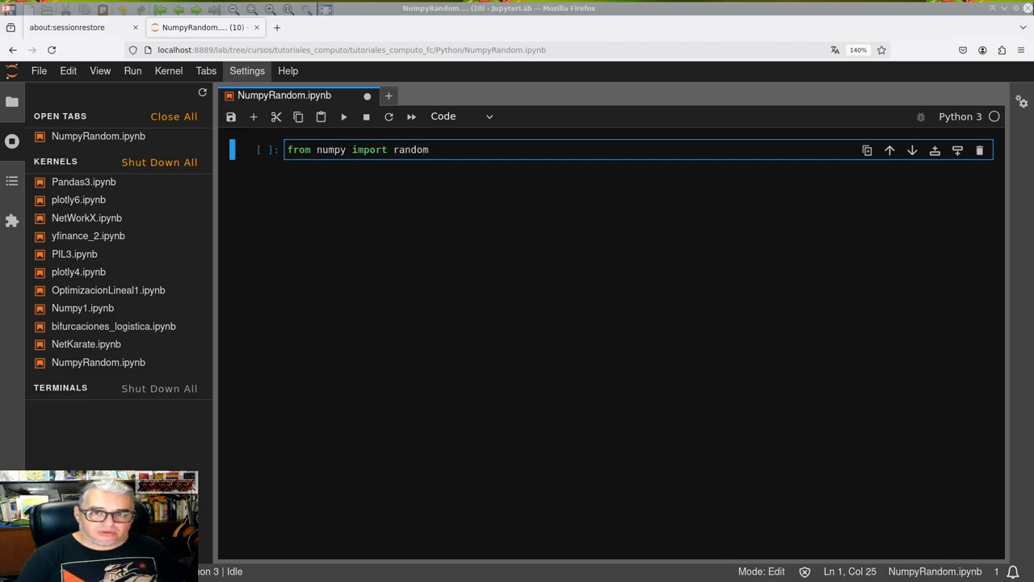
text(as rn)
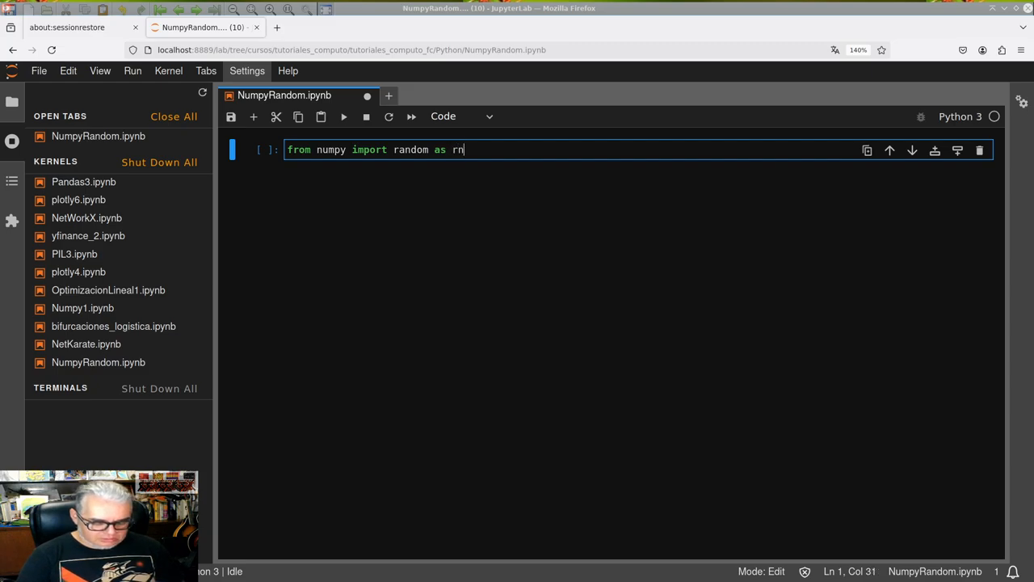
key(shift+enter)
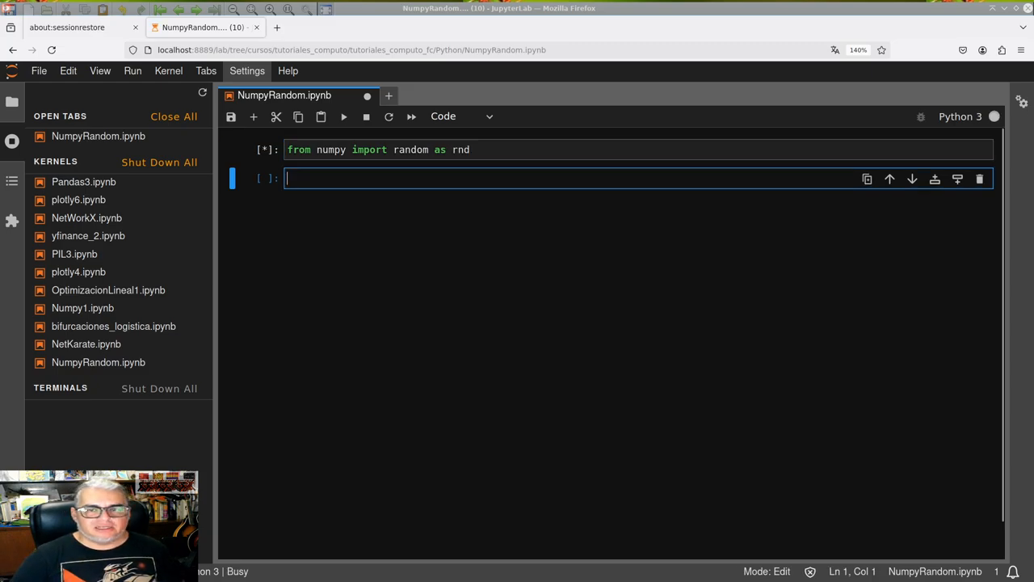
key(Shift+Enter)
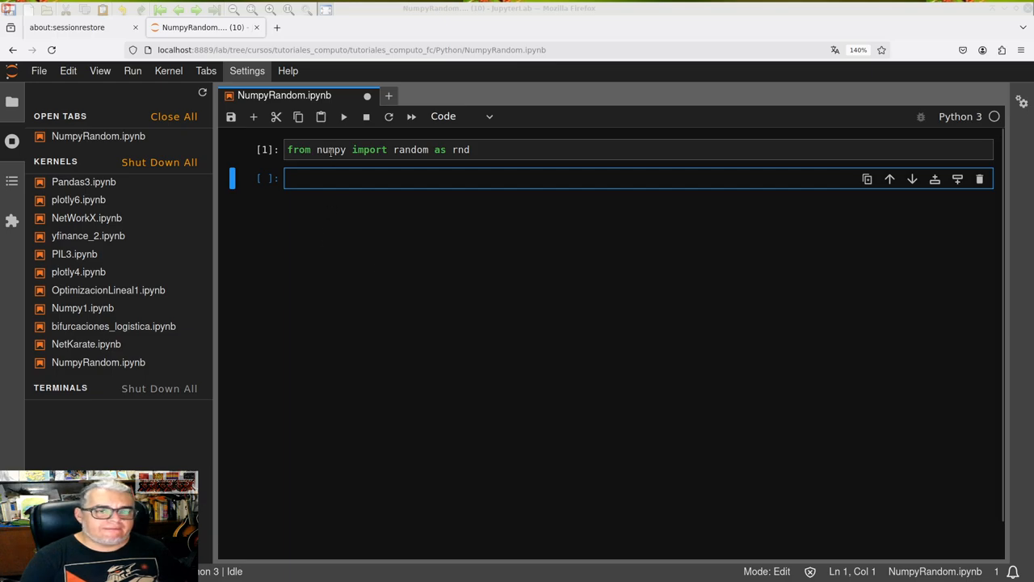
mouse_move(383, 275)
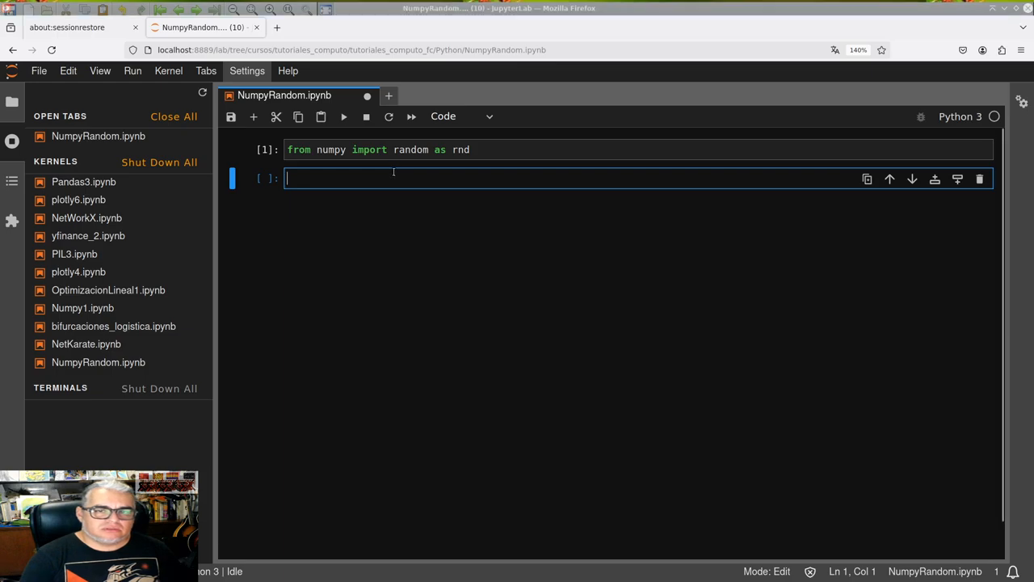
Run a new cell calling rnd.random() to get a random float between 0 and 1
text(rn)
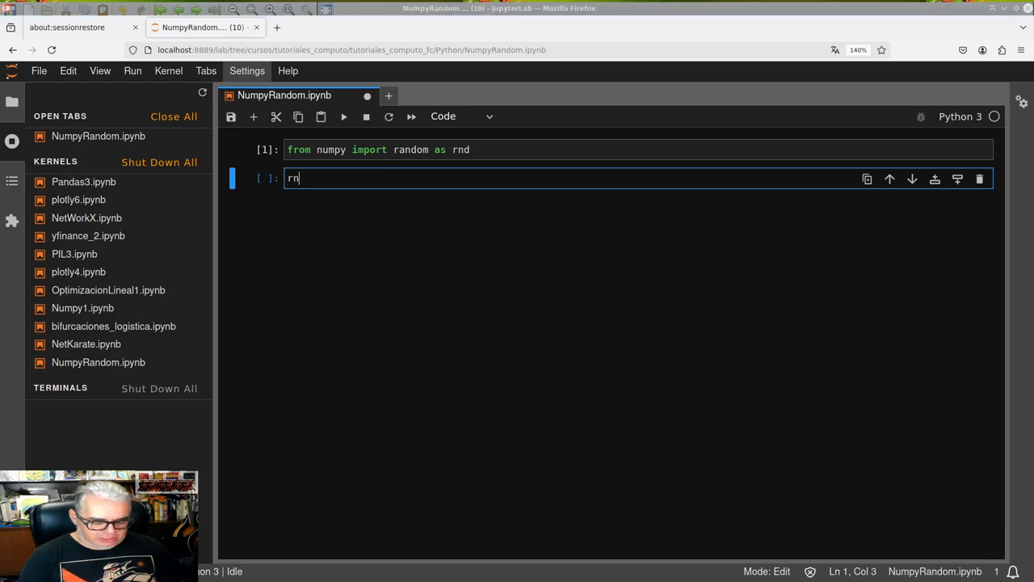
text(d)
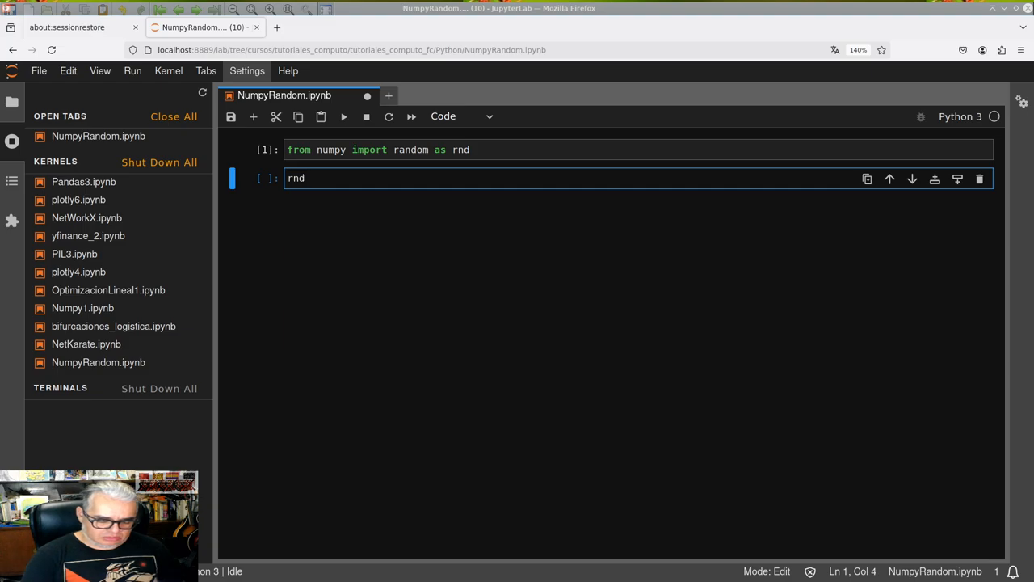
text(.)
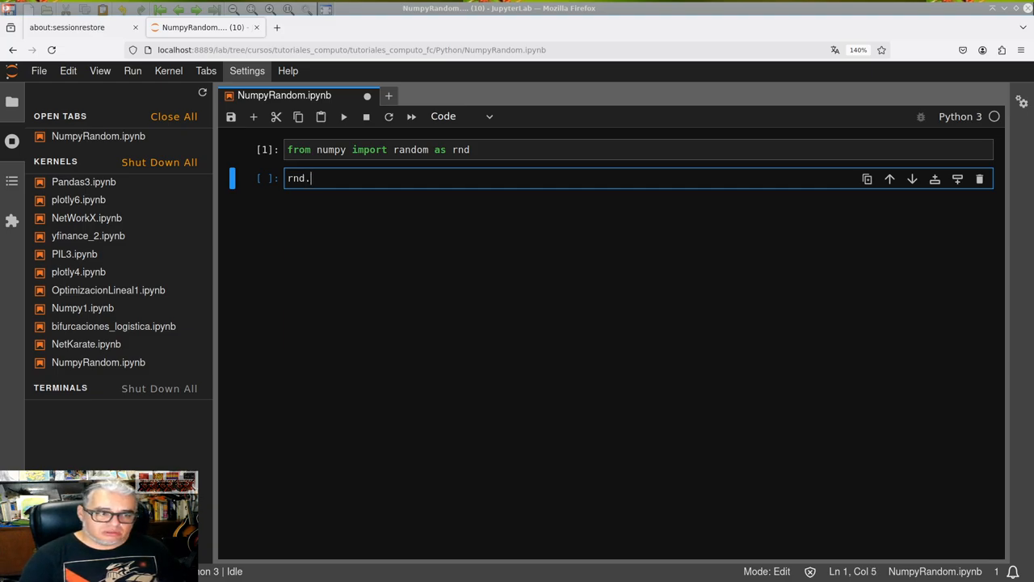
text(rando)
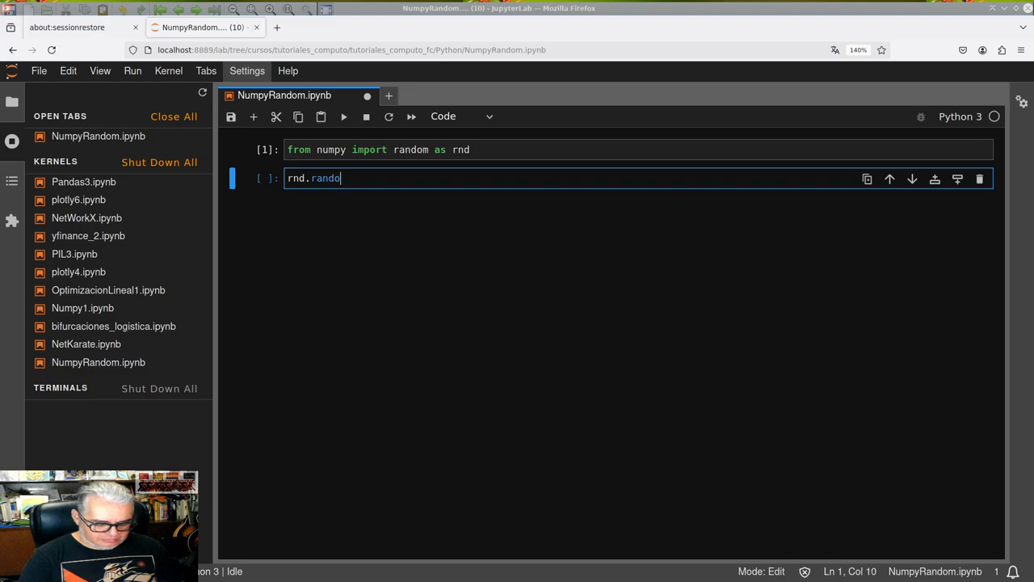
text(m())
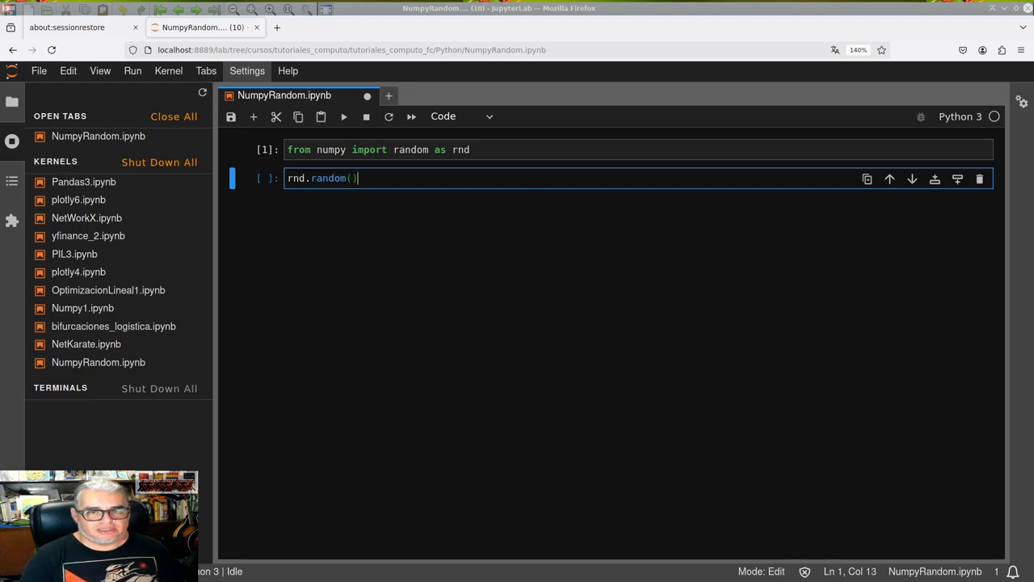
key(shift+enter)
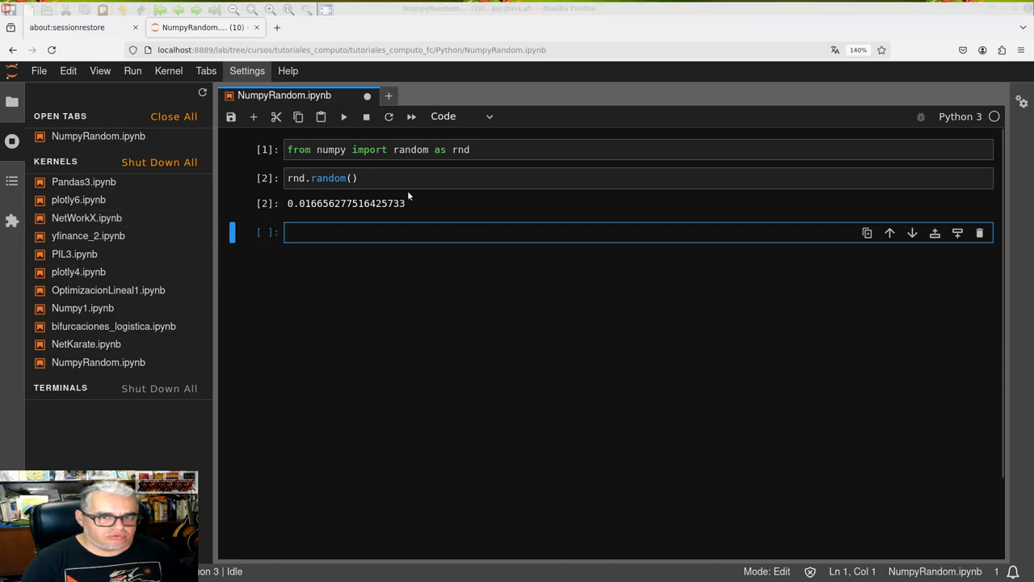
Rerun the rnd.random() cell repeatedly, getting a different float each time
click(359, 177)
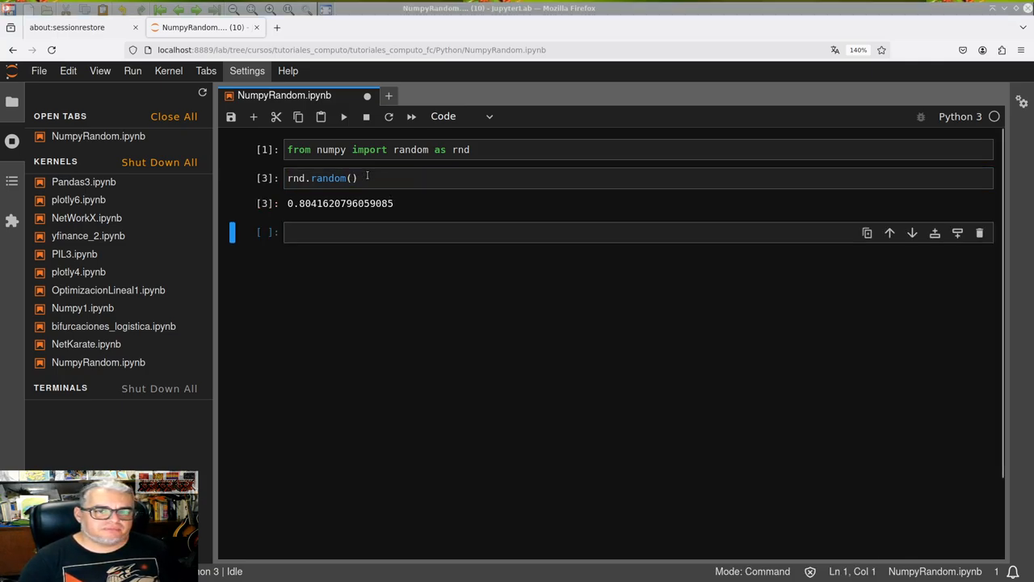
click(404, 149)
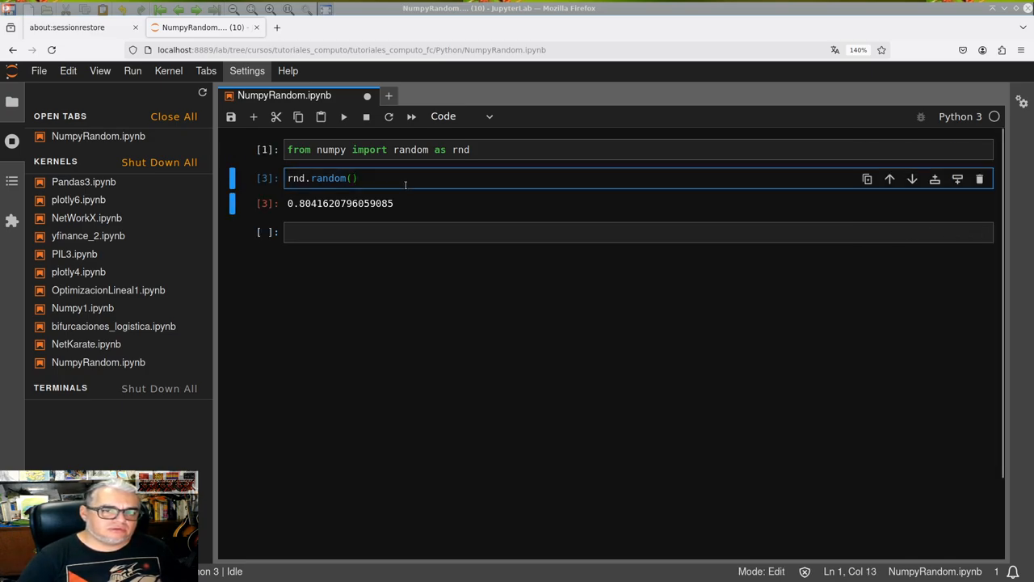
key(shift+Enter)
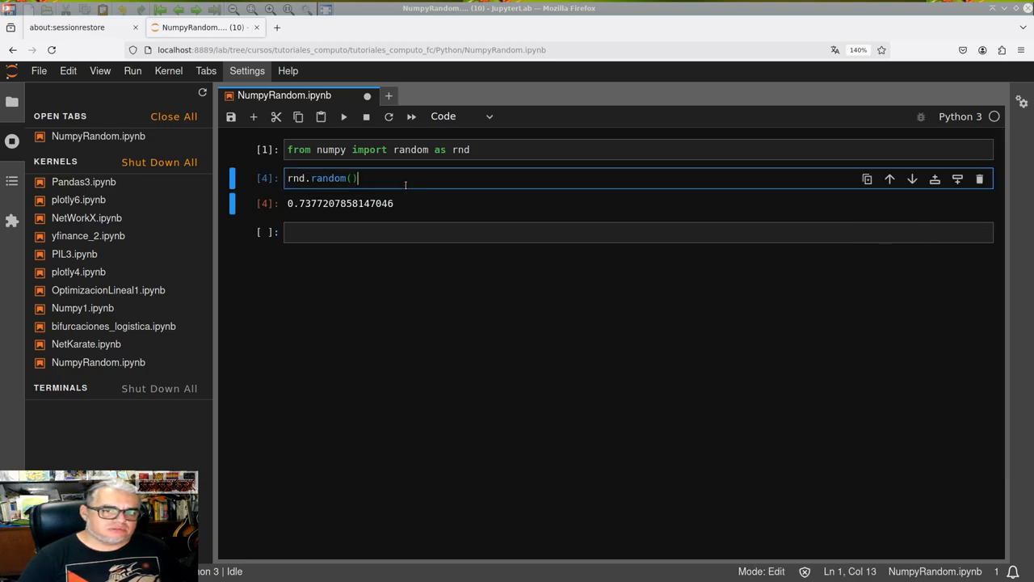
key(Shift+Enter)
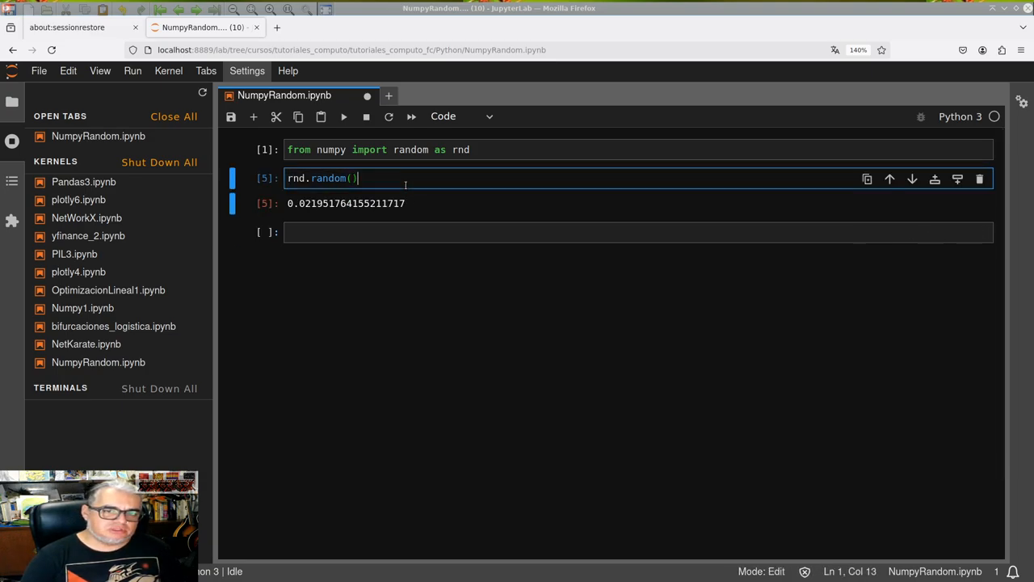
key(shift+Enter)
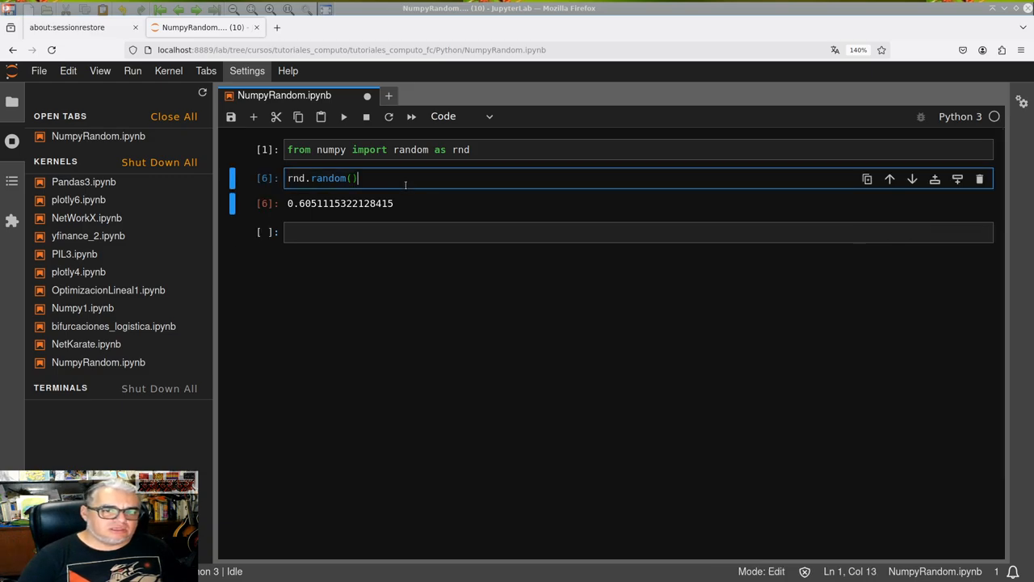
key(shift+Return)
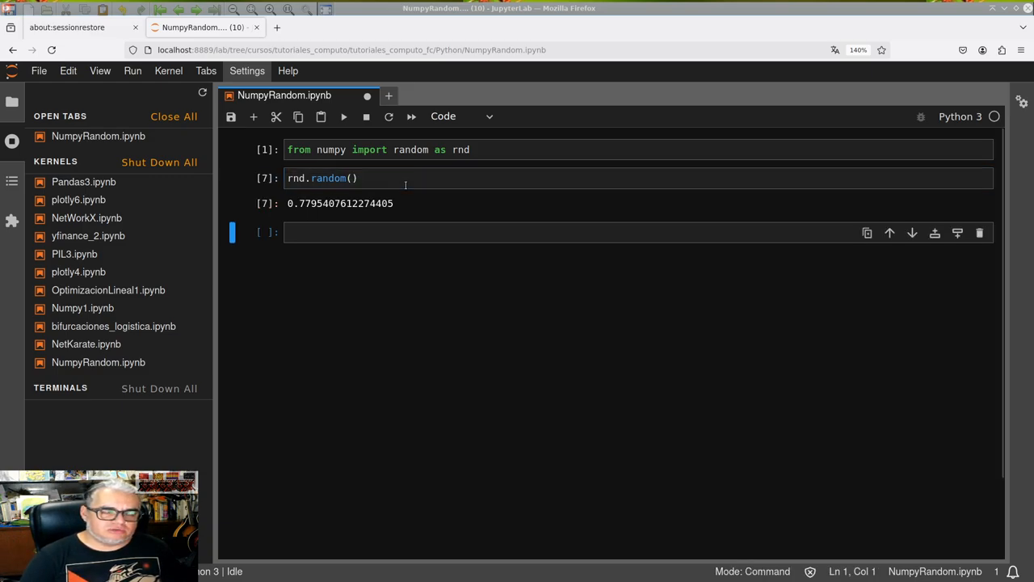
key(Shift+Enter)
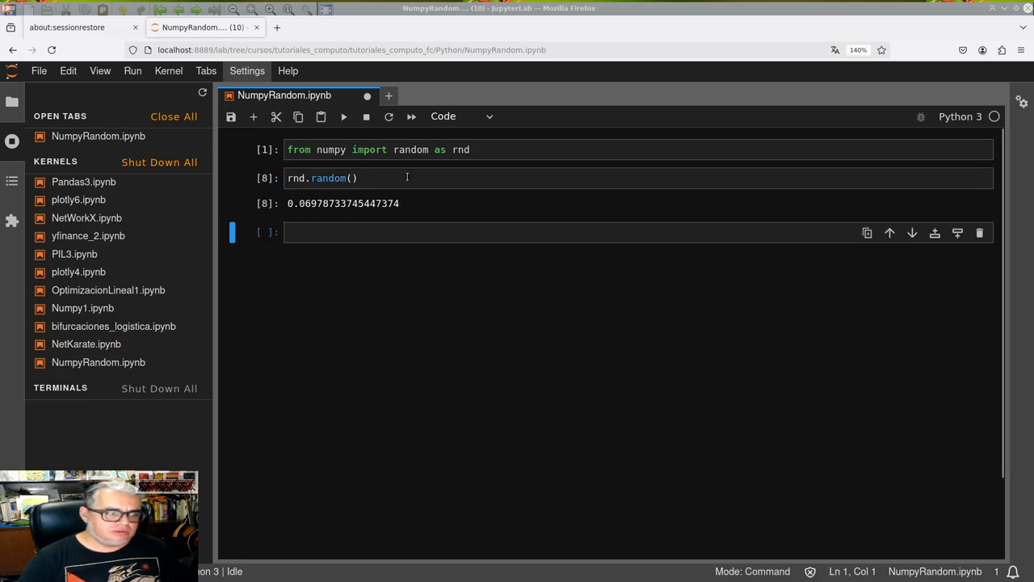
click(407, 178)
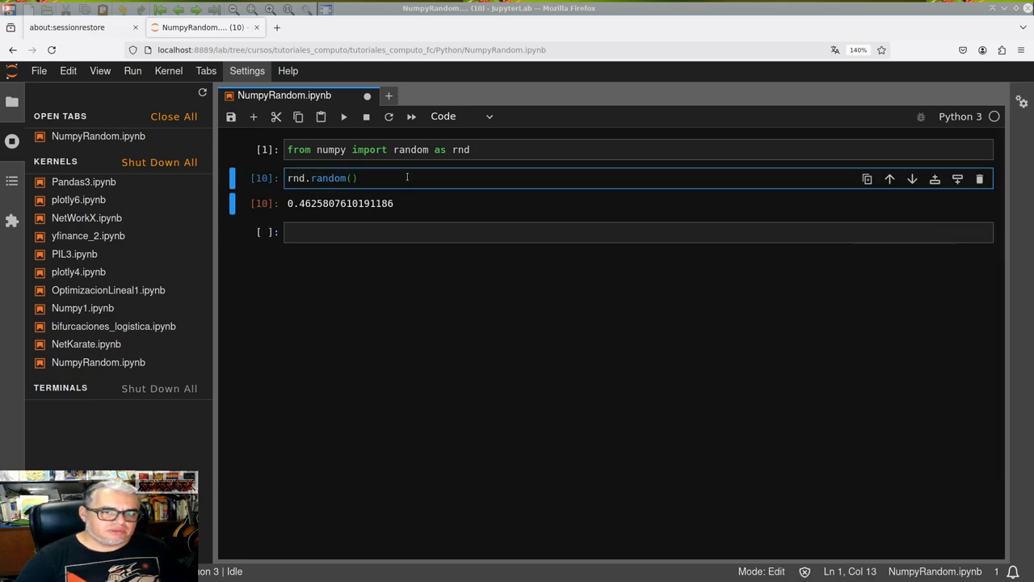
key(shift+Enter)
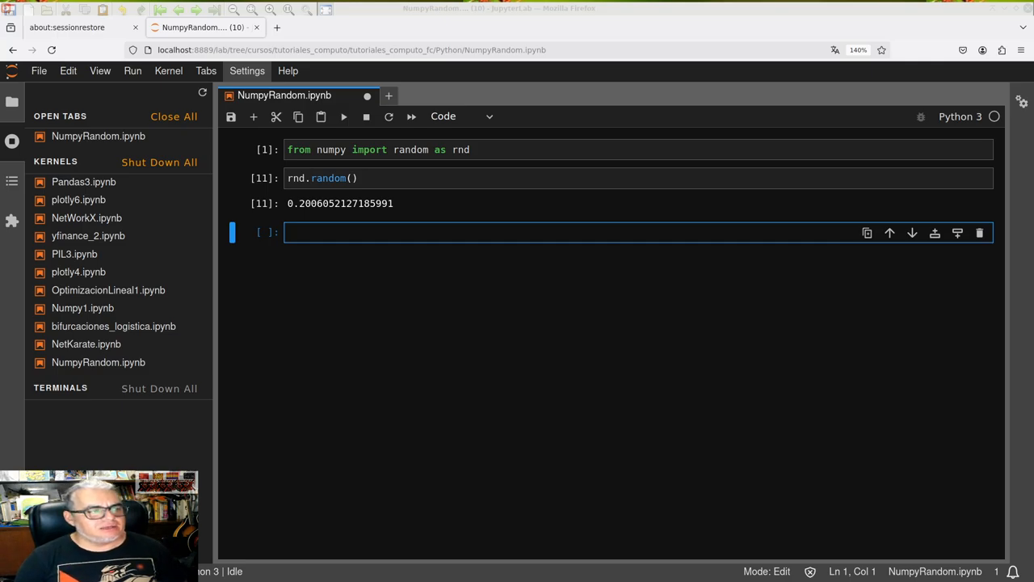
key(ctrl+s)
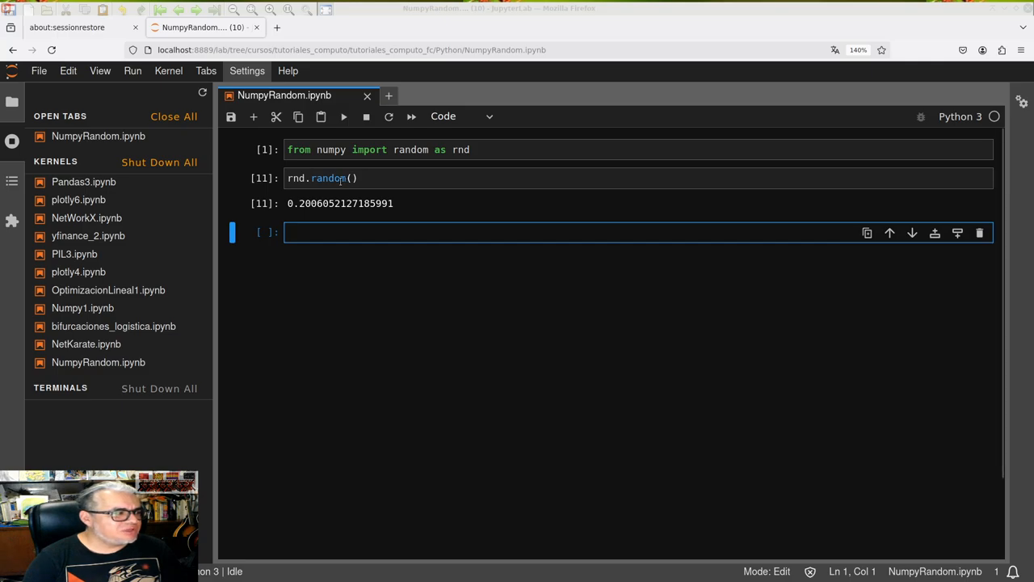
mouse_move(315, 222)
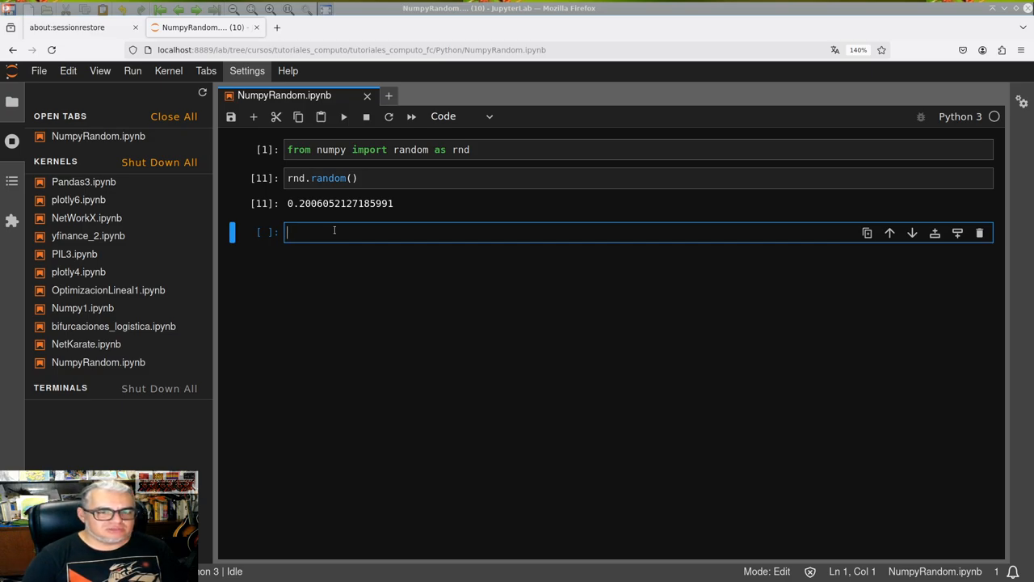
Run a new cell calling rnd.randint() with empty arguments
text(rnd)
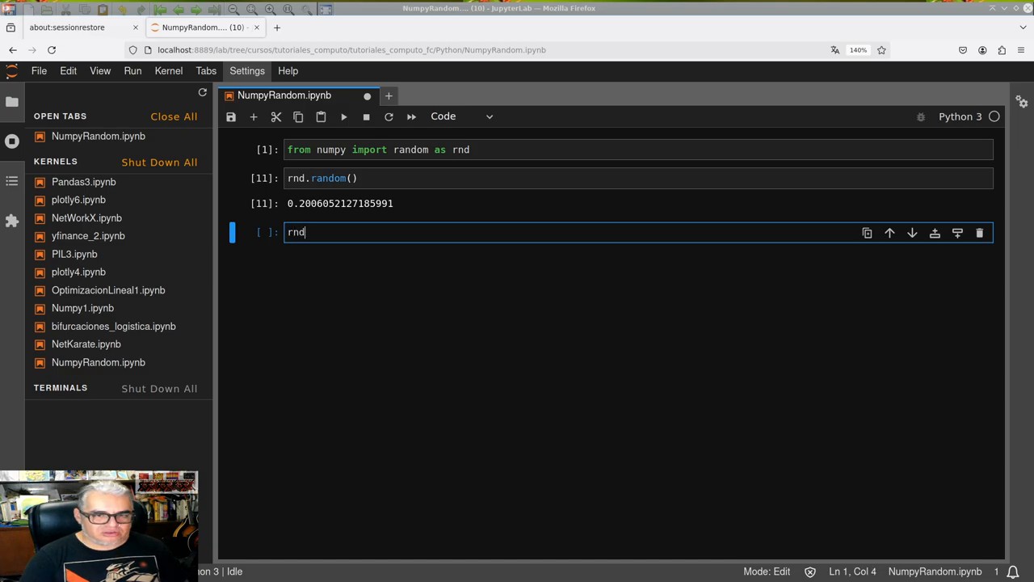
text(.r)
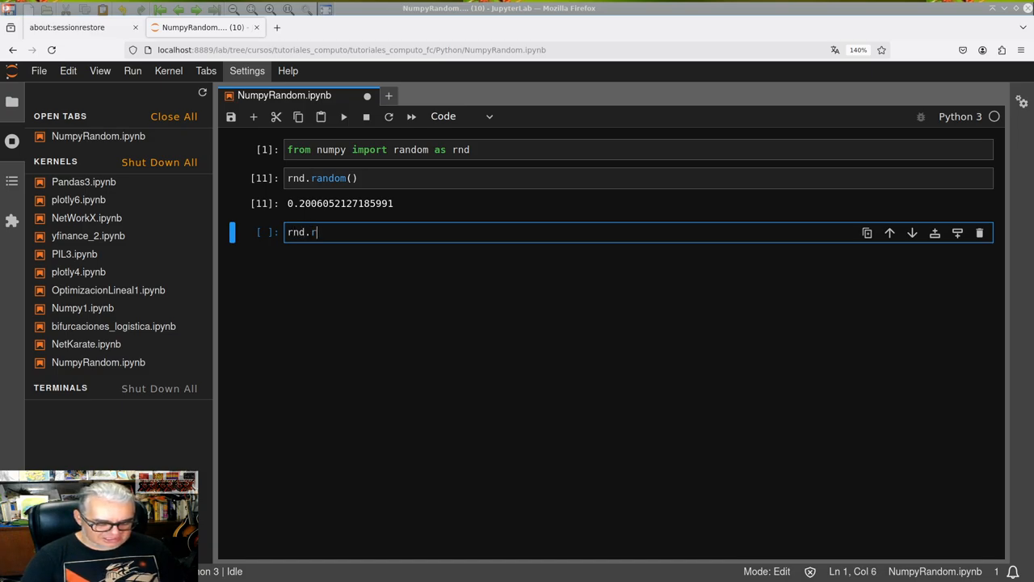
text(andint)
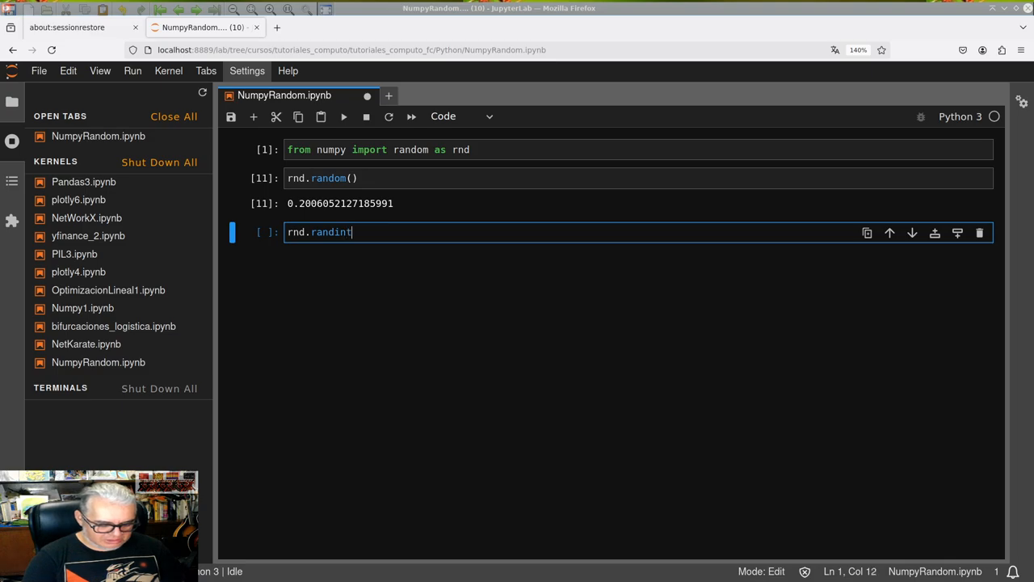
text(())
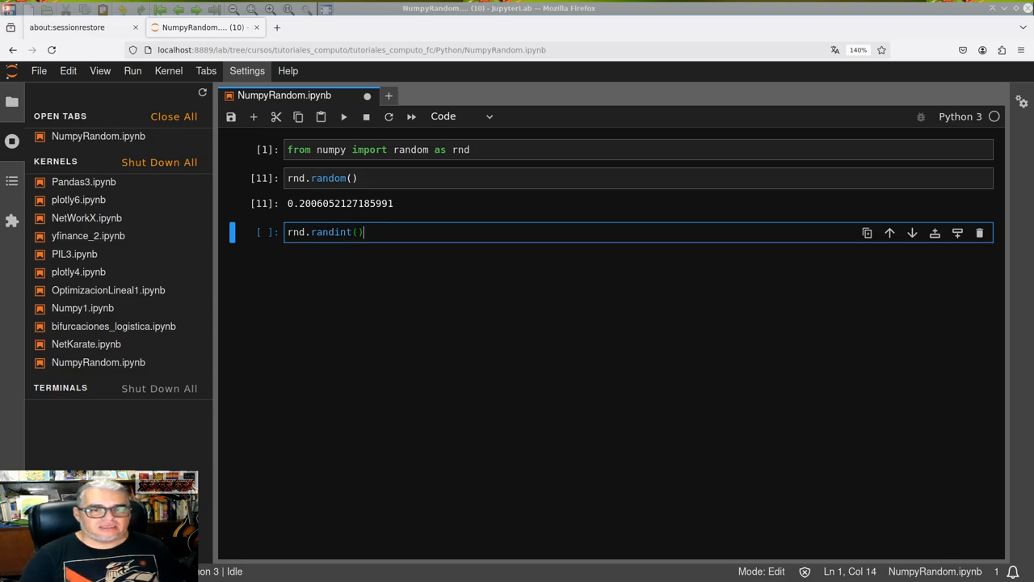
key(Left)
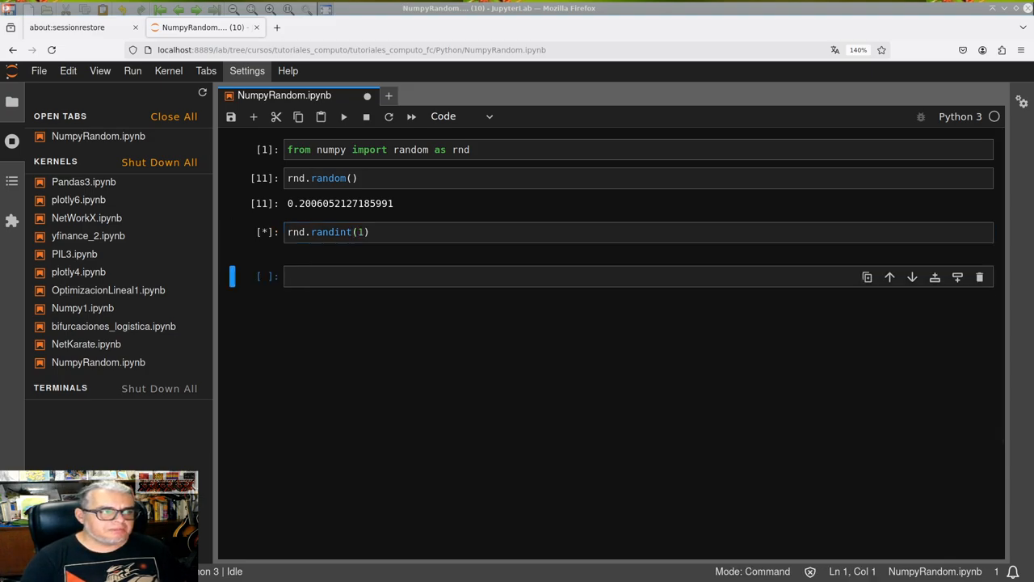
key(shift+Return)
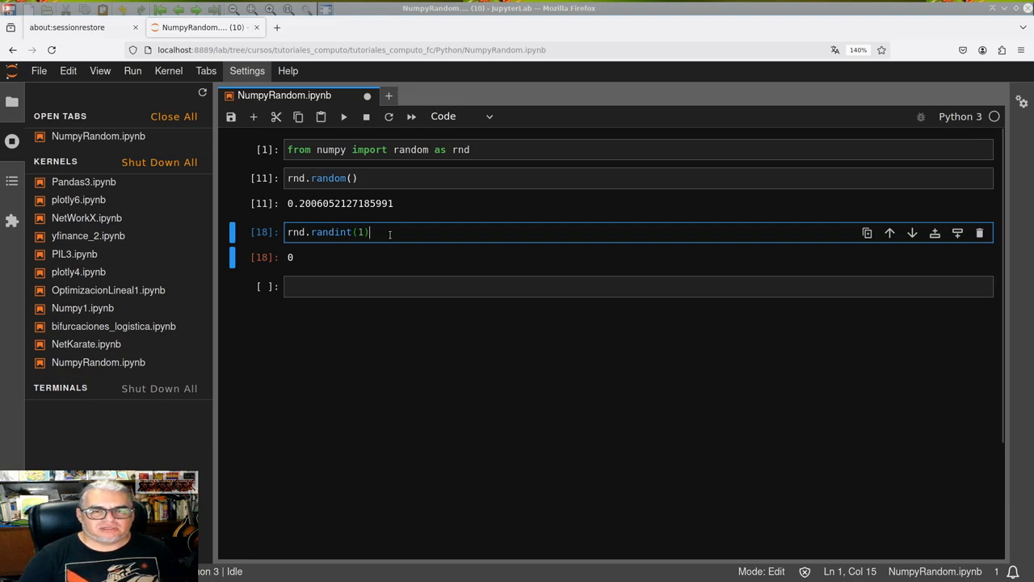
Edit the call to rnd.randint(15,50) for a random integer between 15 and 50
text(,20)
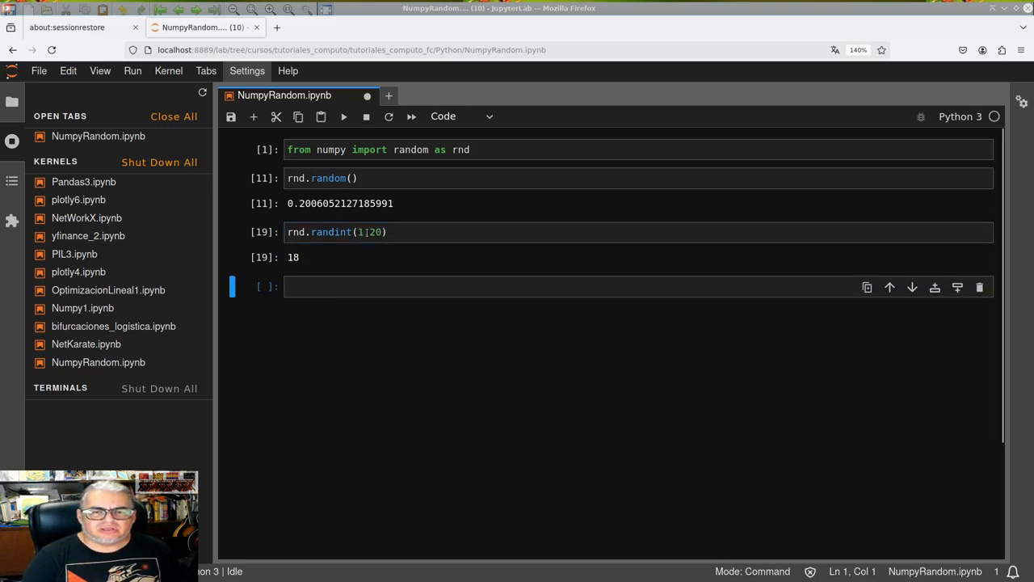
click(359, 233)
text(5)
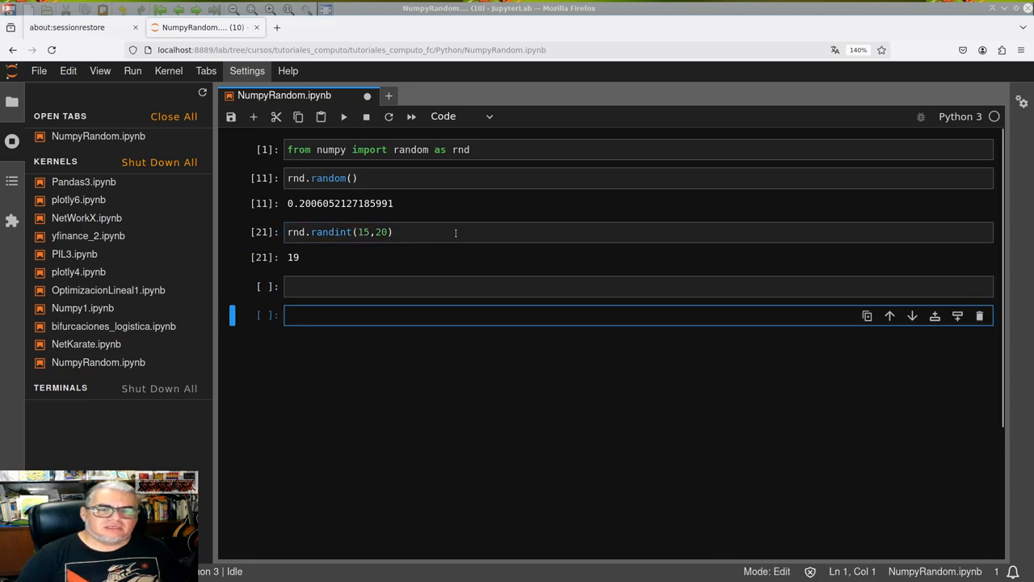
click(387, 232)
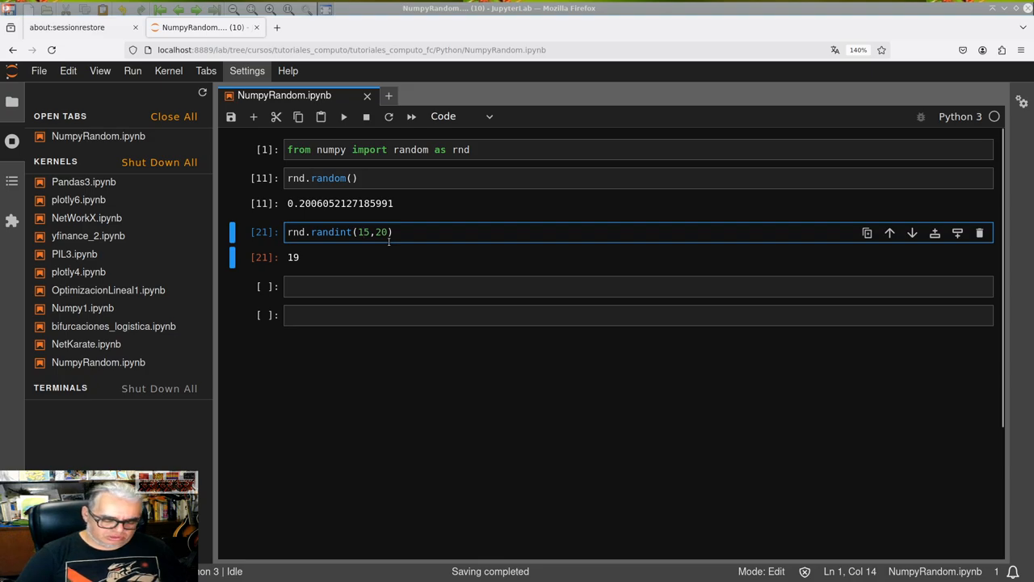
text(5)
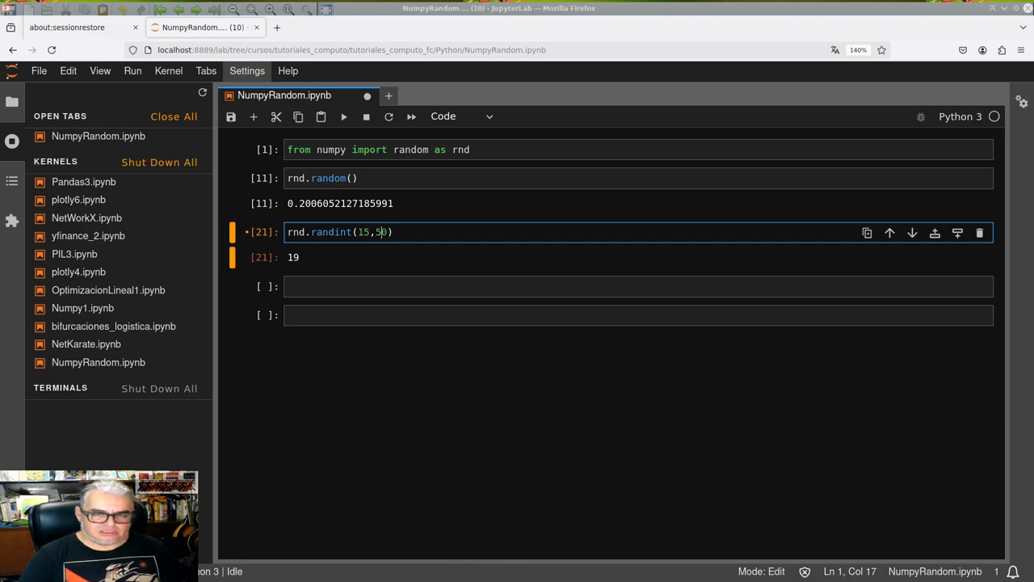
text(0)
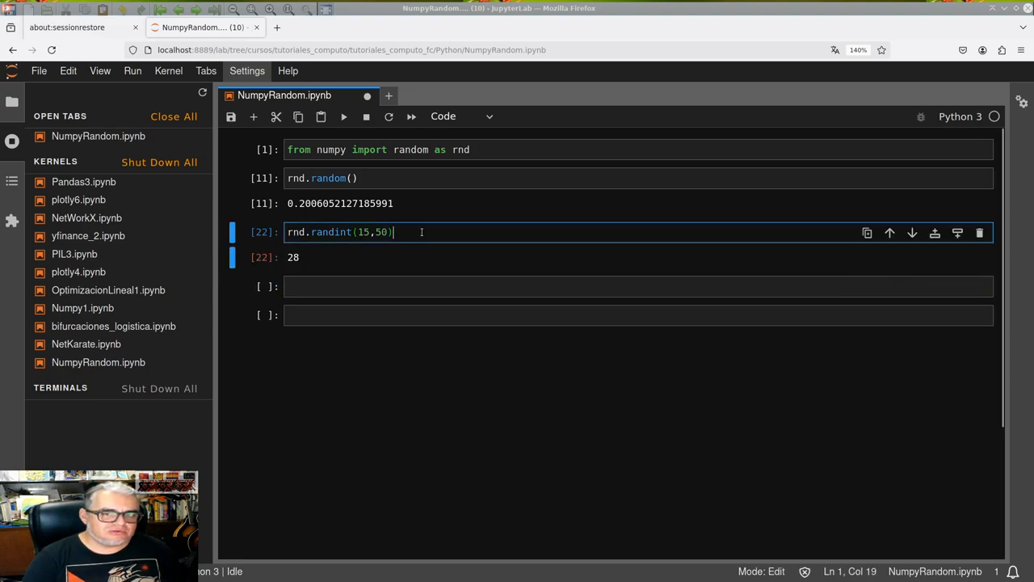
Append +rnd.random() to the randint cell and rerun it for random decimal values
text(+)
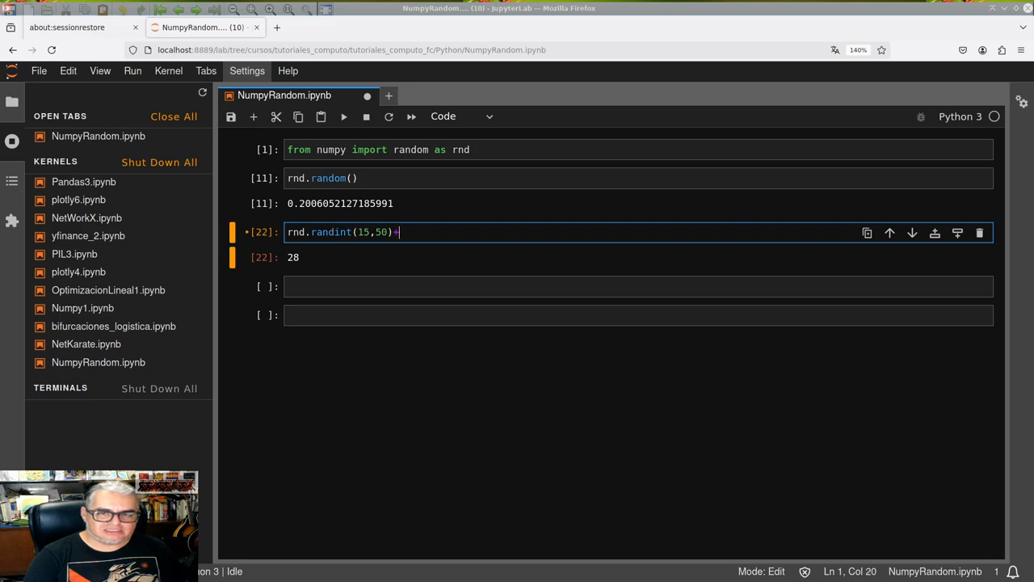
text(r)
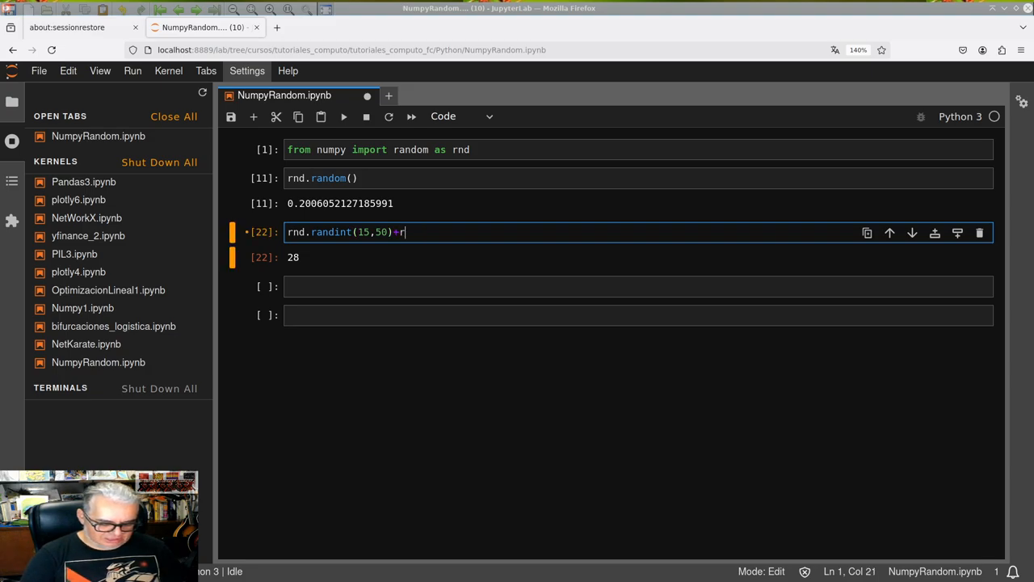
text(nd)
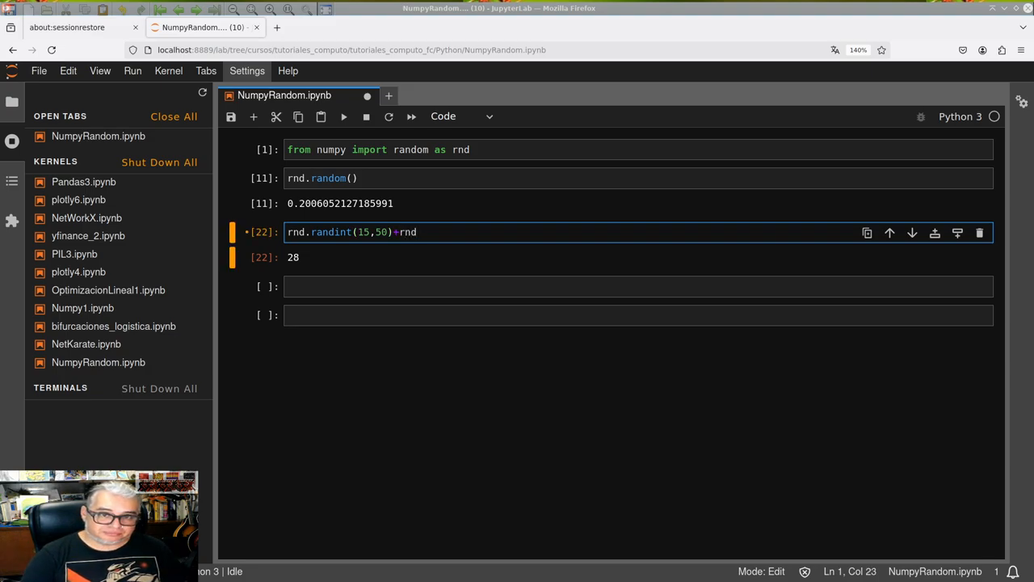
text(.rand)
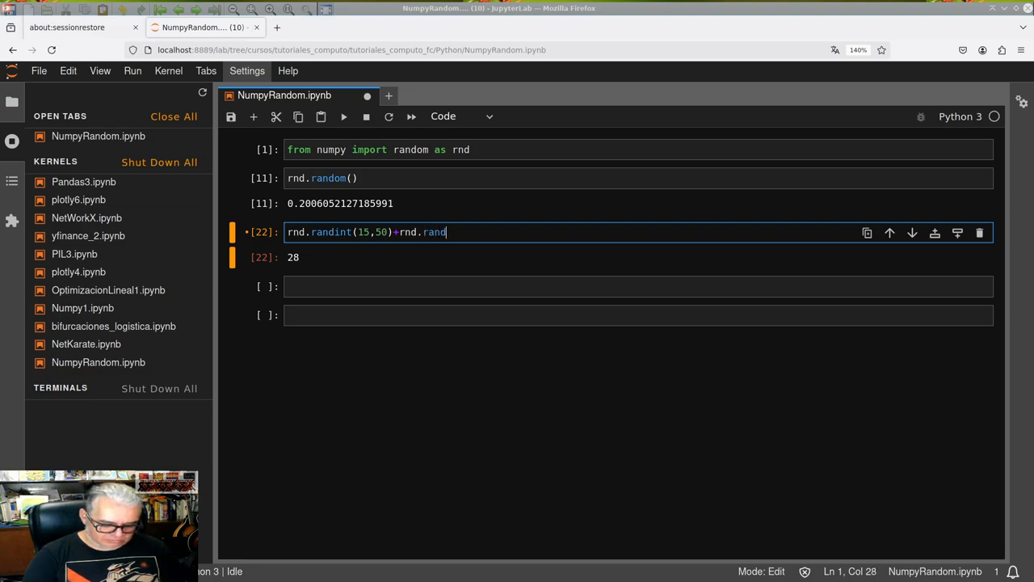
text(om())
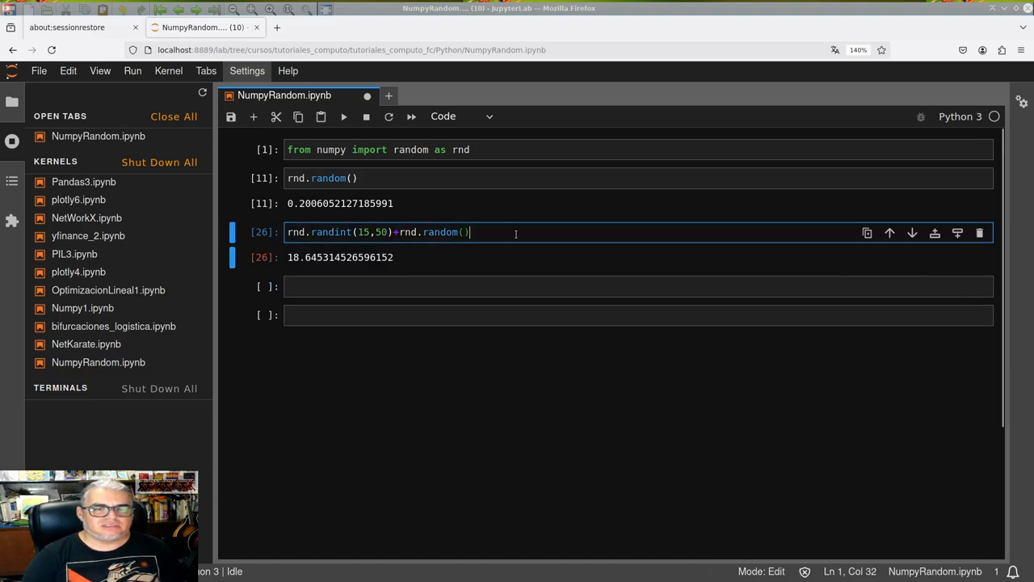
key(Shift+Return)
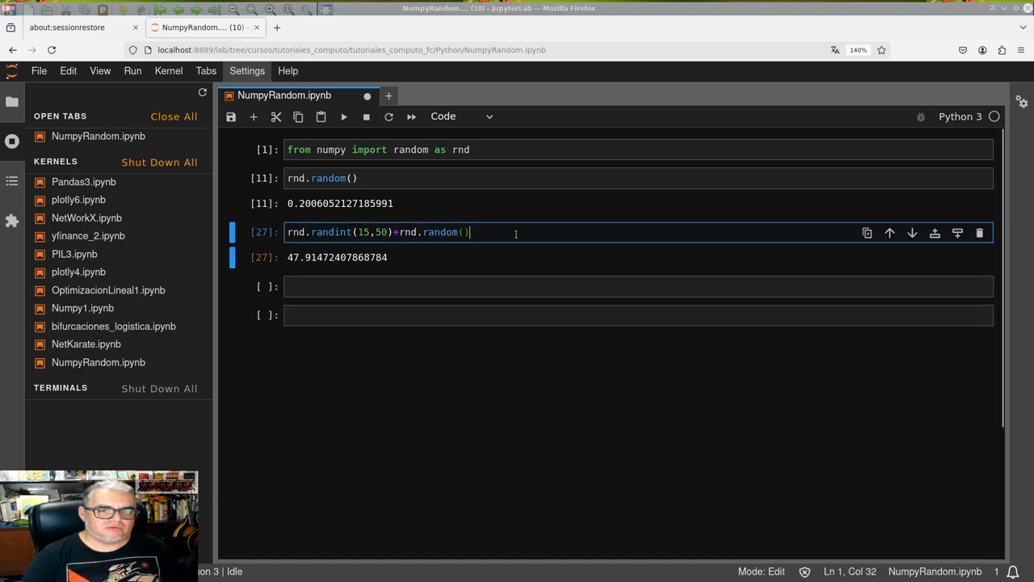
key(shift+Return)
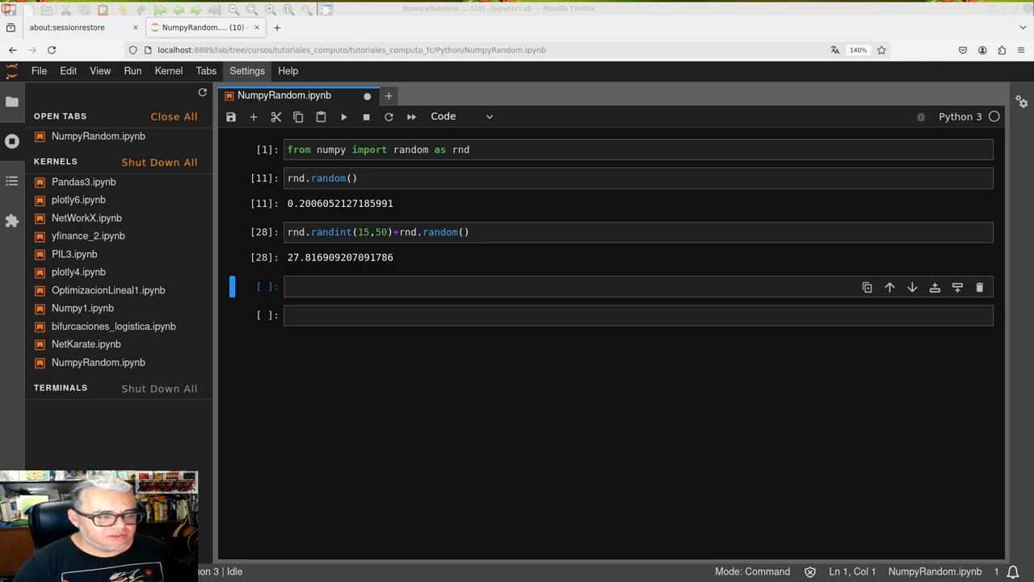
mouse_move(163, 414)
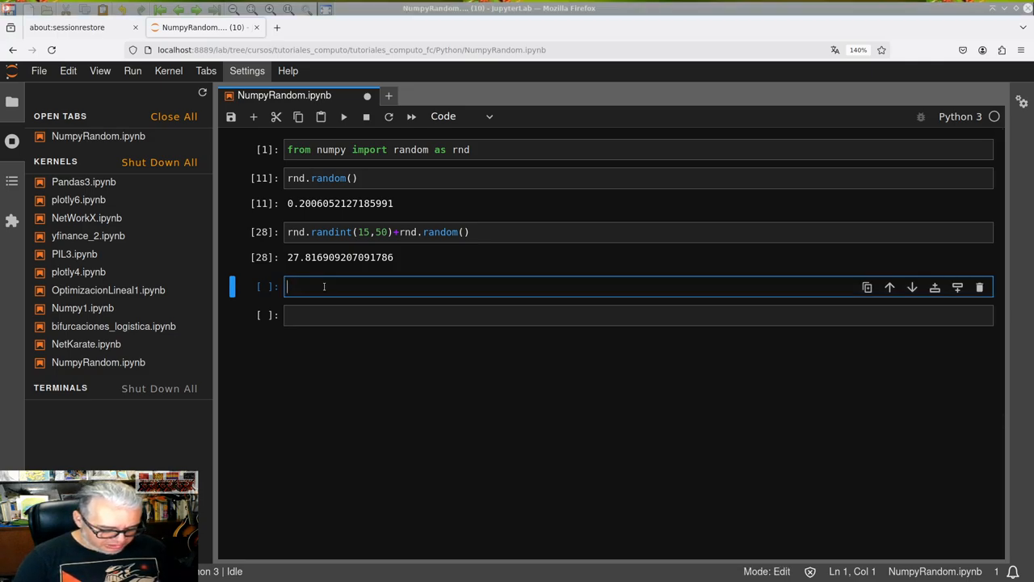
Run a new cell rnd.randint(15,50,size=(100)) producing an array of 100 random integers
text(rnd)
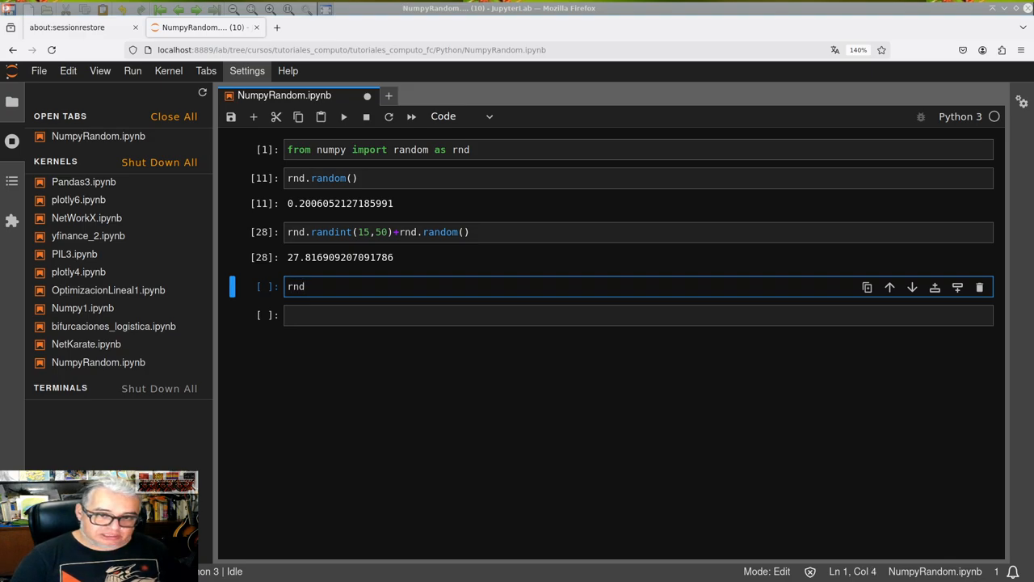
text(.)
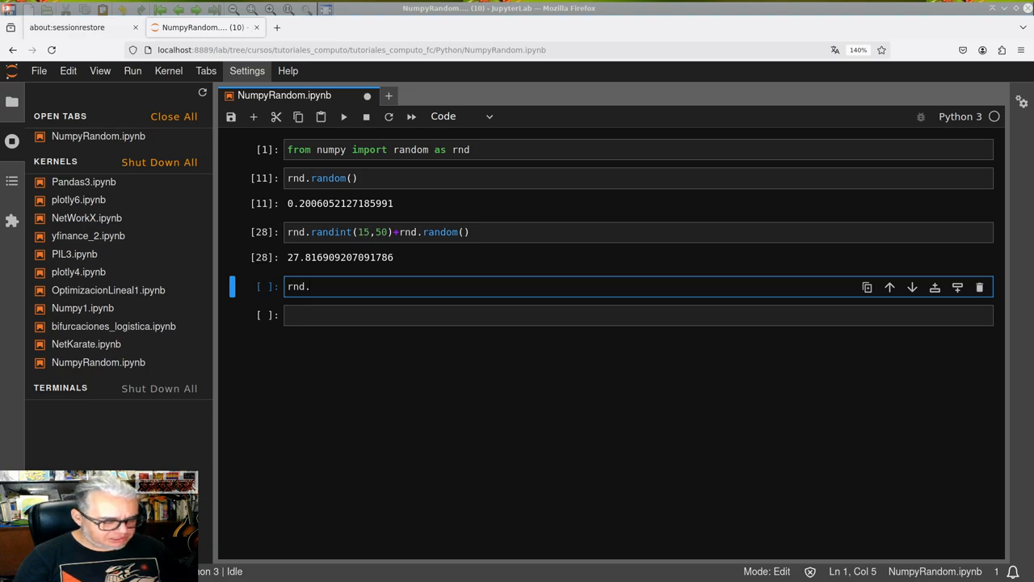
text(randint)
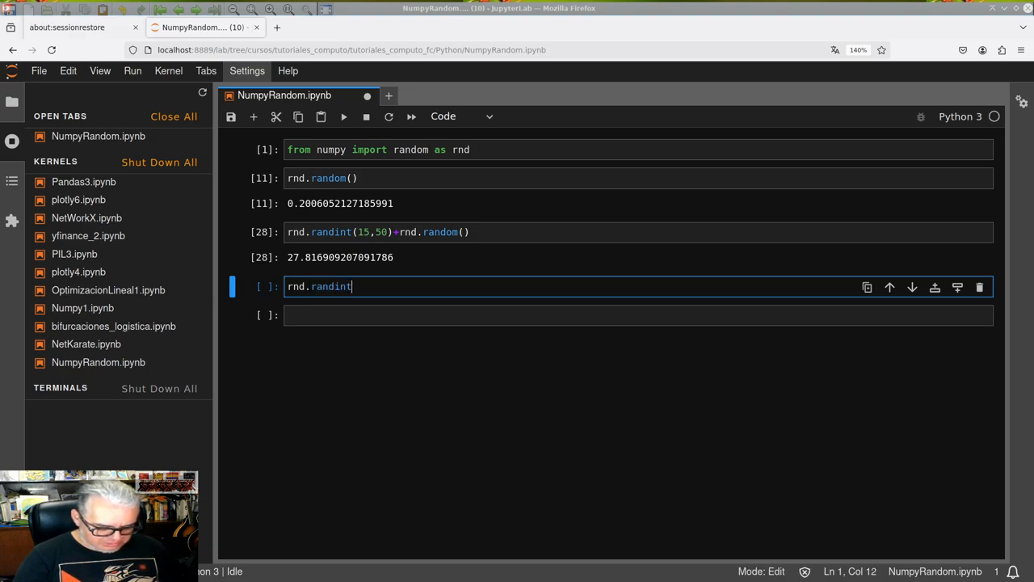
text(())
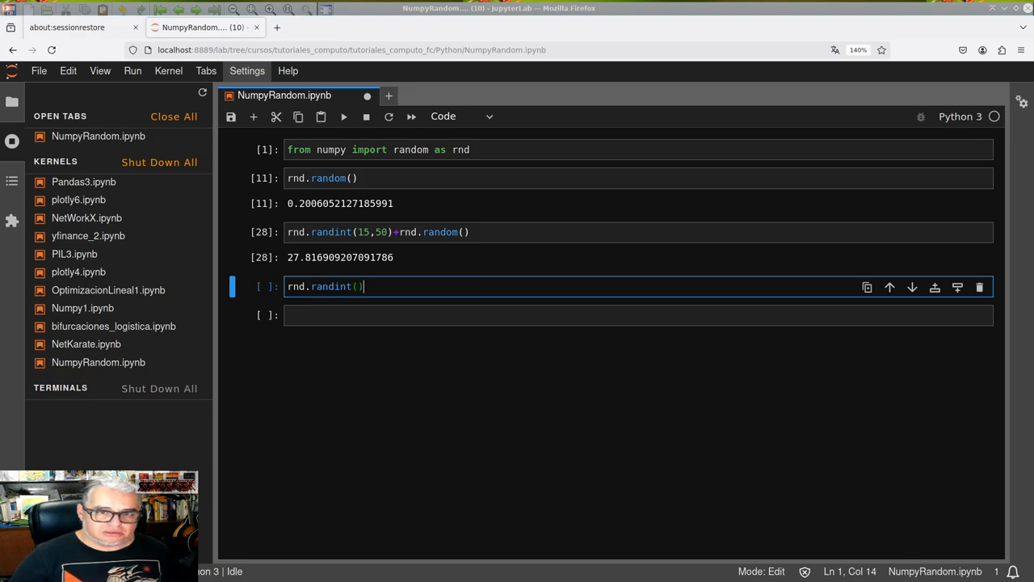
text(15)
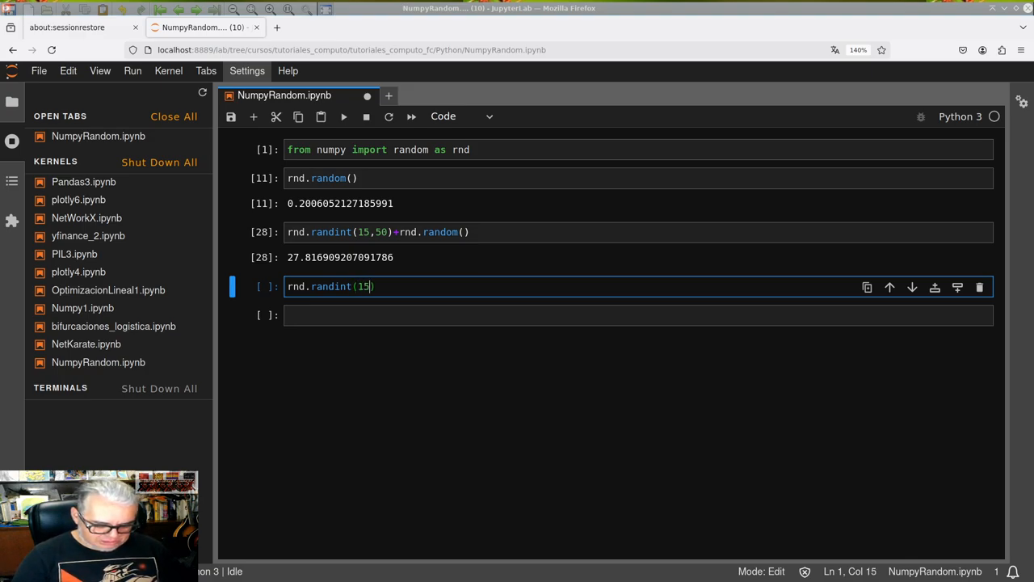
text(,50)
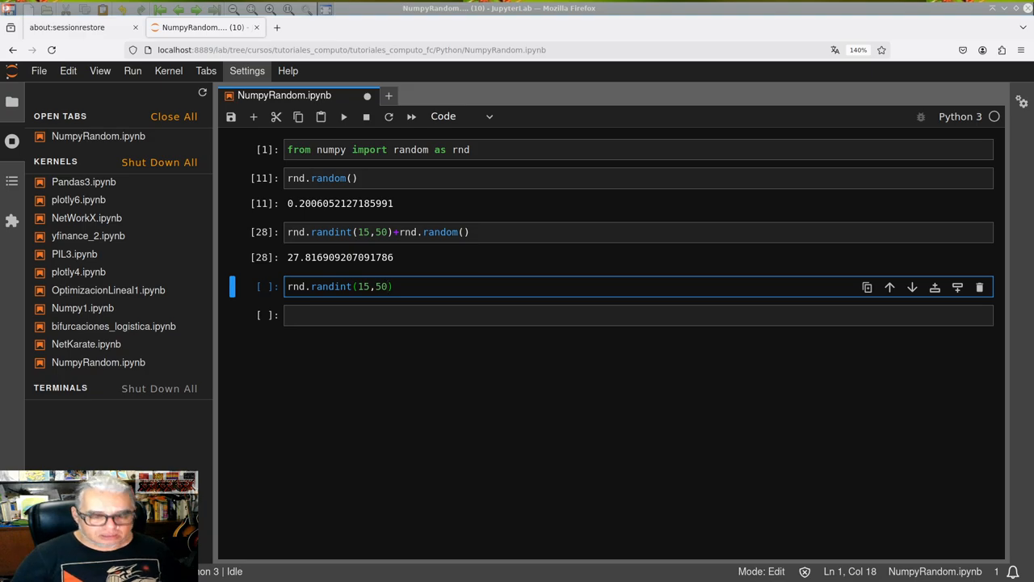
text(,s)
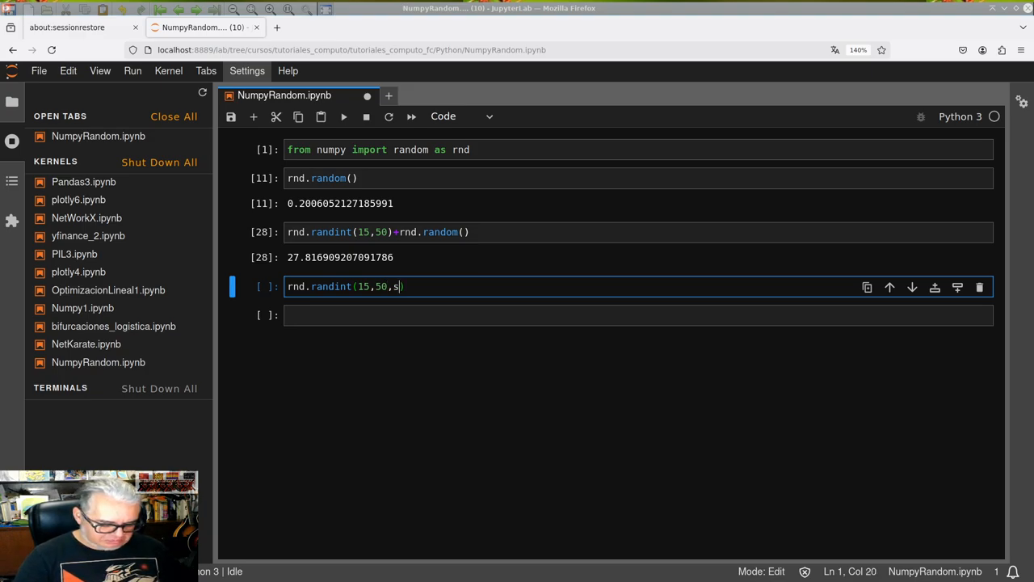
text(ize)
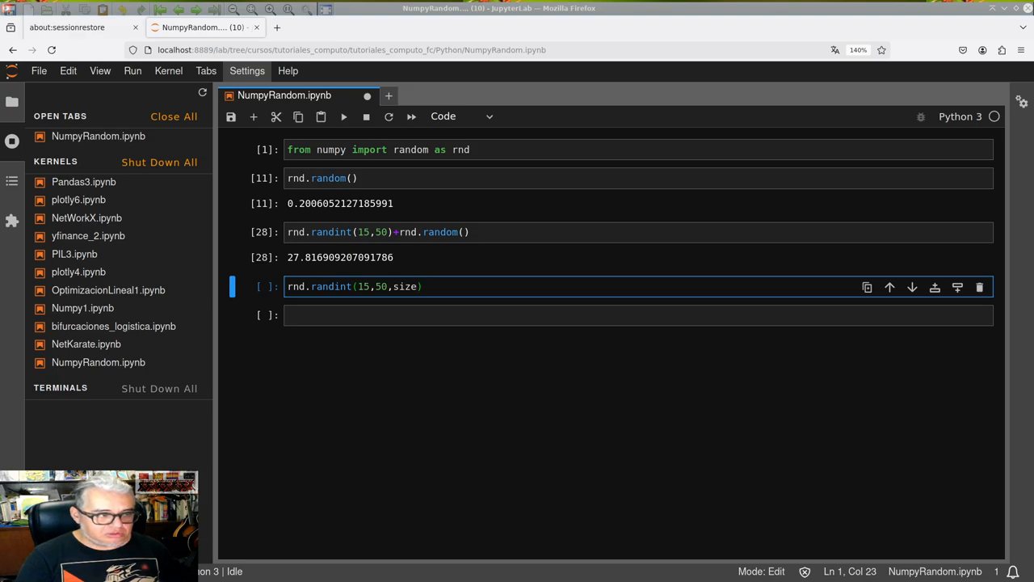
text(=())
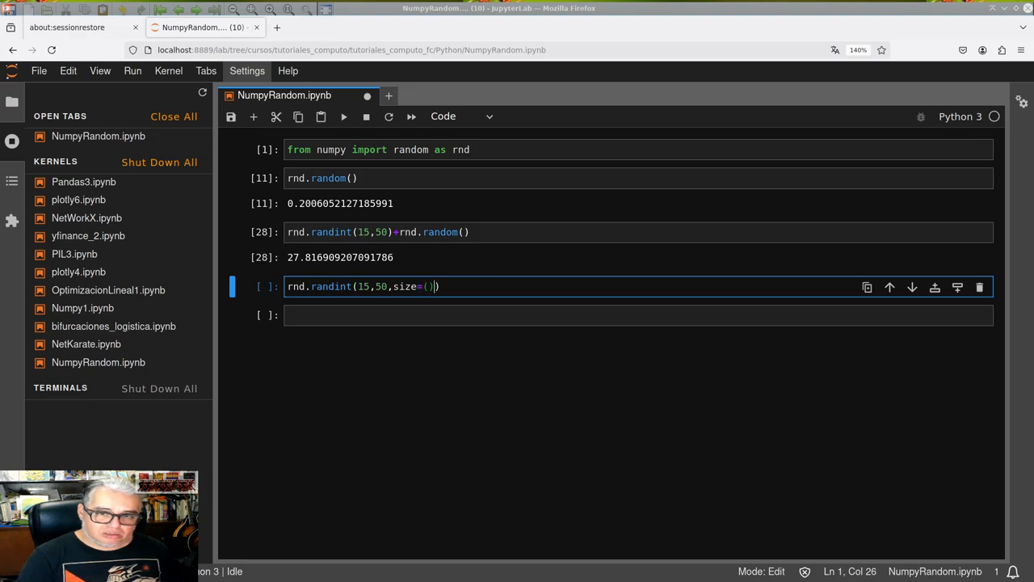
text(100)
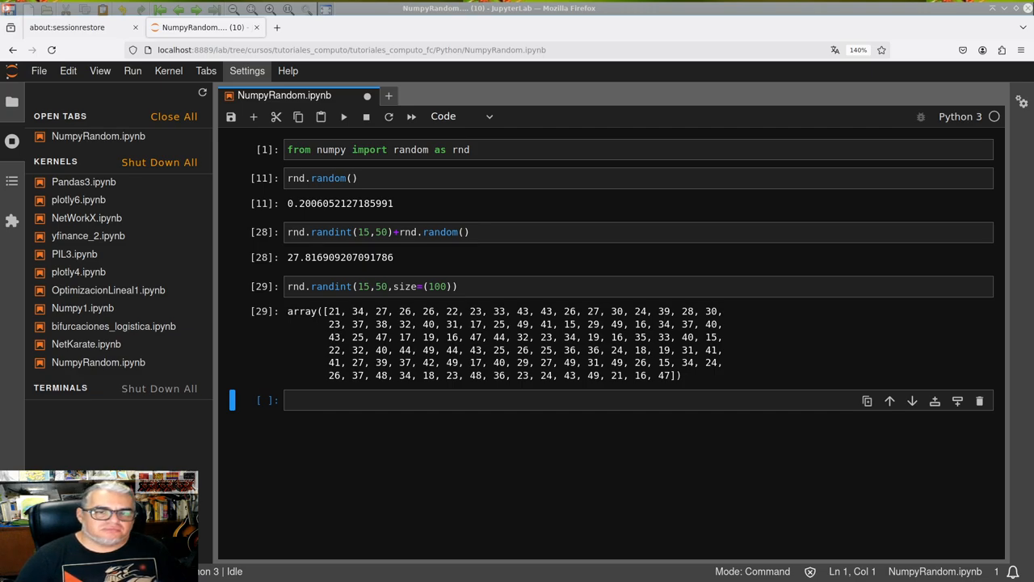
click(383, 286)
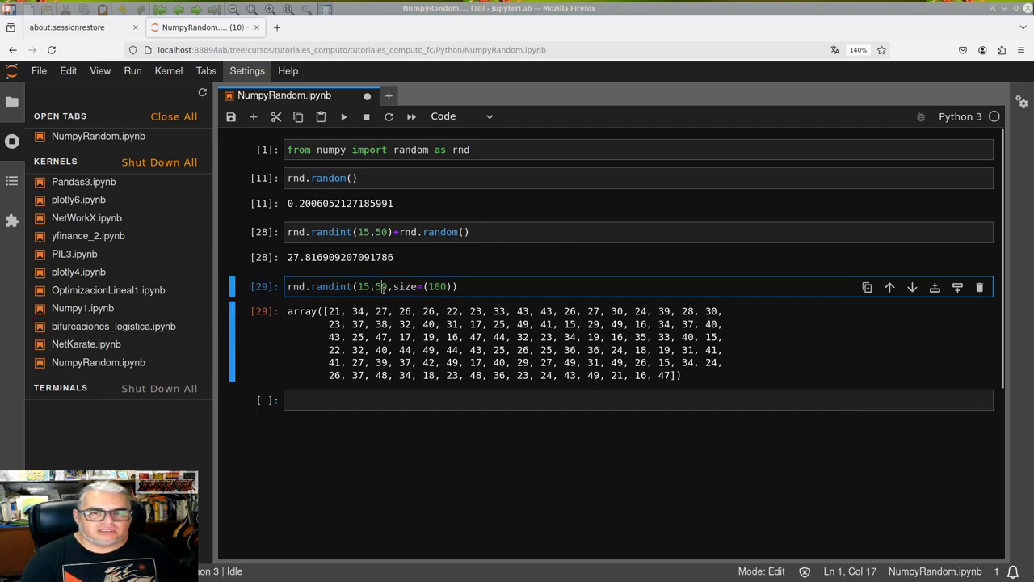
key(Shift+Enter)
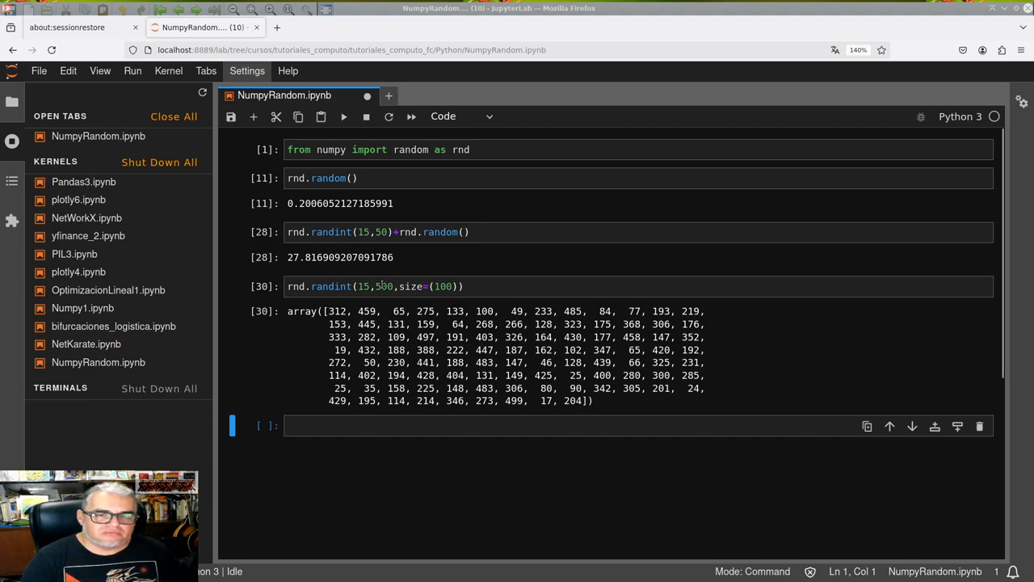
Change the randint bounds so the 100 integers fall between 1 and 4
click(369, 286)
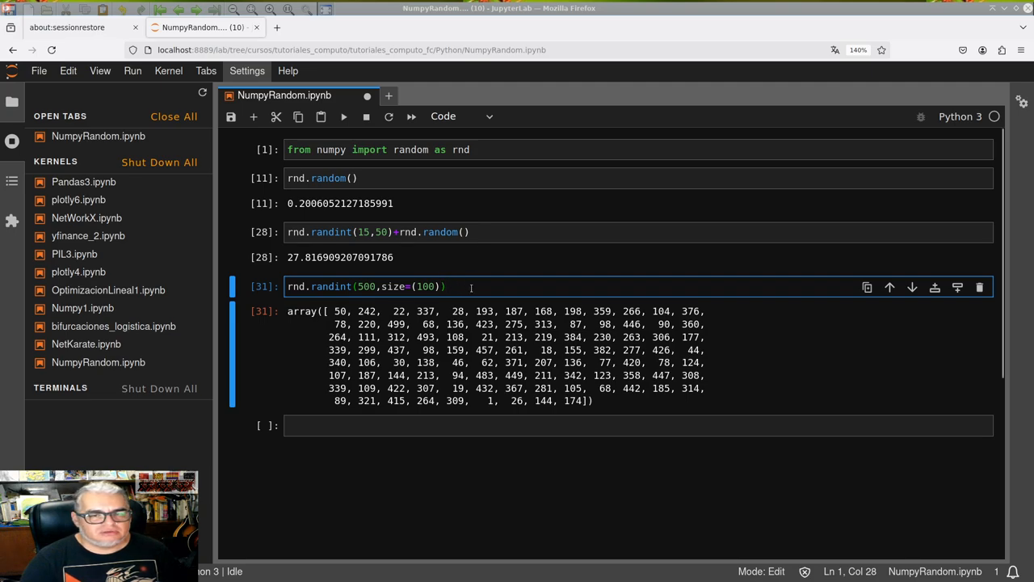
mouse_move(441, 307)
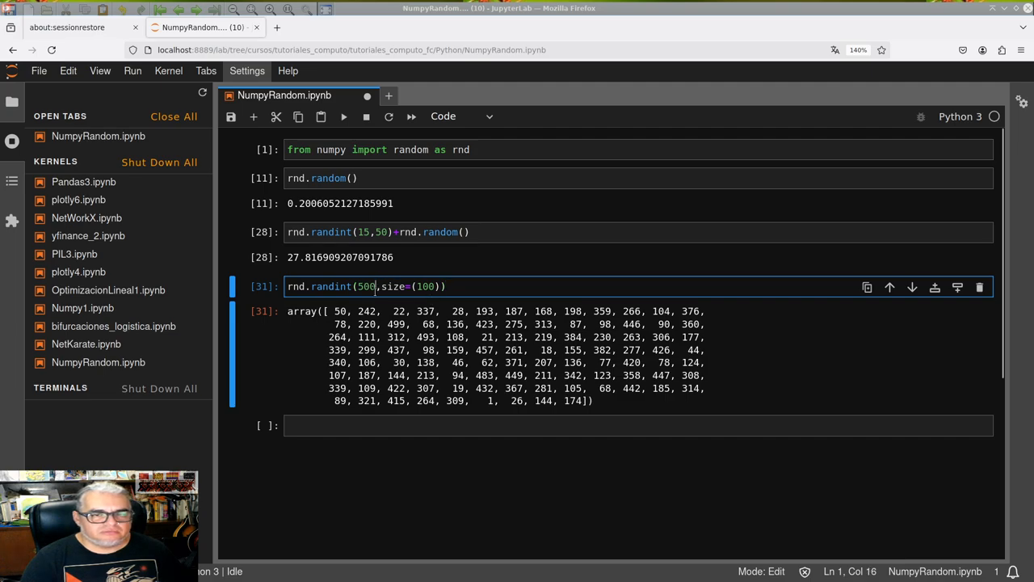
key(BackSpace)
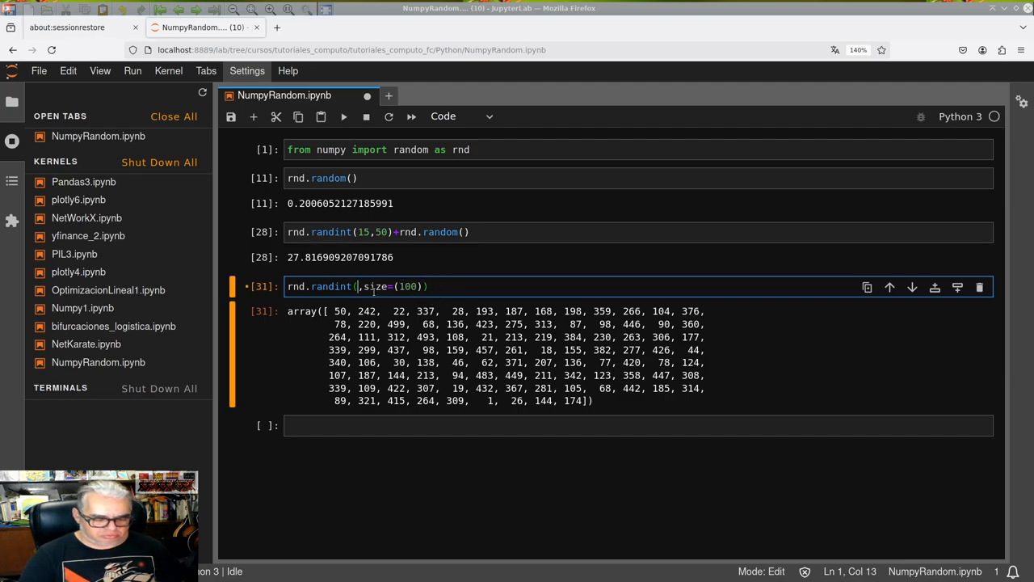
text(1,4)
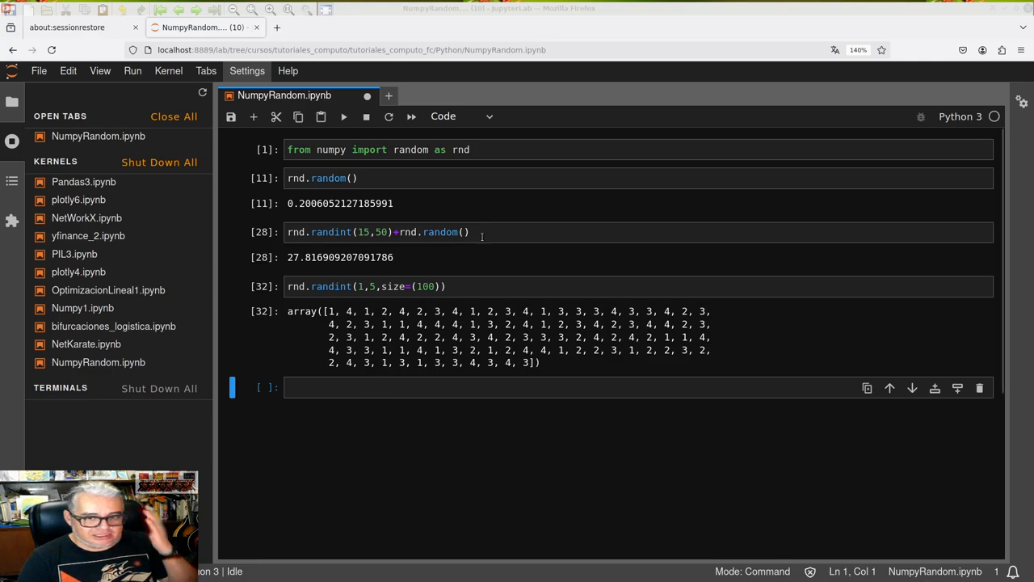
Run rnd.randint(1,5,...) with size (10,2) then (2,10) for 2-D integer arrays
click(364, 286)
text(rnd.randint(1,5,size=(10,2)))
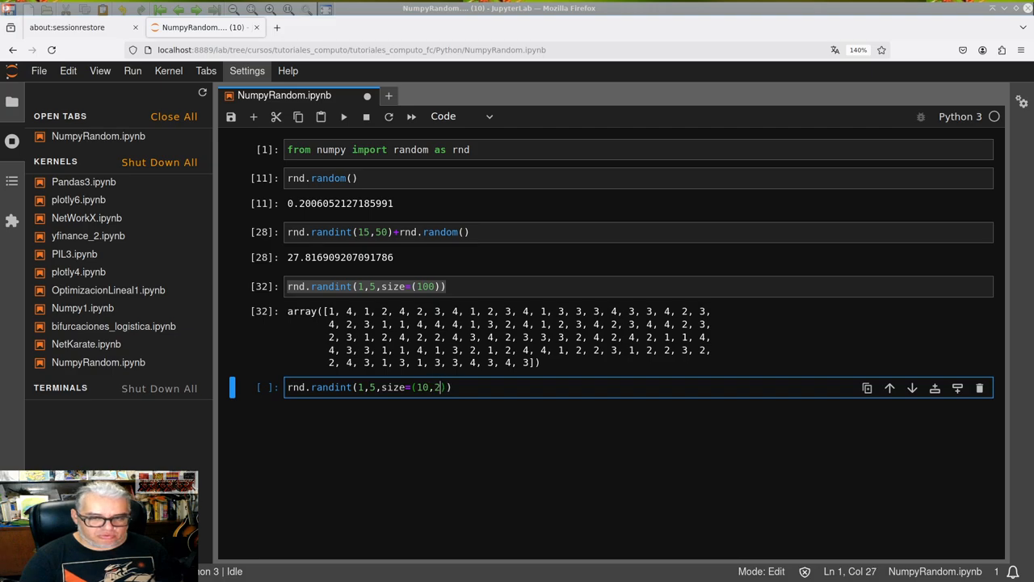
key(shift+Return)
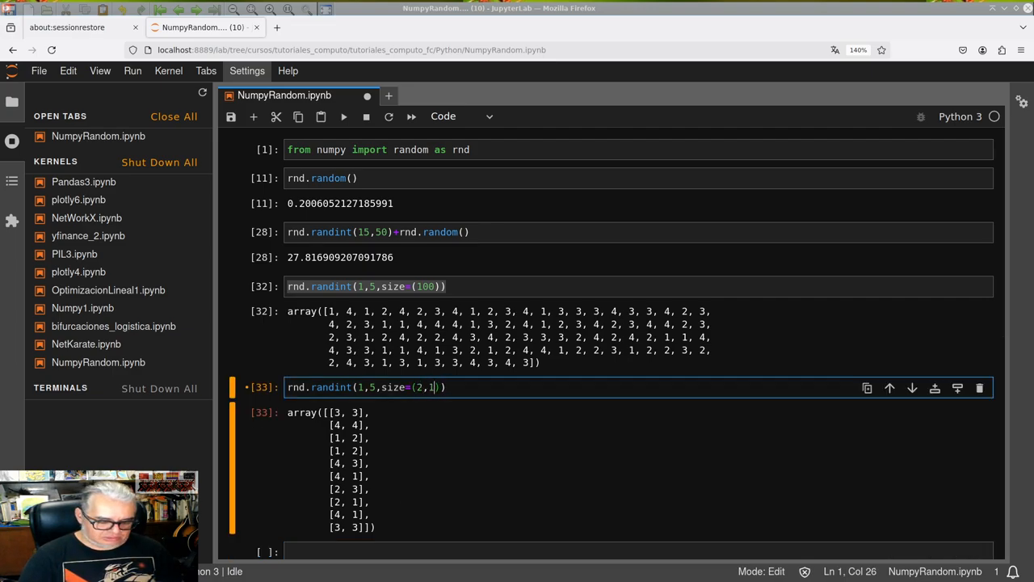
key(Shift+Return)
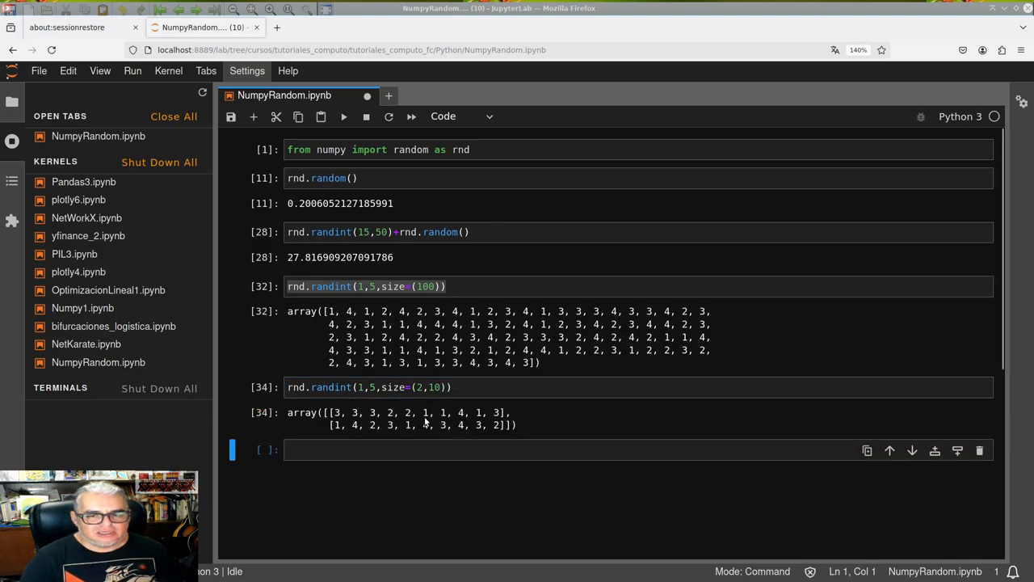
mouse_move(654, 443)
text(10)
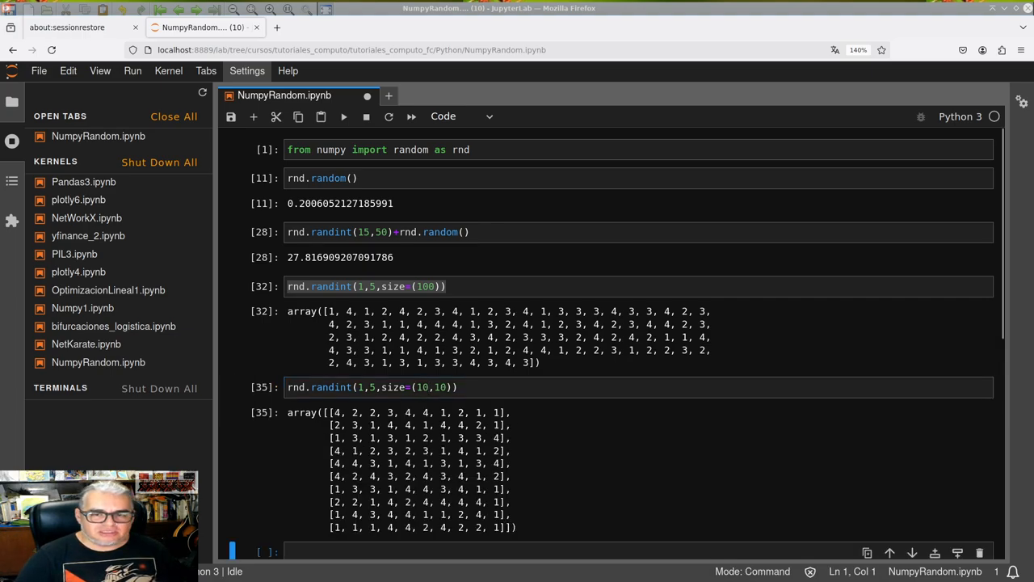
mouse_move(410, 421)
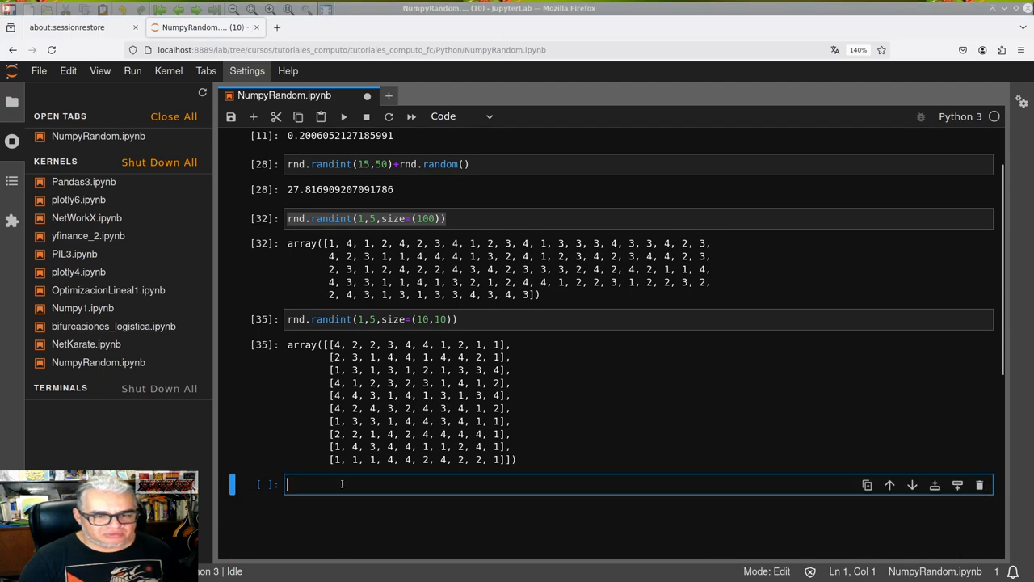
Run rnd.random(10,2), which raises a TypeError for two size arguments
text(rnd.)
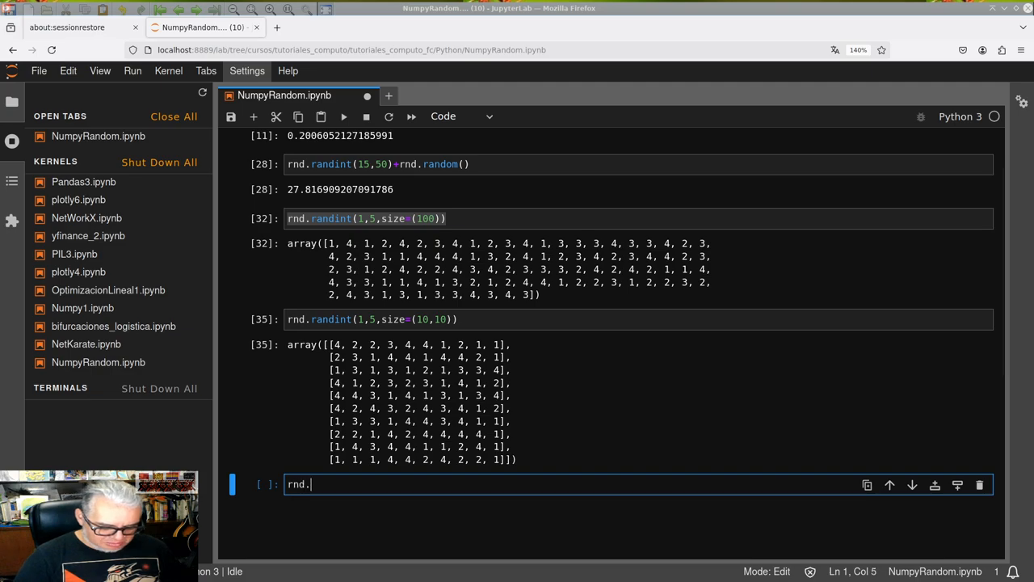
text(random())
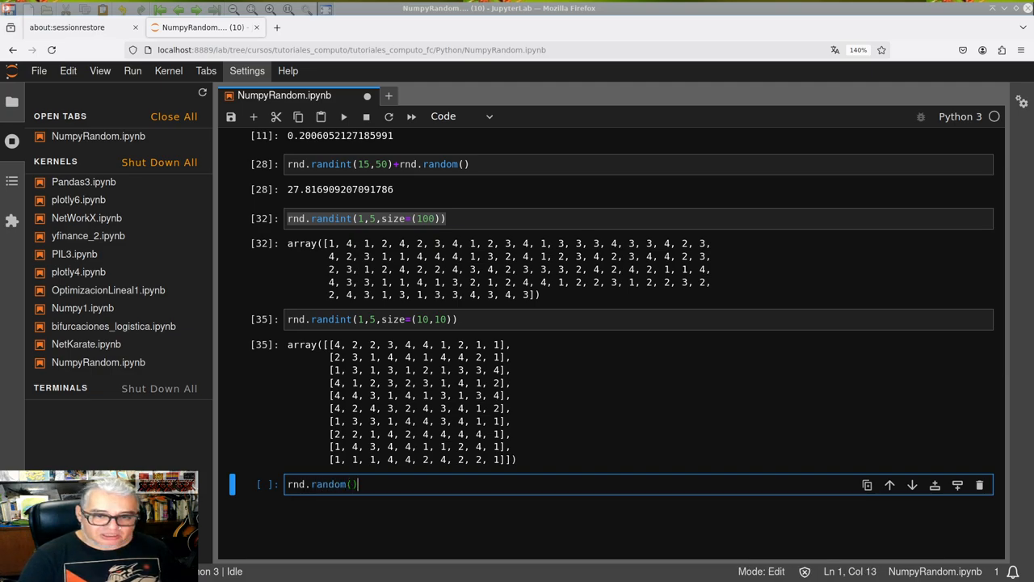
text(10)
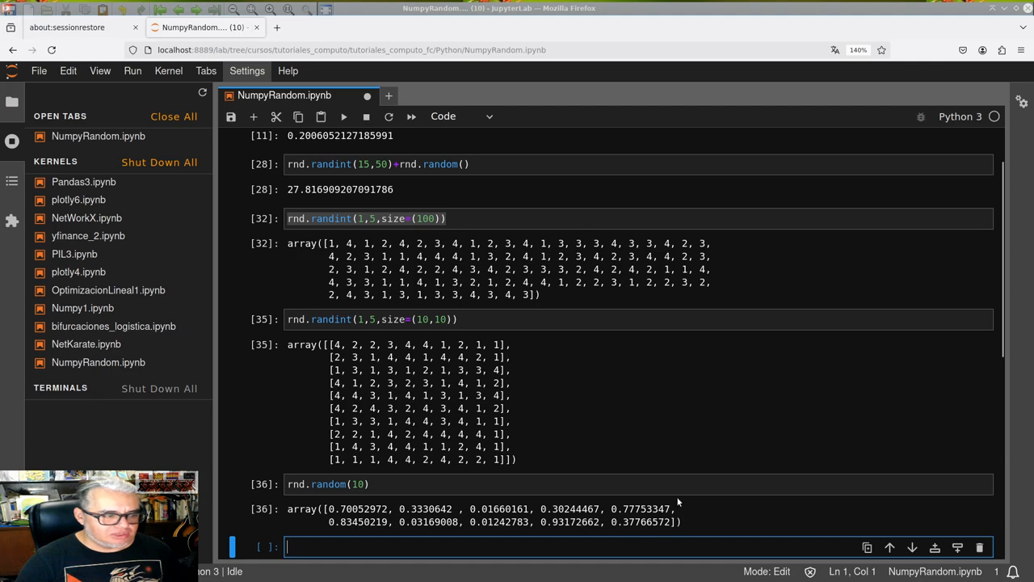
mouse_move(481, 501)
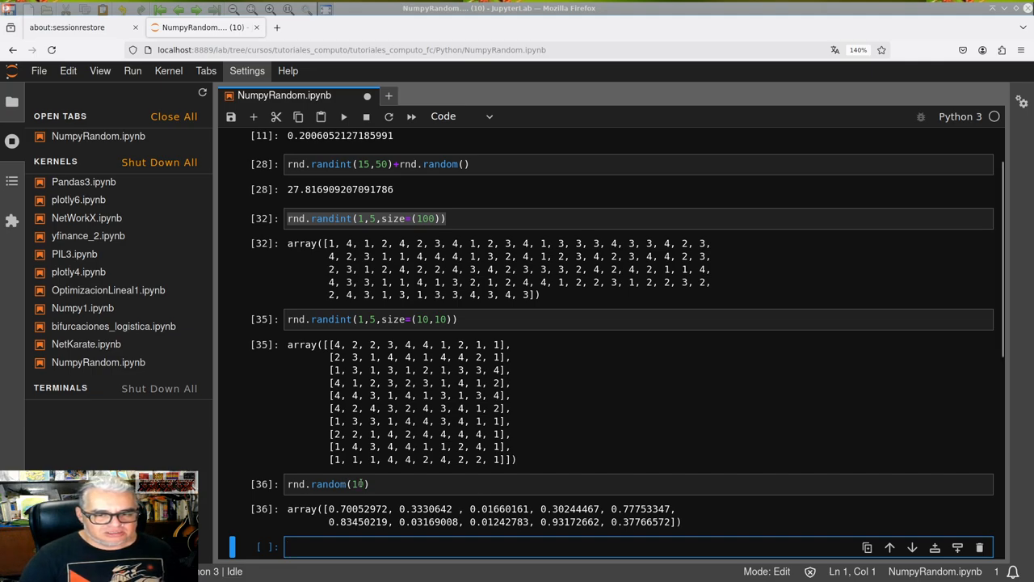
text(,2)
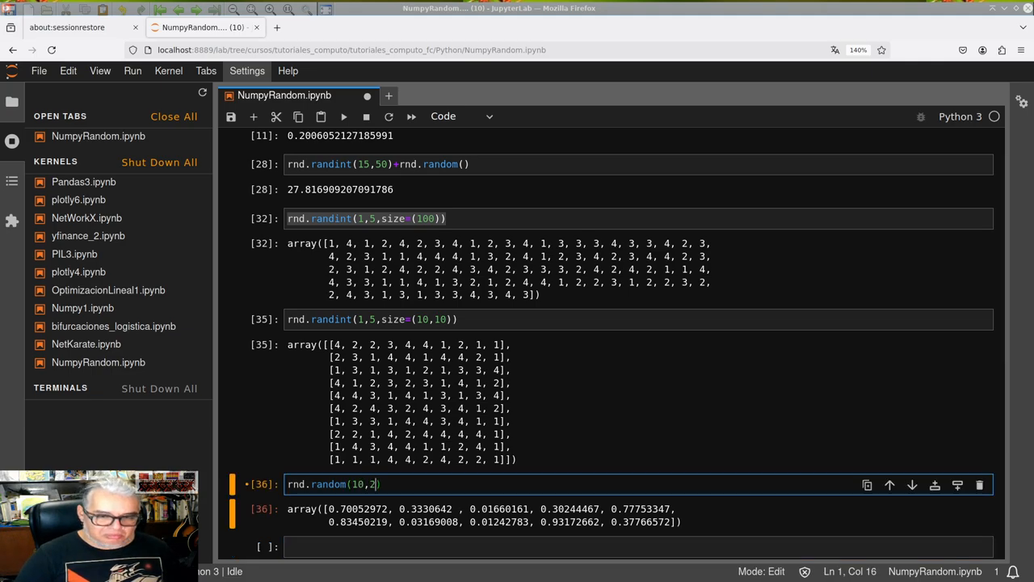
key(shift+Return)
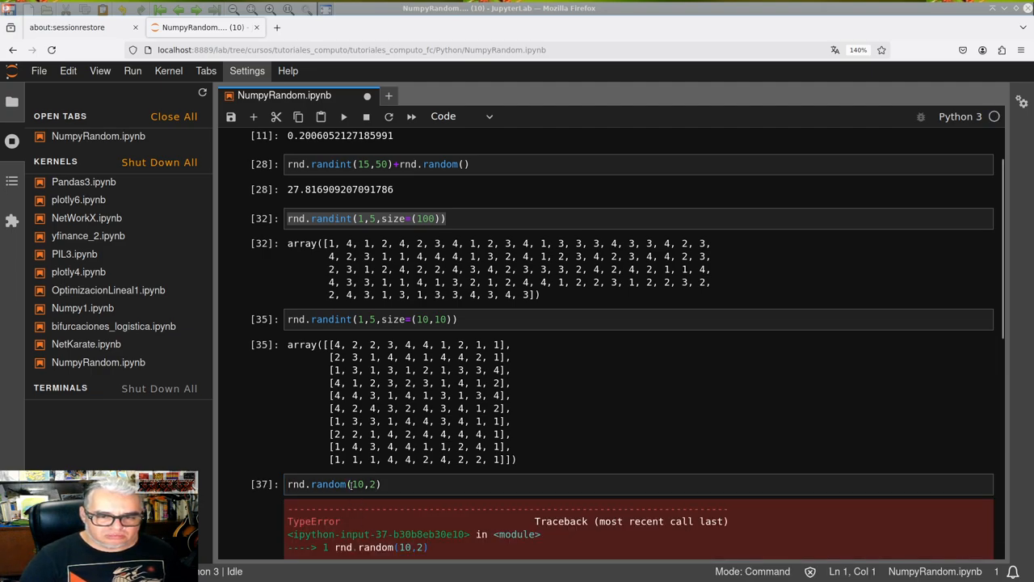
Fix it to rnd.random((10,2)) and rerun for a 10-by-2 float array
click(356, 484)
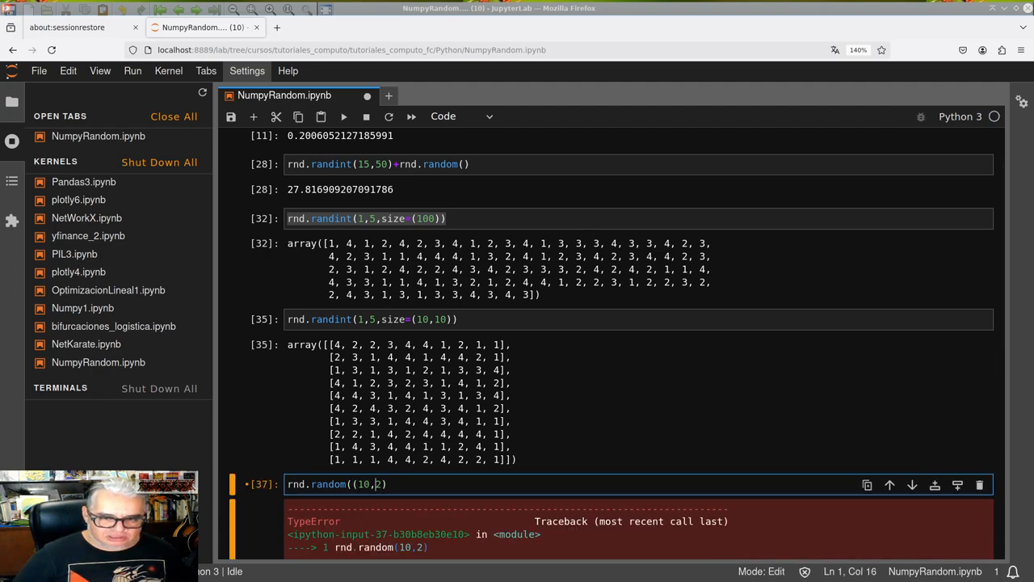
key(shift+enter)
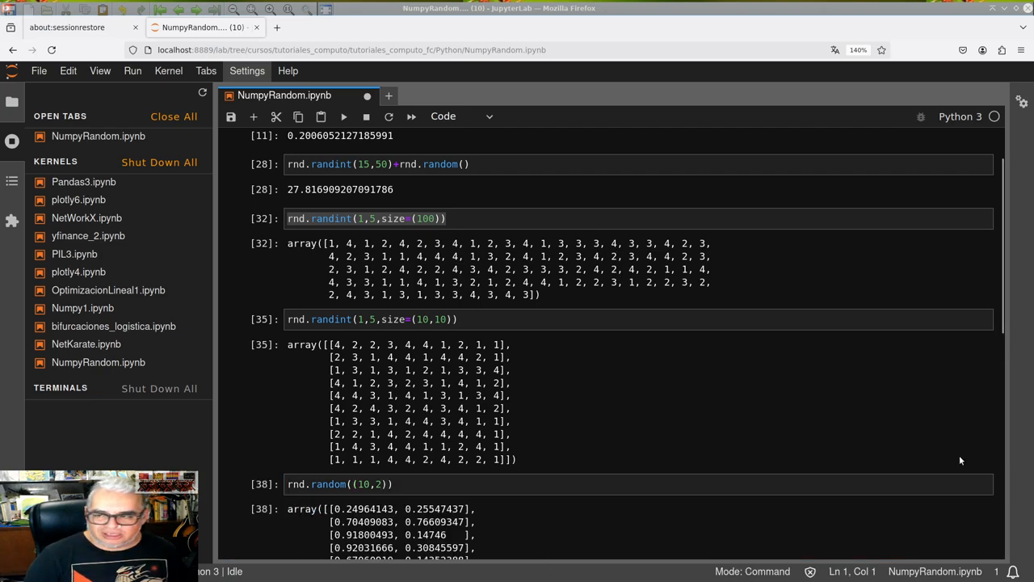
scroll(down, 3)
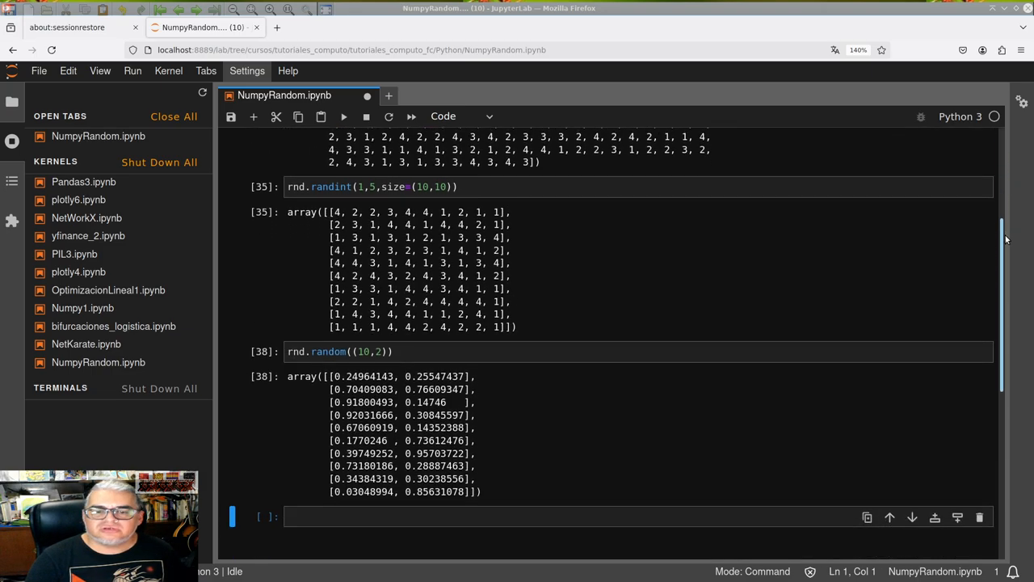
scroll(up, 3)
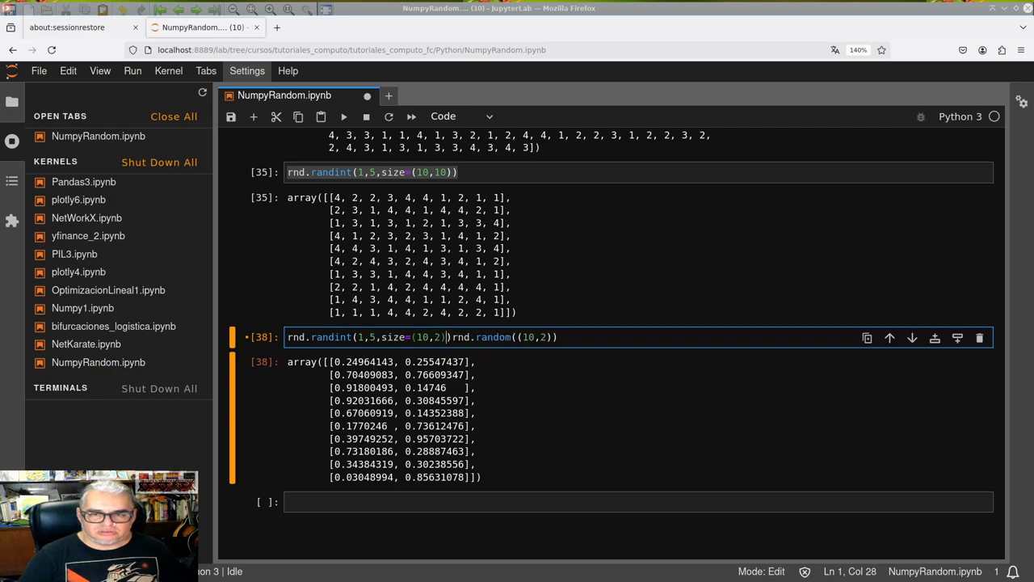
Sum rnd.randint(1,5,size=(10,2)) with the float array, then rerun with mismatched shapes hitting a broadcast error
text(+)
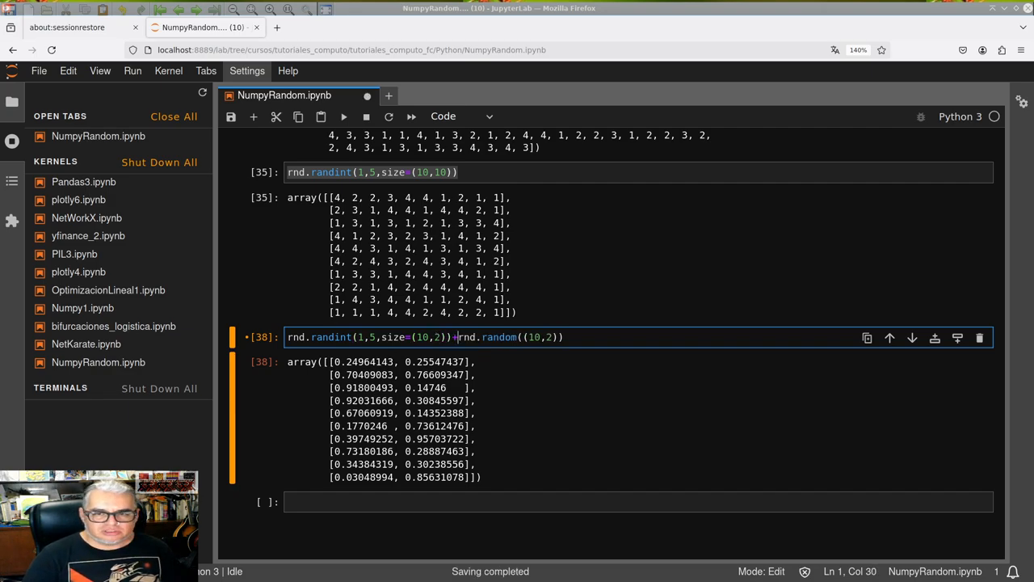
key(shift+Return)
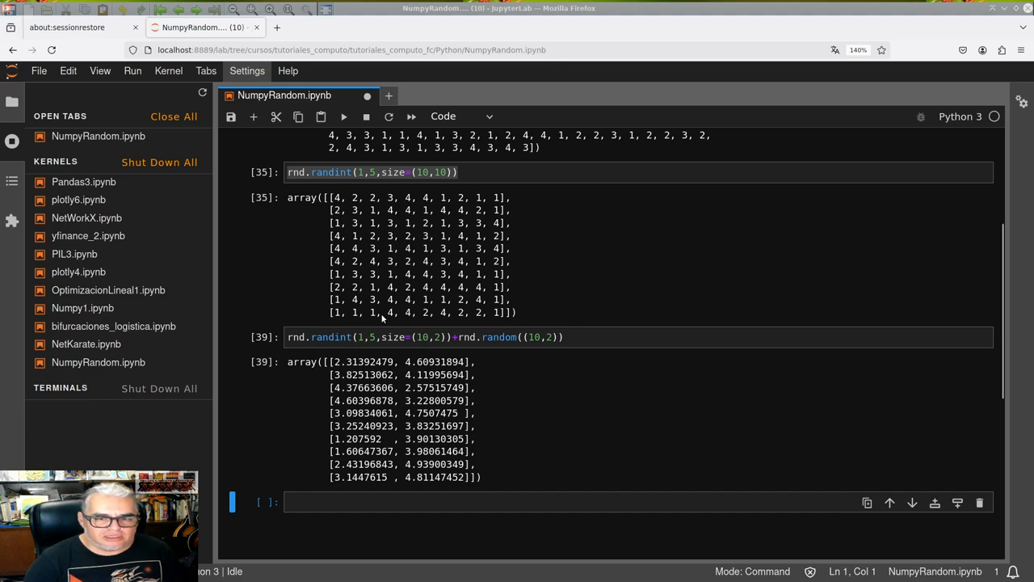
mouse_move(423, 389)
text(0)
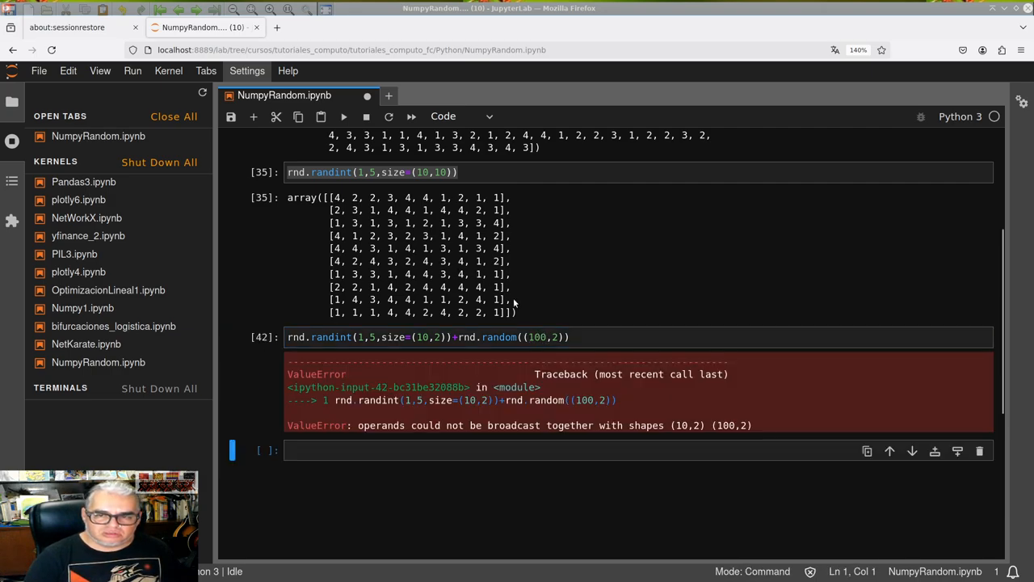
click(429, 338)
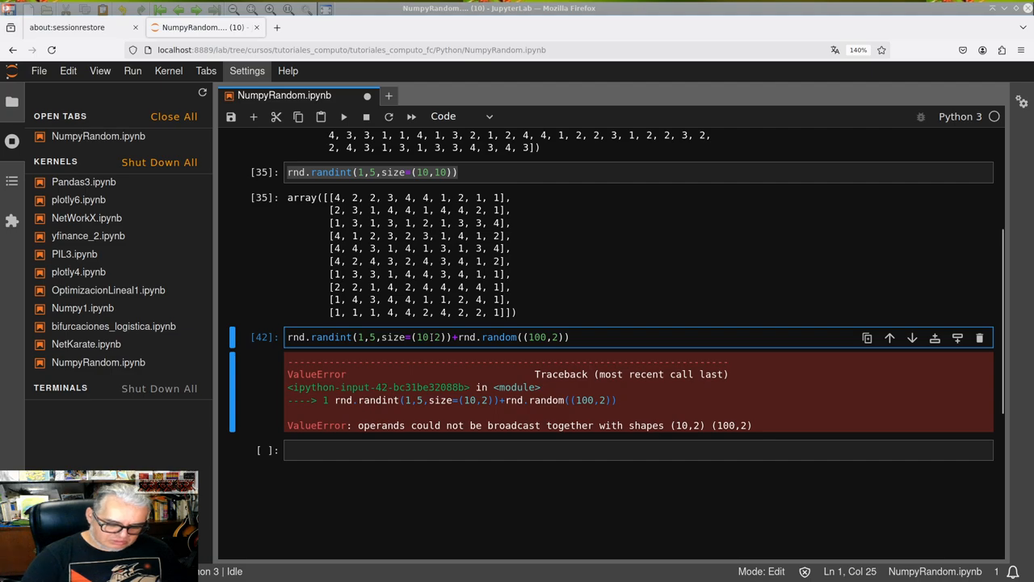
key(Shift+Return)
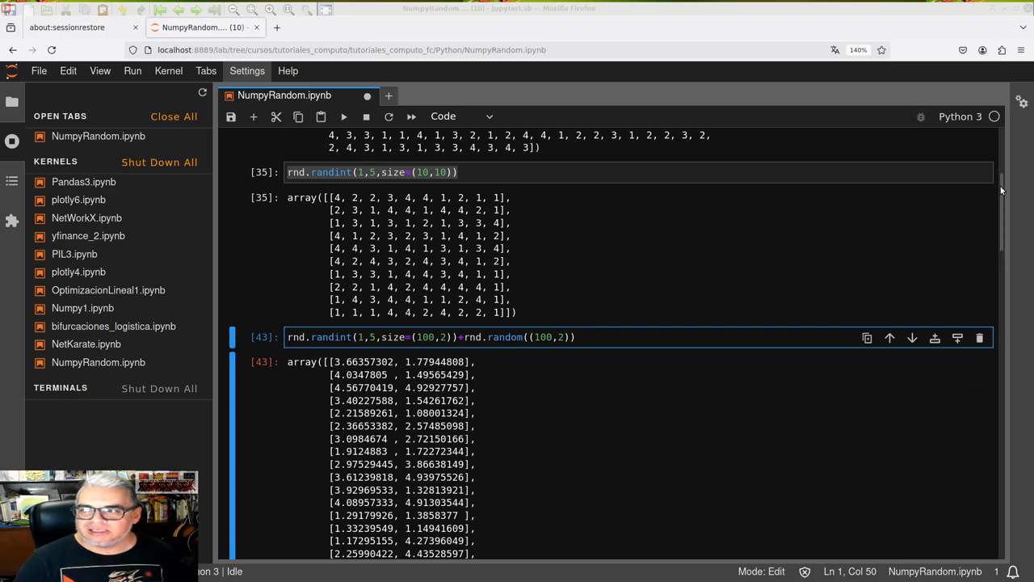
Scroll down through the 100-by-2 decimal output to the next empty cell
scroll(down, 3)
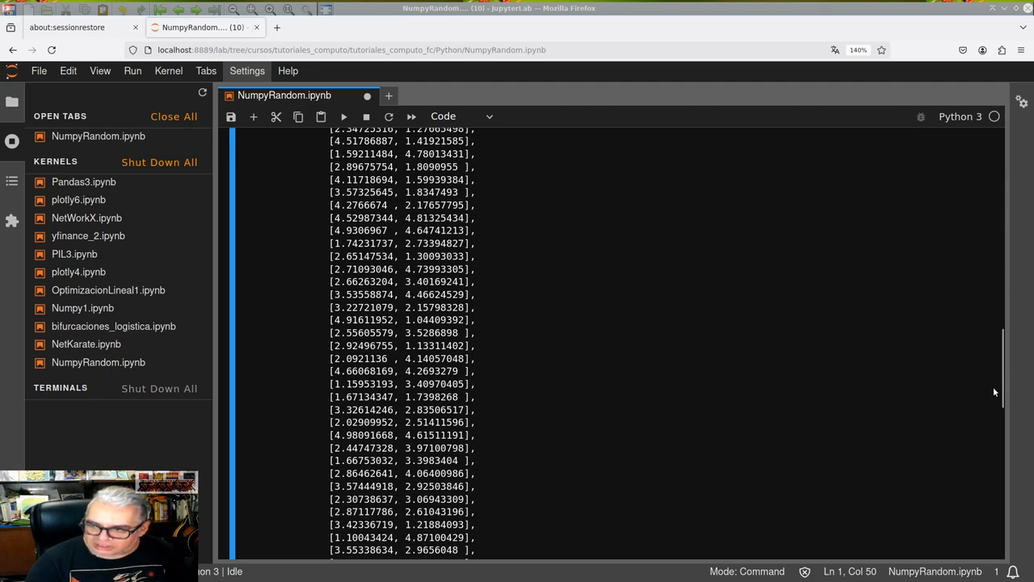
scroll(down, 3)
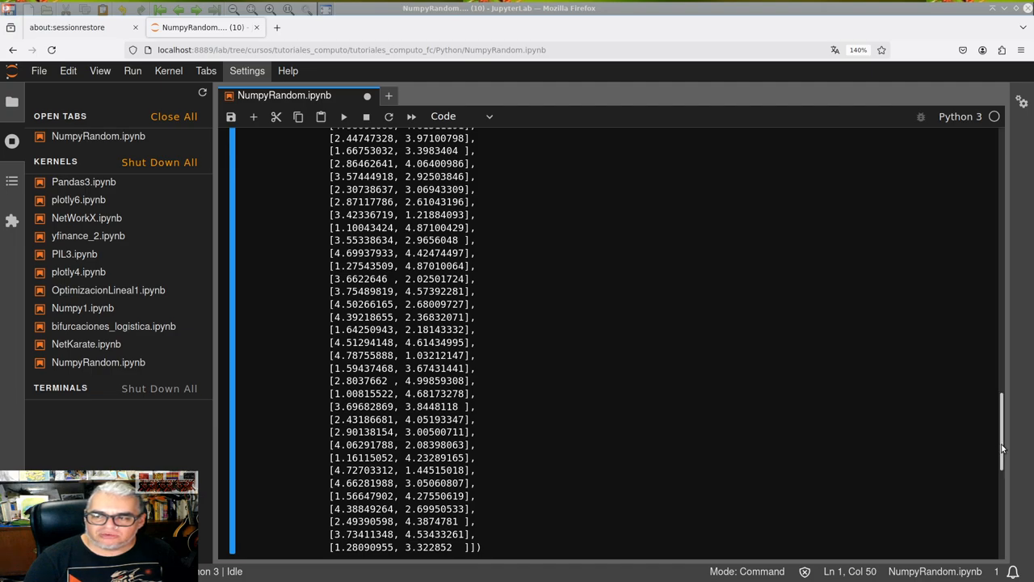
scroll(down, 3)
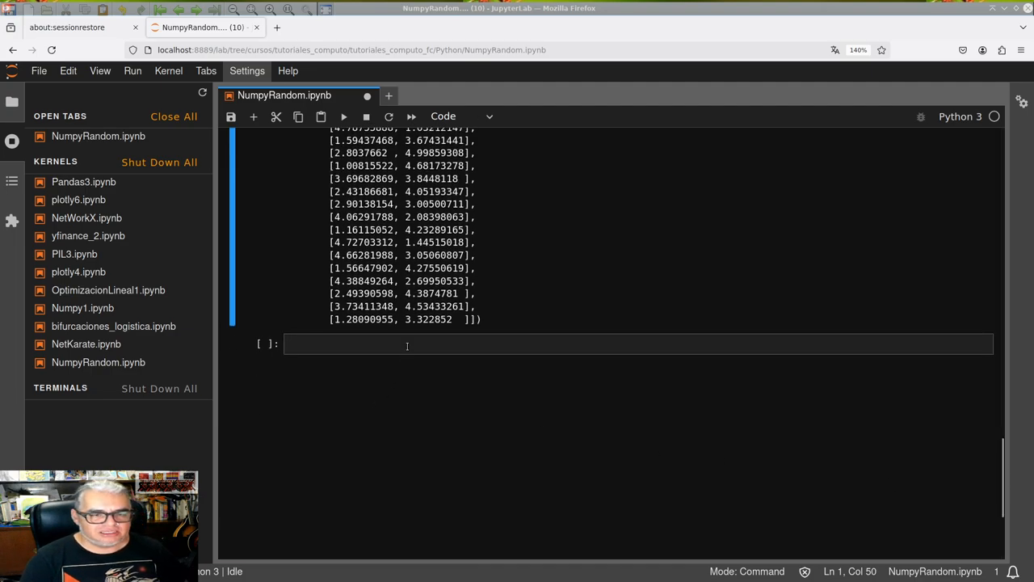
Define L = list(range(1000)), evaluate L, and move down past the printed 0–999 output
click(407, 344)
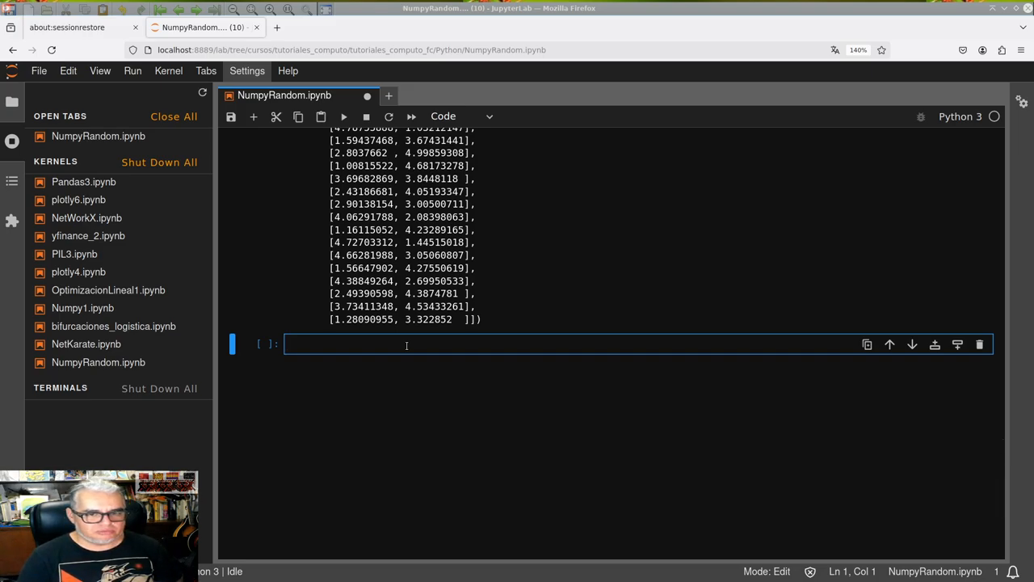
text(l)
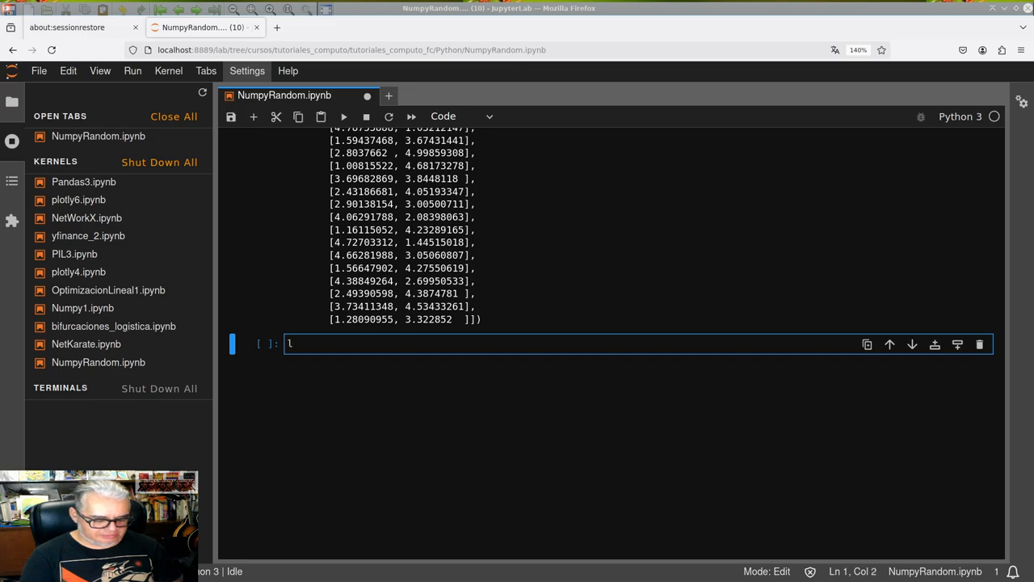
text(ist()
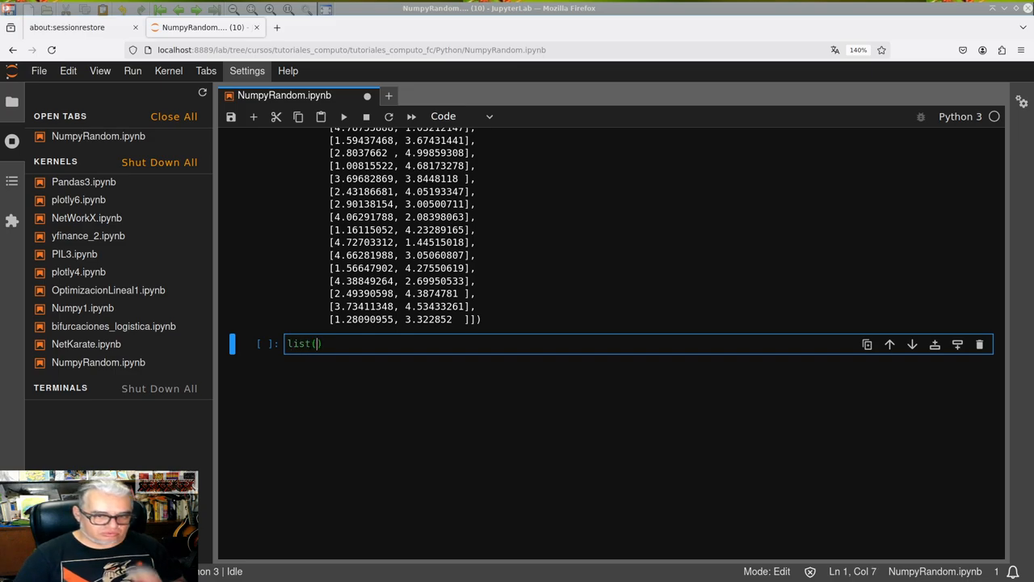
text(range)
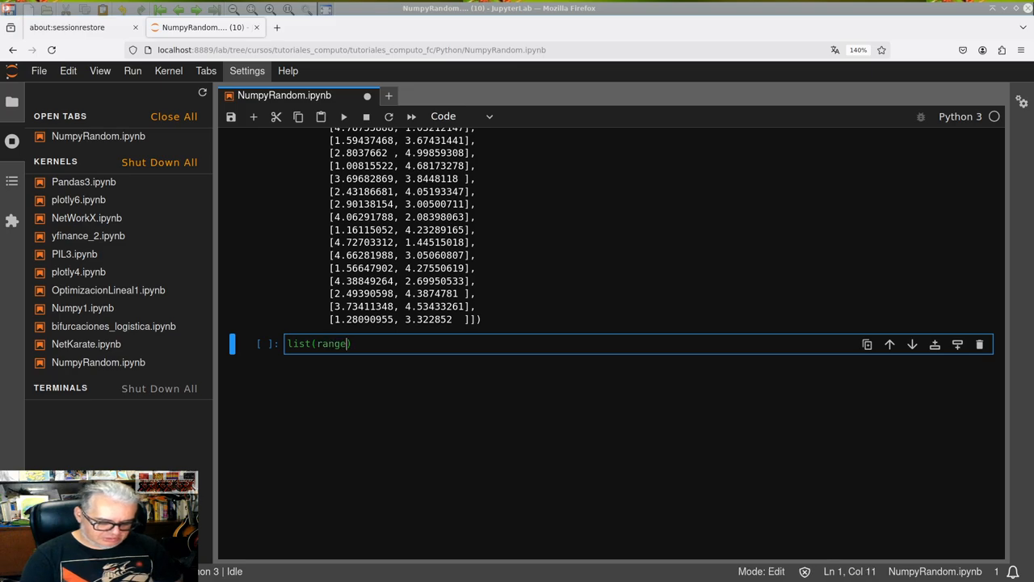
text())
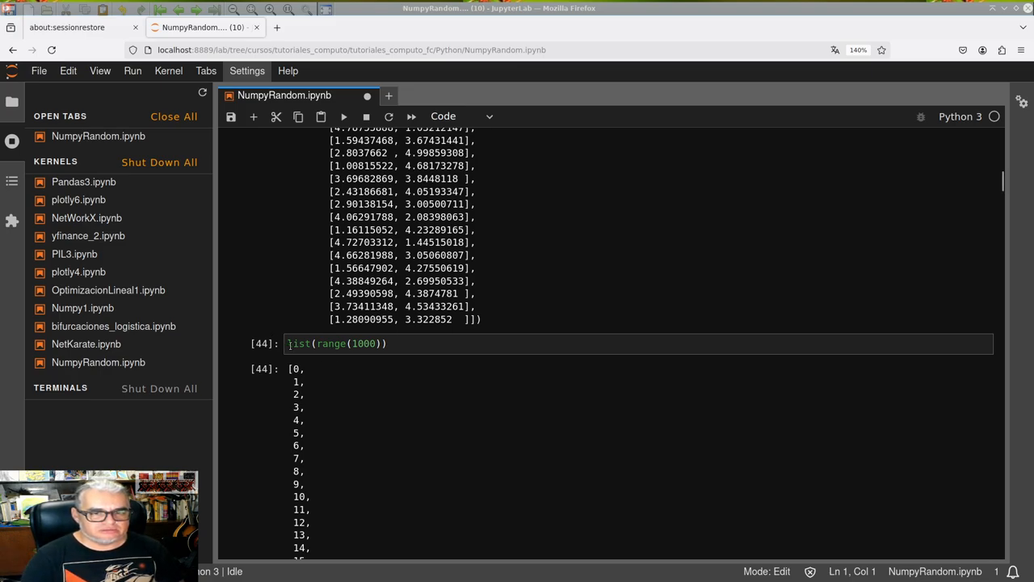
text(L=)
text(L)
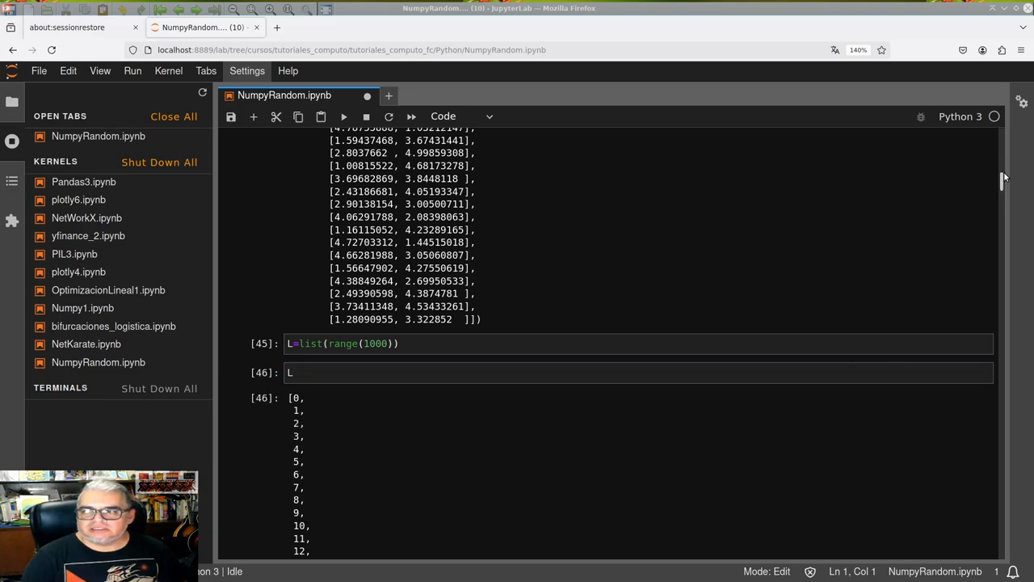
scroll(down, 3)
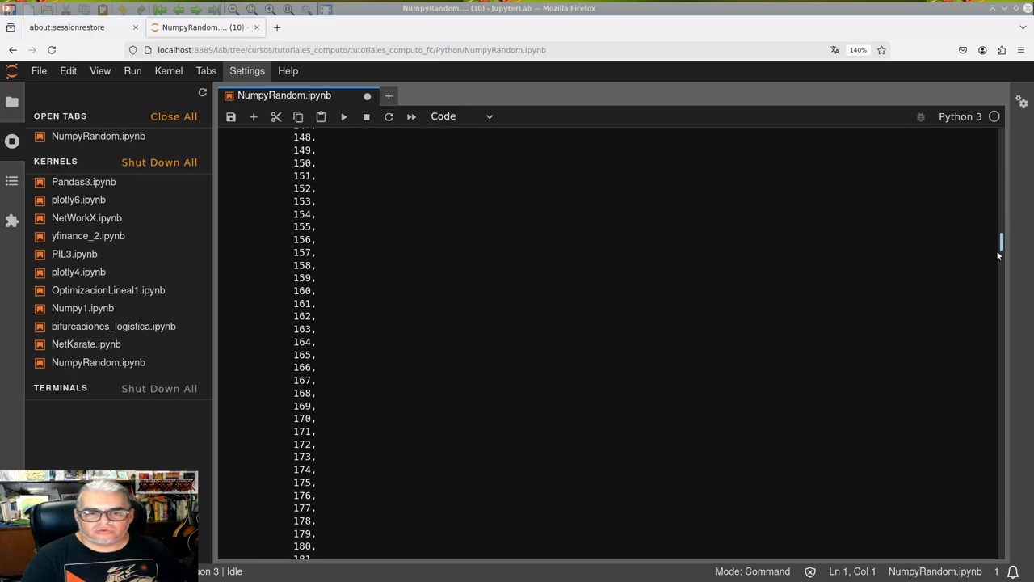
scroll(down, 3)
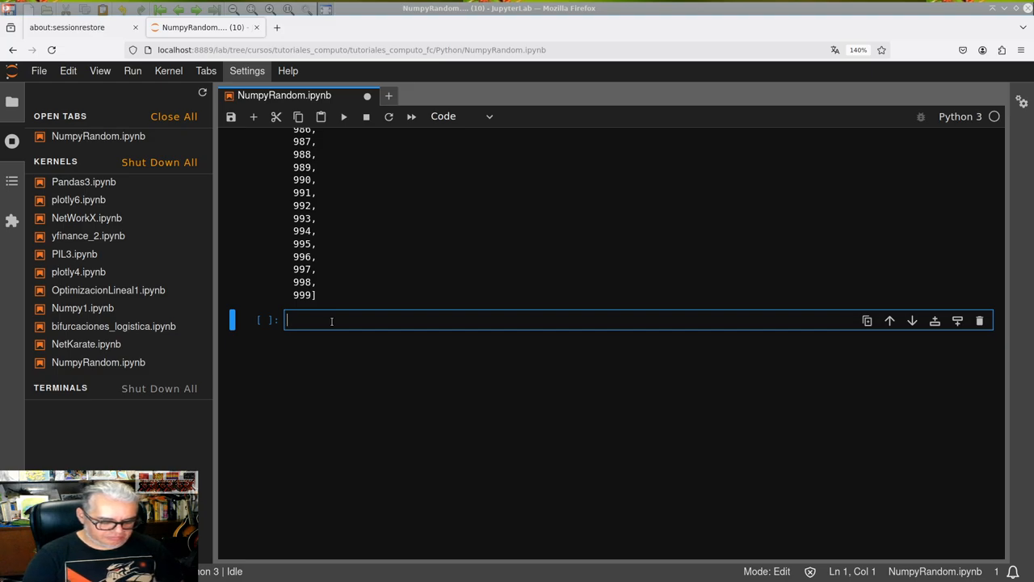
Evaluate rnd.choice(L) several times, drawing different random elements such as 471
text(rnd.ch)
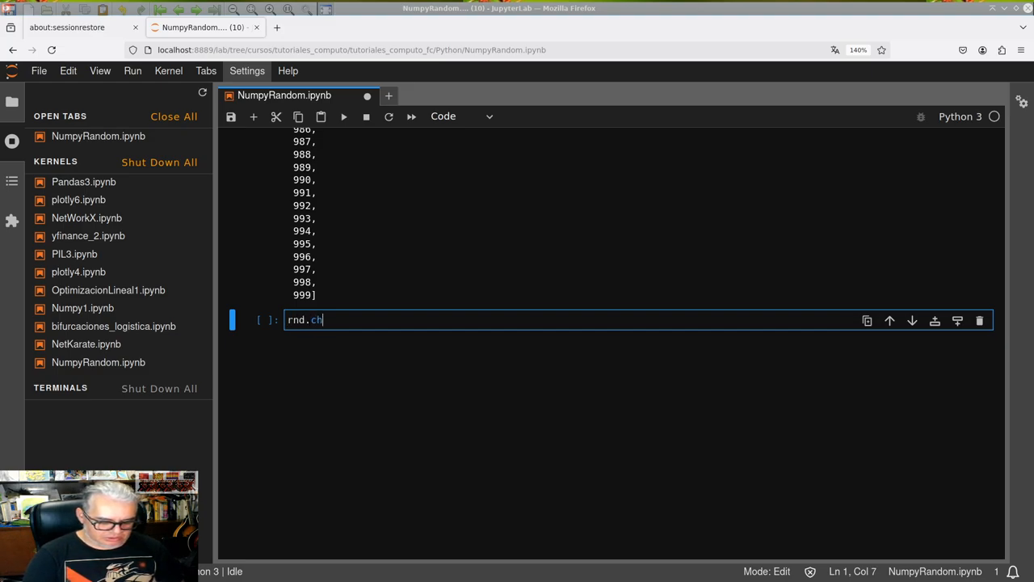
text(oice)
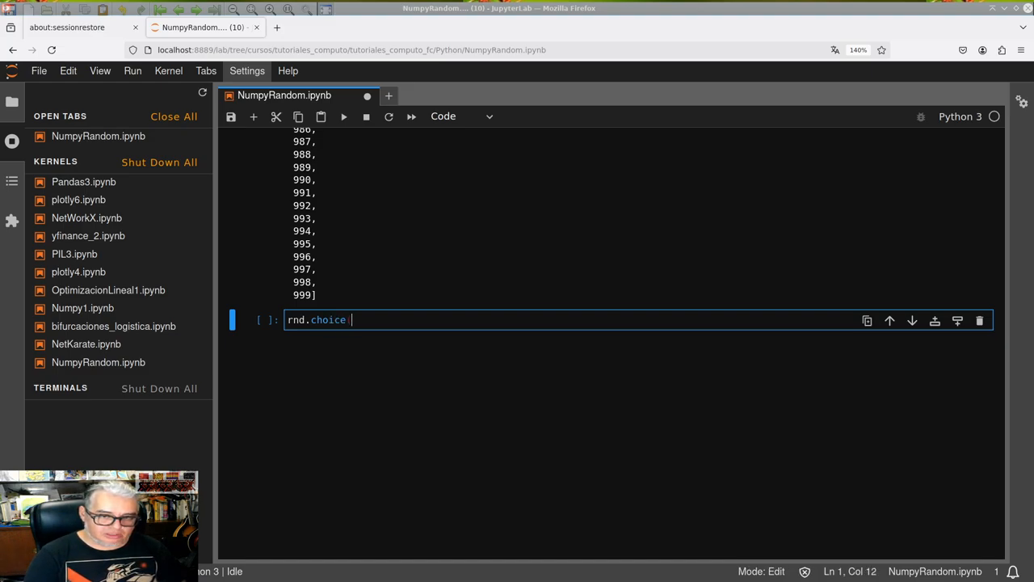
text((L)
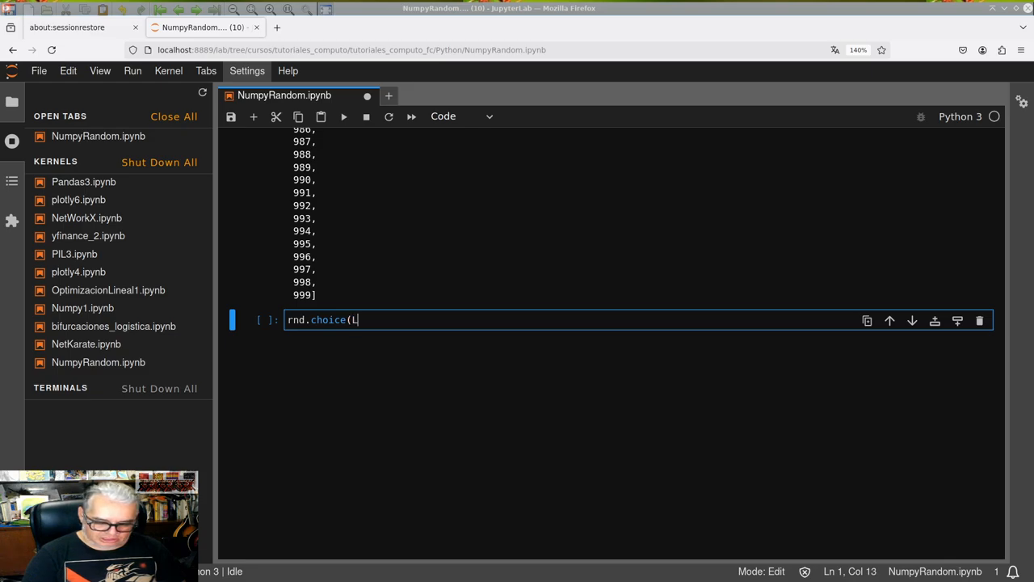
key(shift+Return)
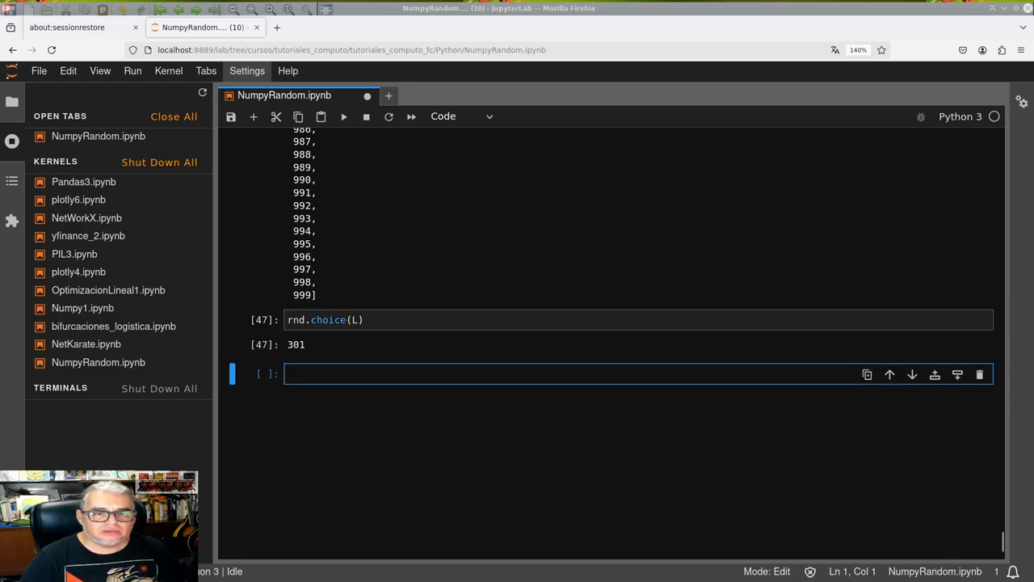
click(375, 320)
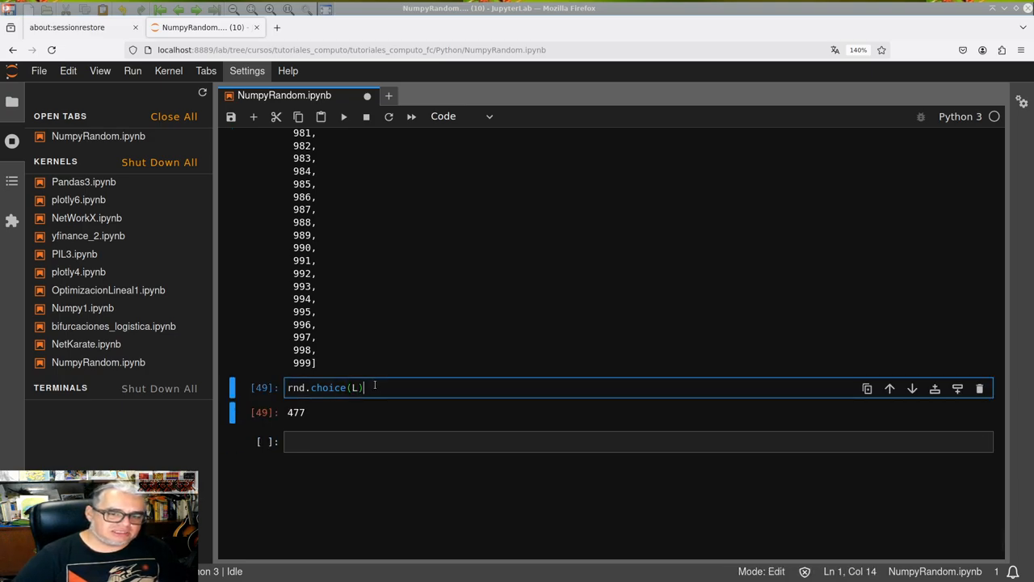
key(Shift+Return)
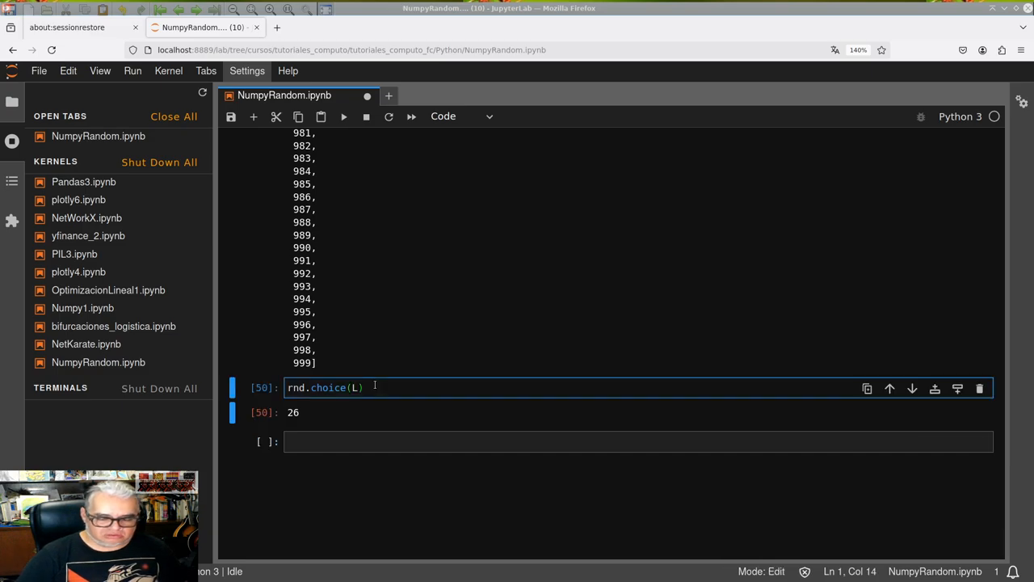
key(Shift+Enter)
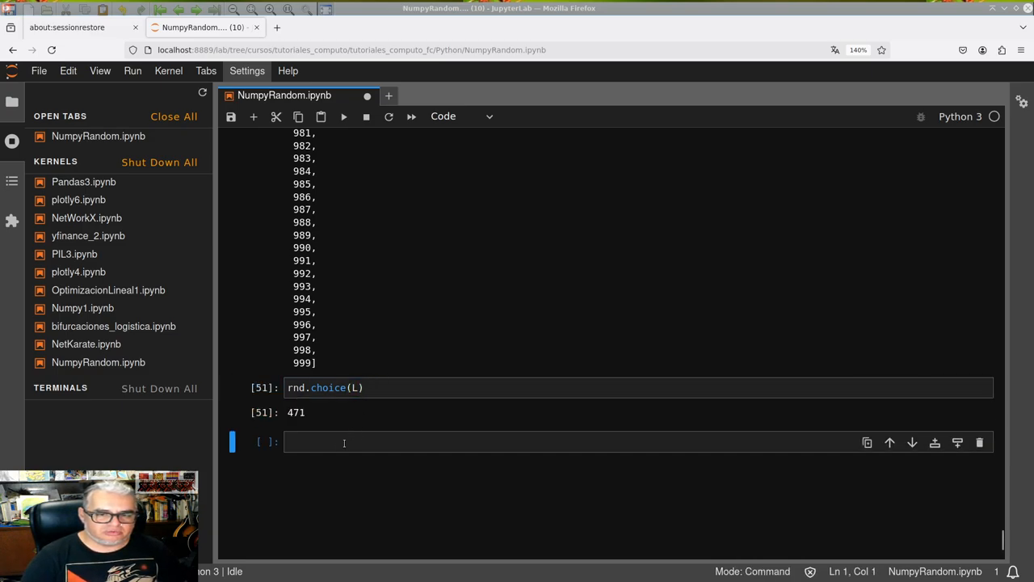
Define L2 as a list of four first names ('Luis', 'Rosa', ..., 'Pedro')
text(L2)
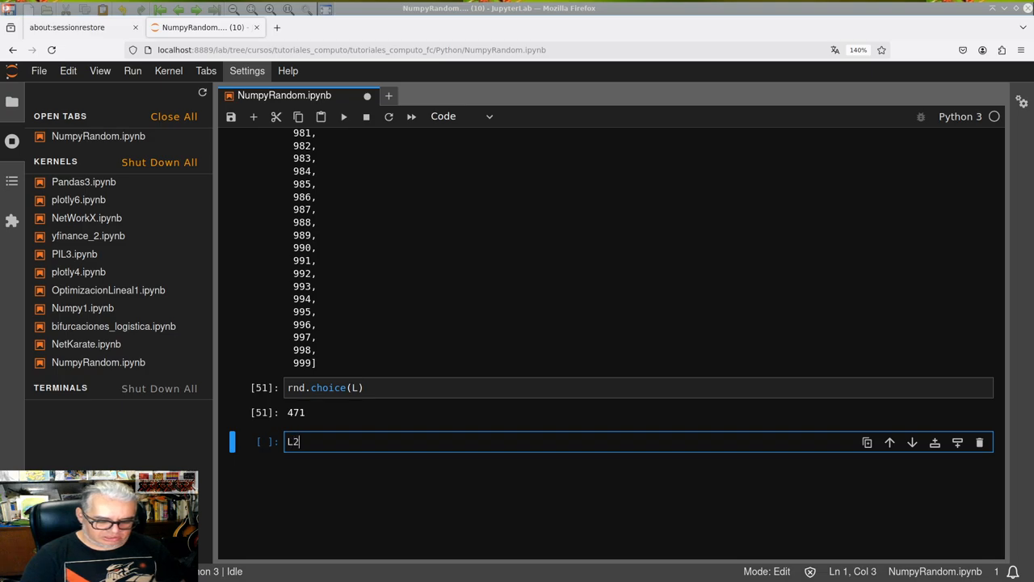
text(=)
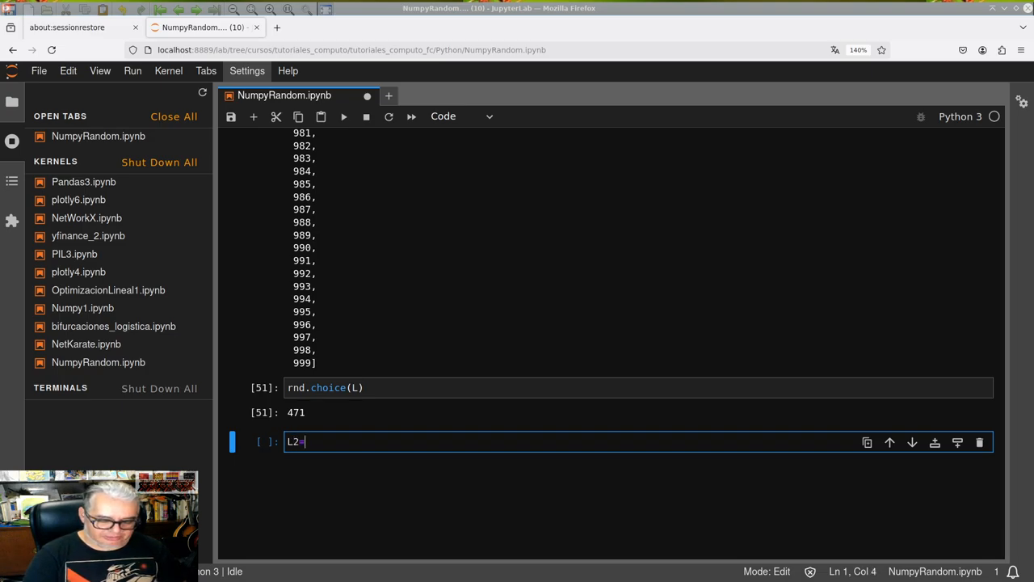
text([])
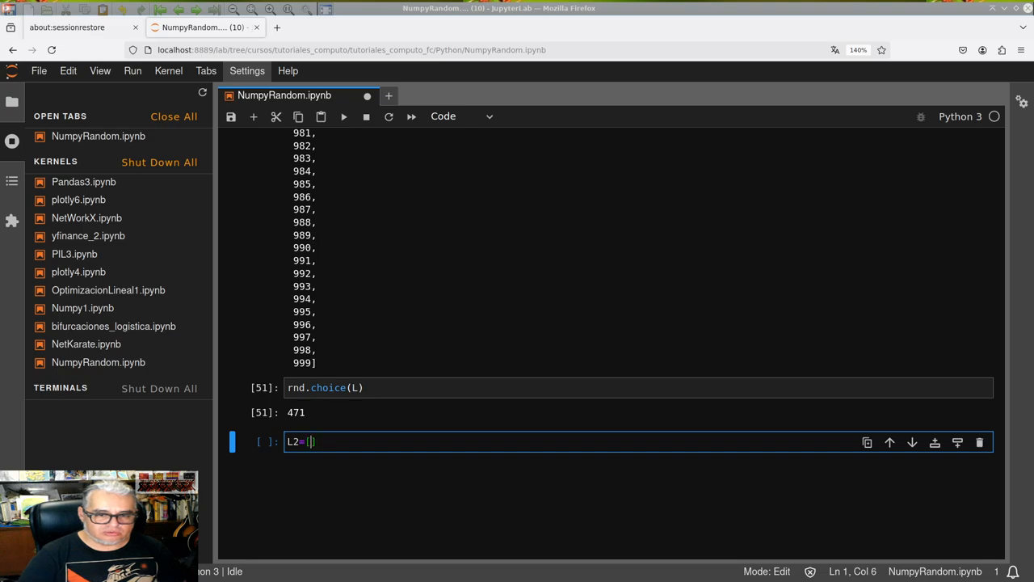
text('L')
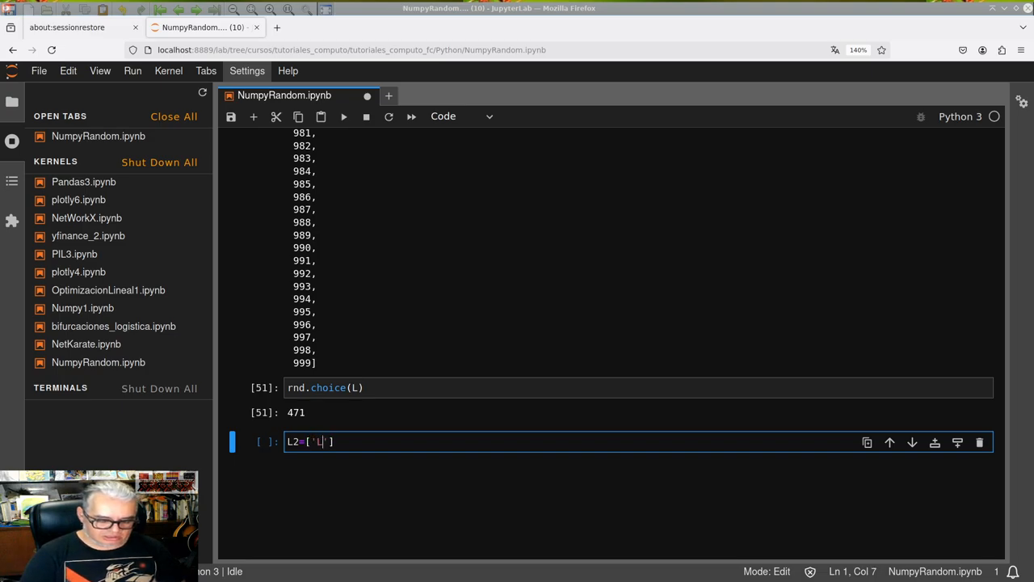
text(uis','R)
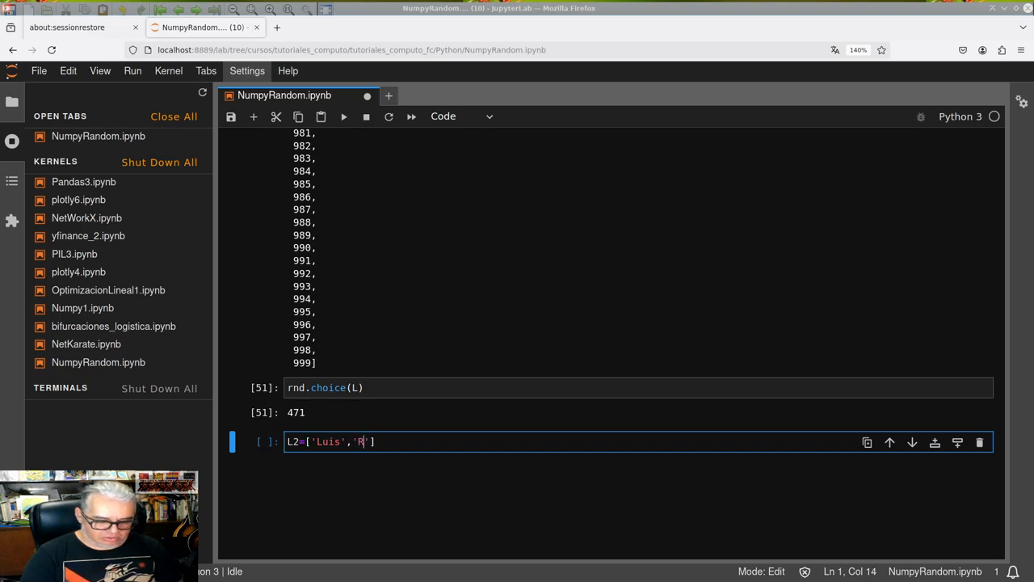
text(osa','Lil)
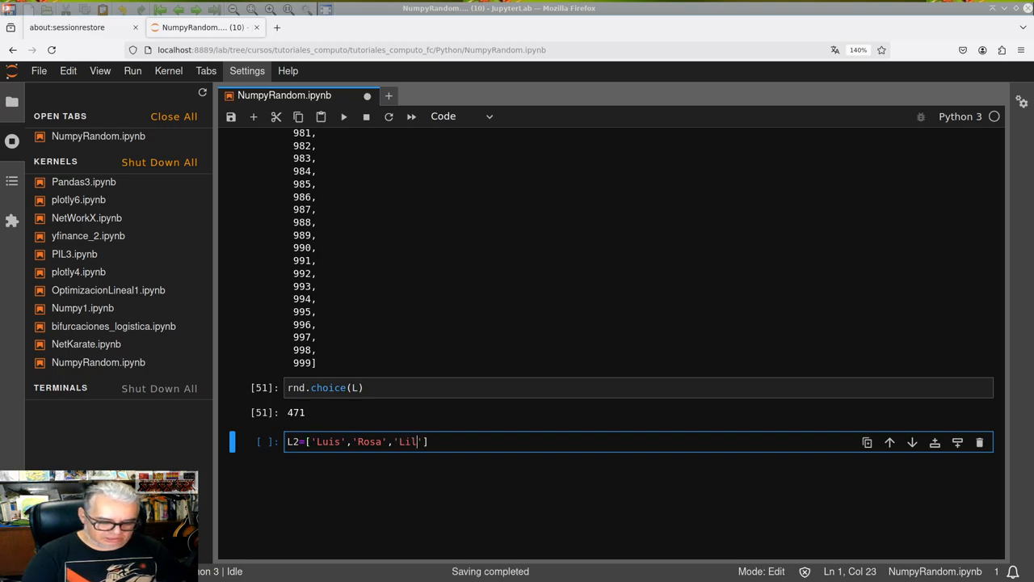
text(i',)
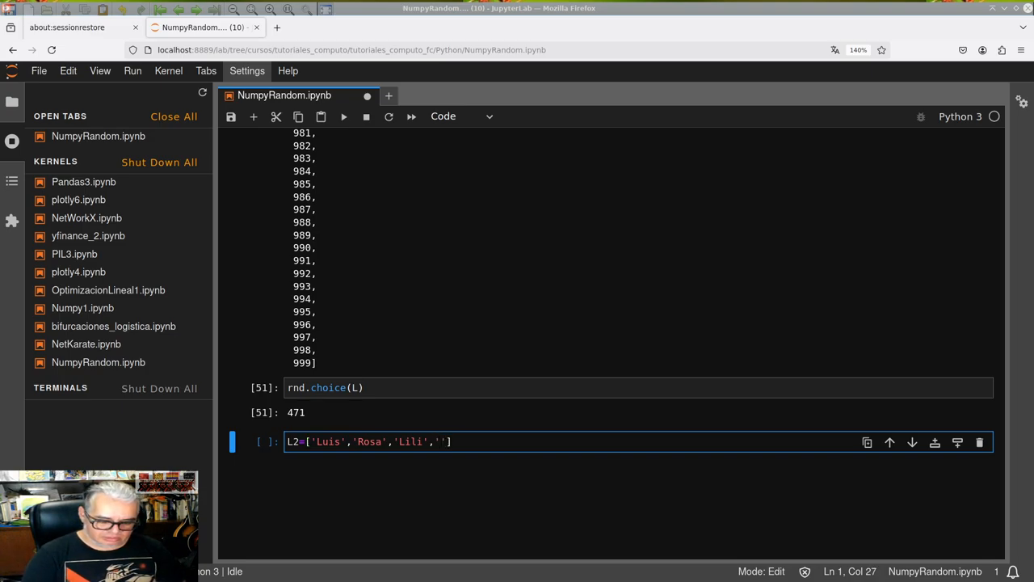
text(Pedro)
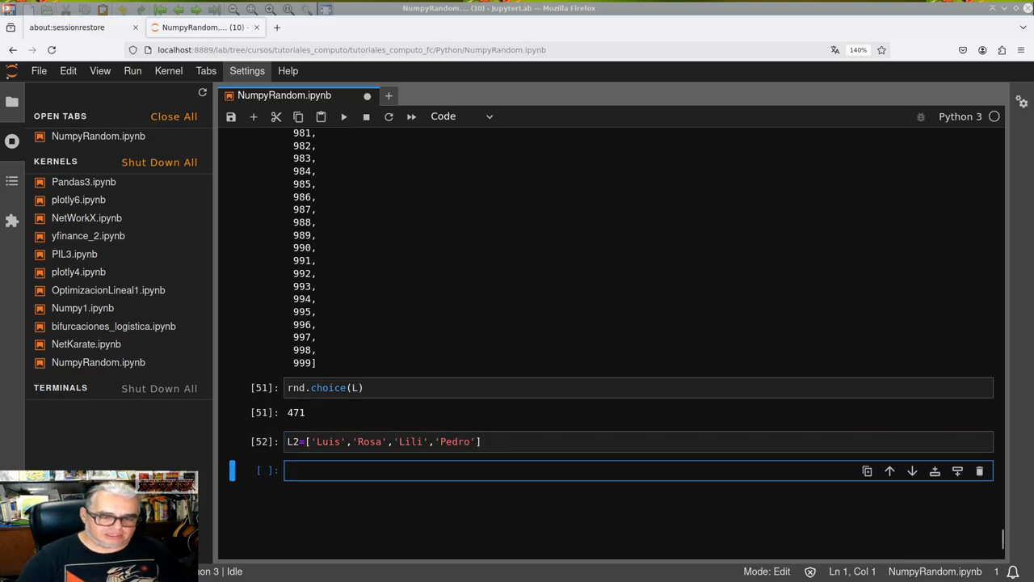
Evaluate rnd.choice(L2) twice, drawing a random name, latest 'Rosa'
text(rn)
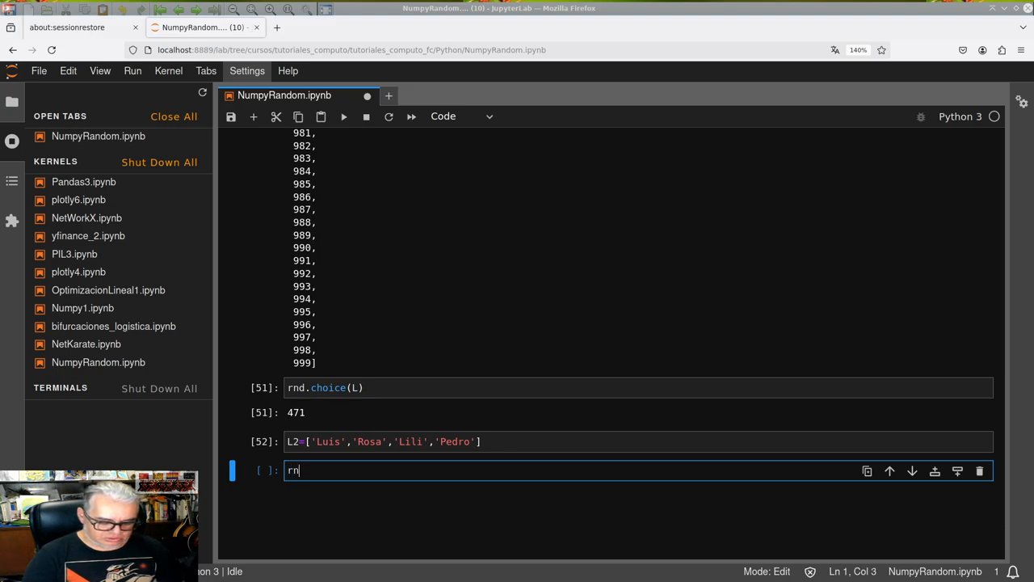
text(d.cho)
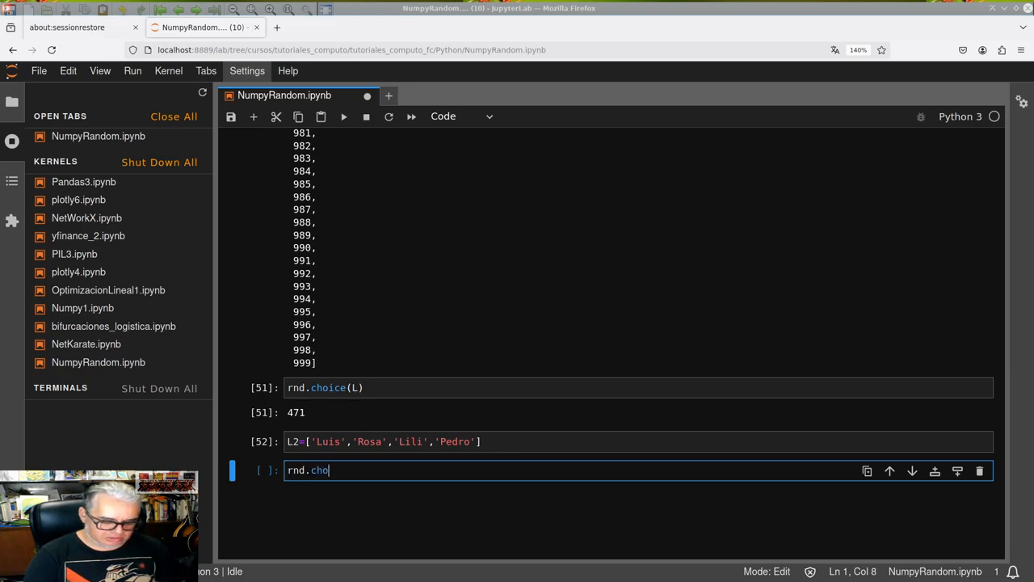
text(ice()
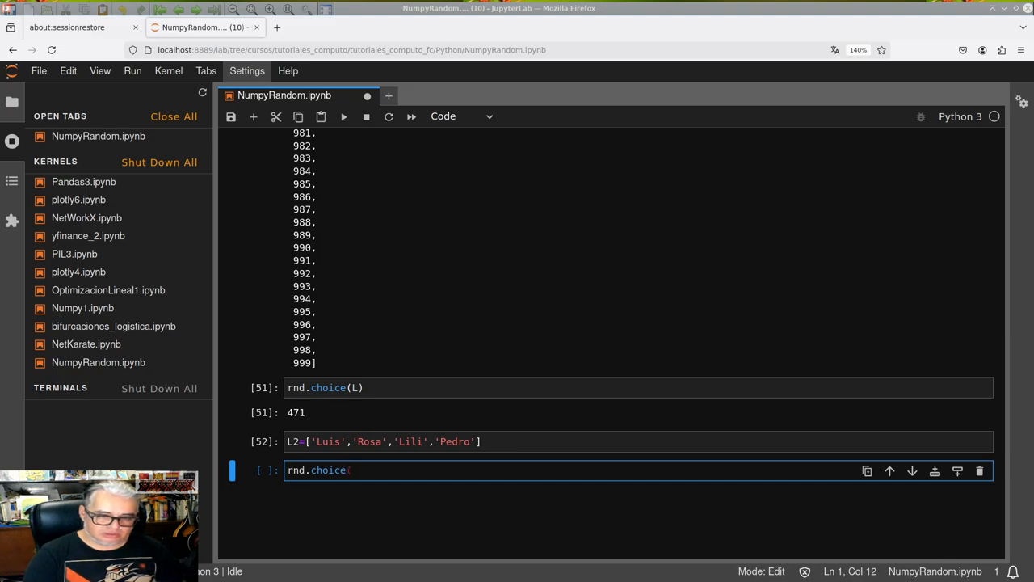
key(shift+Enter)
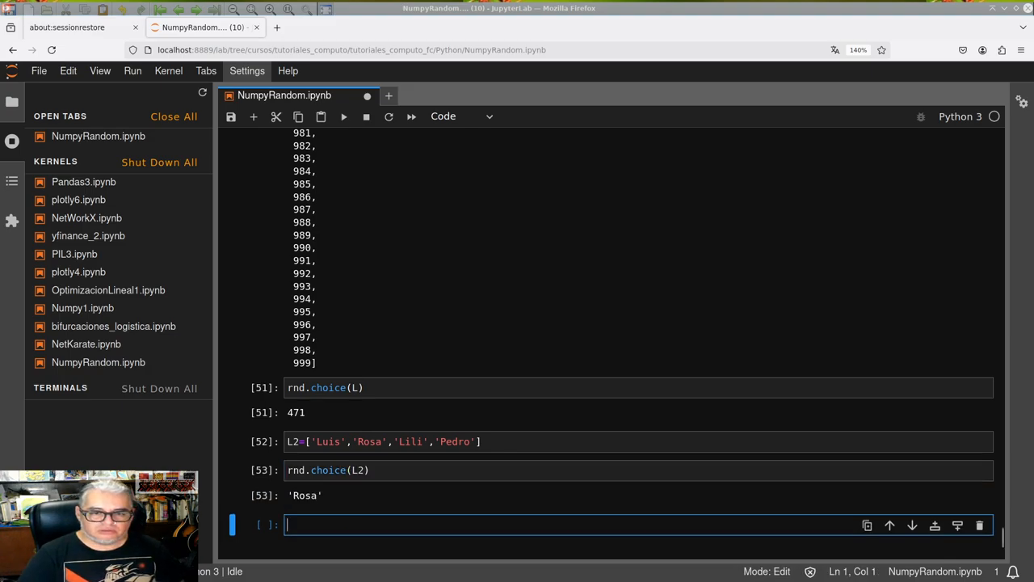
click(391, 469)
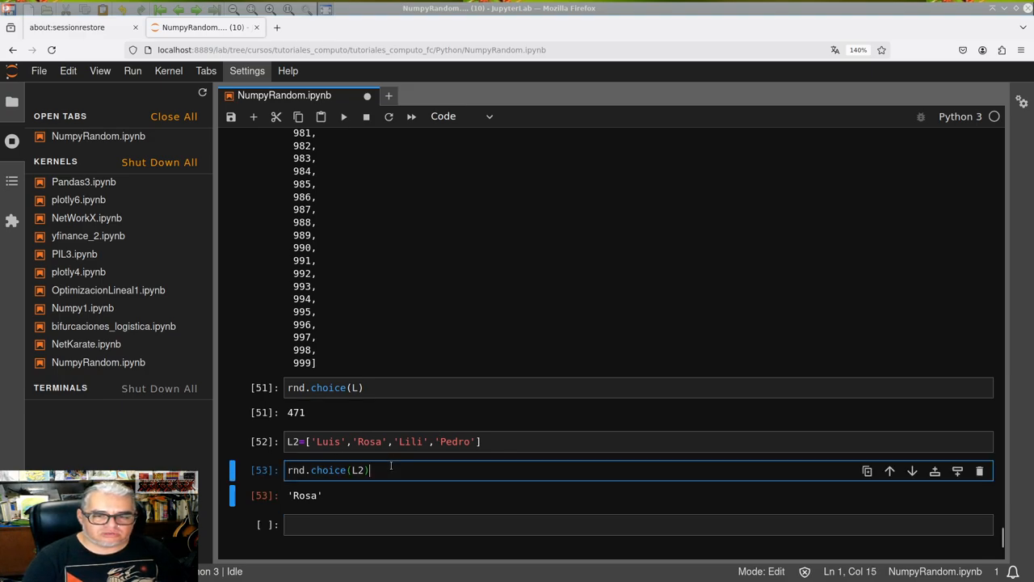
key(shift+enter)
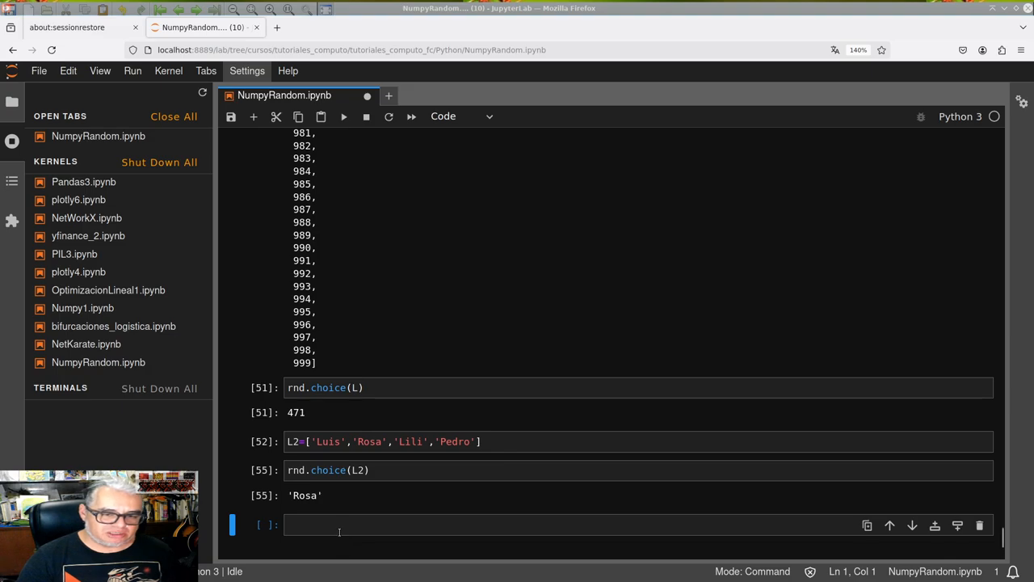
Define D as list(range(1,21)), the integers 1 to 20, and run it
text(L3)
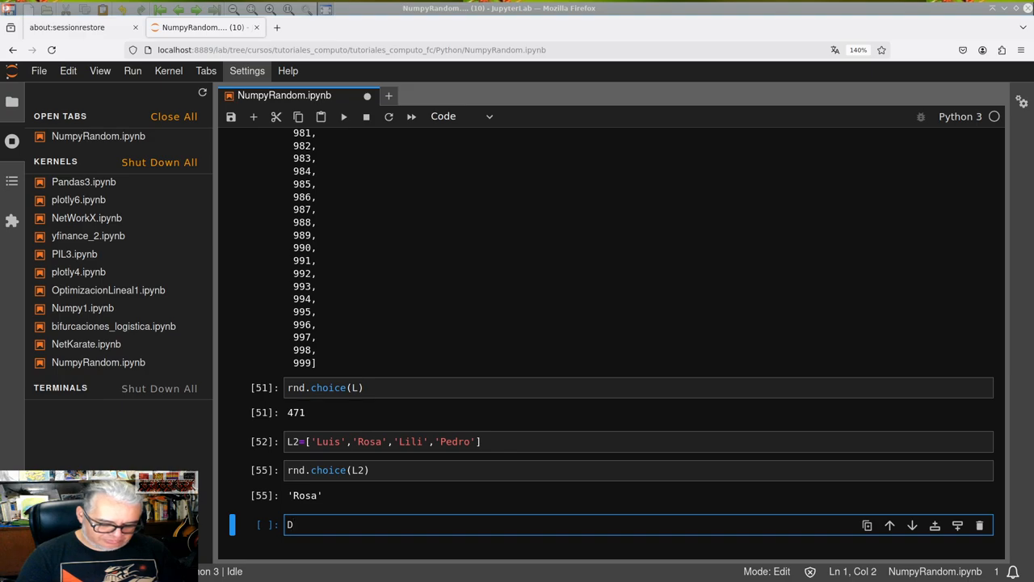
text(=())
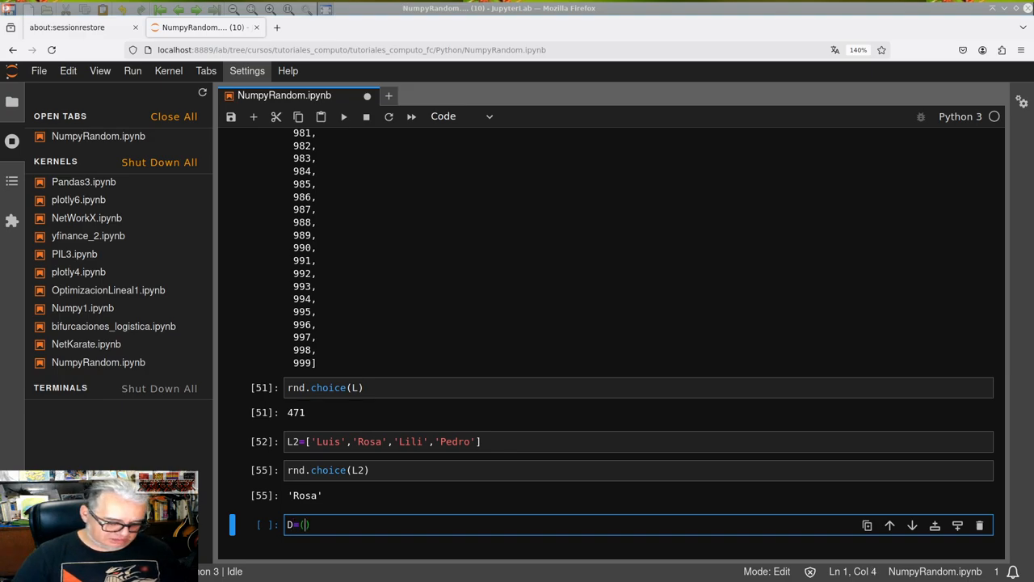
text(ar)
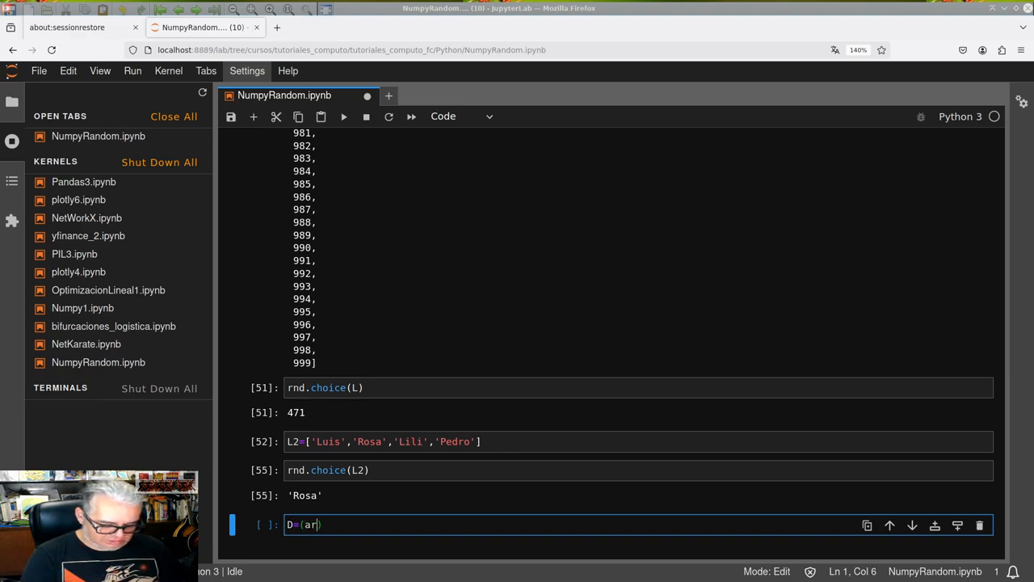
text(ange())
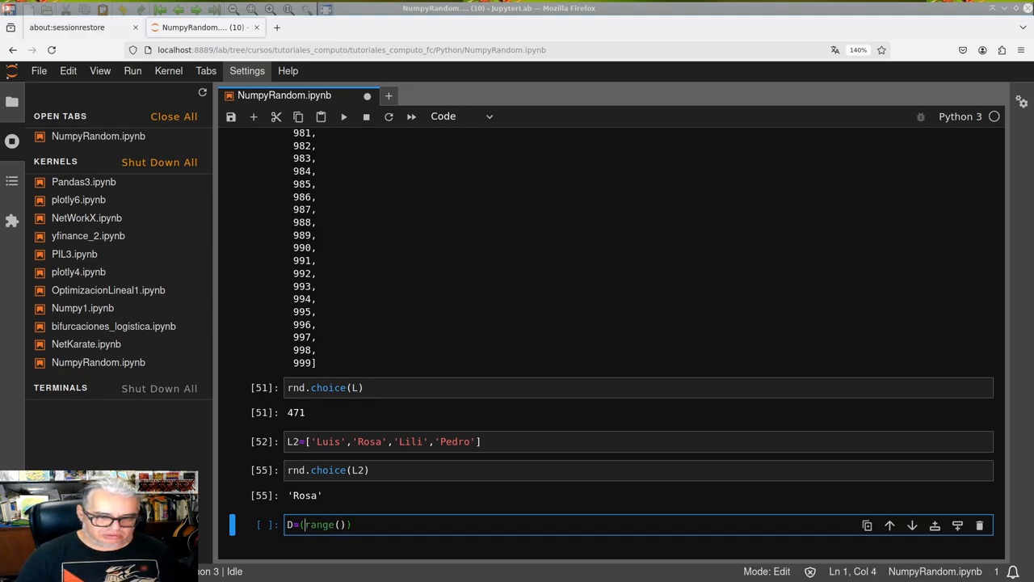
text(list)
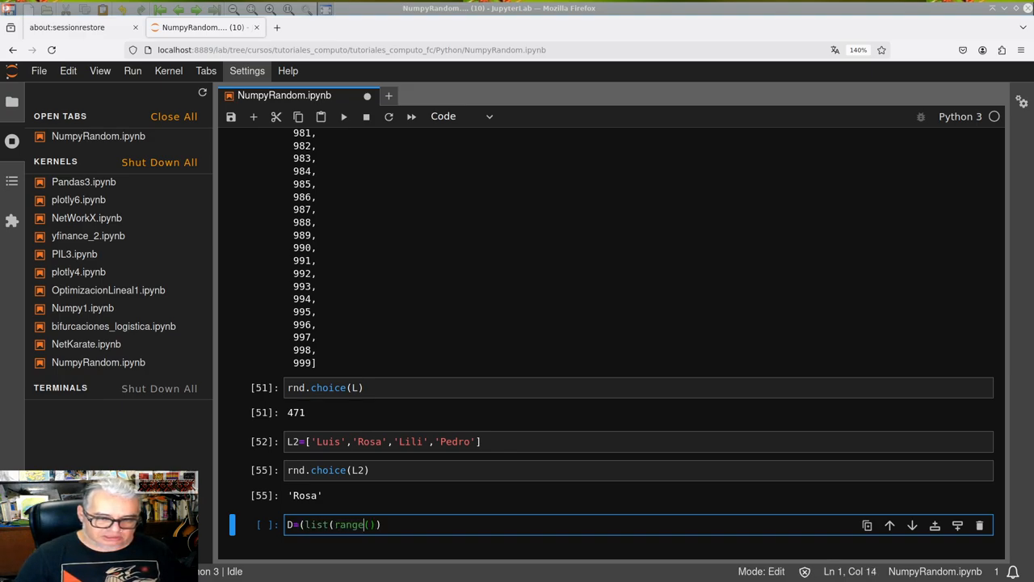
text(1)
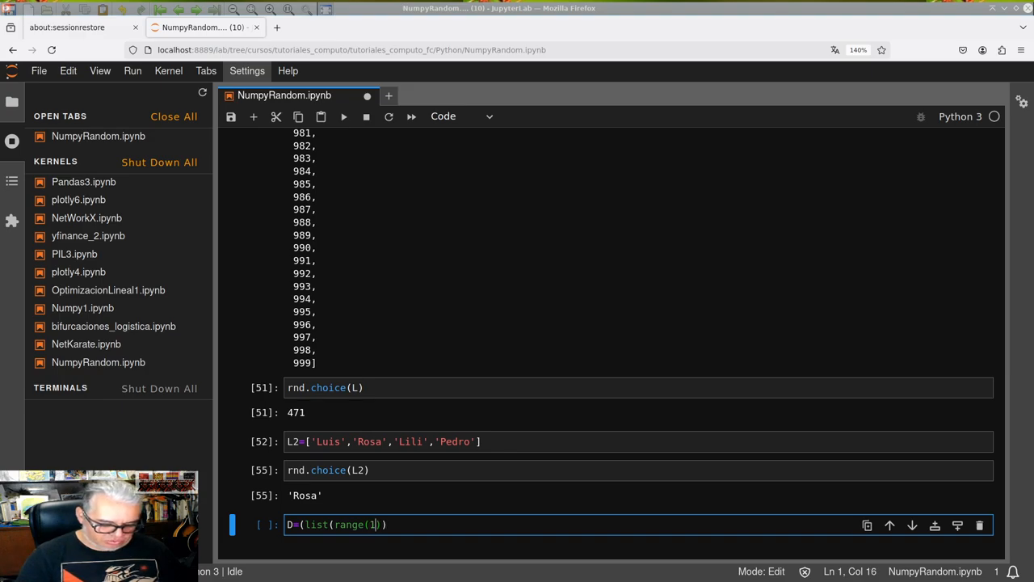
text(,7)
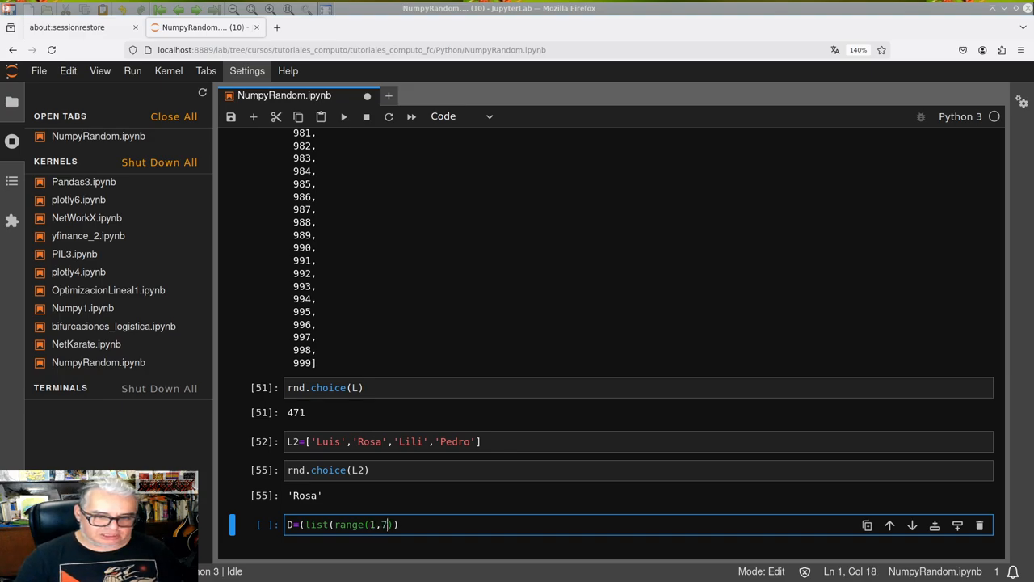
text())
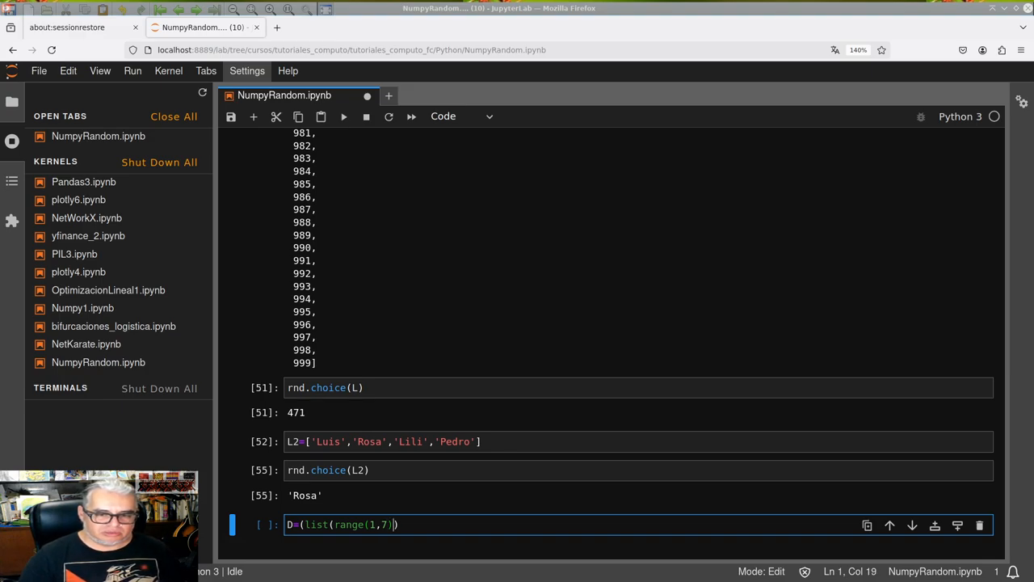
text(1)
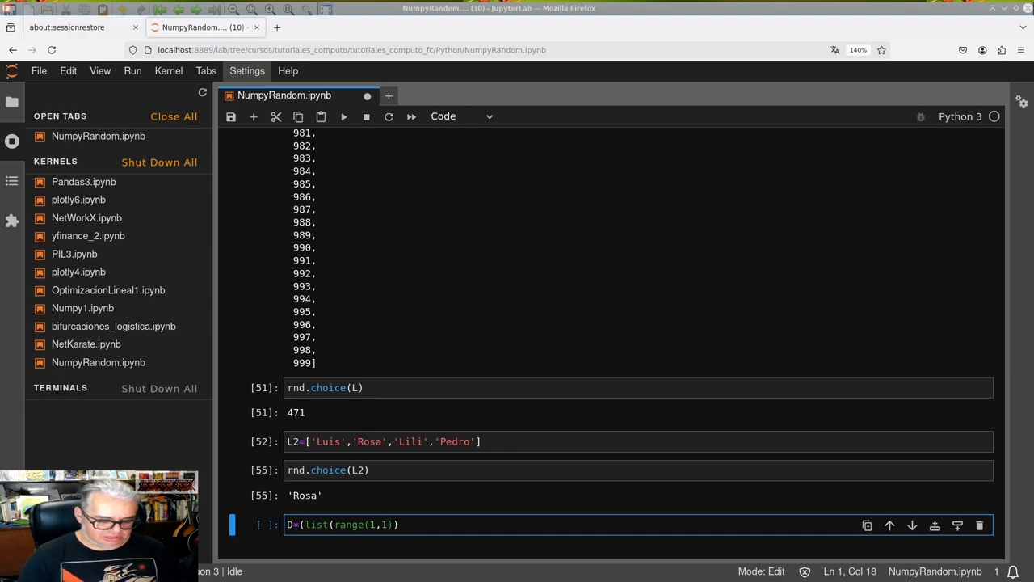
key(Shift+Enter)
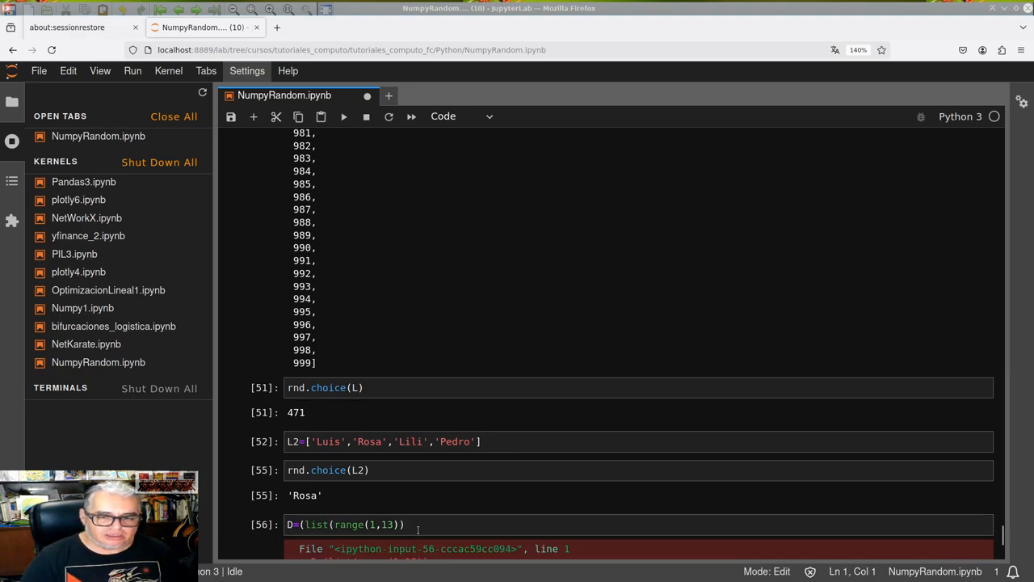
click(391, 524)
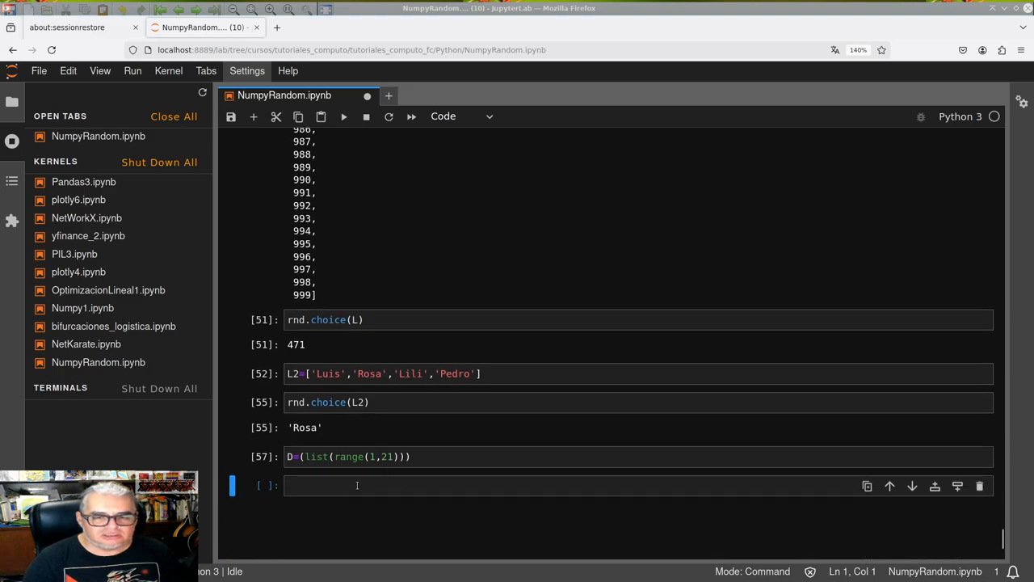
Draw one random number from D with rnd.choice(D), getting 8
click(357, 485)
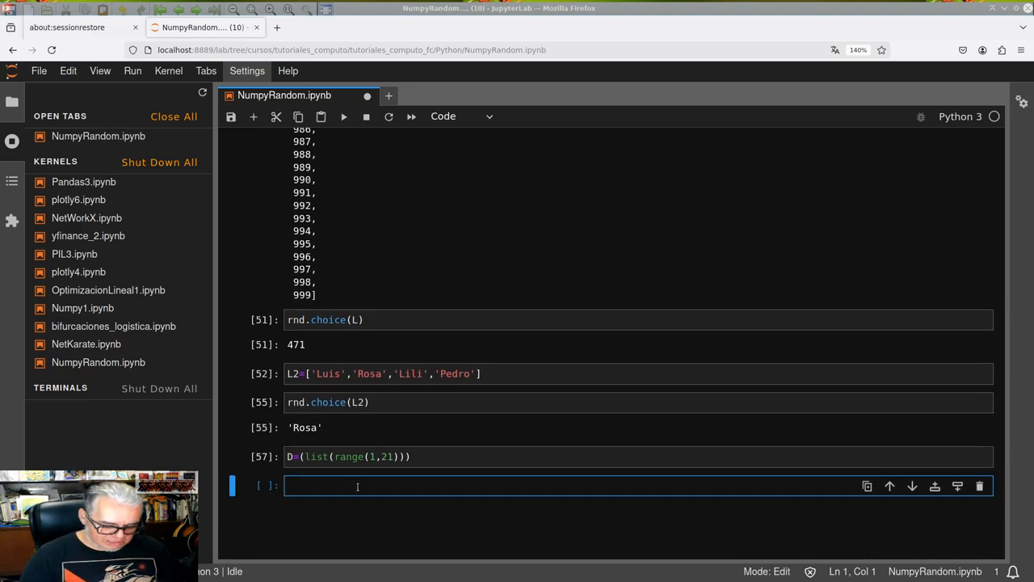
text(rn)
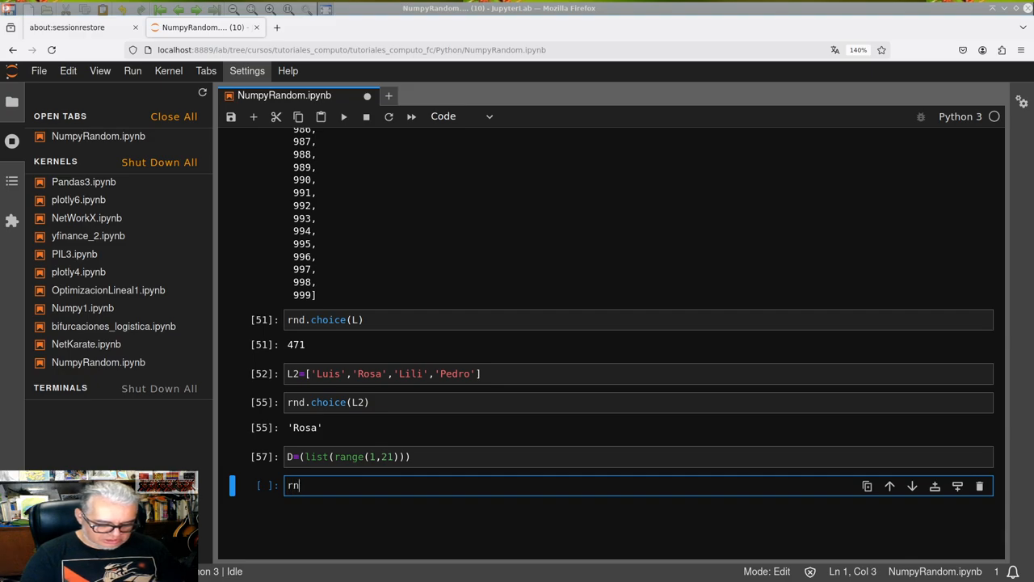
text(d.cho)
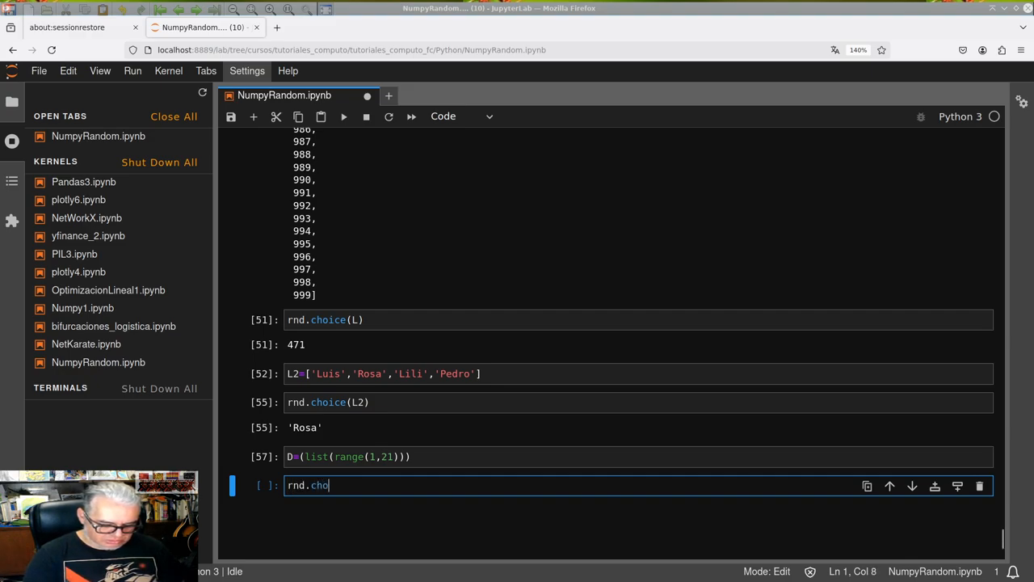
text(ice())
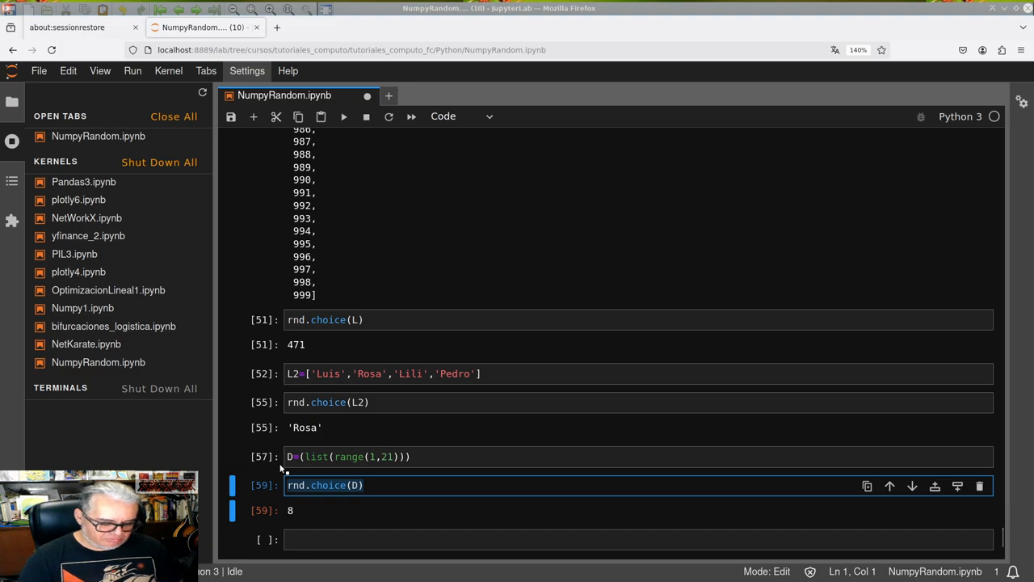
Define tiro() returning rnd.choice(D), fix the 'coice' typo, and call tiro() twice, latest 16
text(def t)
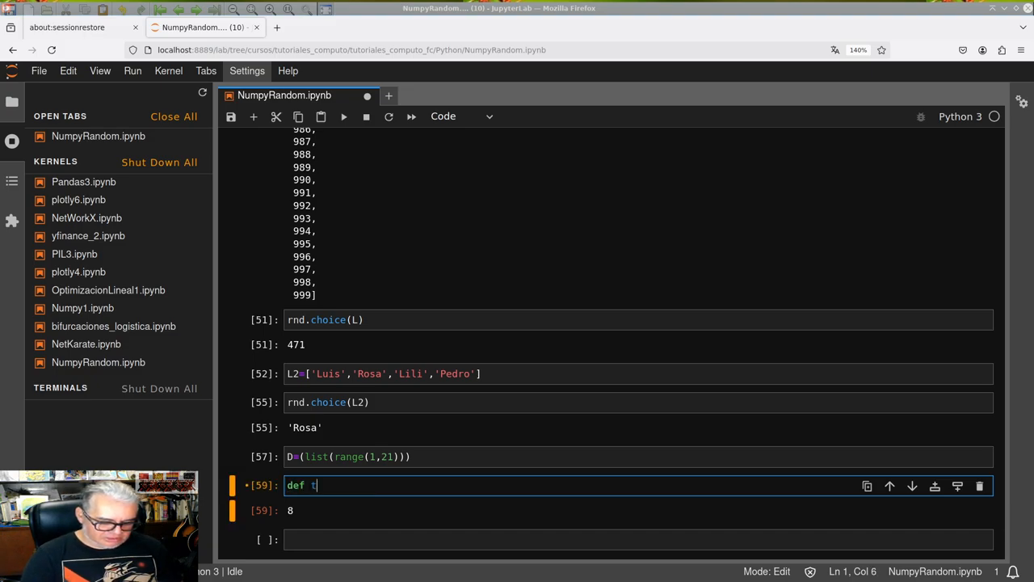
text(iro:)
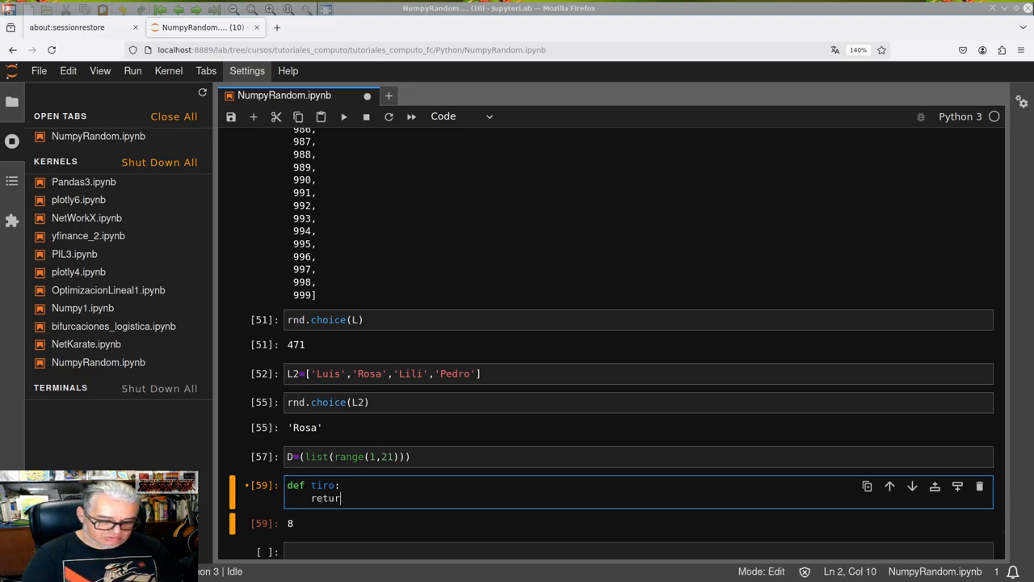
text(n)
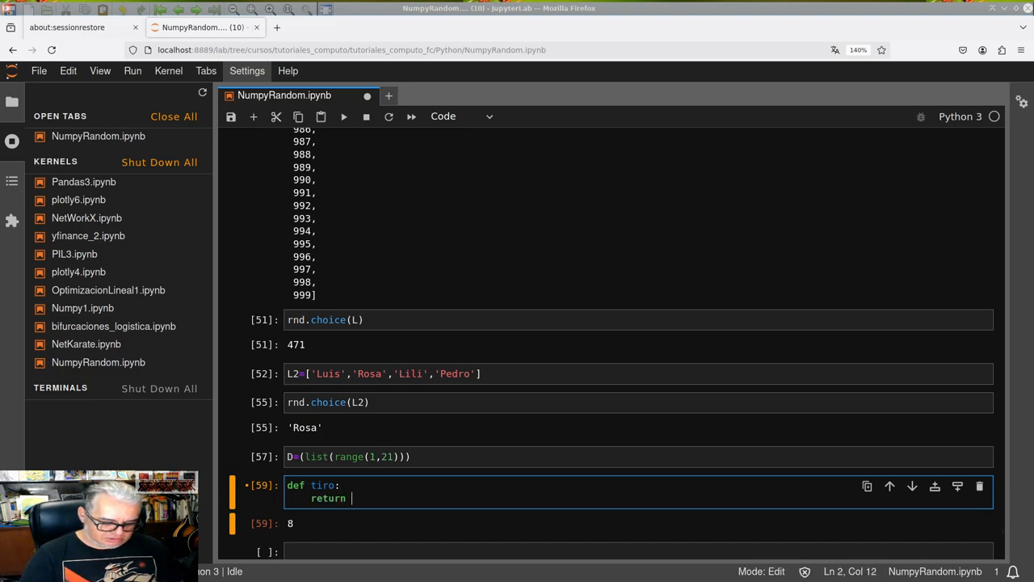
text(rnd.c)
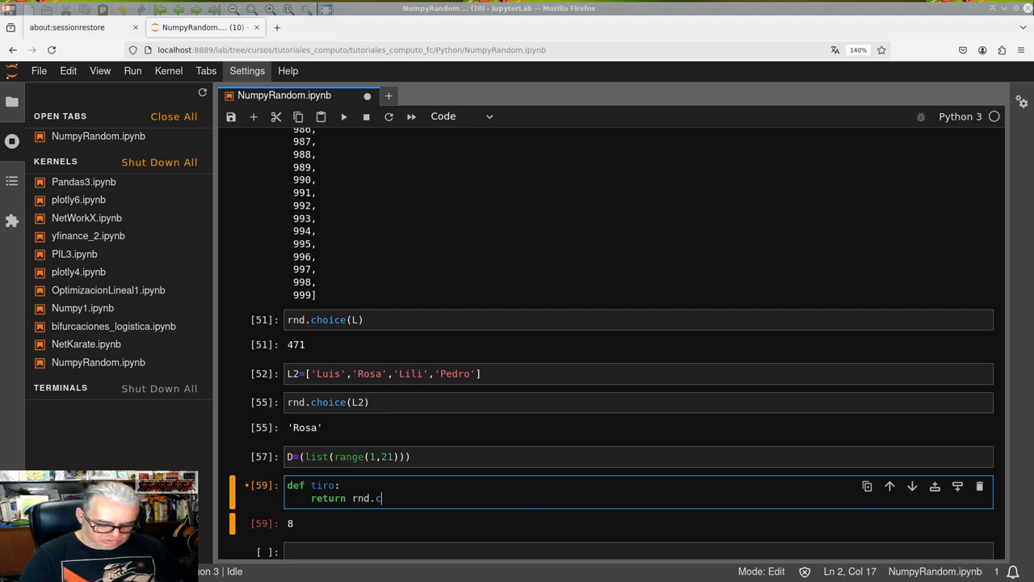
text(oice(D0)
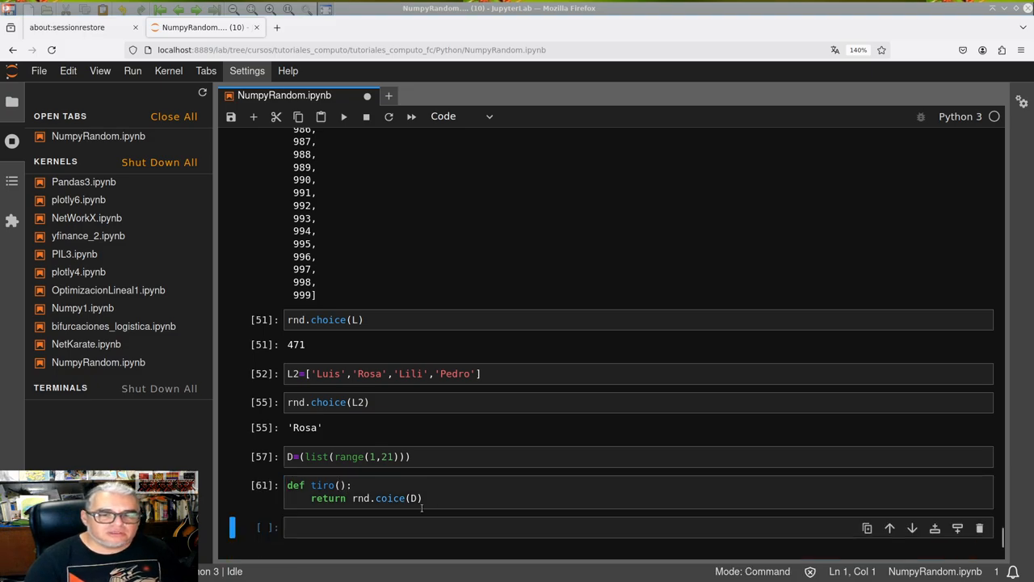
text(tiro)
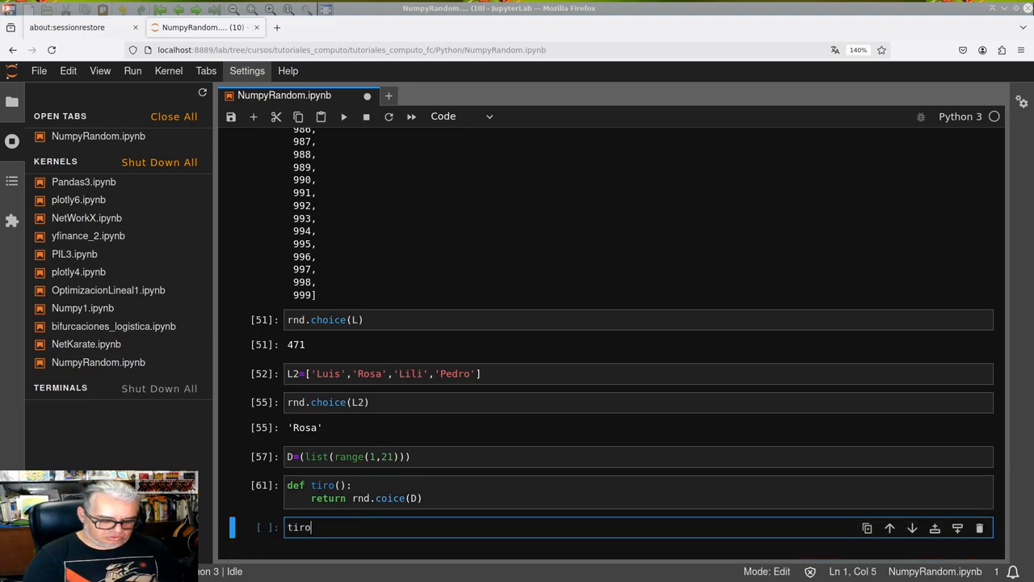
key(shift+Return)
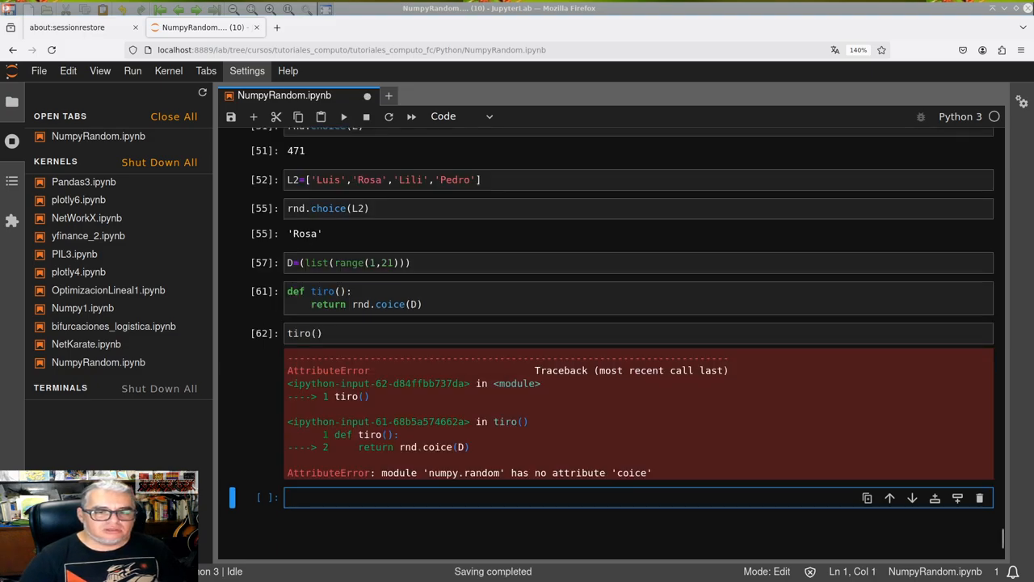
mouse_move(430, 481)
text(h)
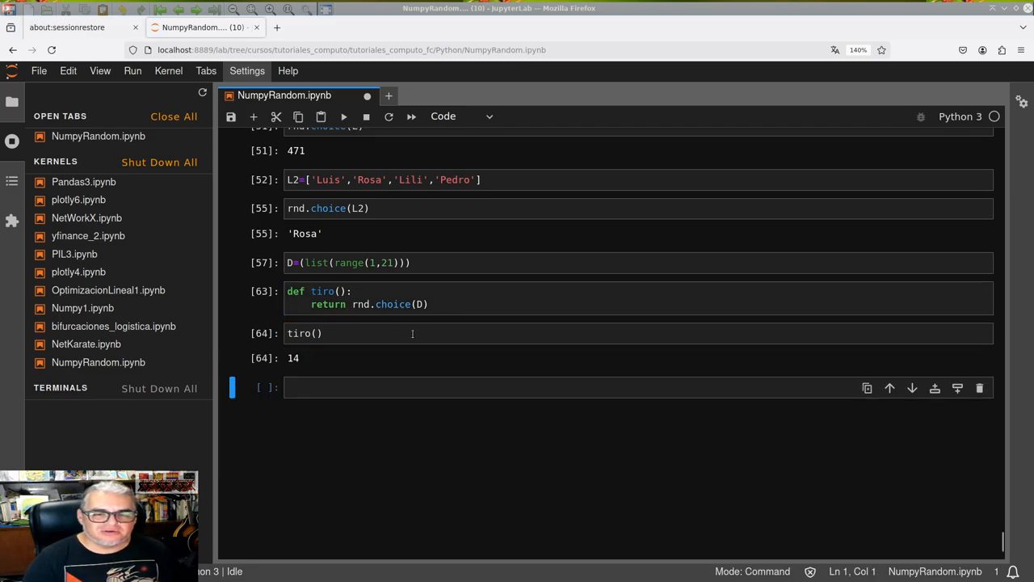
key(Shift+Enter)
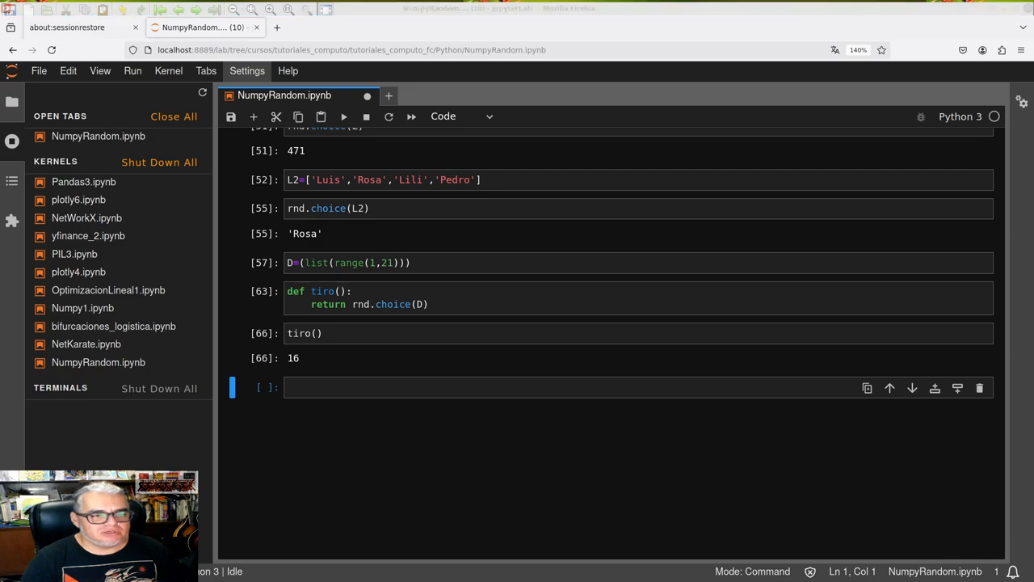
mouse_move(287, 387)
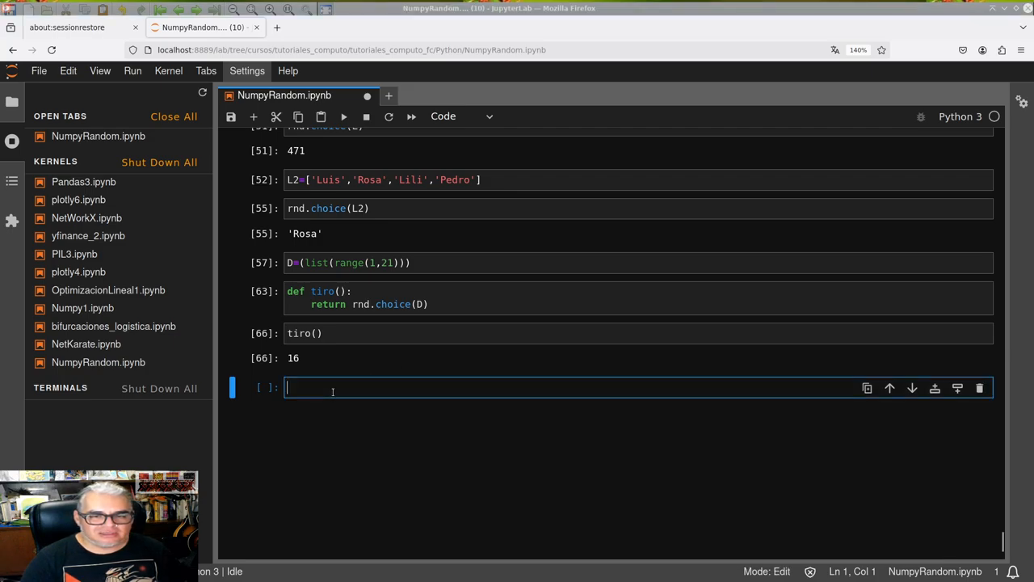
Evaluate rnd.choice(L1), then correct the name to L to draw 290
text(choic)
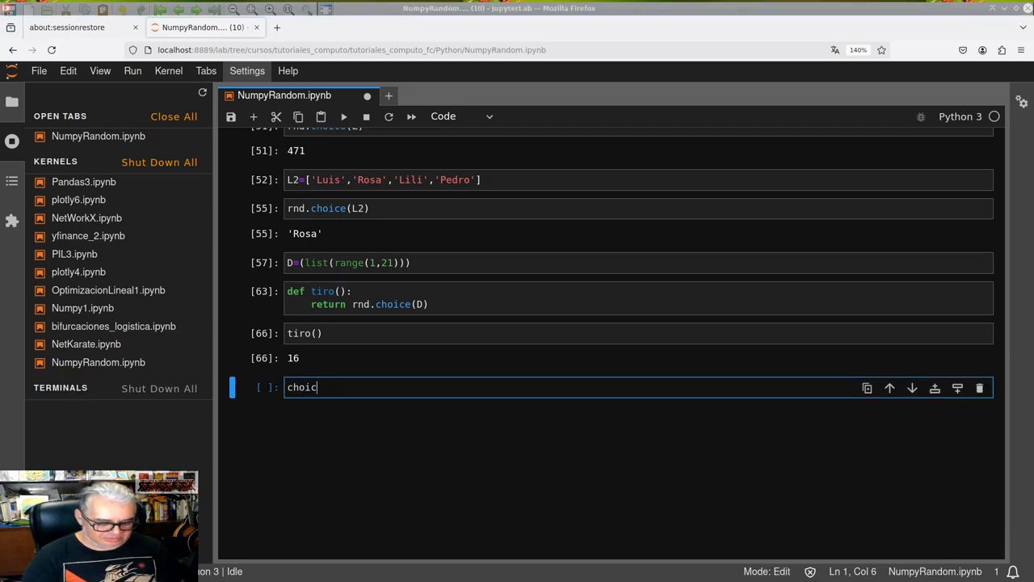
text(e)
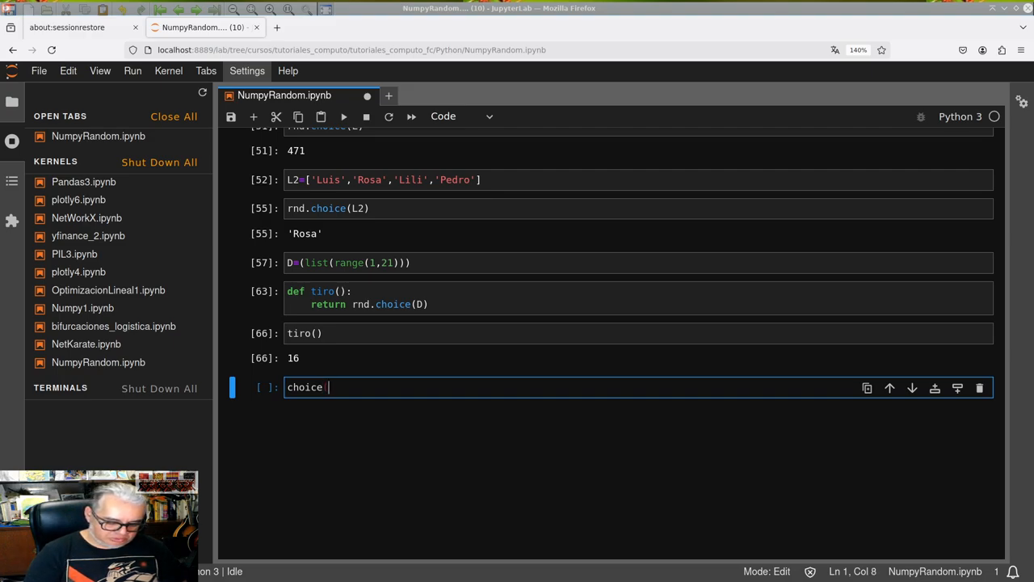
text((L1))
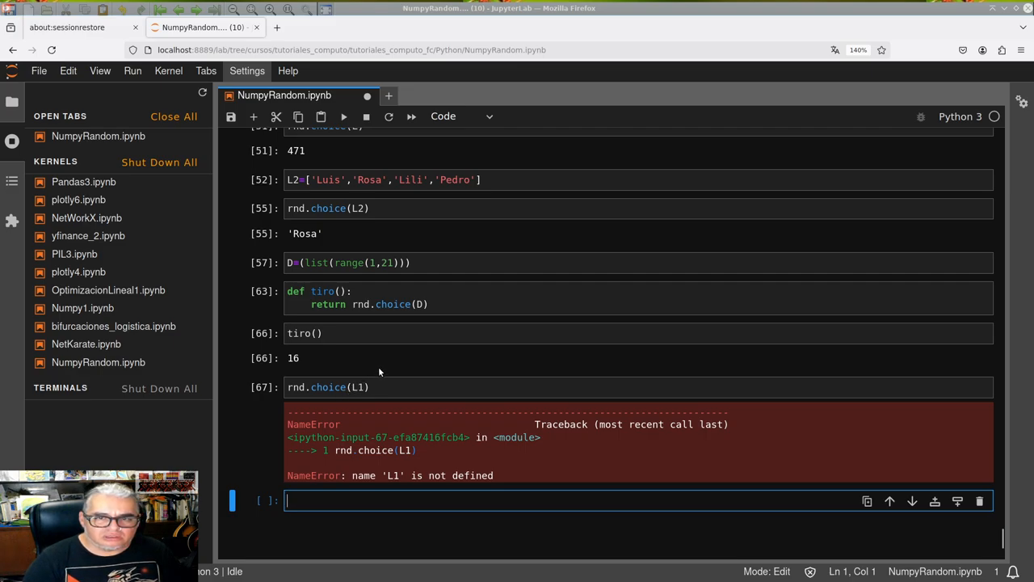
scroll(down, 3)
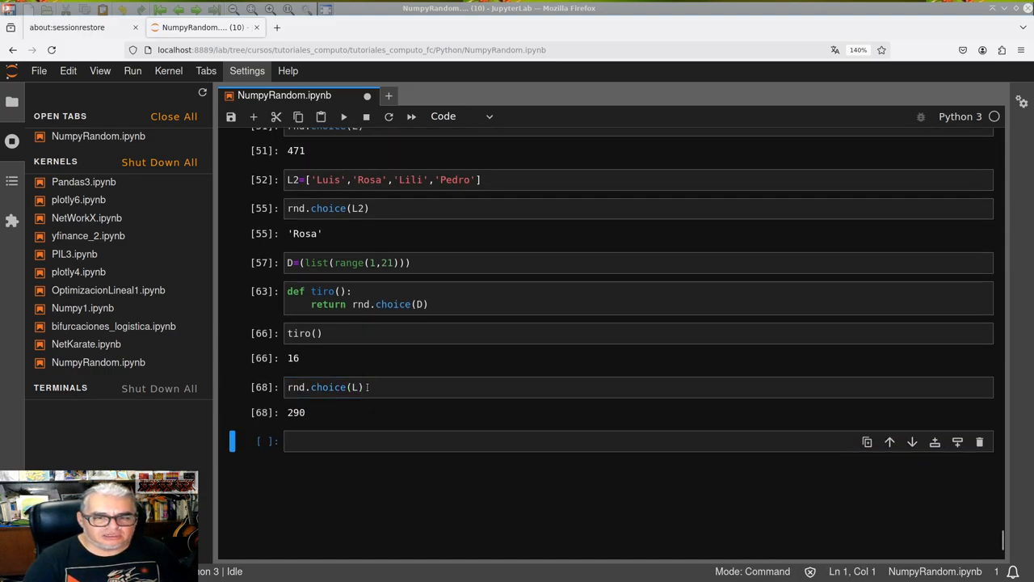
Add a size=(100,...) argument to the rnd.choice call and run the multi-row sample
click(364, 387)
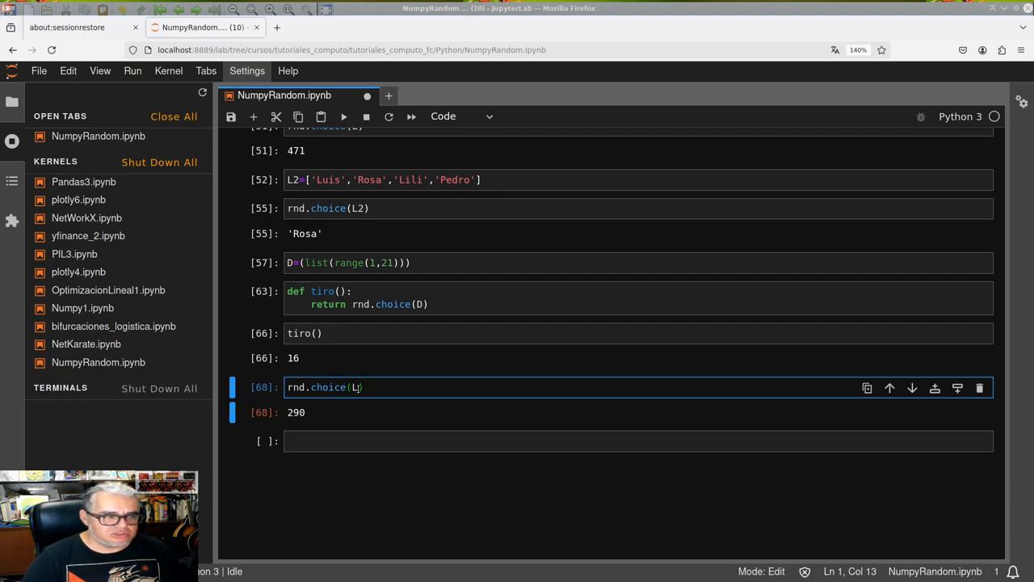
text(,)
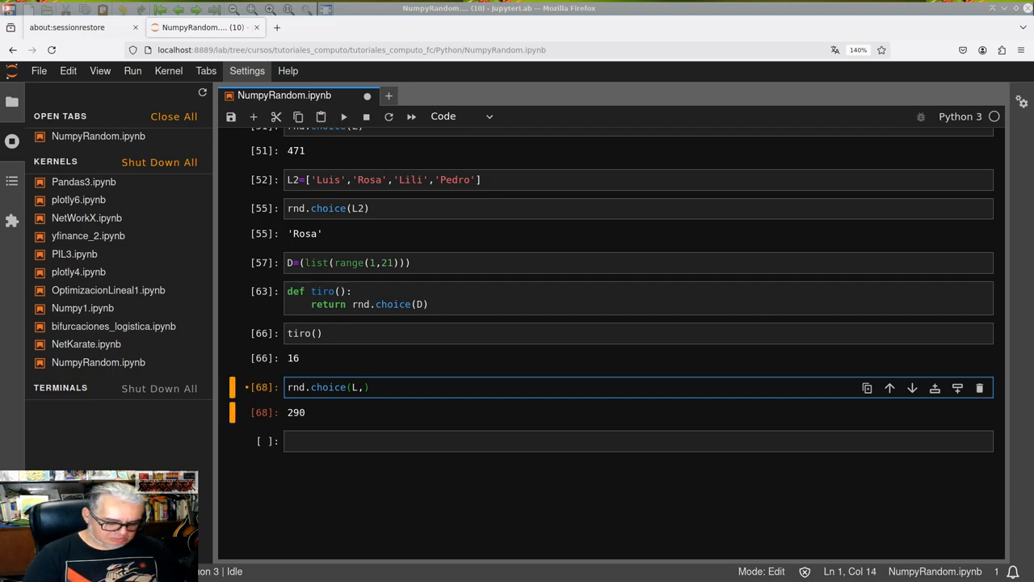
text(siz)
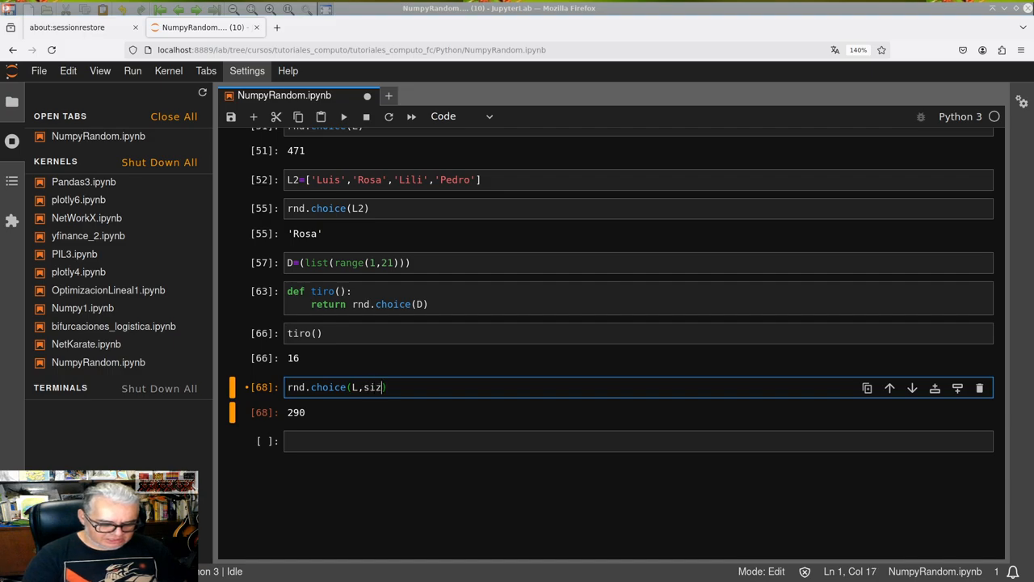
text(e())
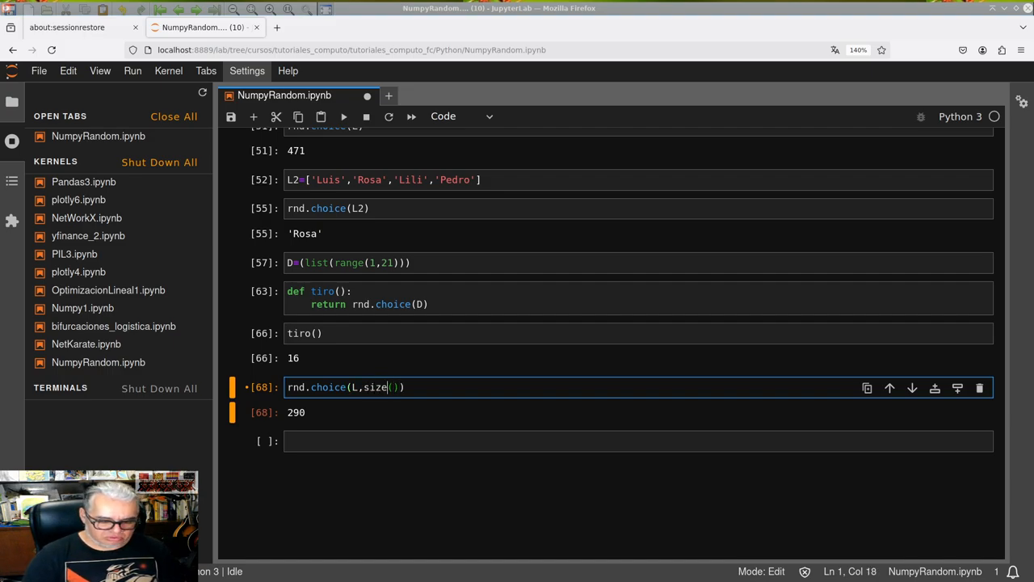
text(=)
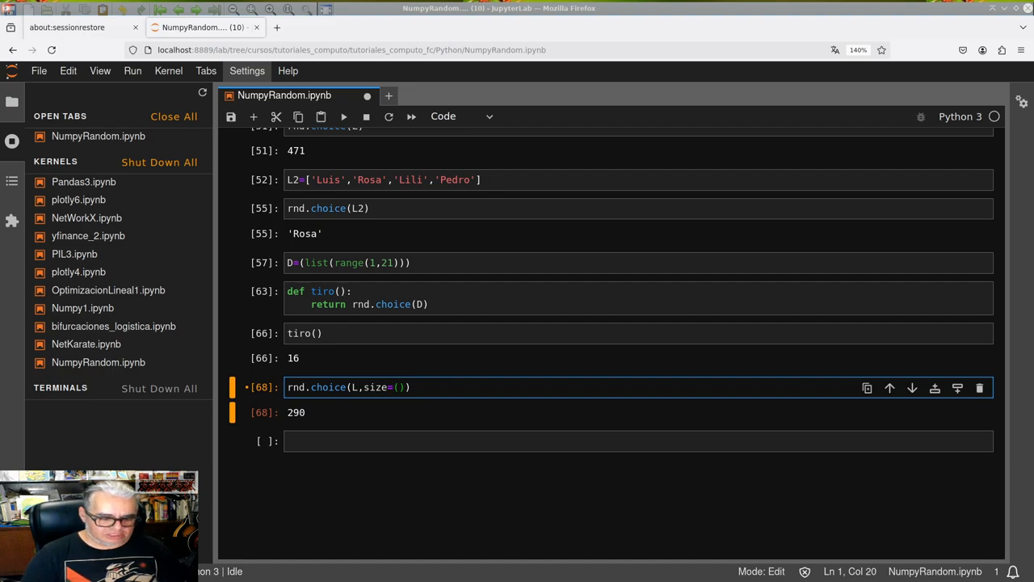
text(100,1)
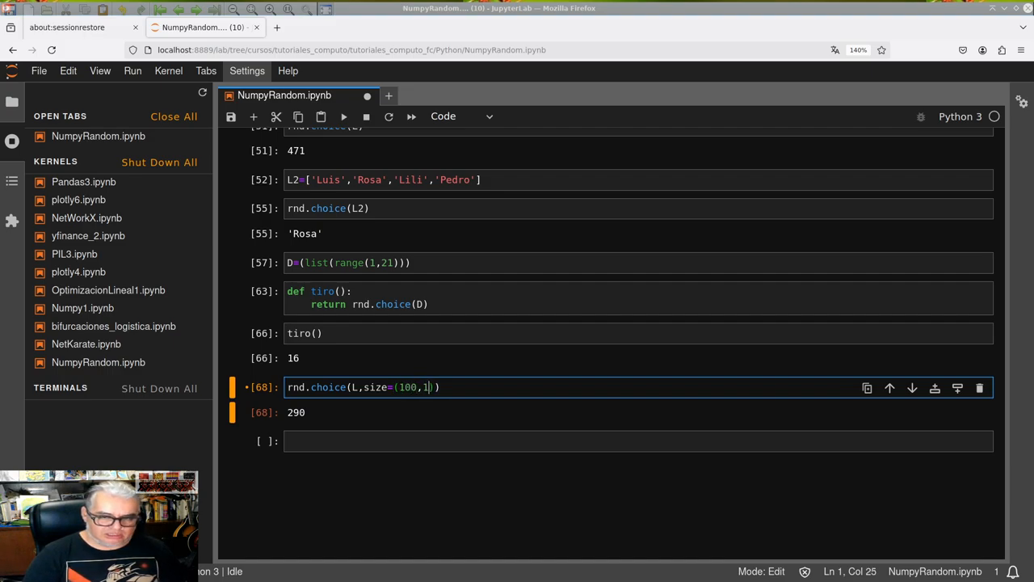
key(shift+enter)
text(3)
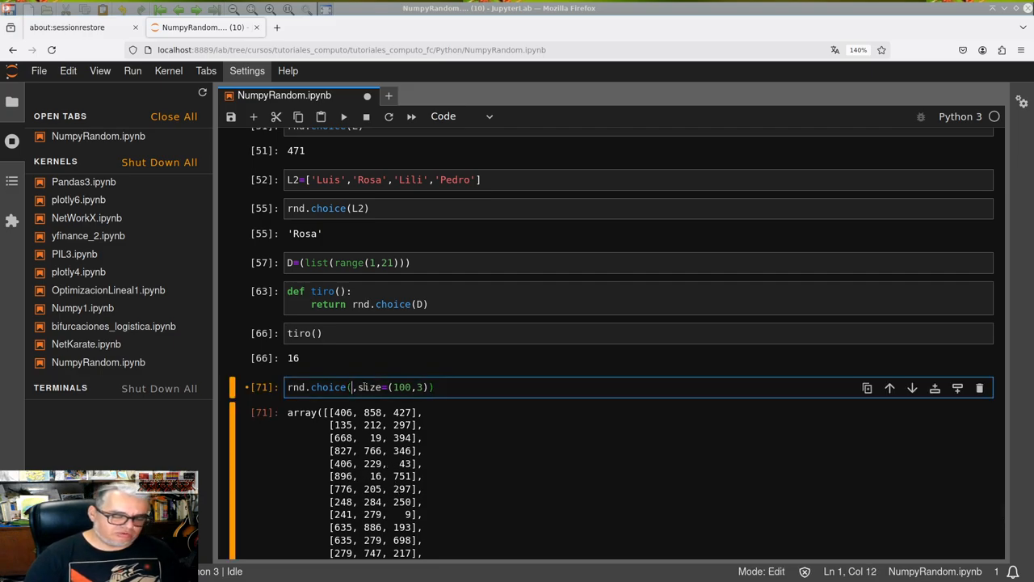
Sample from D instead so rnd.choice(D,size=(100,3)) prints a 100-by-3 array, and save the notebook
text(D)
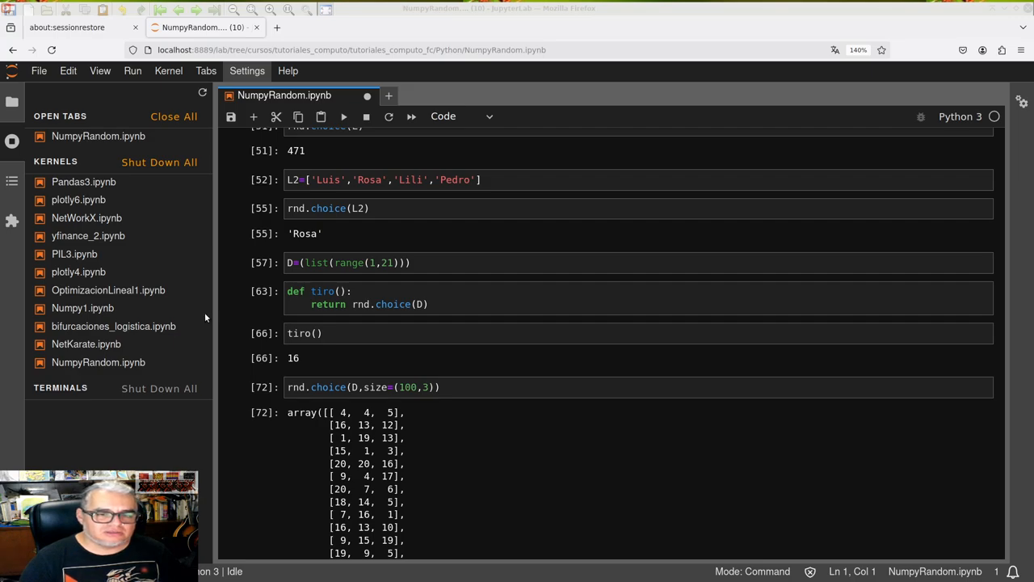
scroll(down, 3)
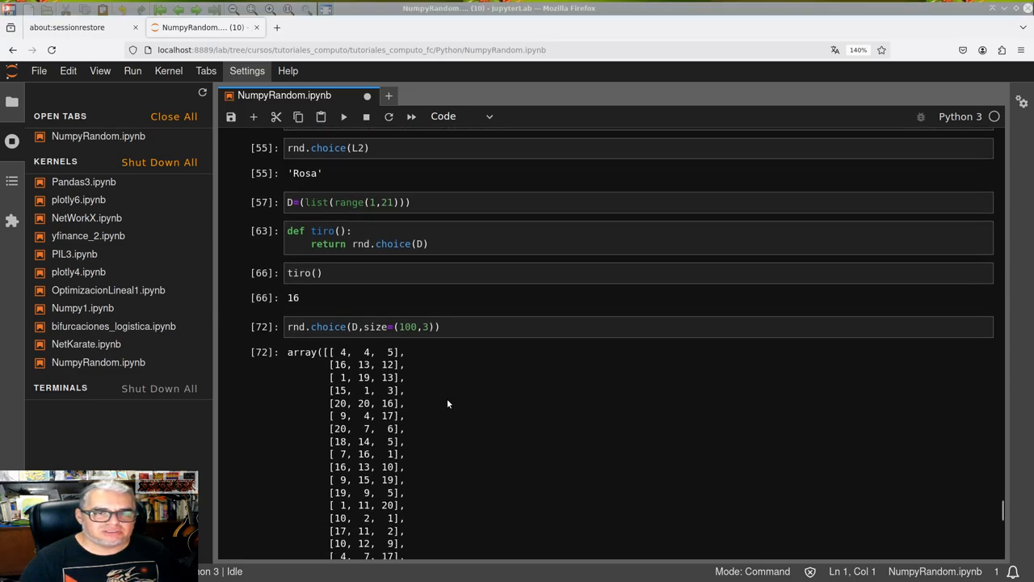
scroll(up, 3)
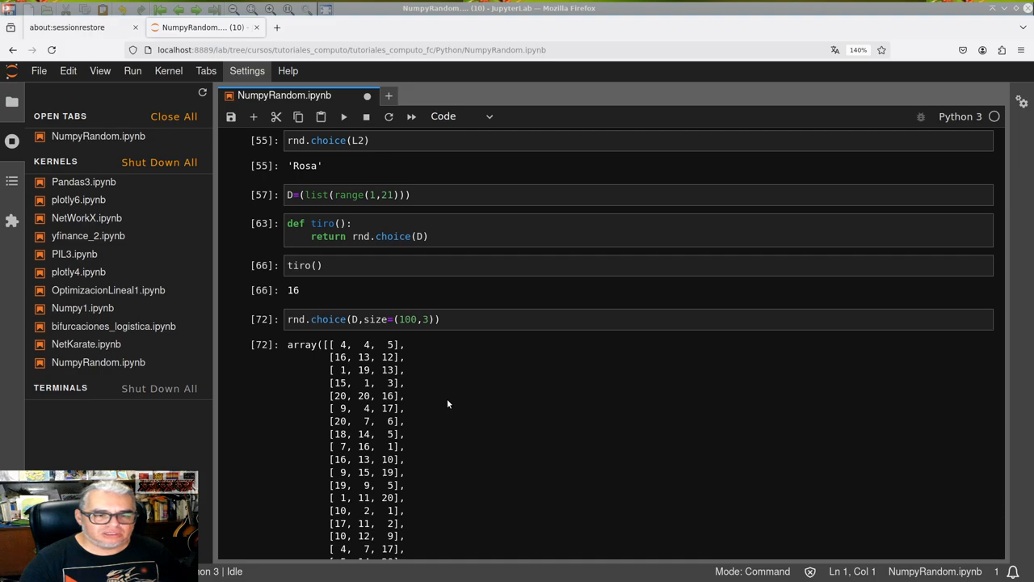
scroll(down, 3)
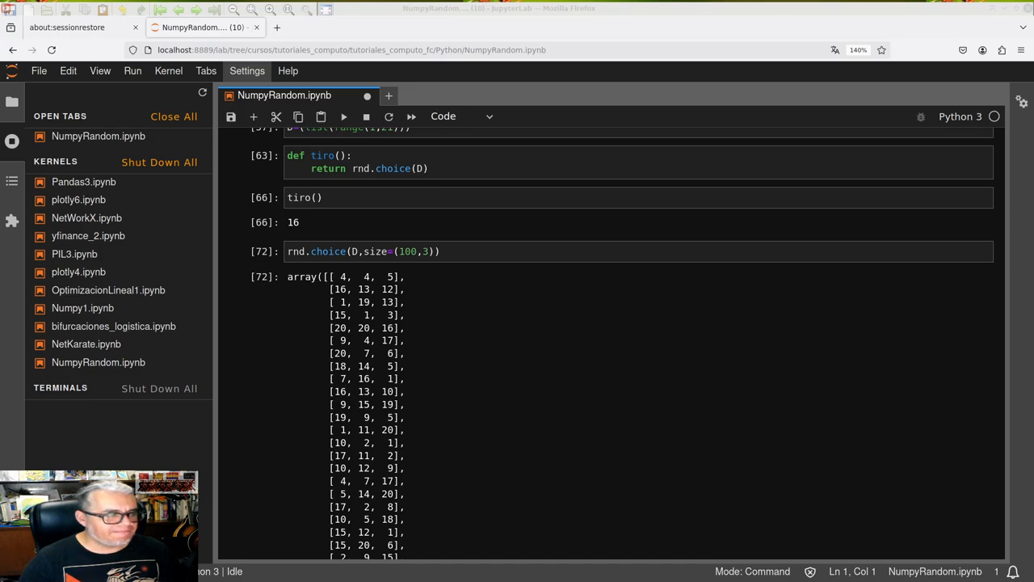
key(ctrl+s)
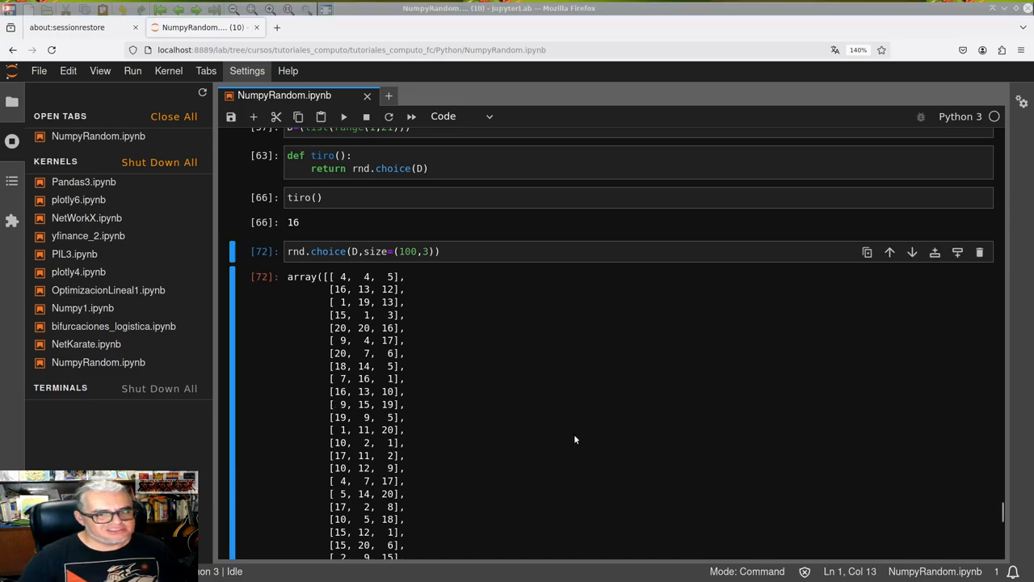
scroll(down, 3)
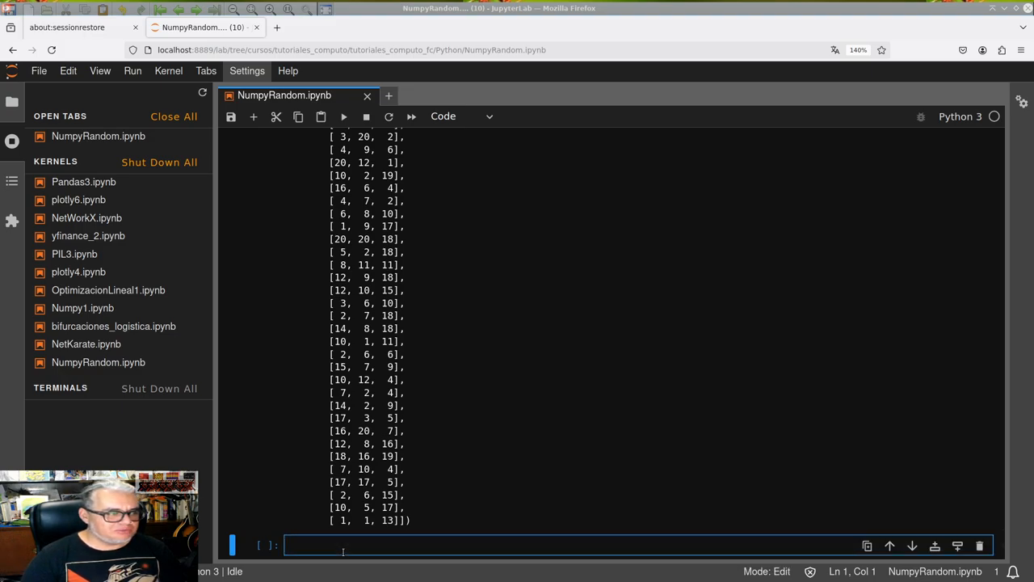
Write rnd.choice([S,L,N],p=[0.2,0.5,0.3]) and run it, hitting a NameError on the unquoted letters
text(ran)
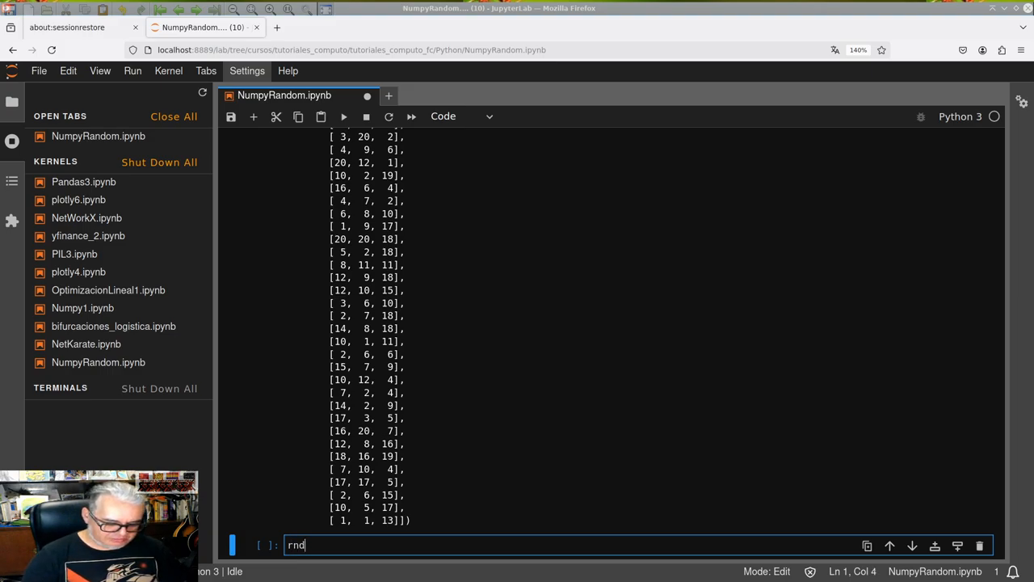
text(.choic)
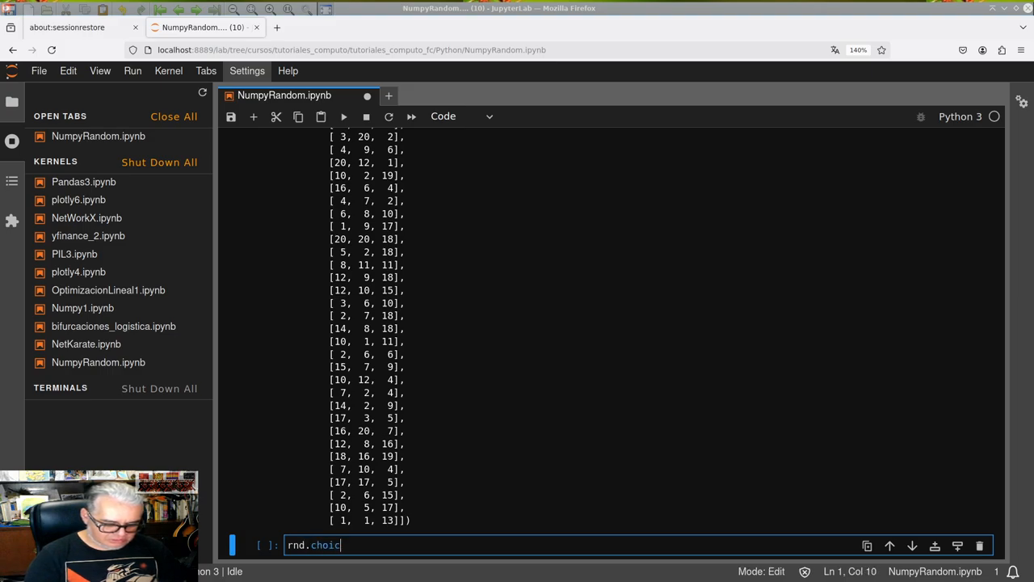
text(())
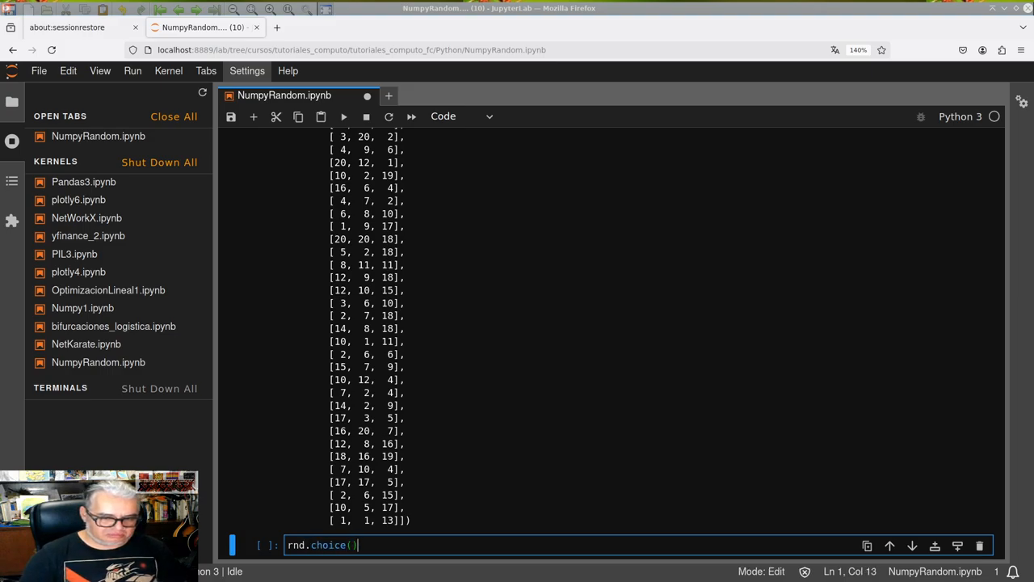
text([])
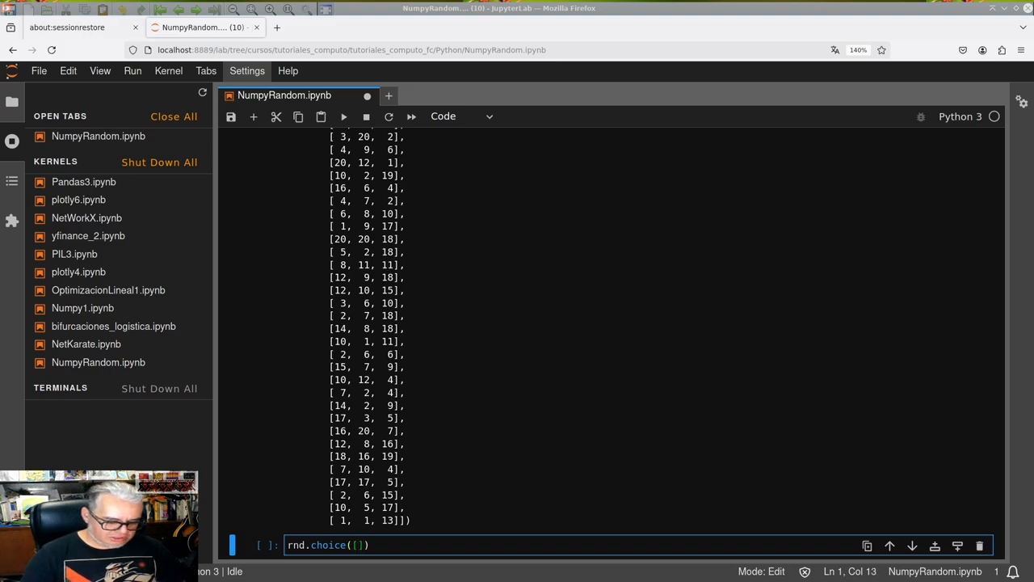
text(S,)
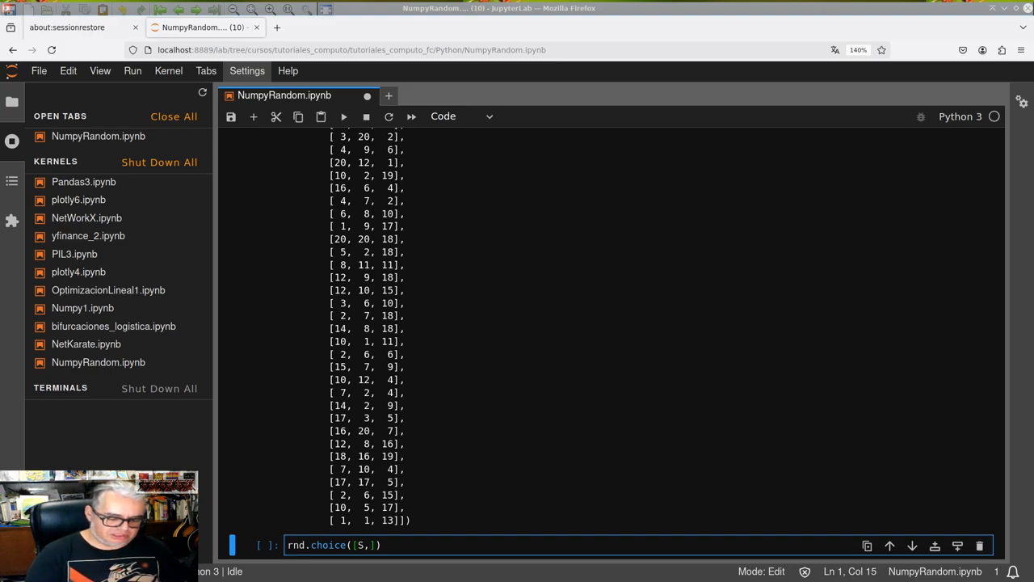
text(L,)
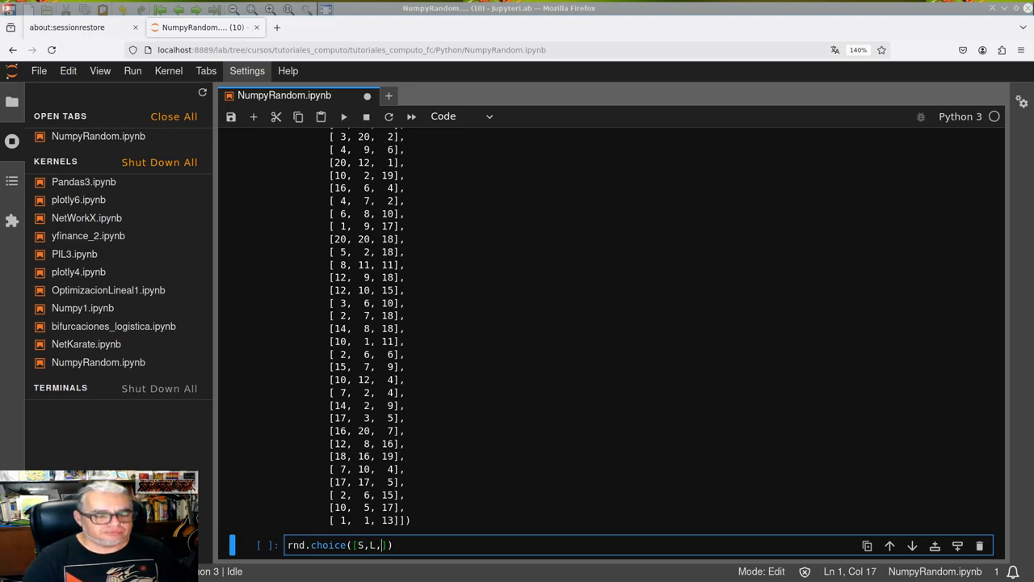
text(N)
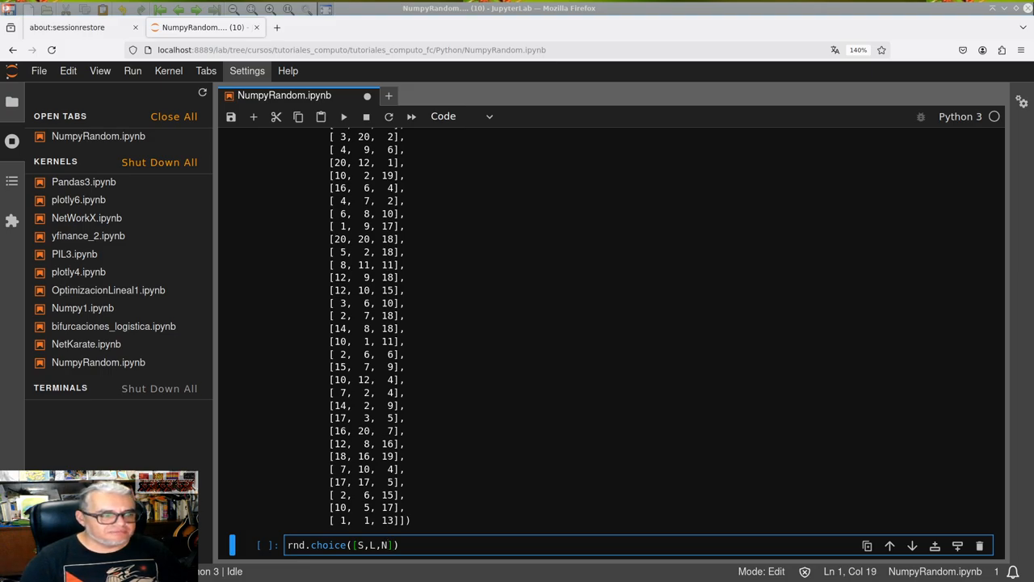
text(,)
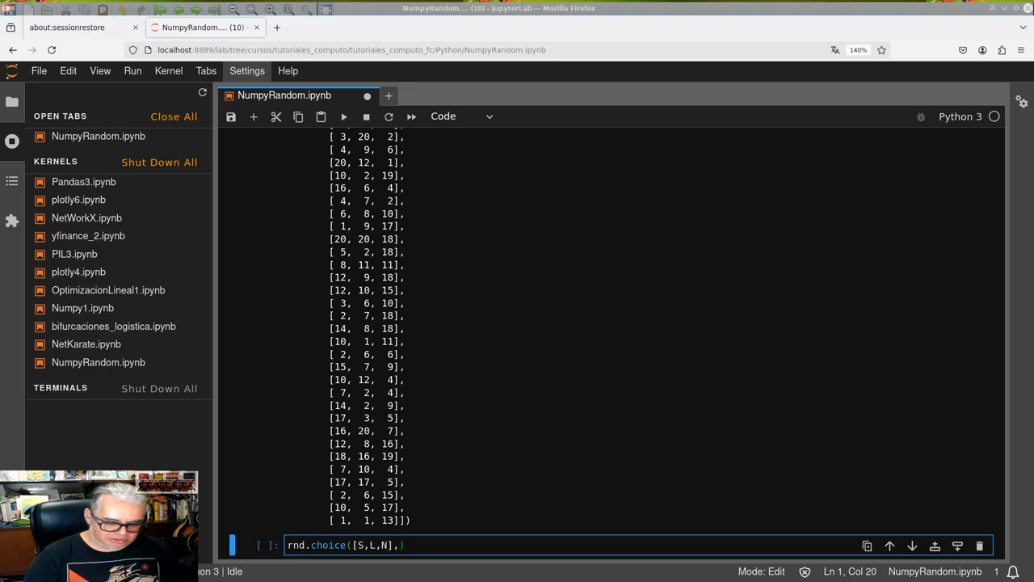
text(,p=)
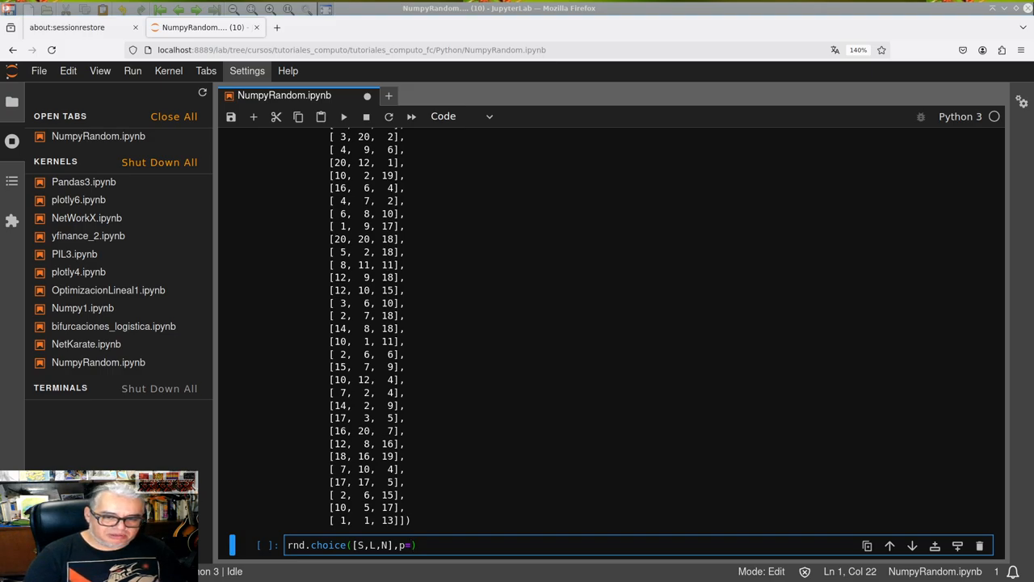
text([)
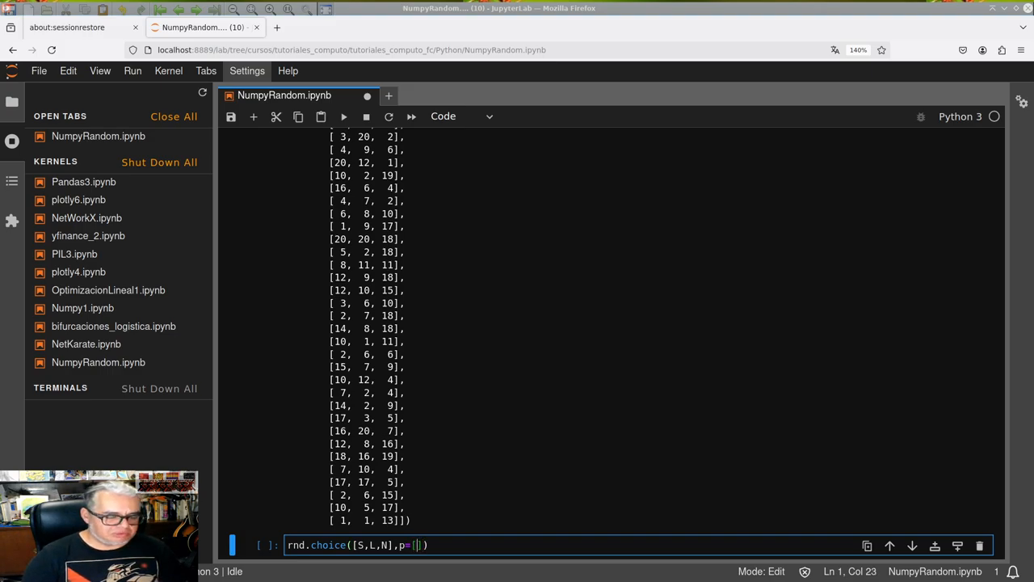
text(0.)
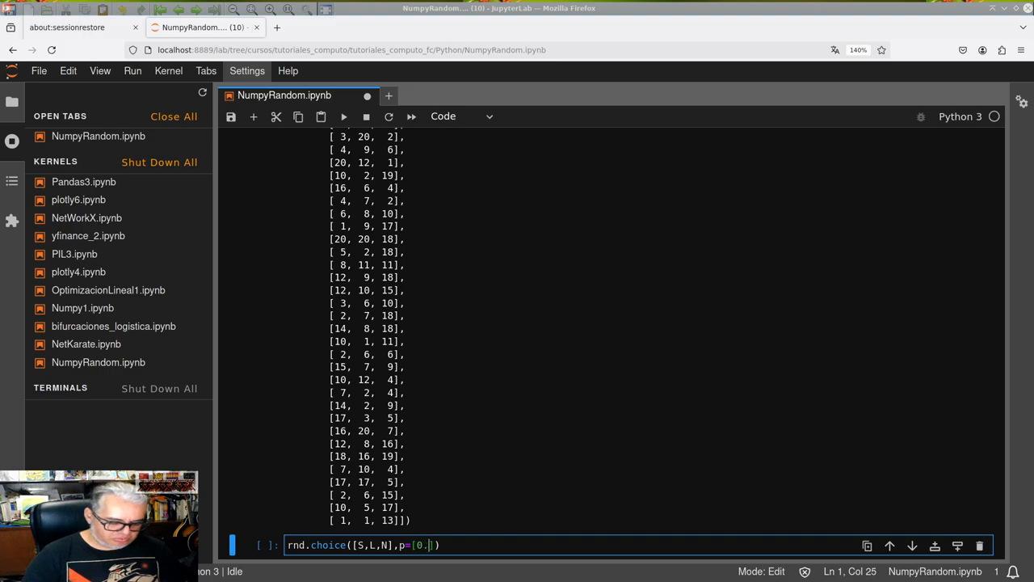
text(2,)
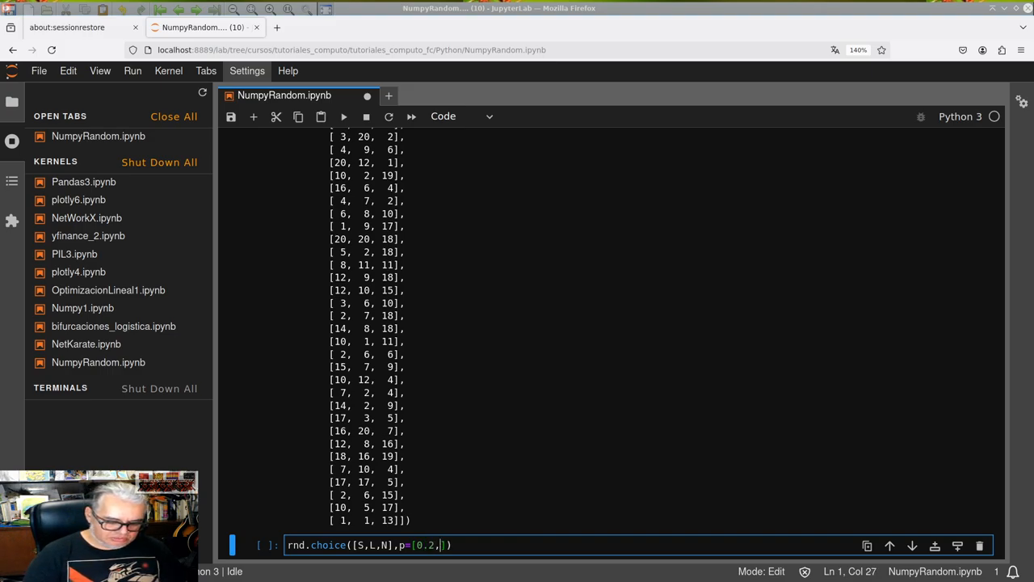
text(0.5)
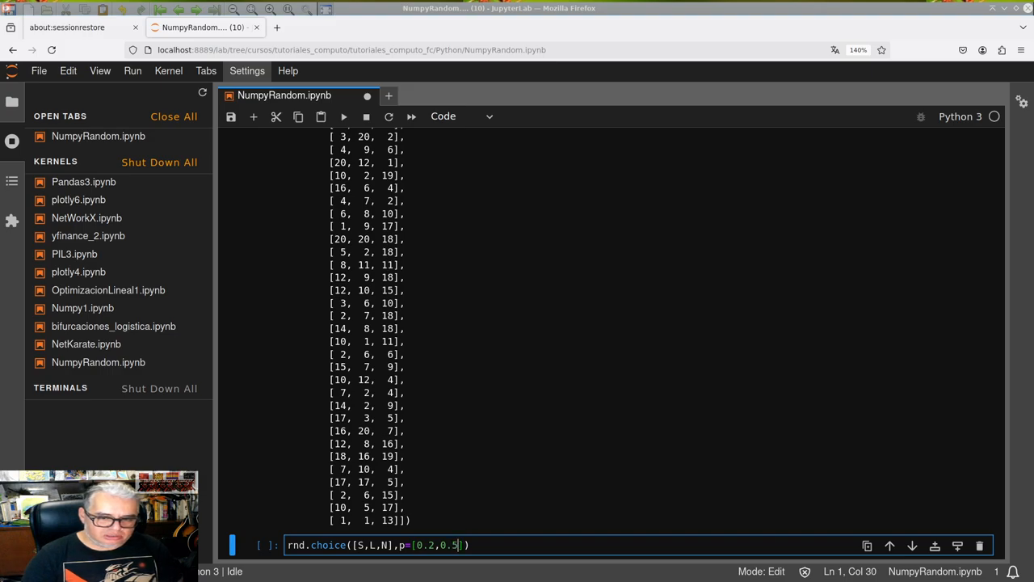
text(,)
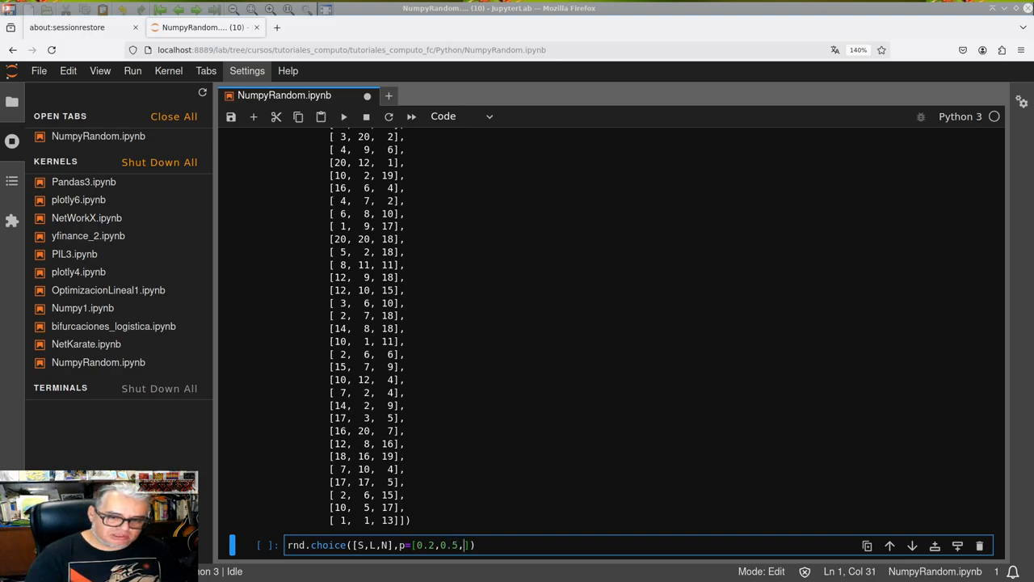
text(0.)
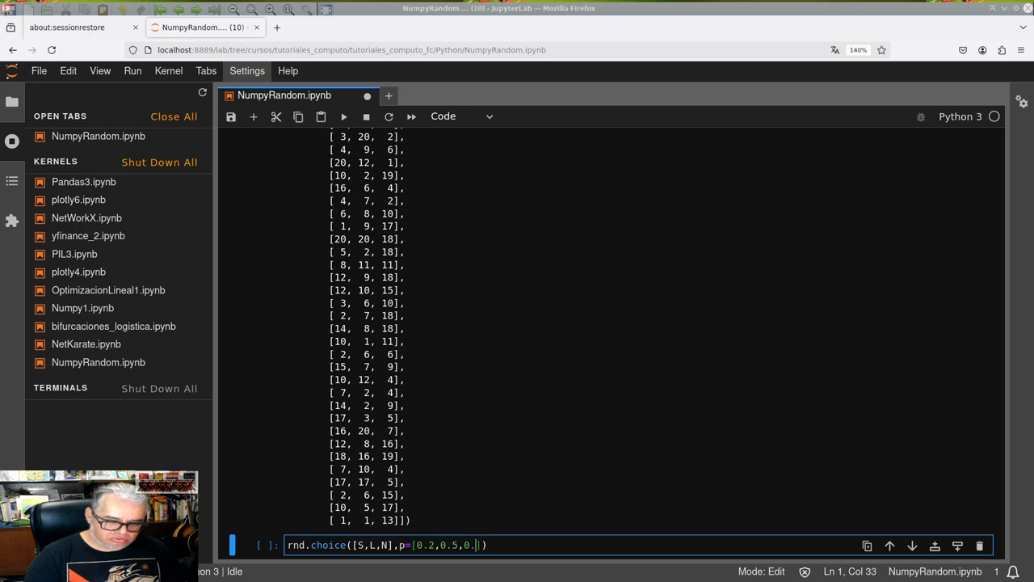
key(shift+Return)
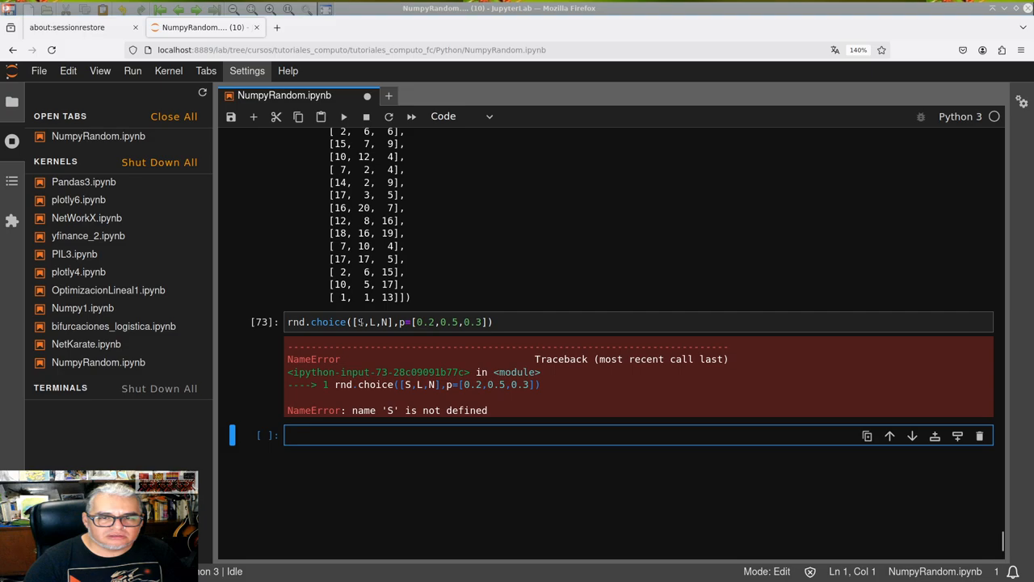
Quote the letters as 'S','L','N' and rerun the weighted pick, getting 'L'
click(404, 322)
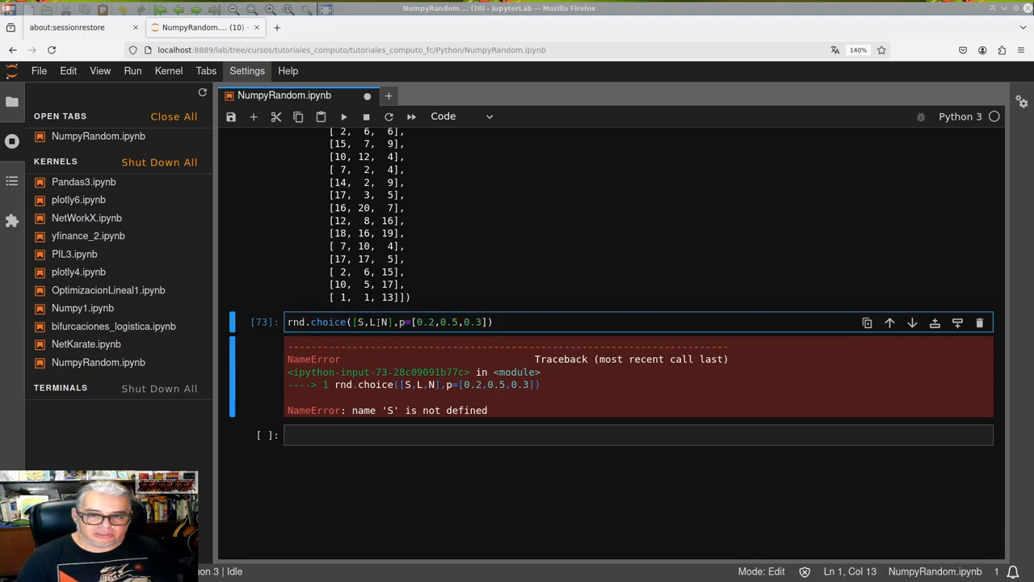
text('S')
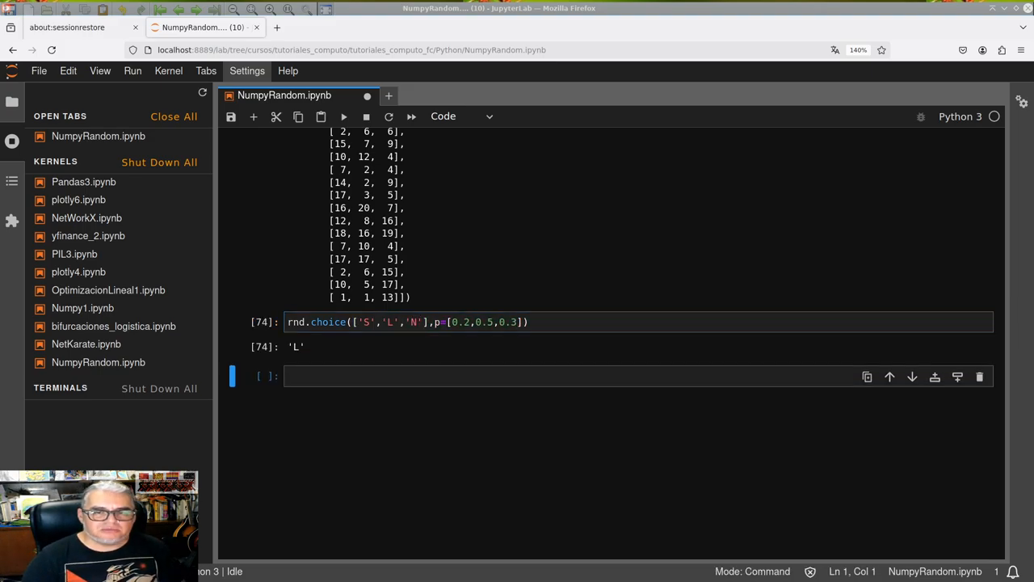
click(472, 322)
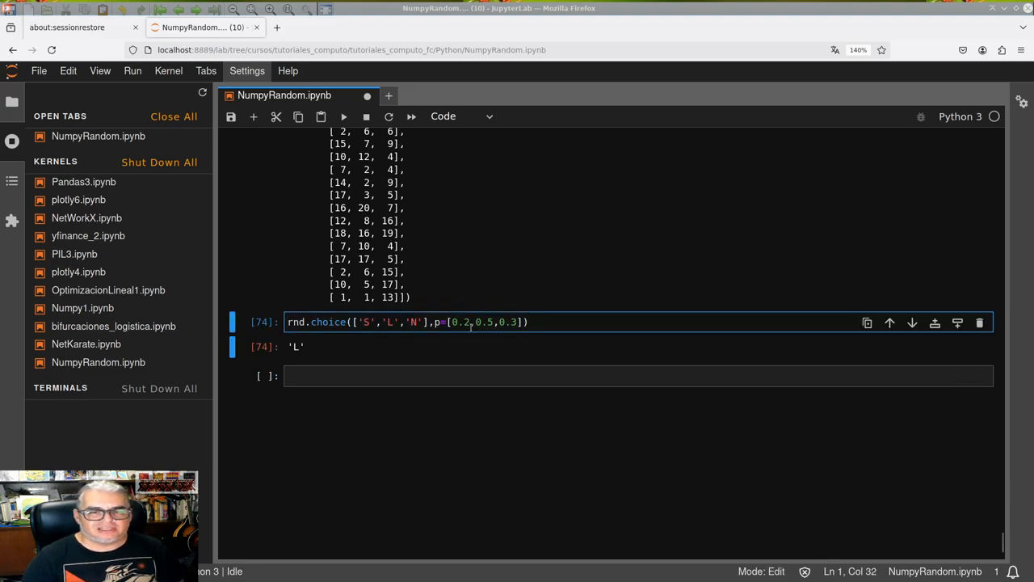
key(Shift+Enter)
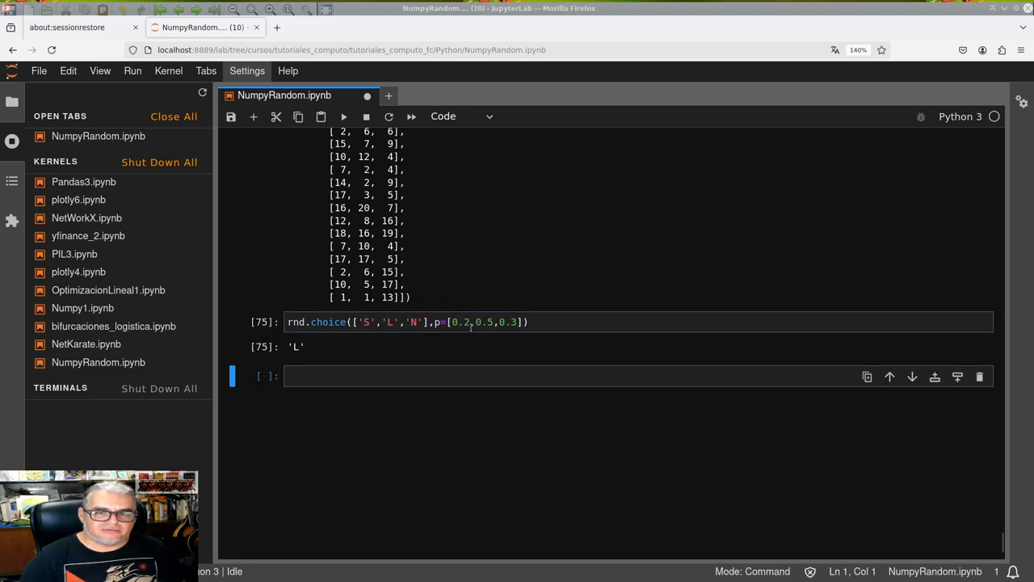
click(344, 116)
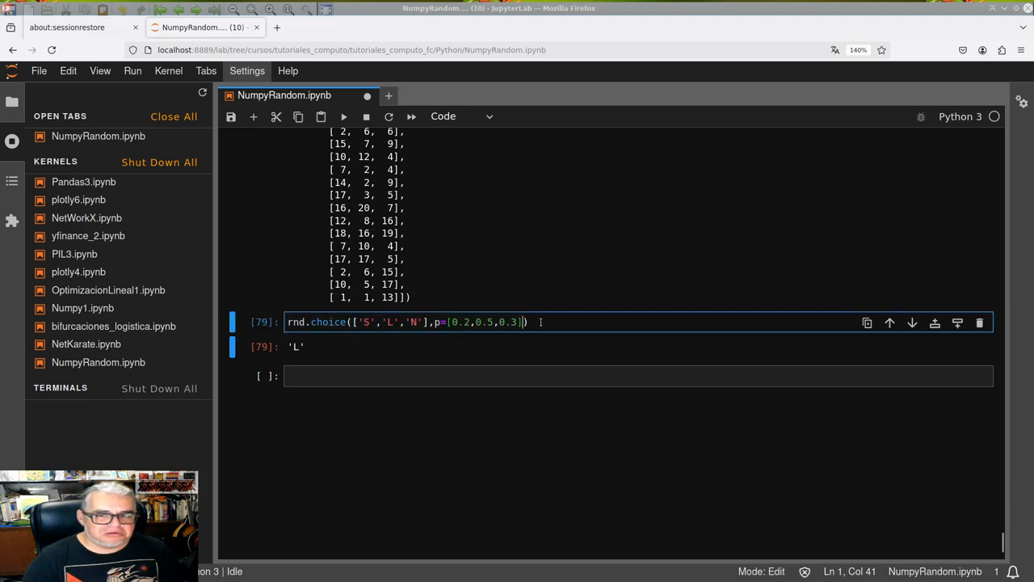
Add size=(100,10) for a 100-by-10 array of letters and start reweighting the first probability to 0.8
text(s)
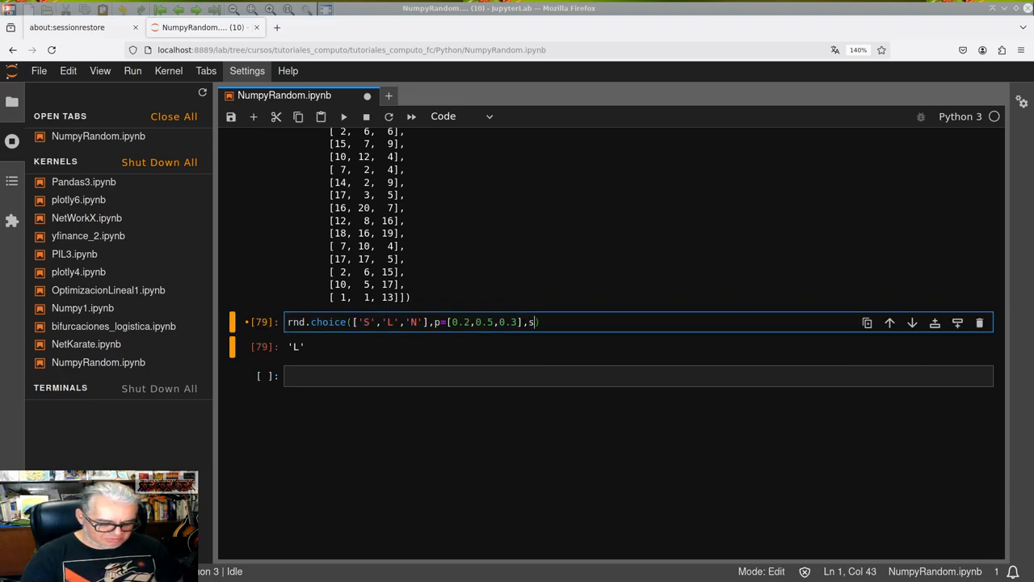
text(ize())
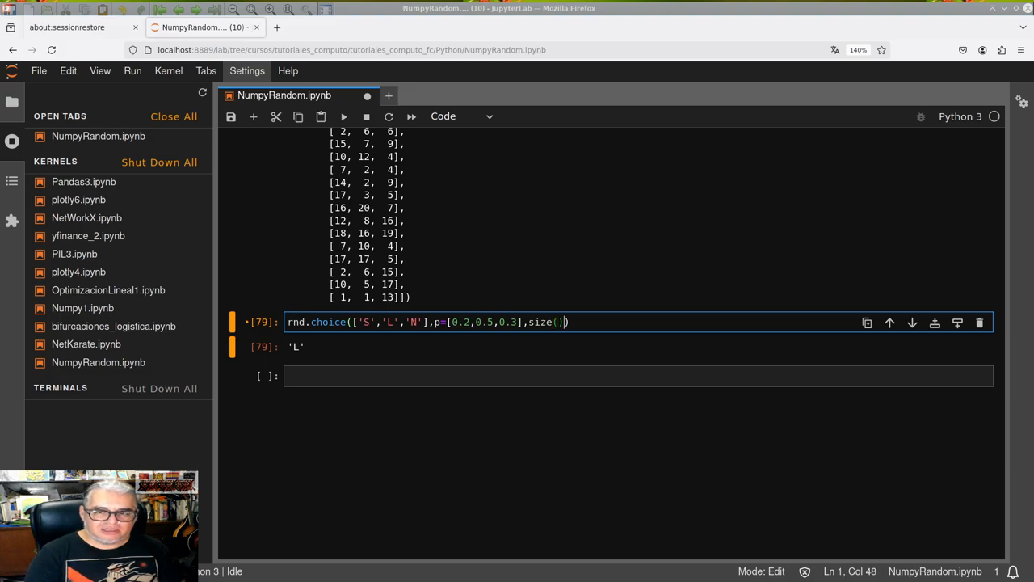
text(100)
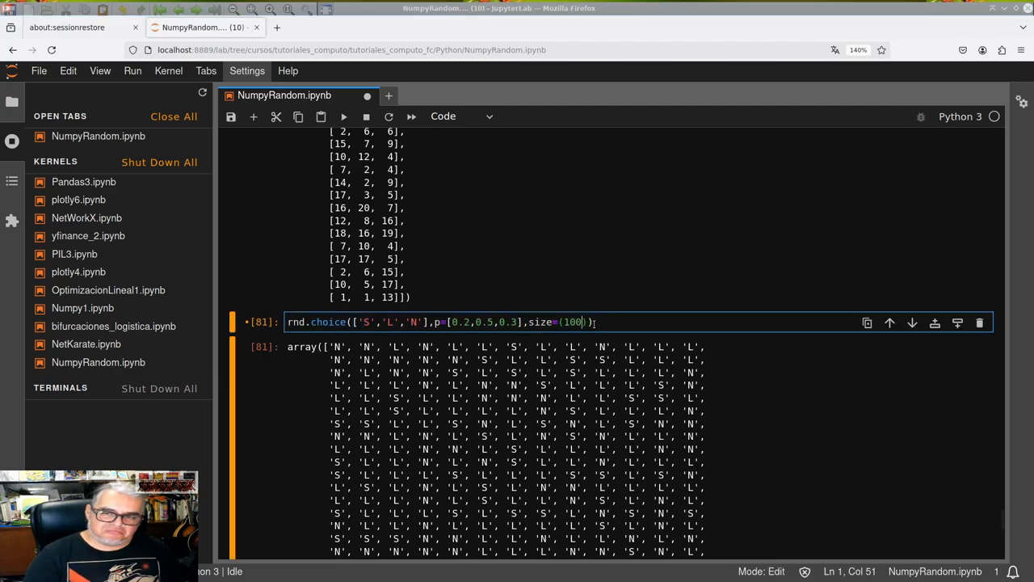
text(,2)
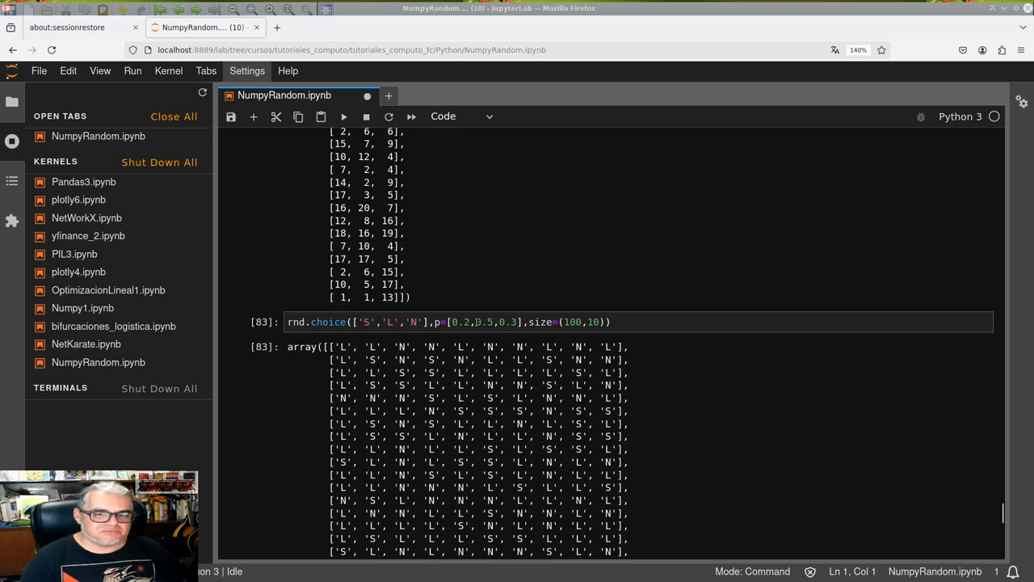
click(471, 322)
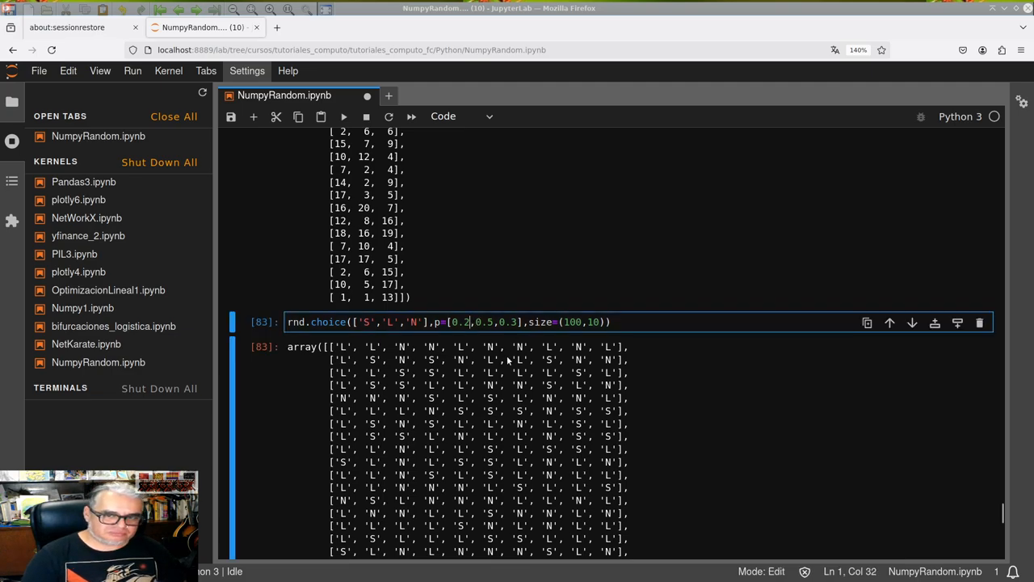
text(0.8)
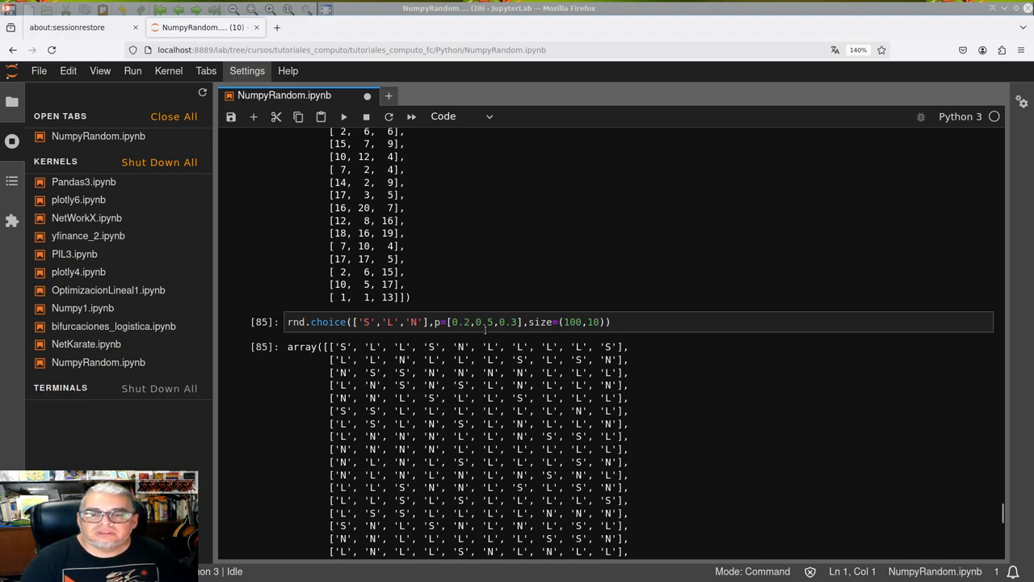
Change the probabilities to [0.65,0.25,0.10], then [0.75,0.15,0.10], rerunning for an 'S'-dominated 100×10 array
click(469, 322)
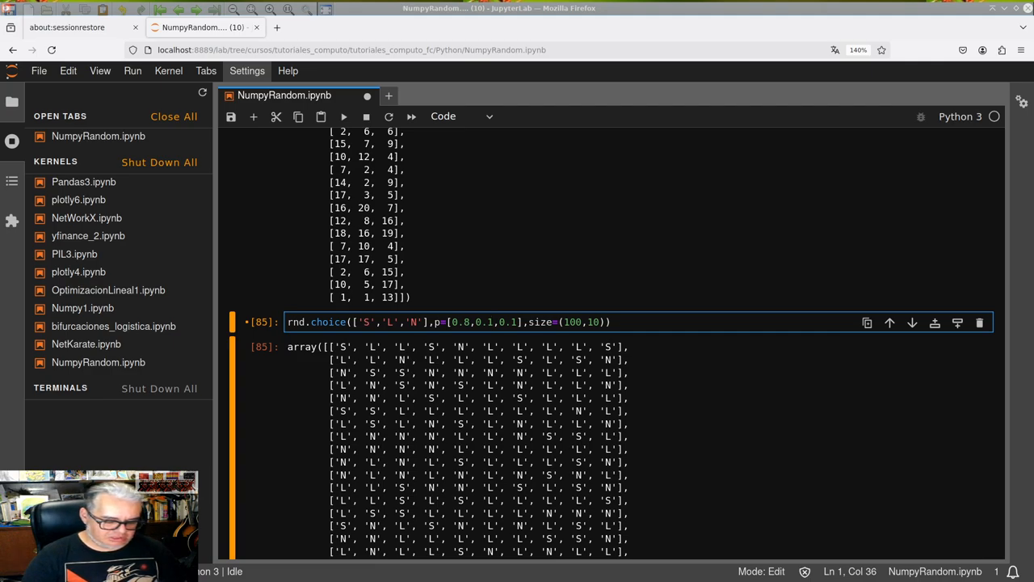
text(5)
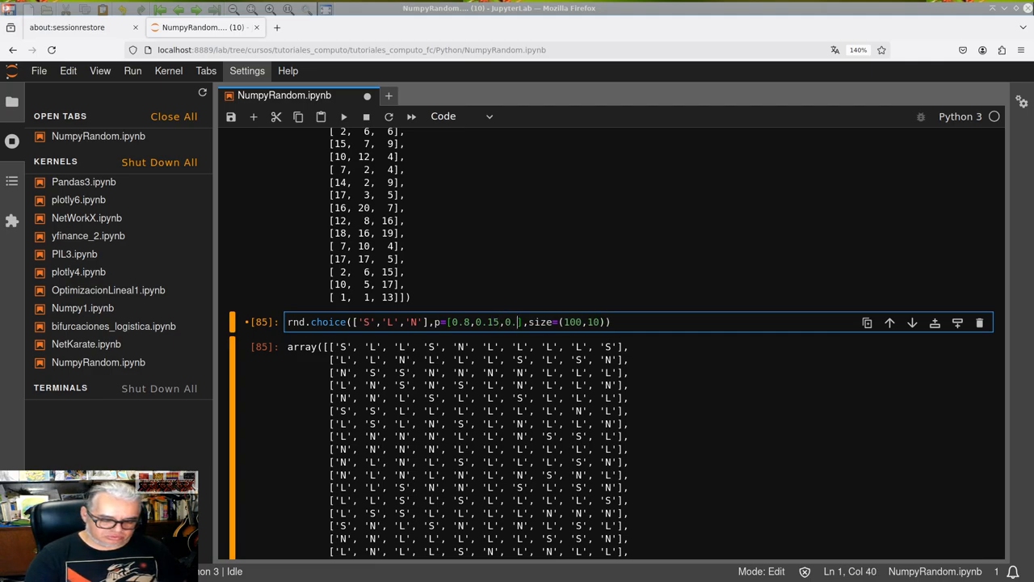
text(05)
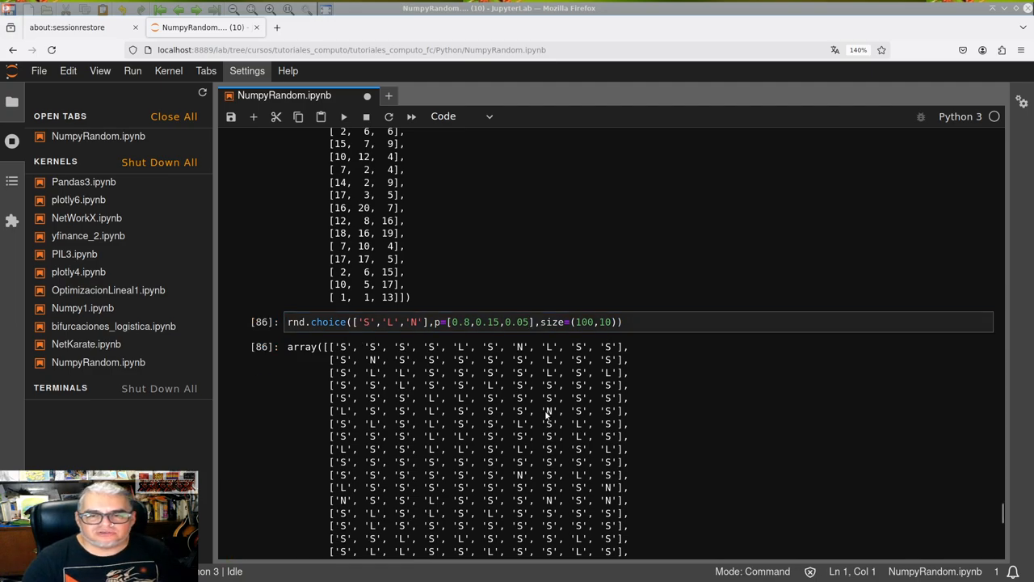
click(469, 322)
text(7)
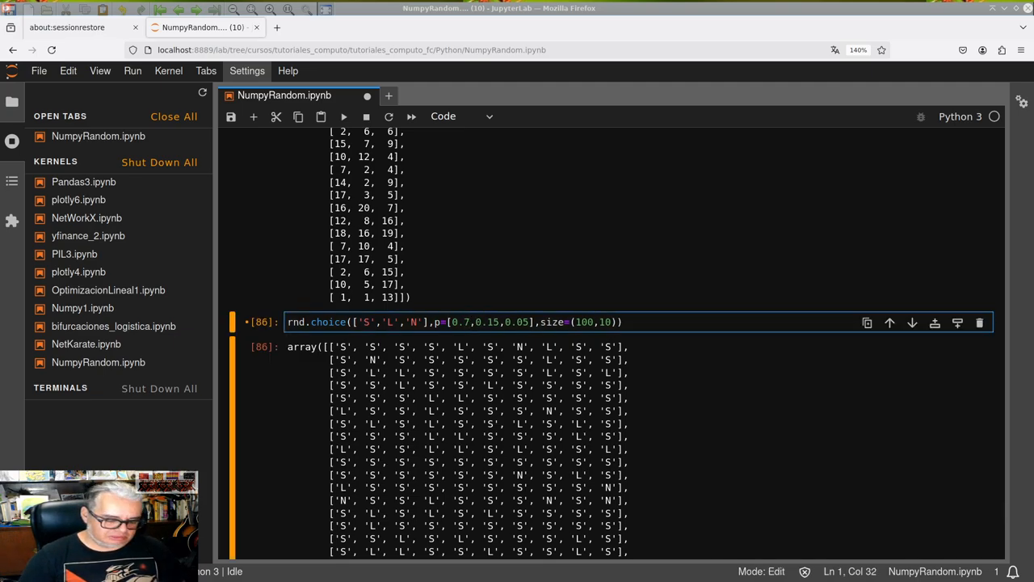
text(5)
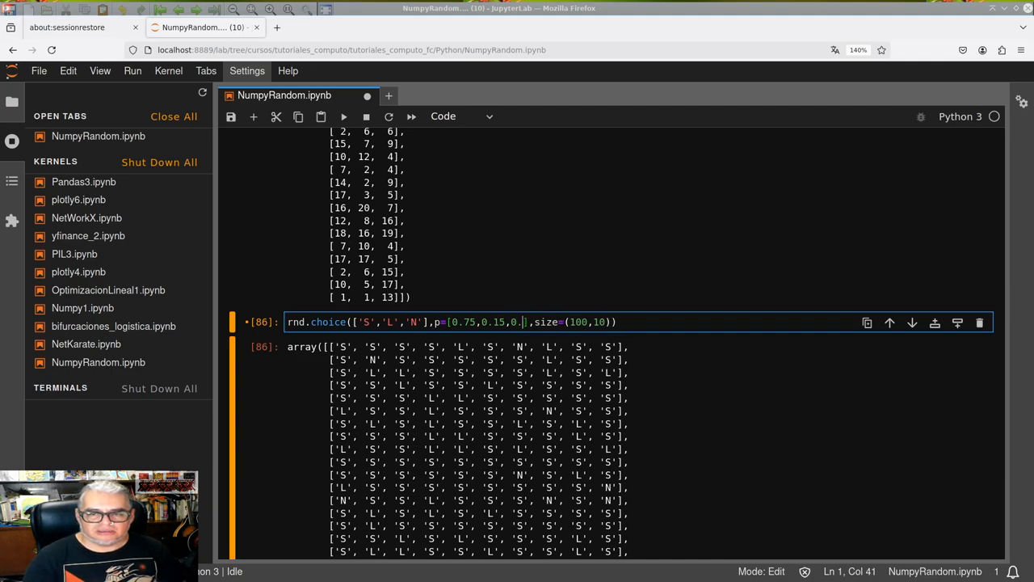
text(10)
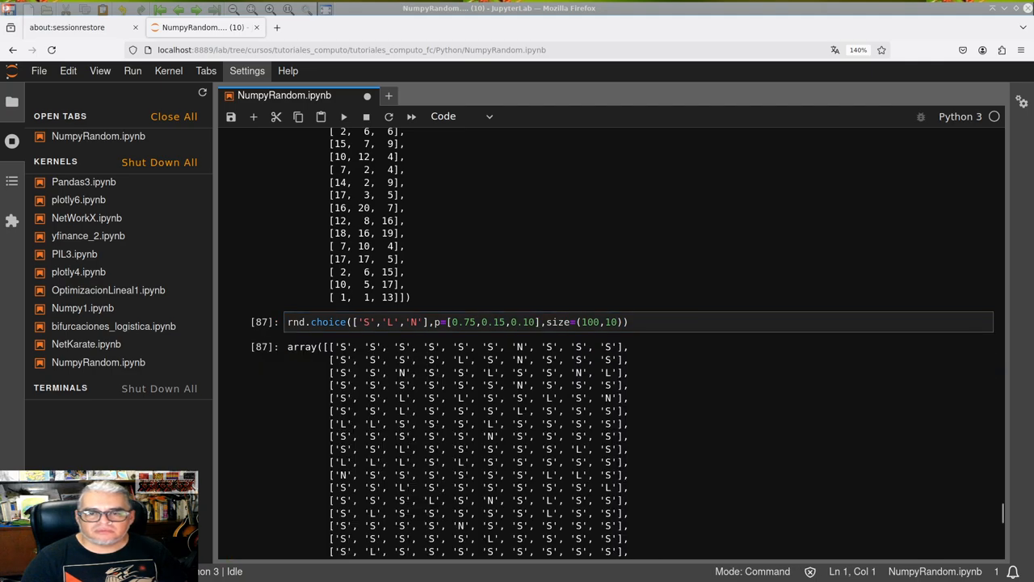
mouse_move(505, 440)
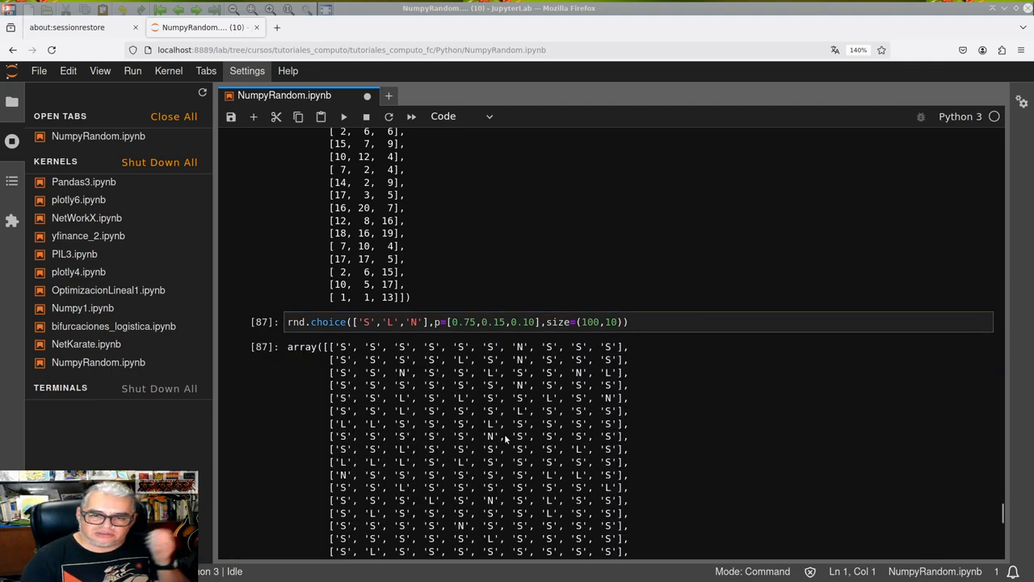
mouse_move(510, 275)
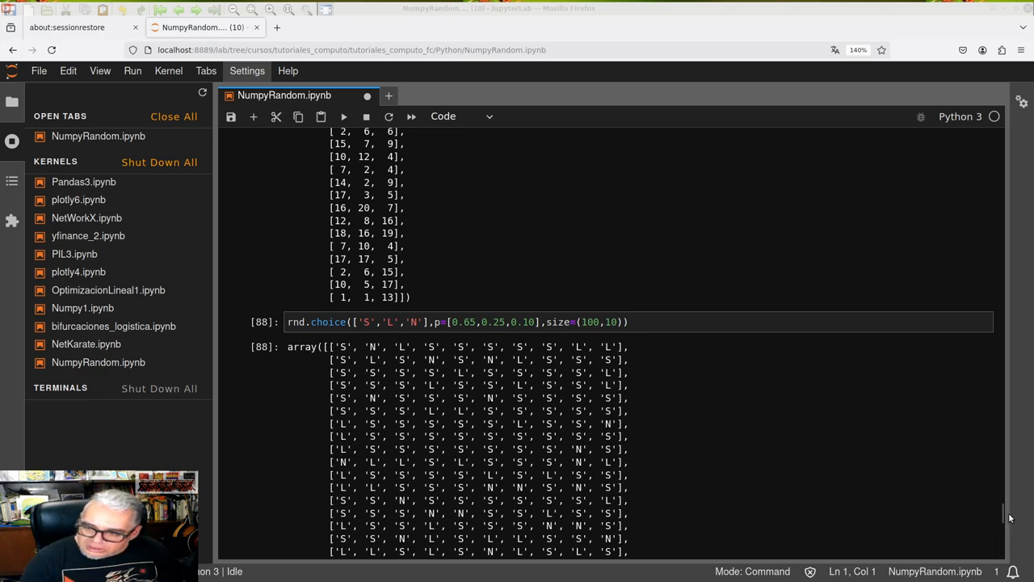
Start a new cell calling rnd.shufle, misspelling the shuffle name
scroll(down, 3)
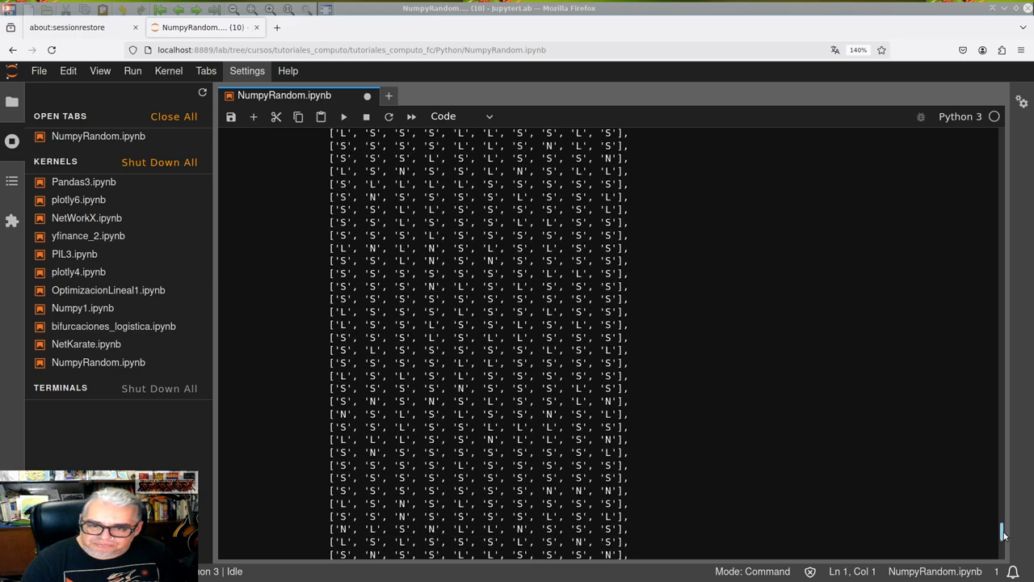
scroll(down, 3)
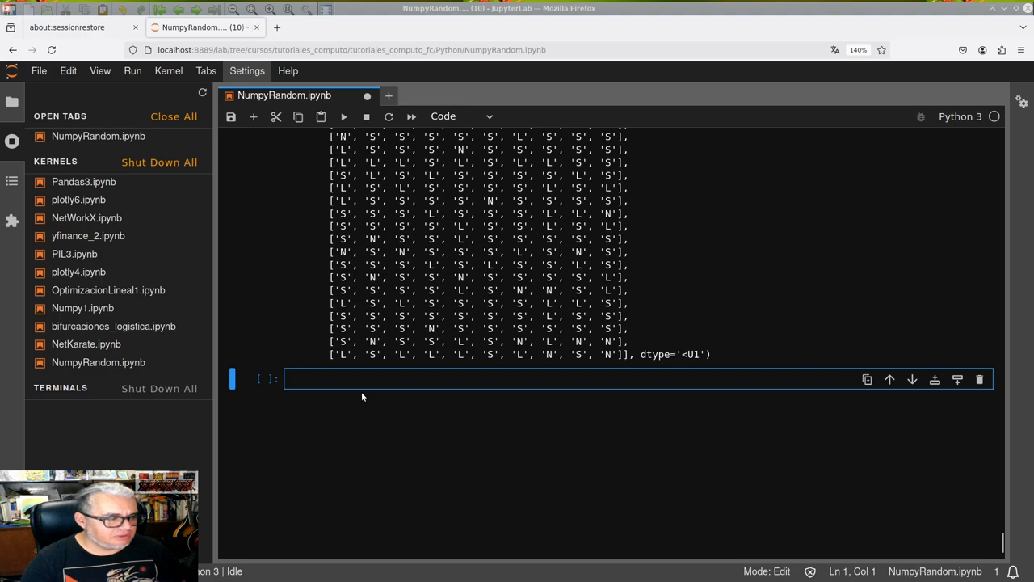
text(rnd)
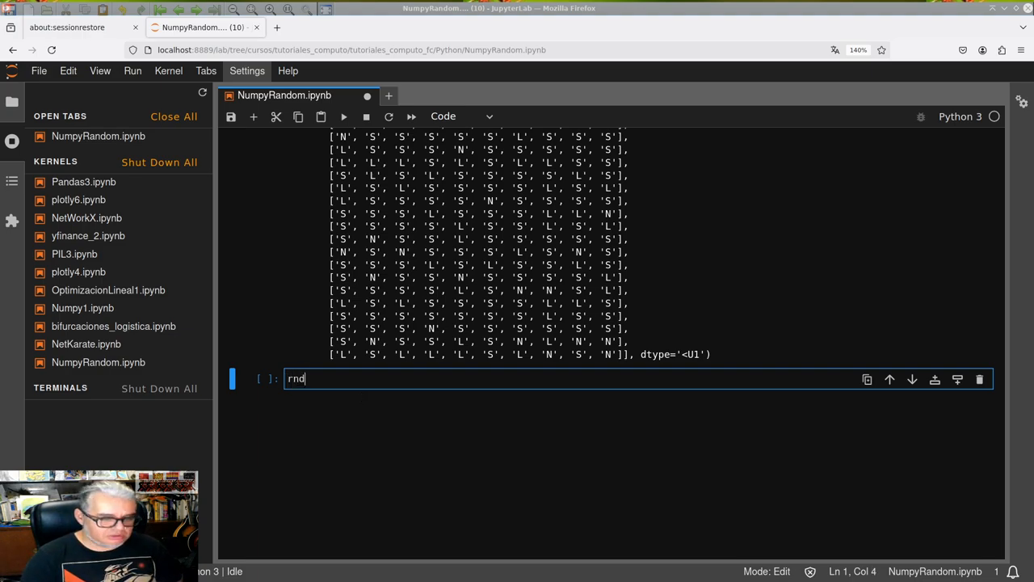
text(.)
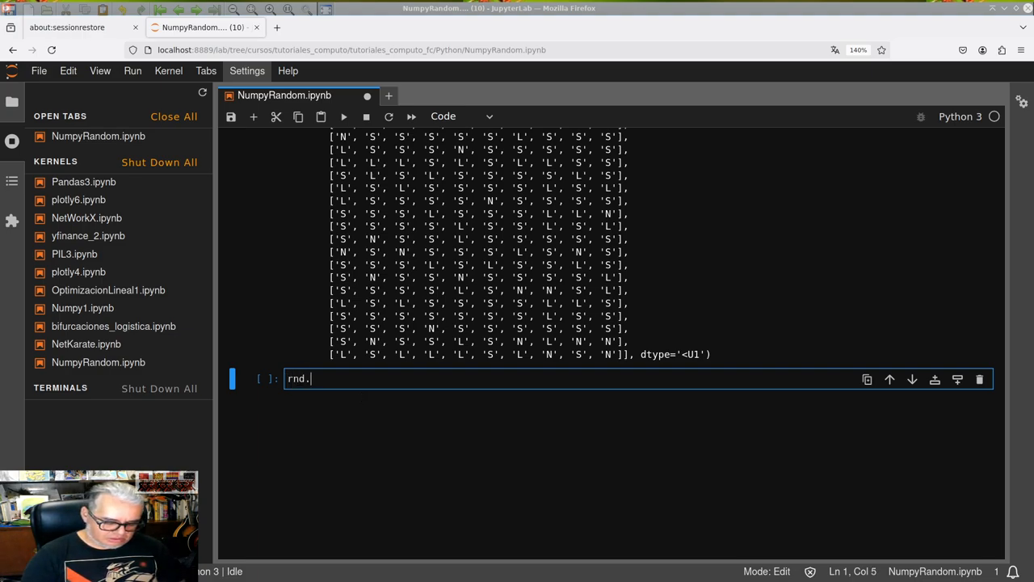
text(shufle)
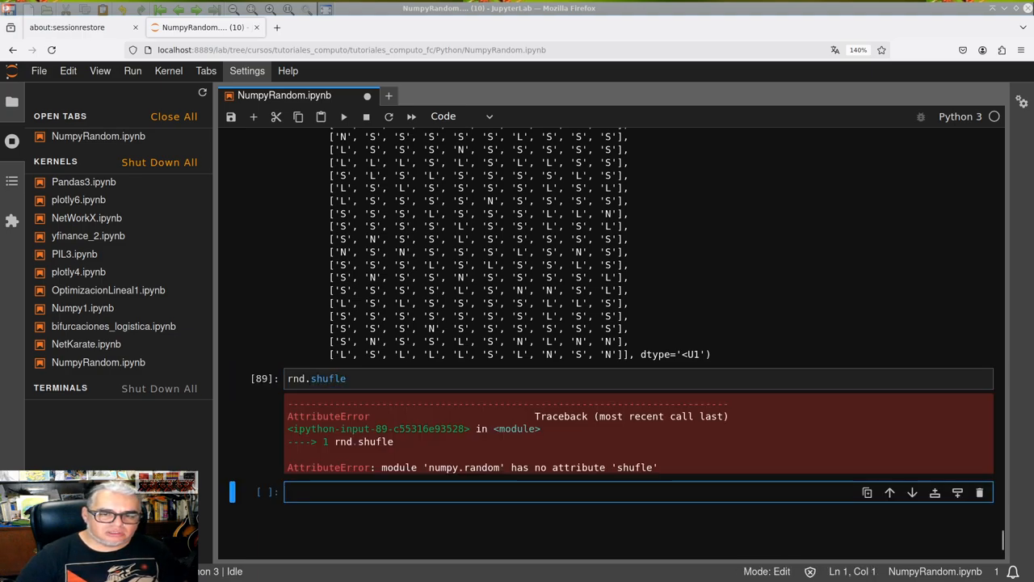
After the AttributeError, re-edit the misspelled name and clear the cell's code
click(347, 378)
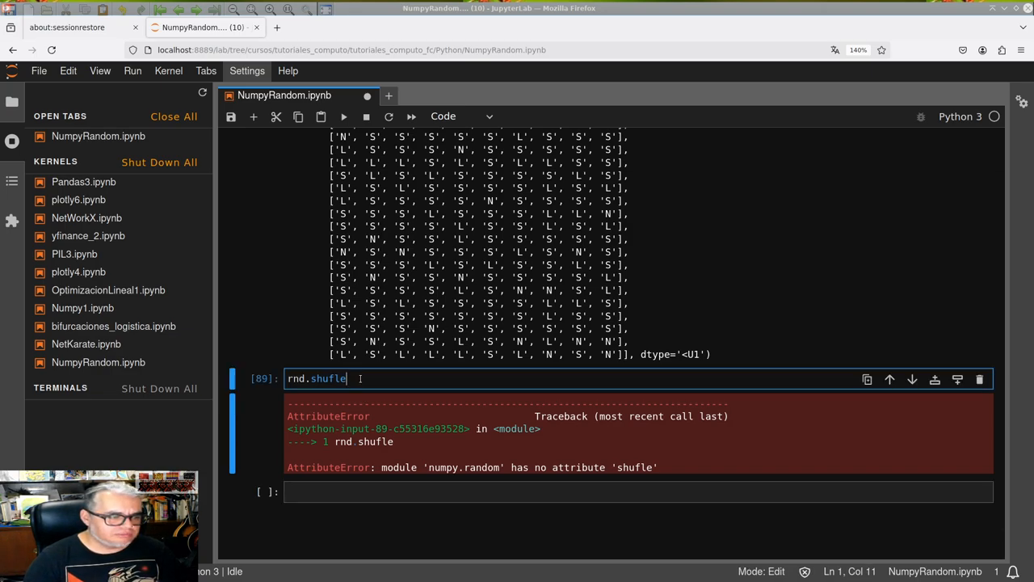
key(BackSpace)
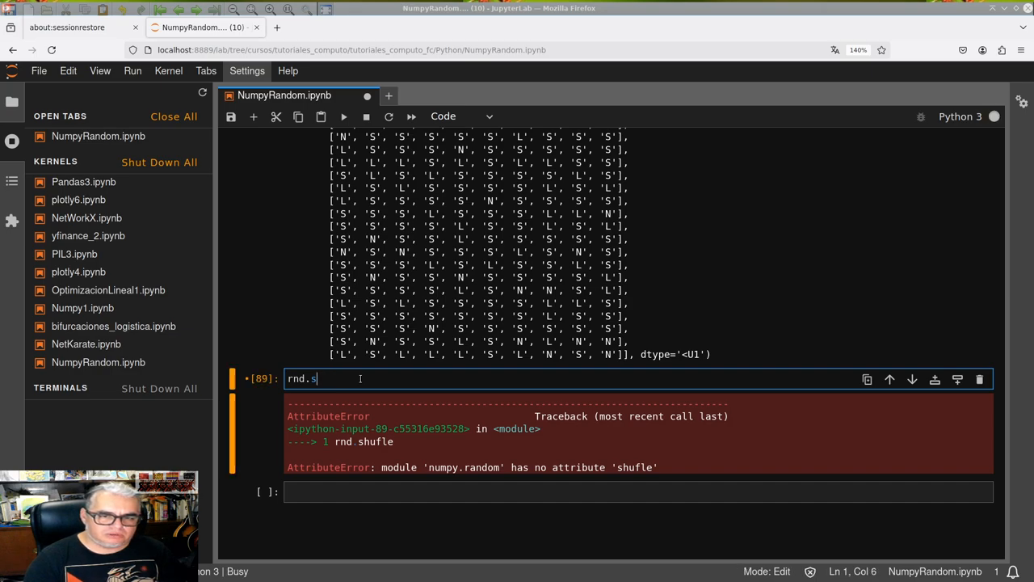
text(h)
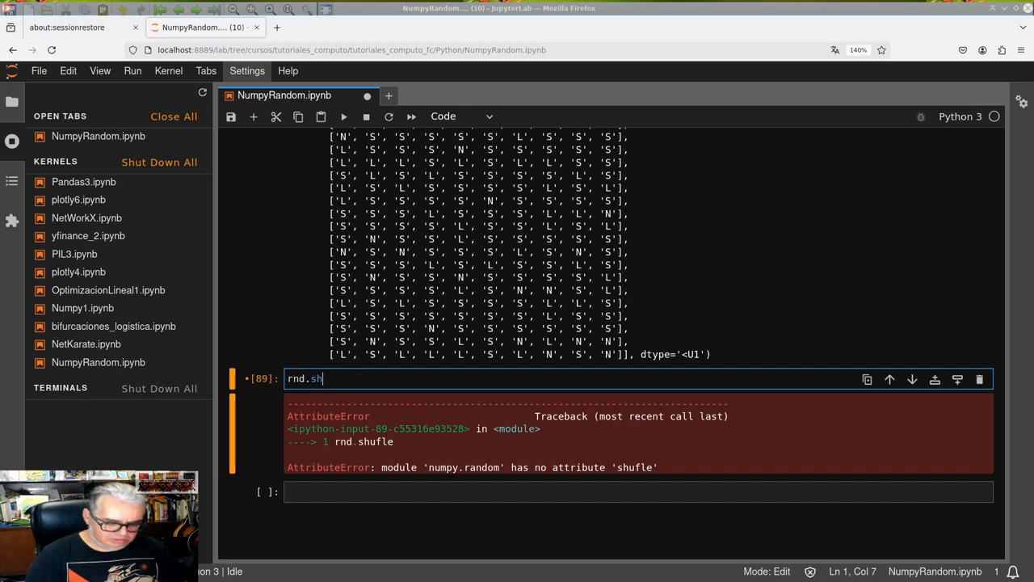
text(uffle)
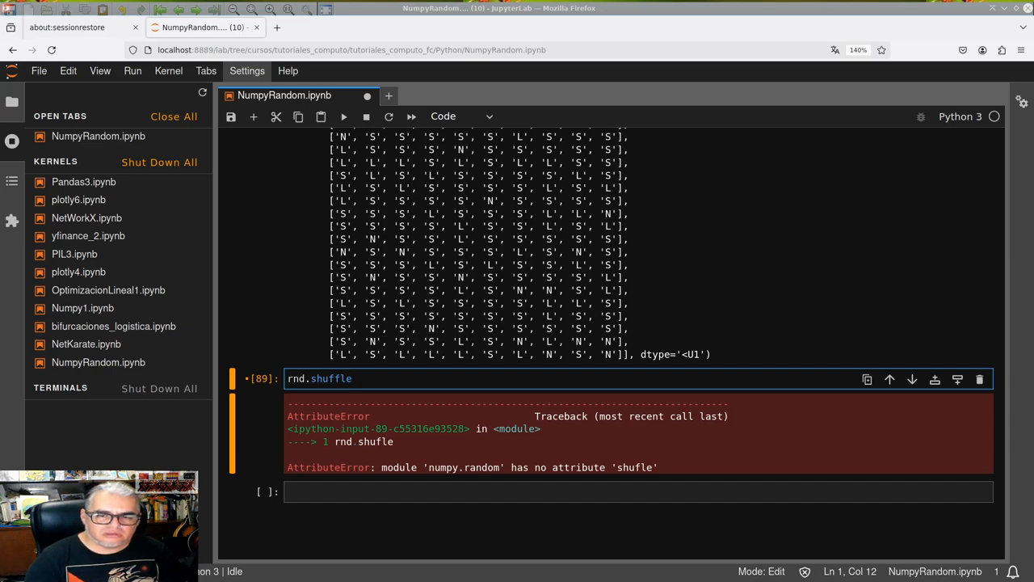
key(BackSpace)
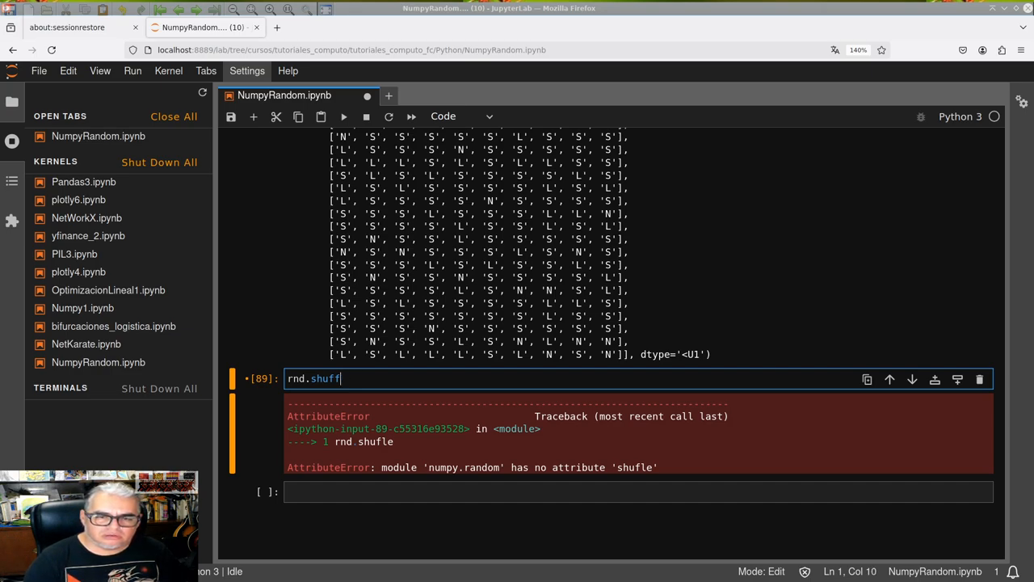
key(BackSpace)
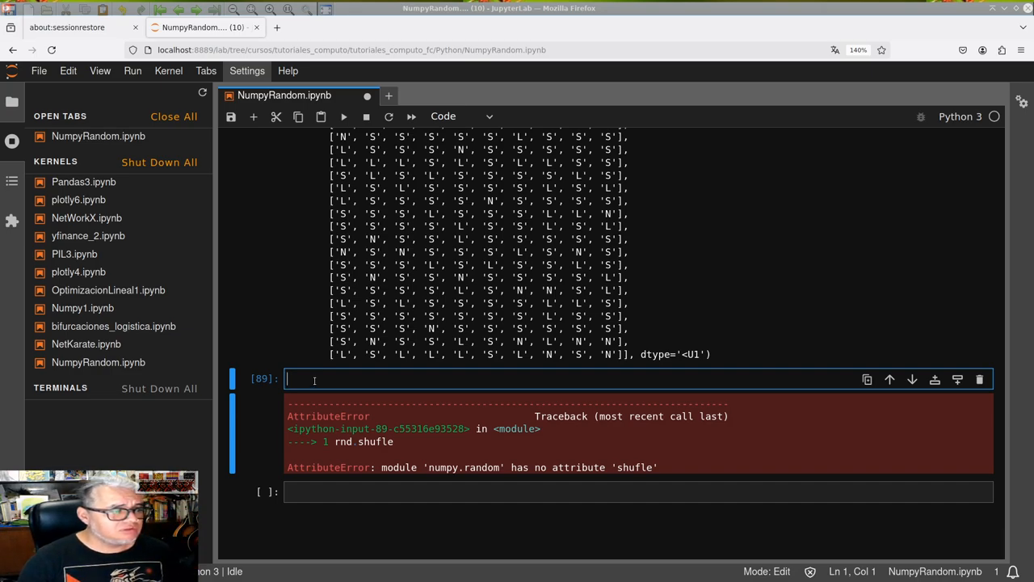
Run rnd.shuffle with no argument to see what it returns
text(s)
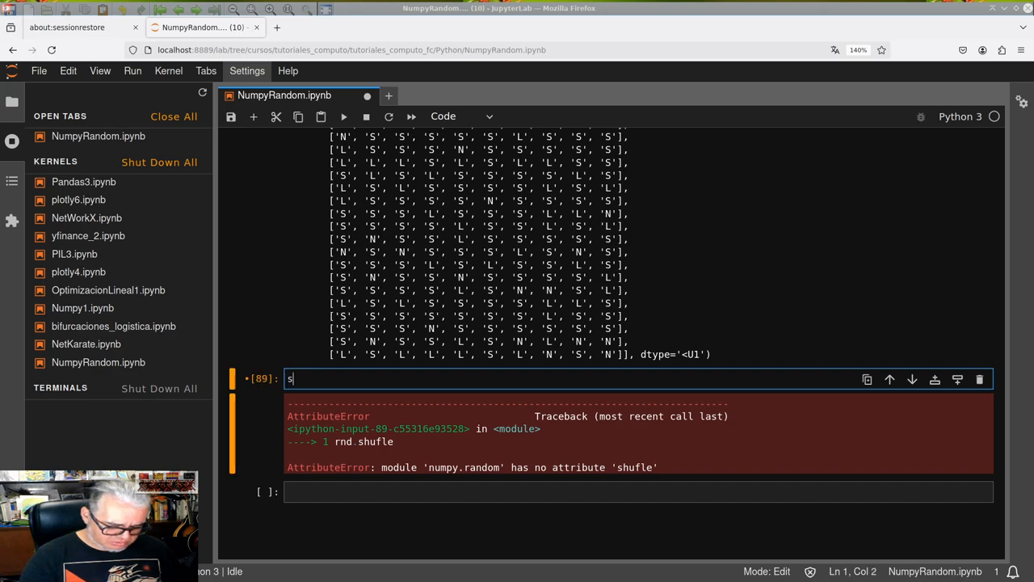
text(rn)
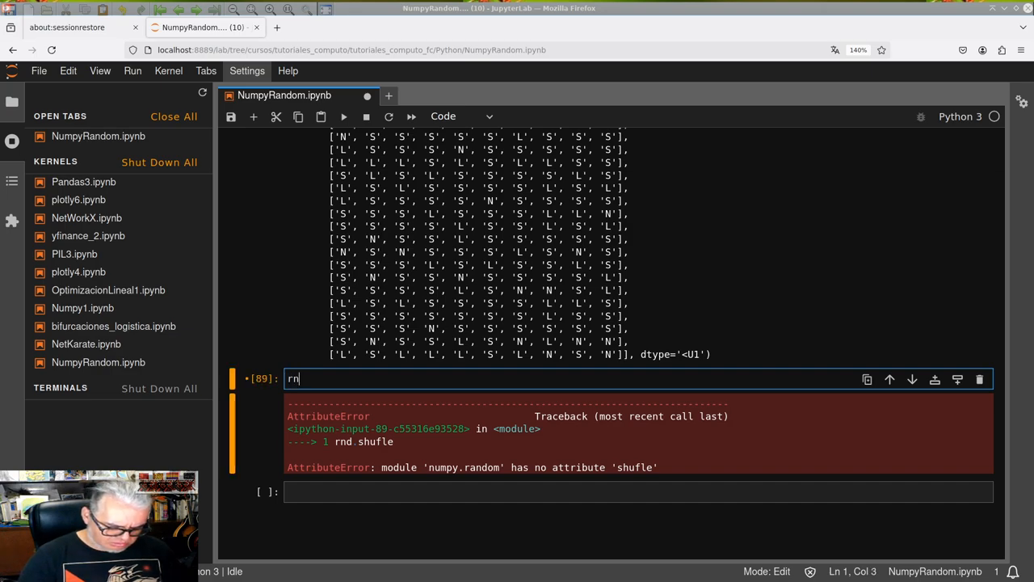
text(d.shuffle()
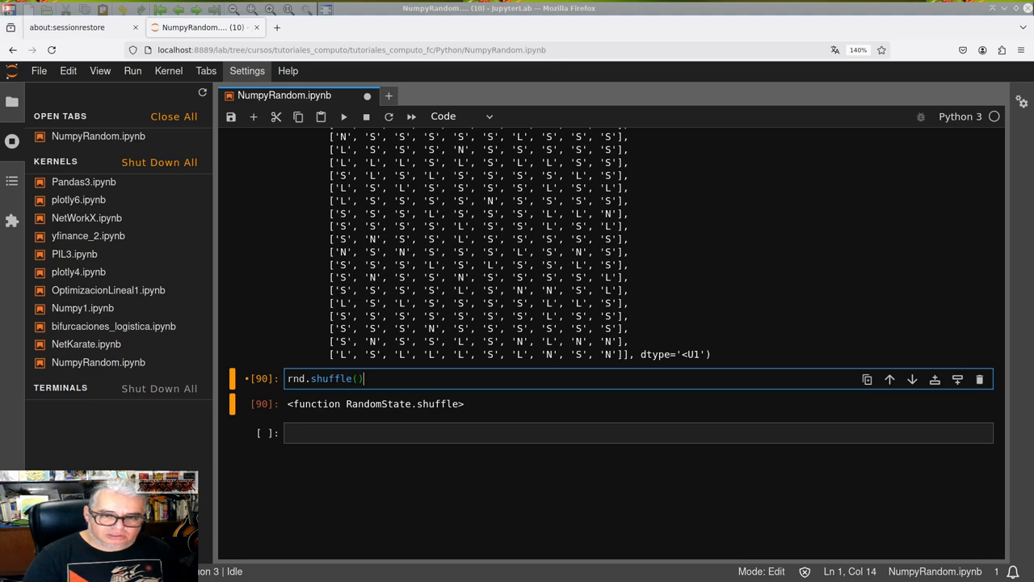
key(Shift+Enter)
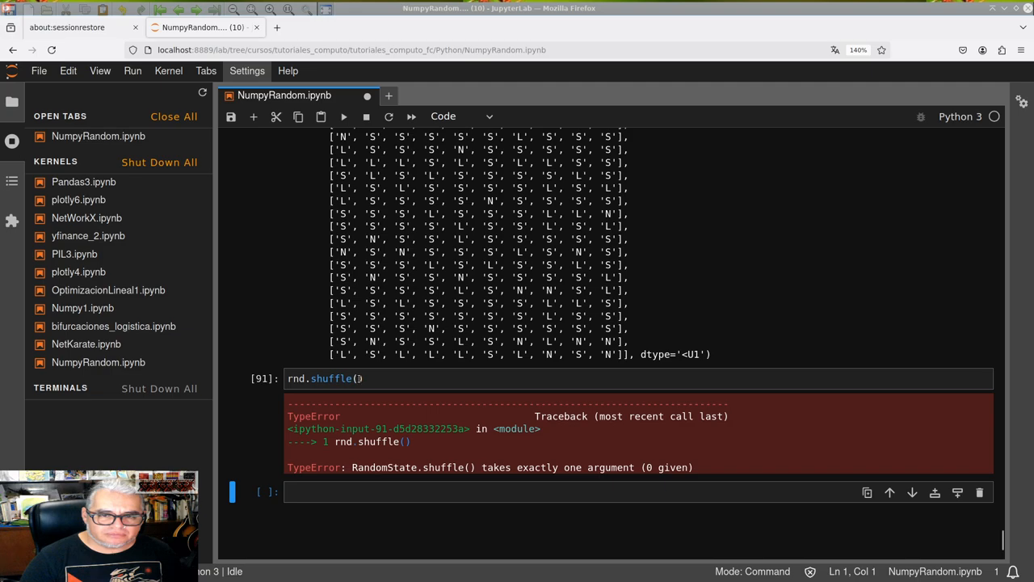
Call rnd.shuffle() with empty parentheses, raising a TypeError, and begin an A line above it
click(339, 378)
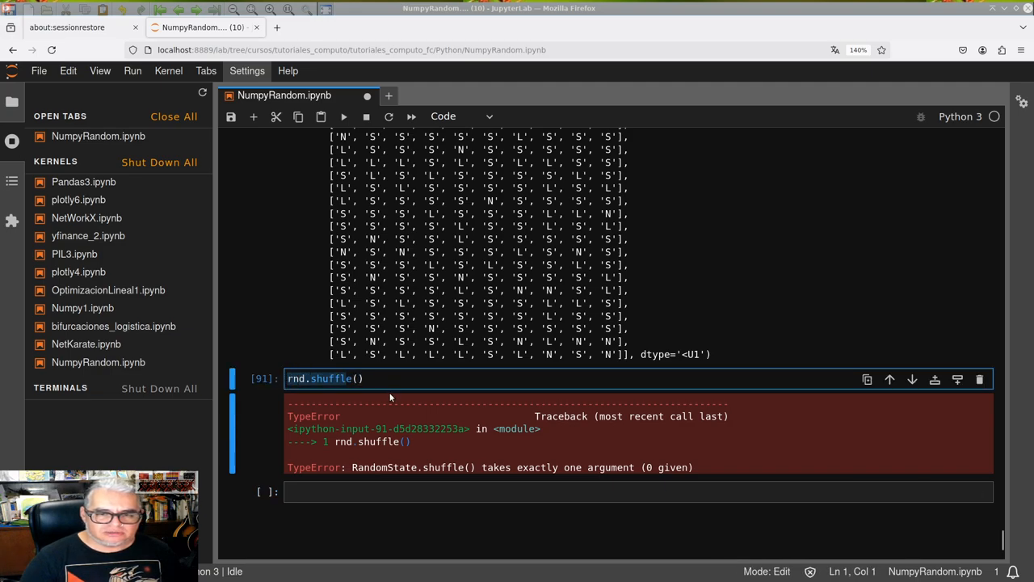
click(362, 379)
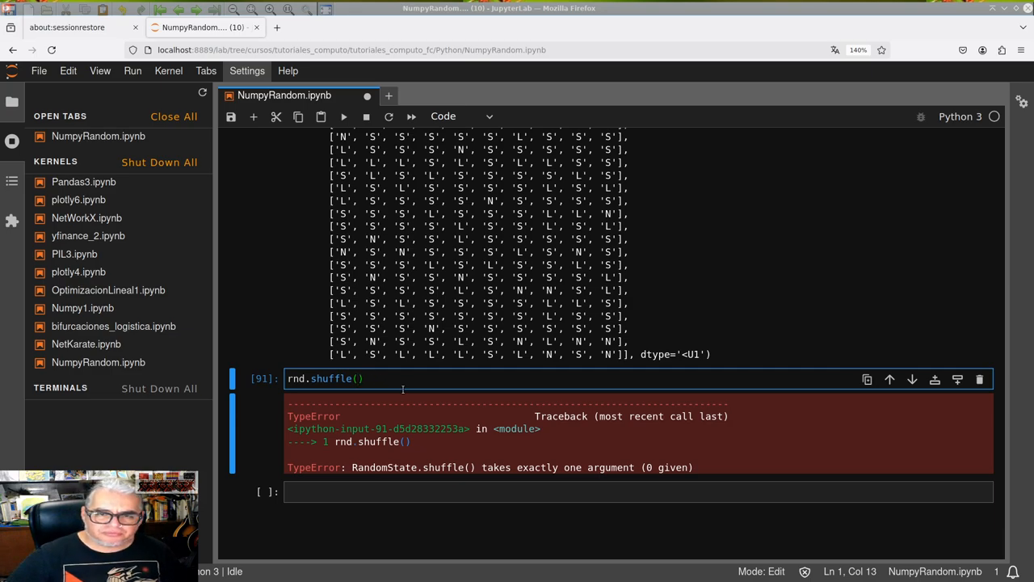
mouse_move(895, 498)
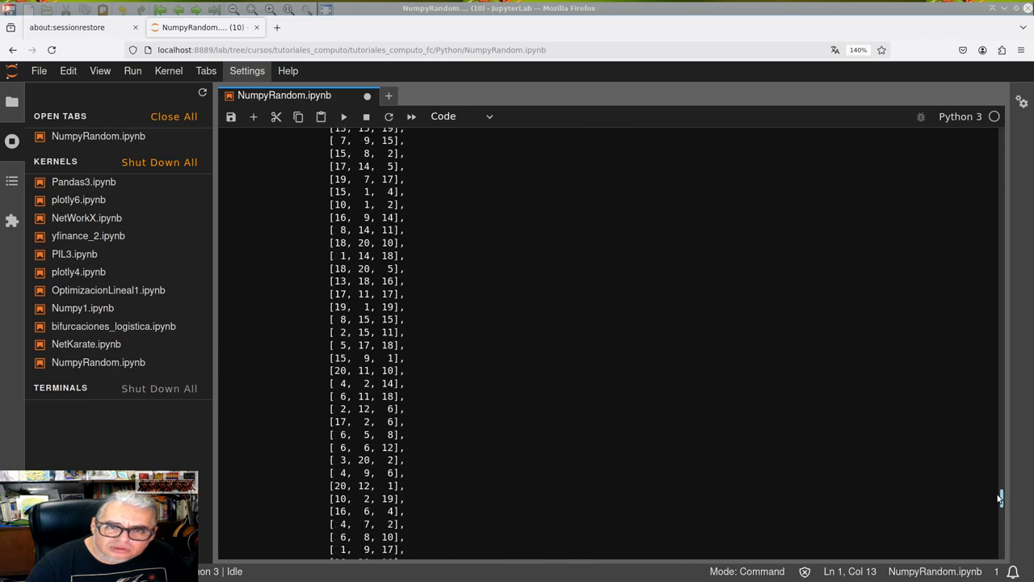
scroll(up, 3)
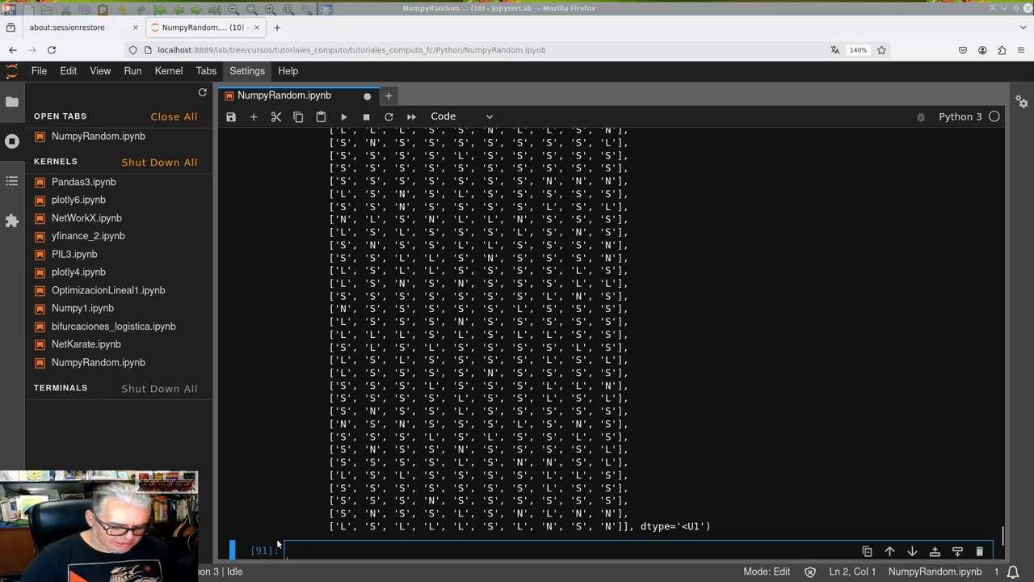
text(A)
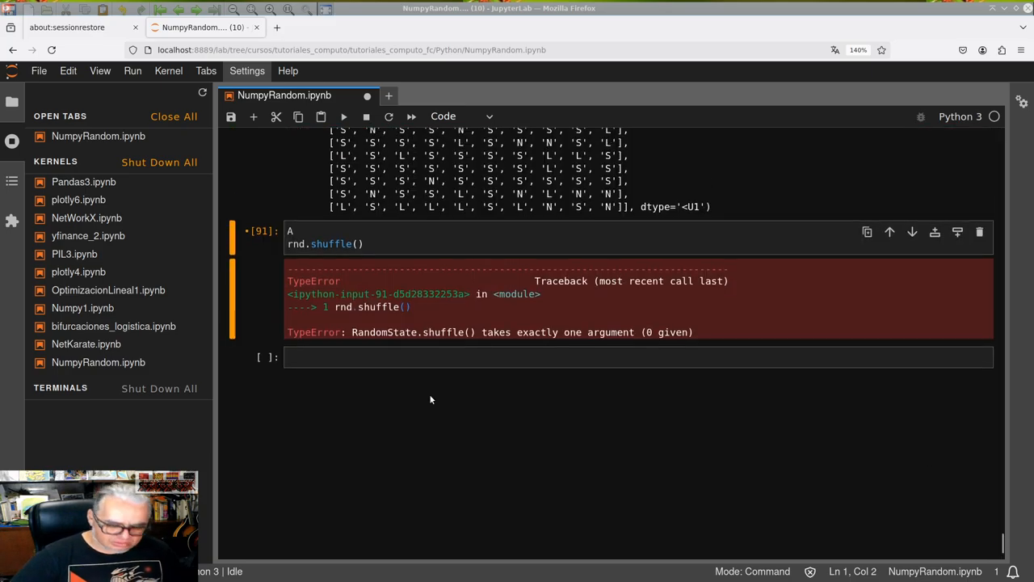
Define A=rnd.random((10,10)) as a 10×10 random array and run the cell
click(356, 231)
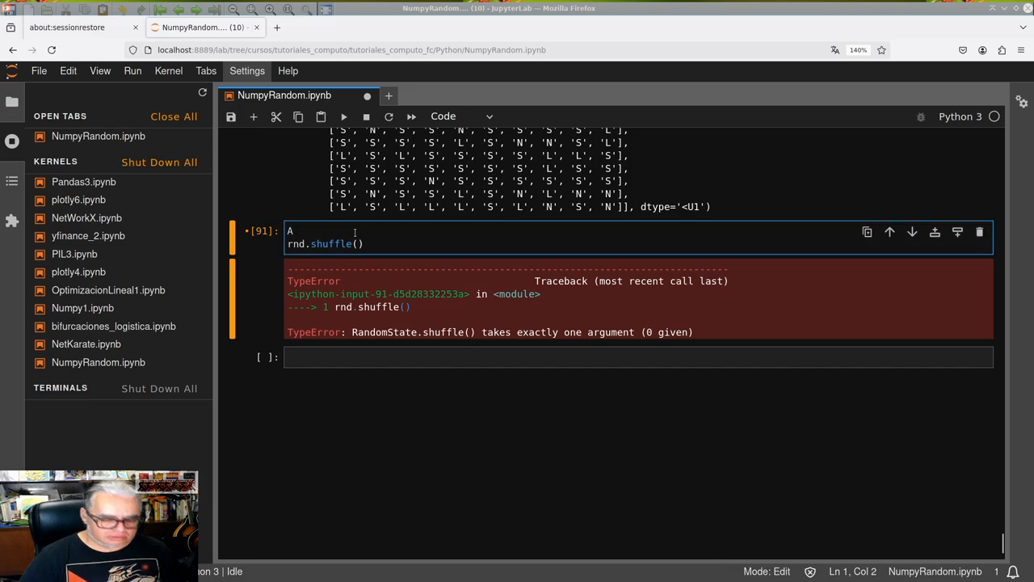
text(=)
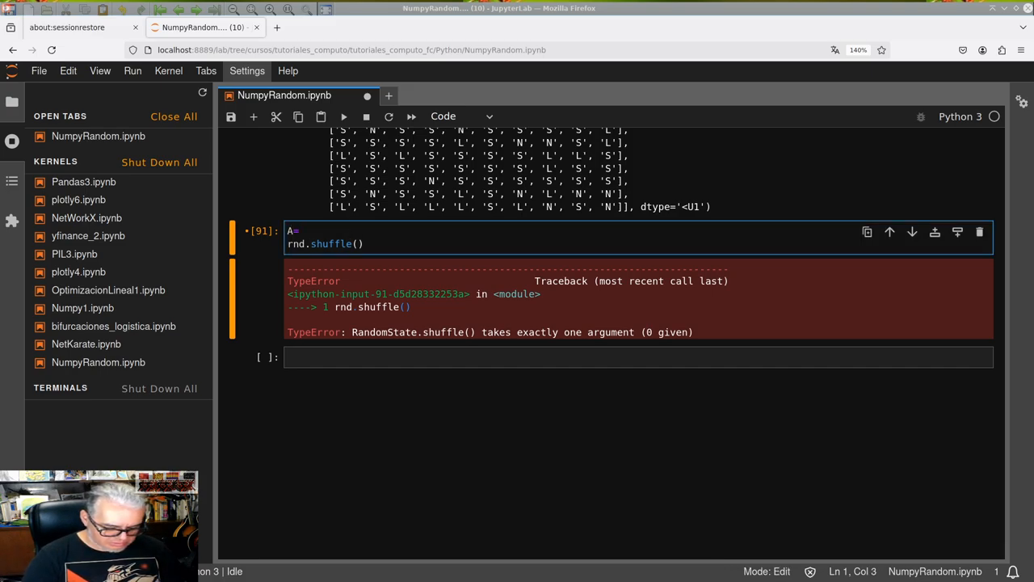
text(rnd.ran)
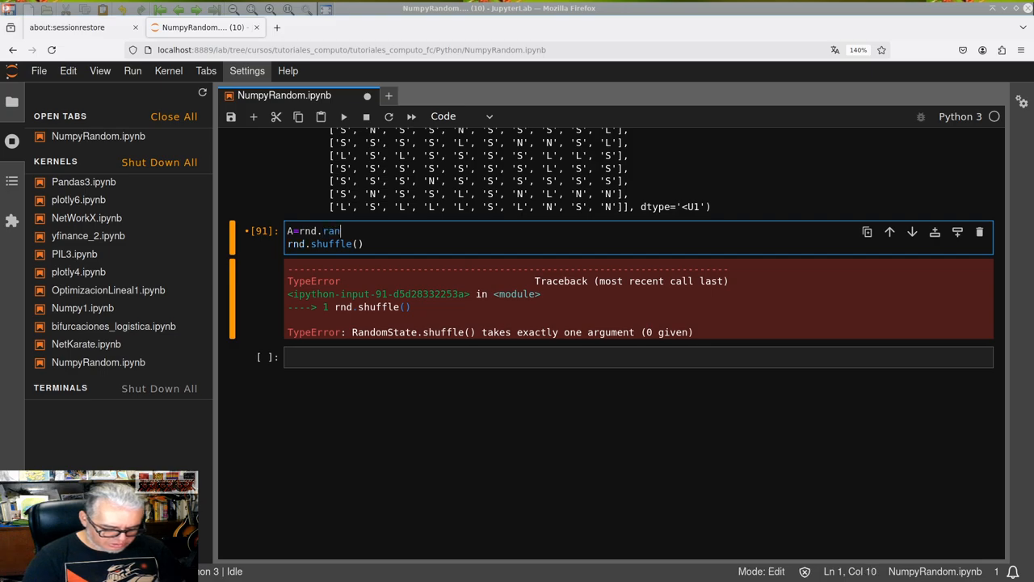
text(dom())
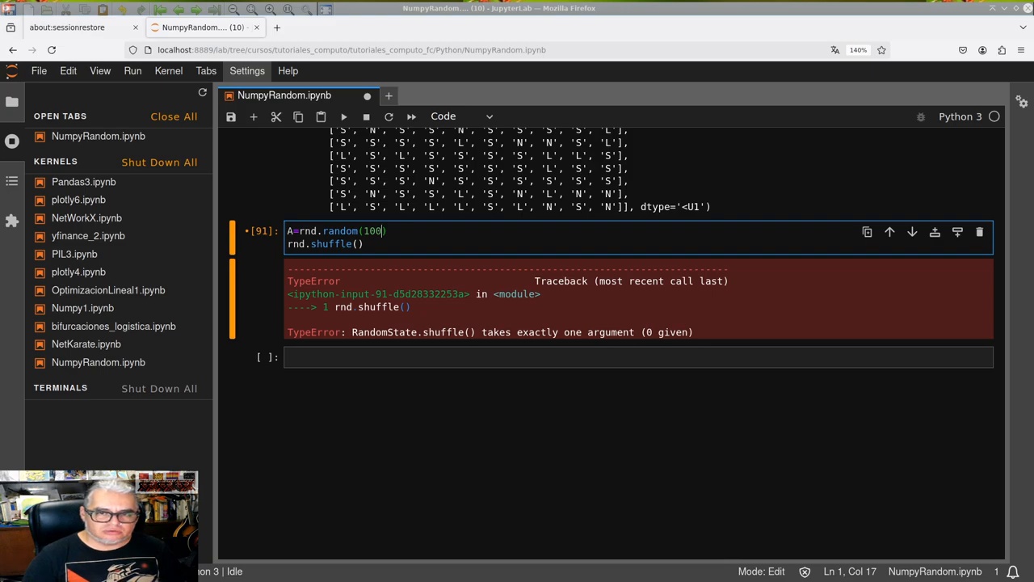
key(BackSpace)
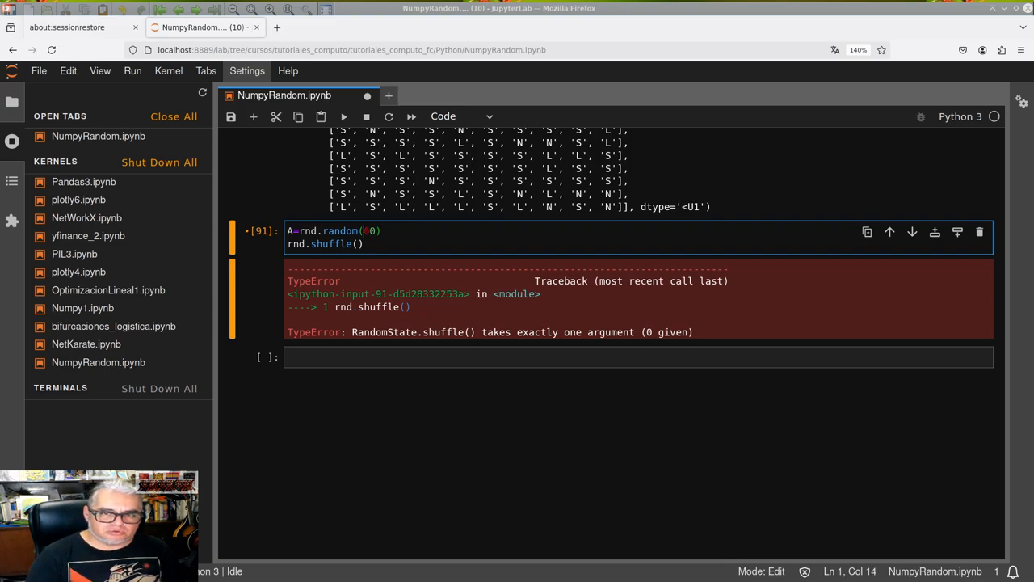
text(()
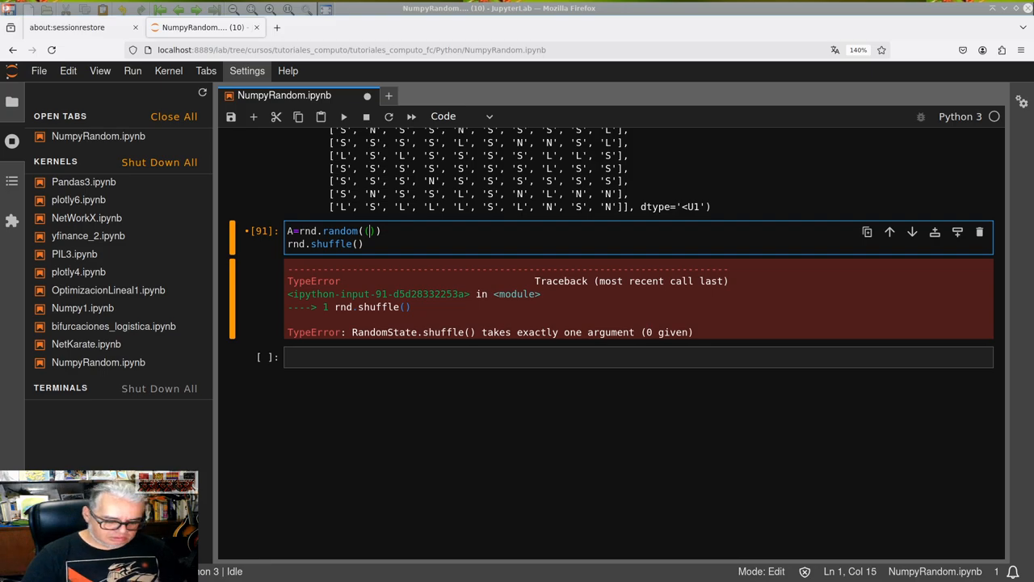
text(10,10)
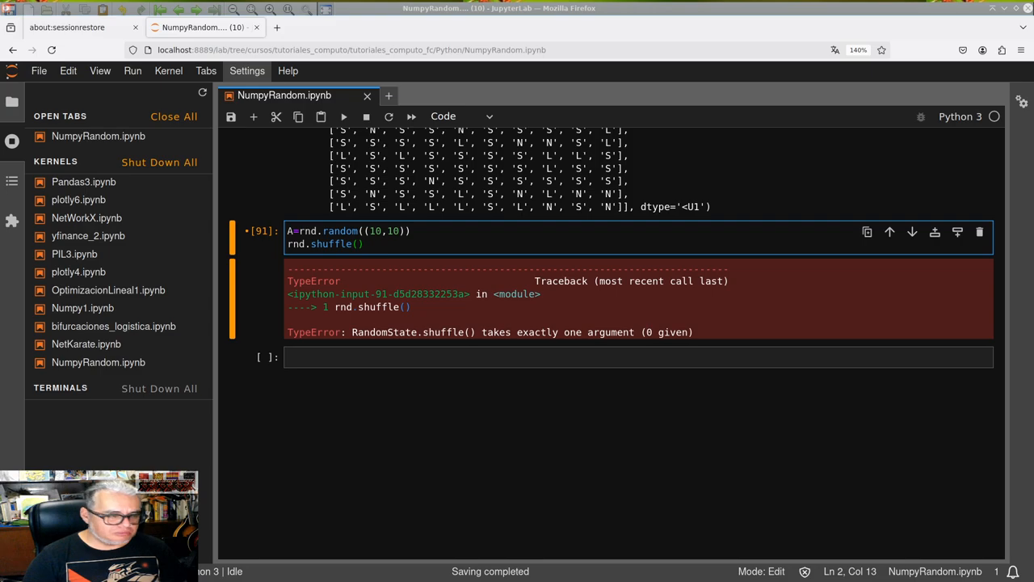
text(A)
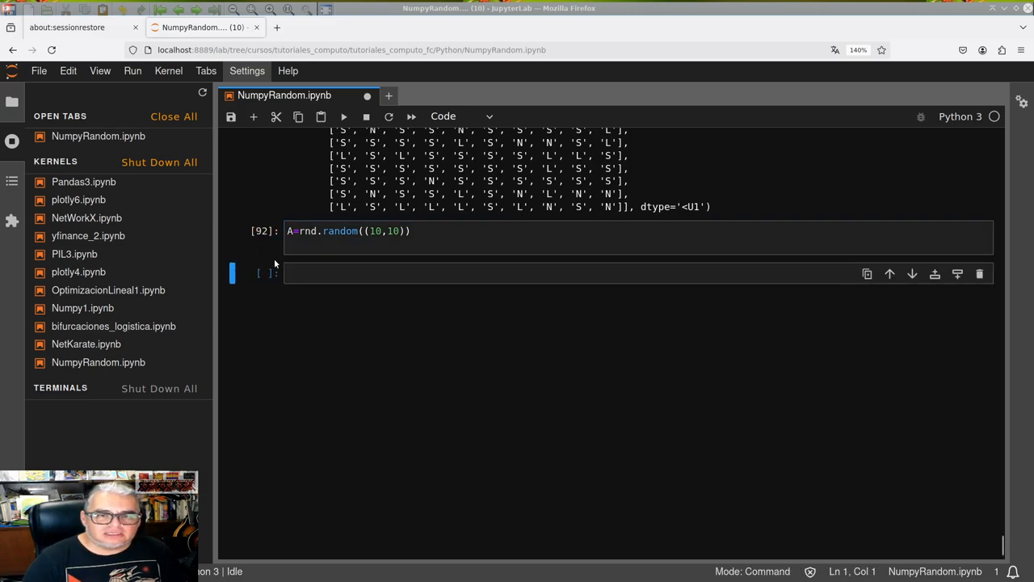
Display the array A in a fresh cell
text(A)
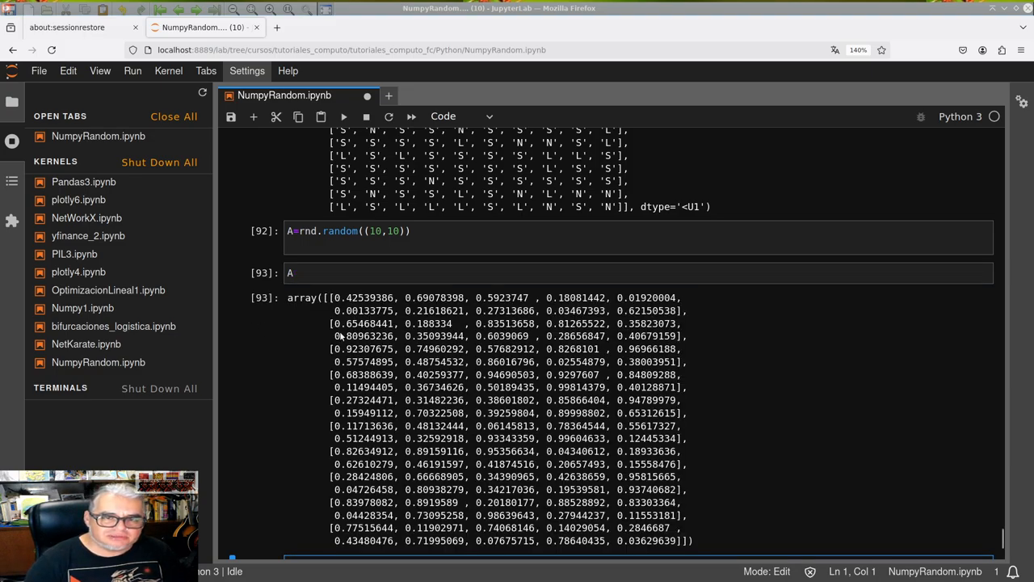
click(324, 273)
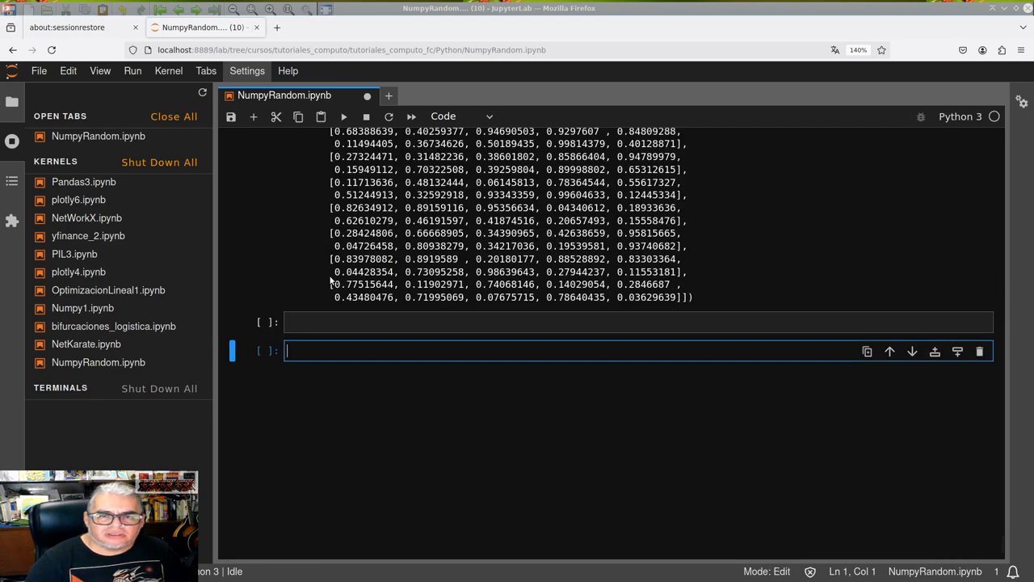
text(A)
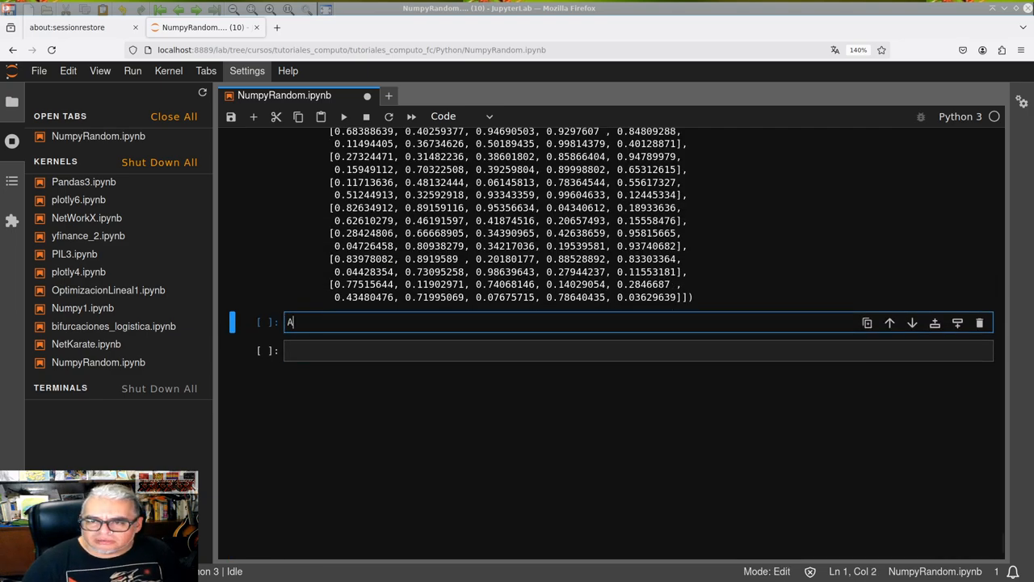
key(shift+Return)
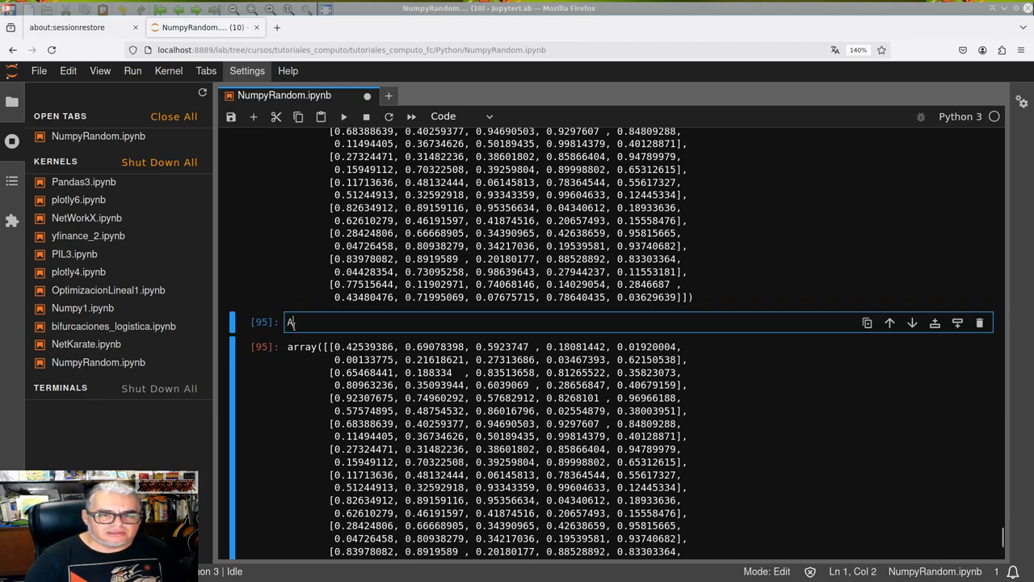
Run rnd.shuffle(A) to reorder A's rows in place
text(rn)
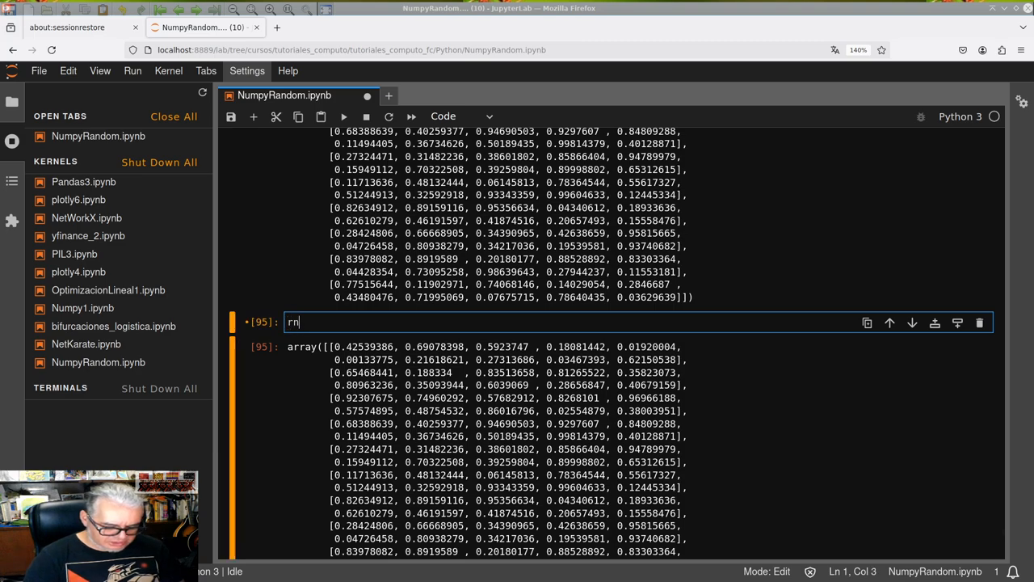
text(d.shu)
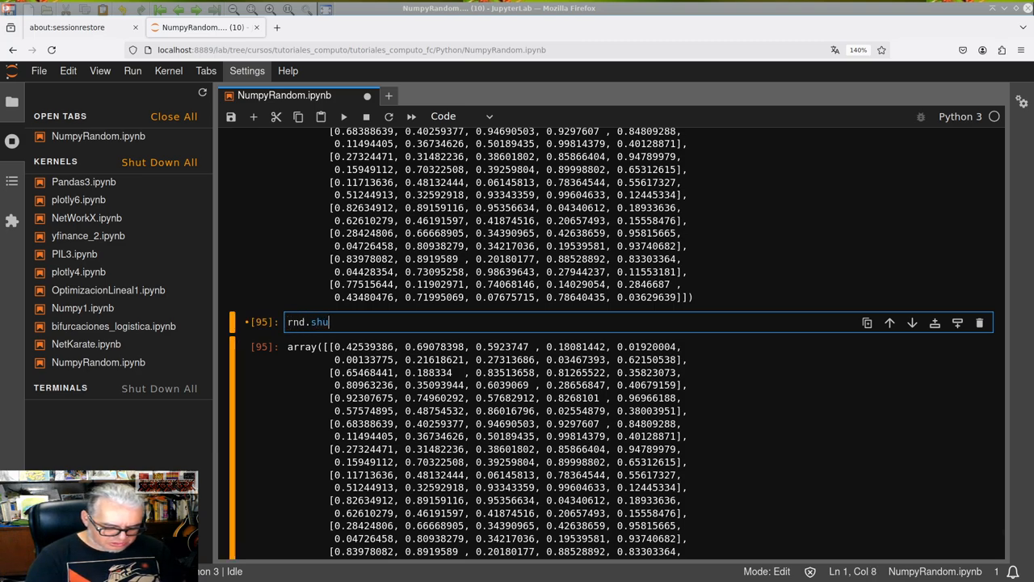
text(ffle)
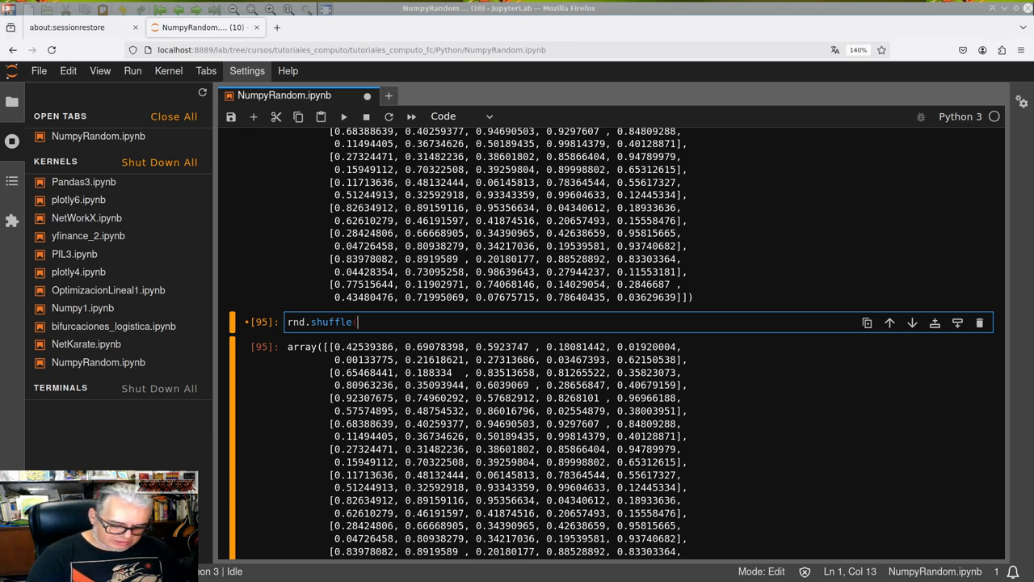
text((A))
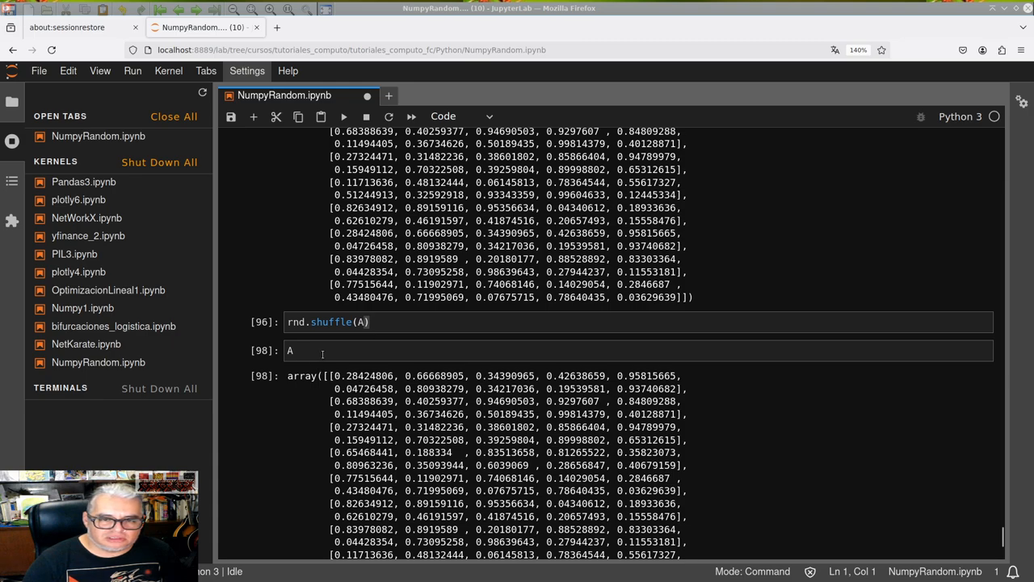
Replace the A cell with import numpy as np
click(324, 351)
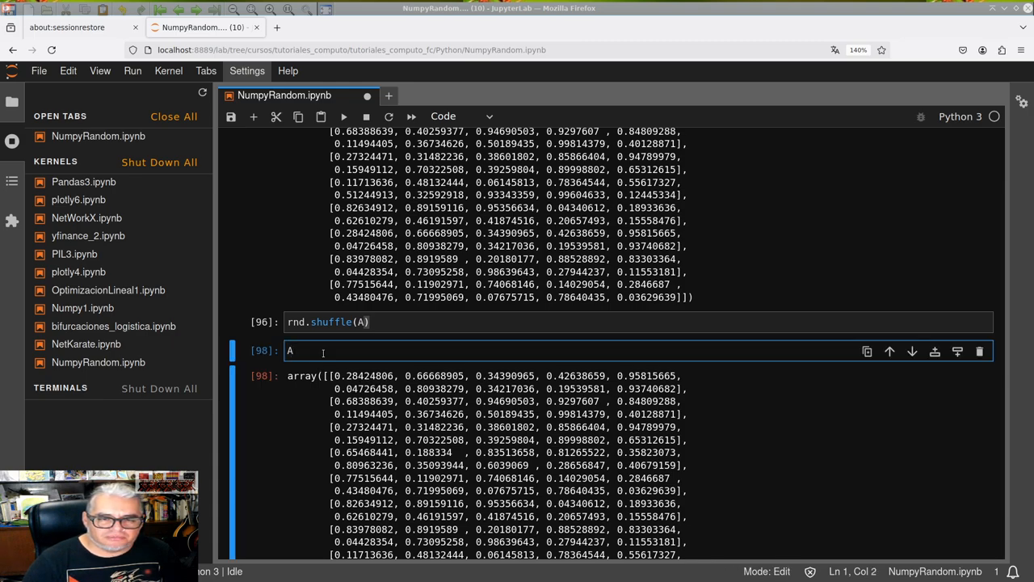
key(Backspace)
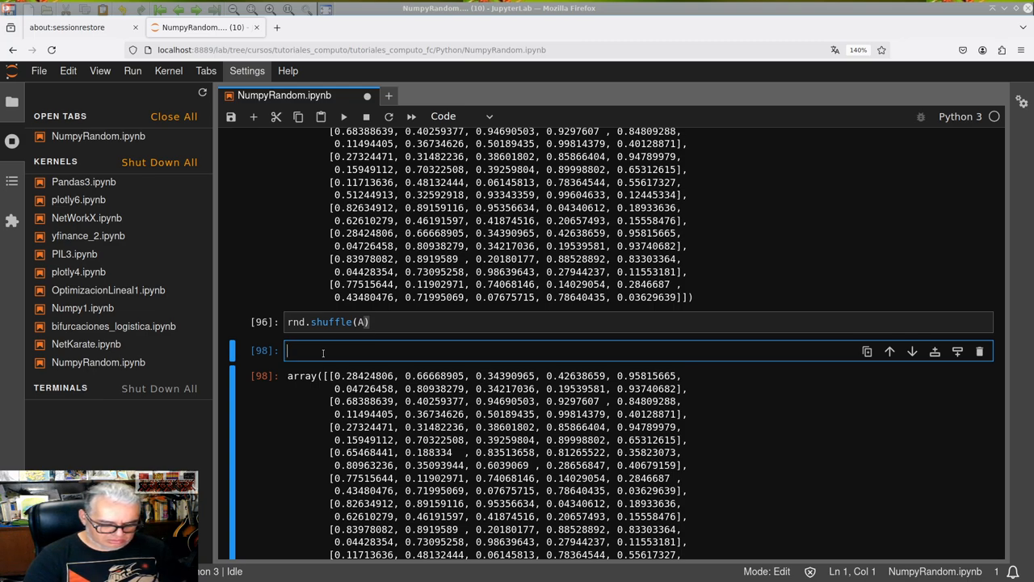
text(impurt)
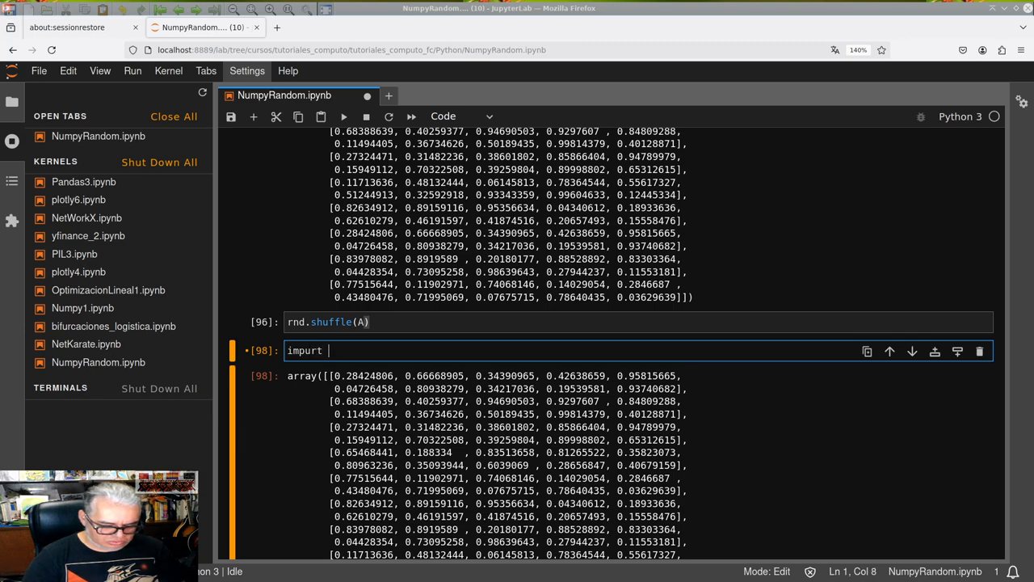
text(numpy as)
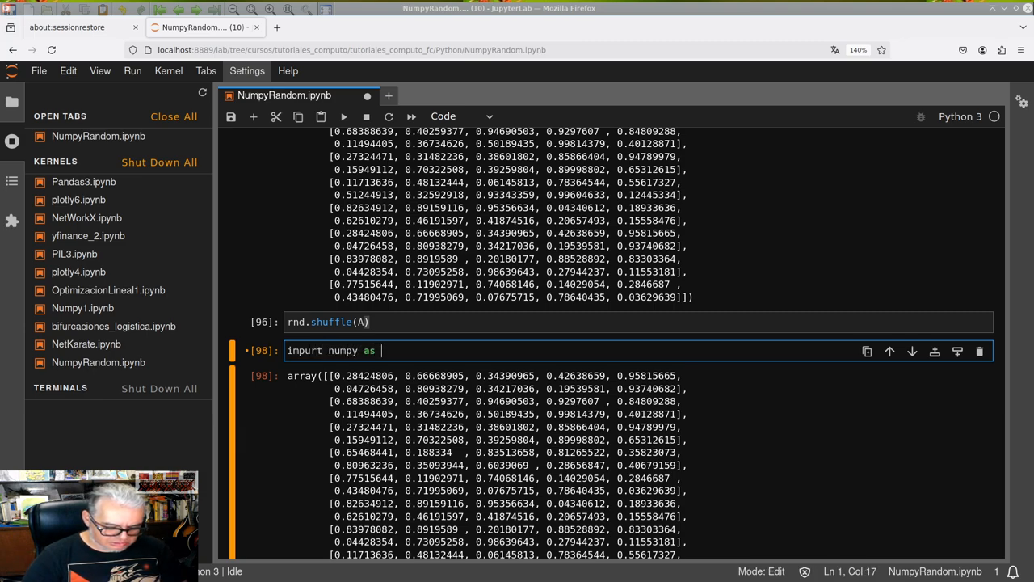
text(np)
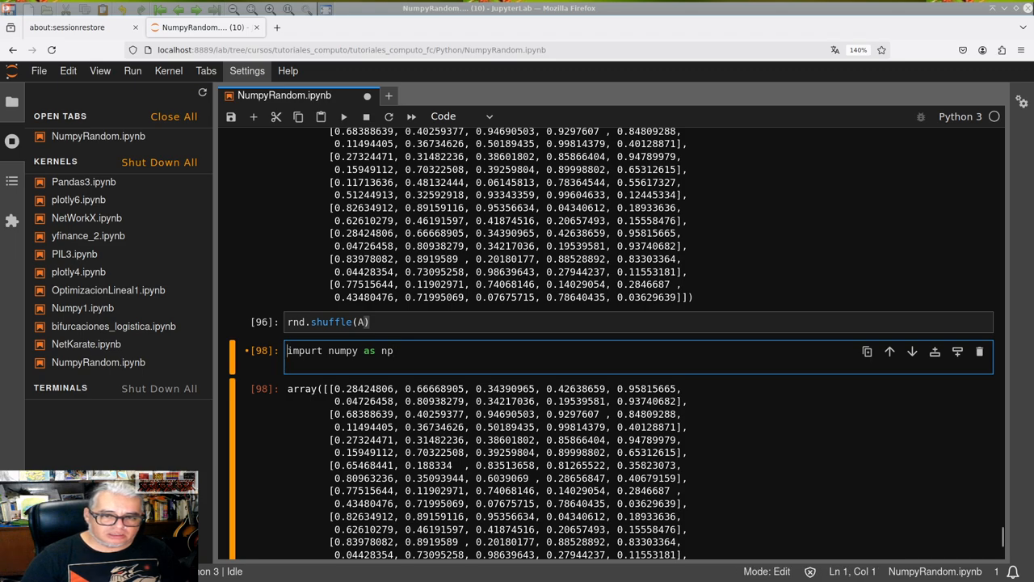
text(import)
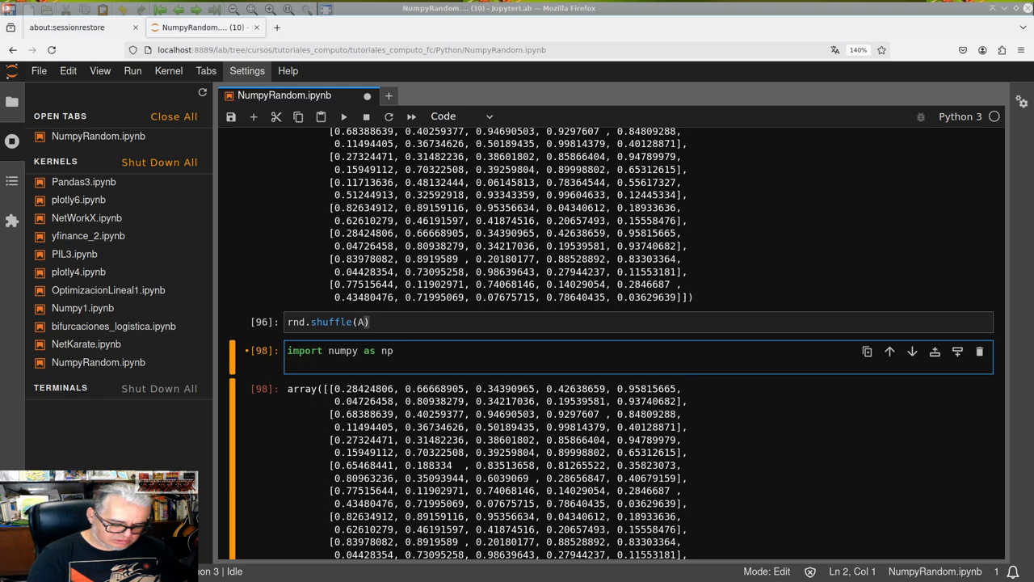
Add x=np.arange(0,1.01,0.01) and run the cell to create x
text(x=)
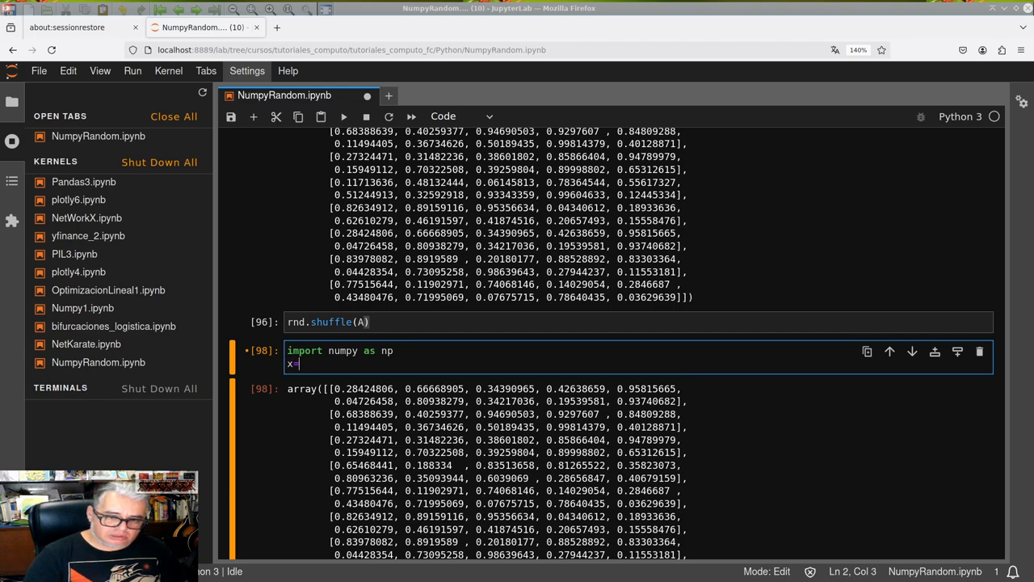
text(arange)
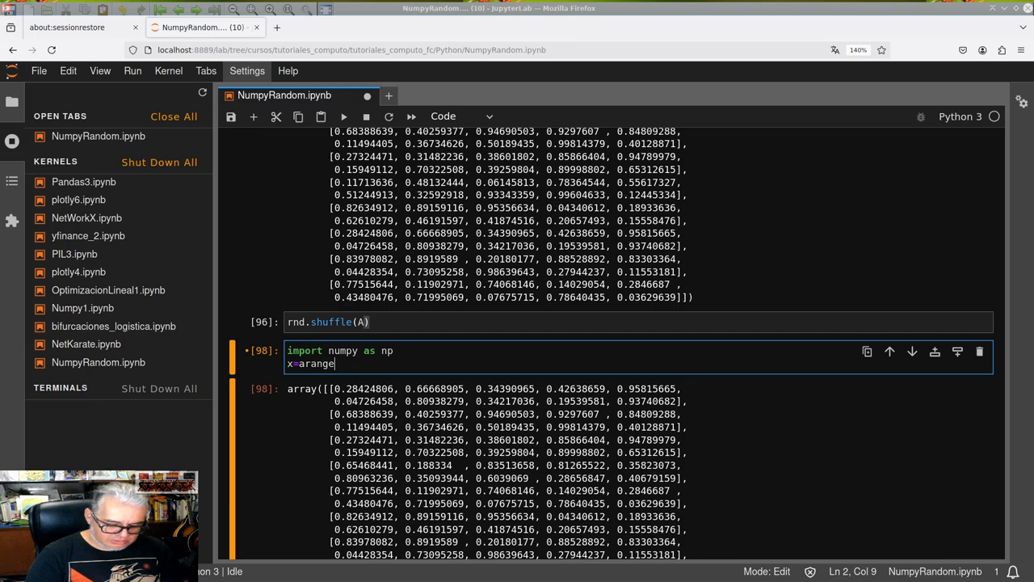
text((0))
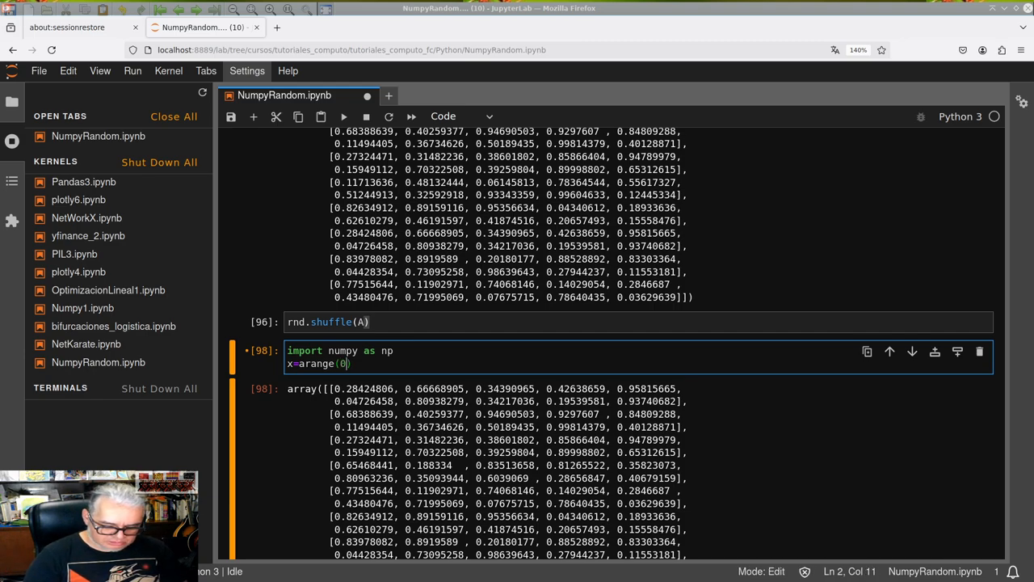
text(,1)
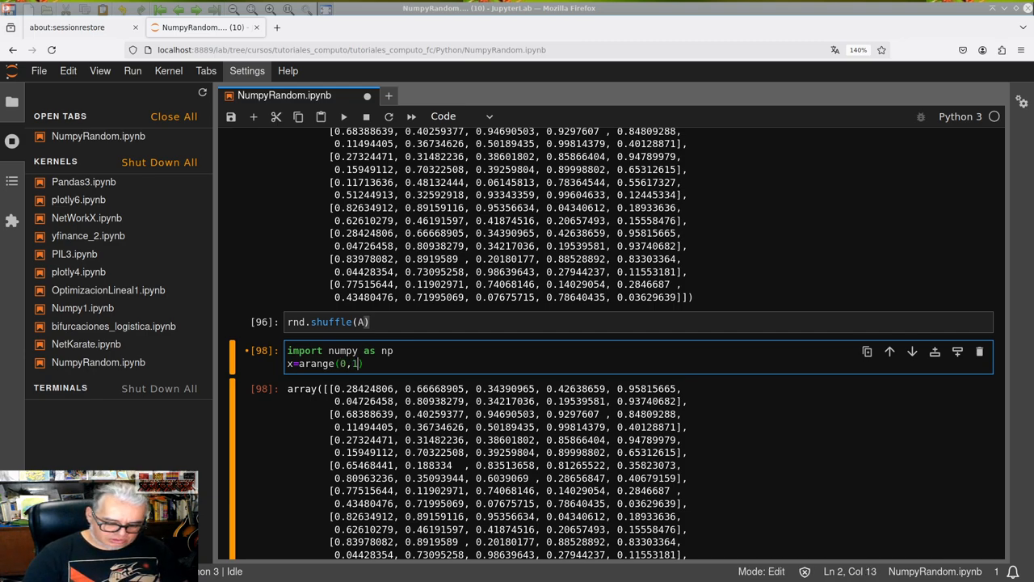
text(,0.01)
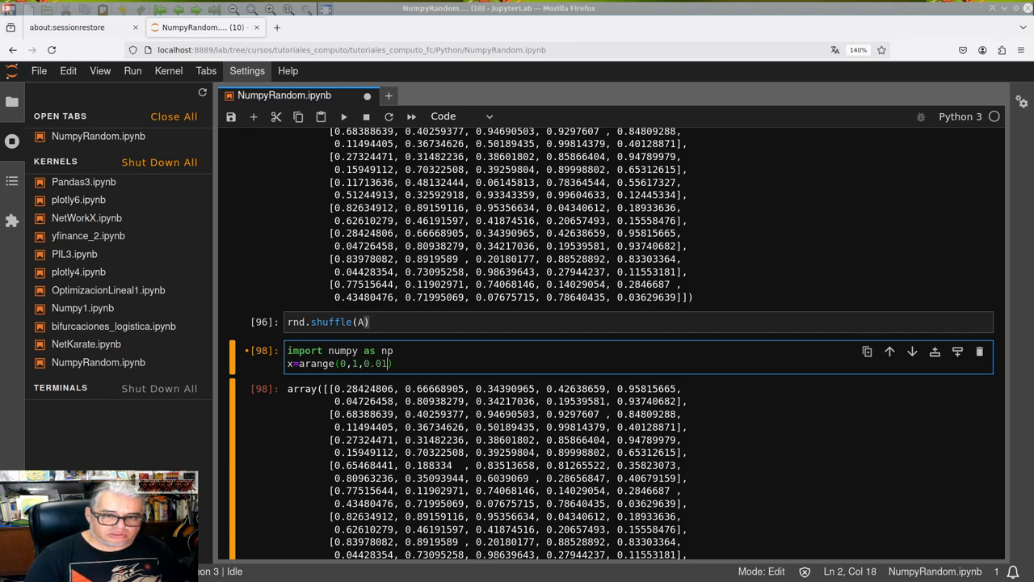
key(shift+Return)
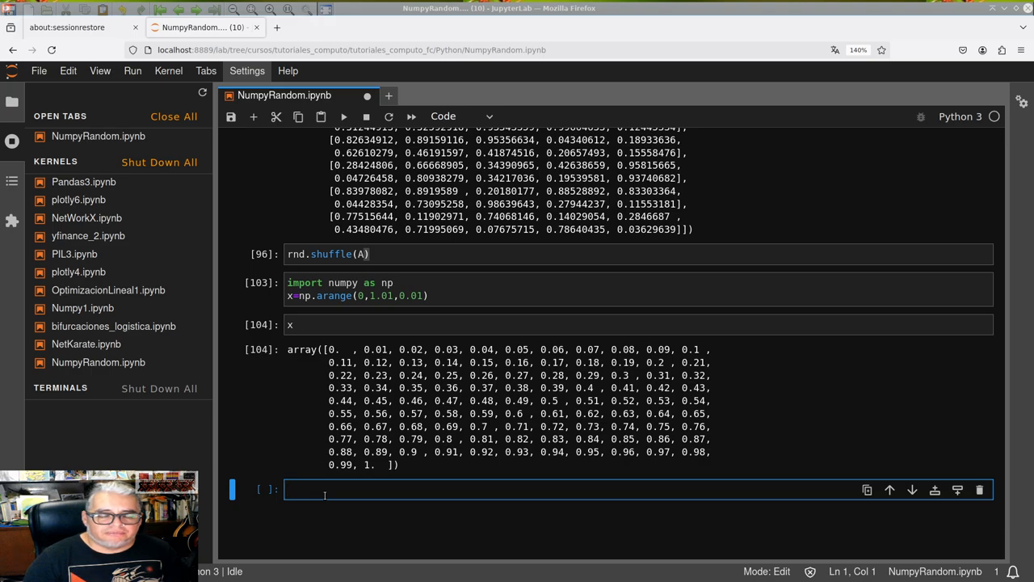
mouse_move(293, 517)
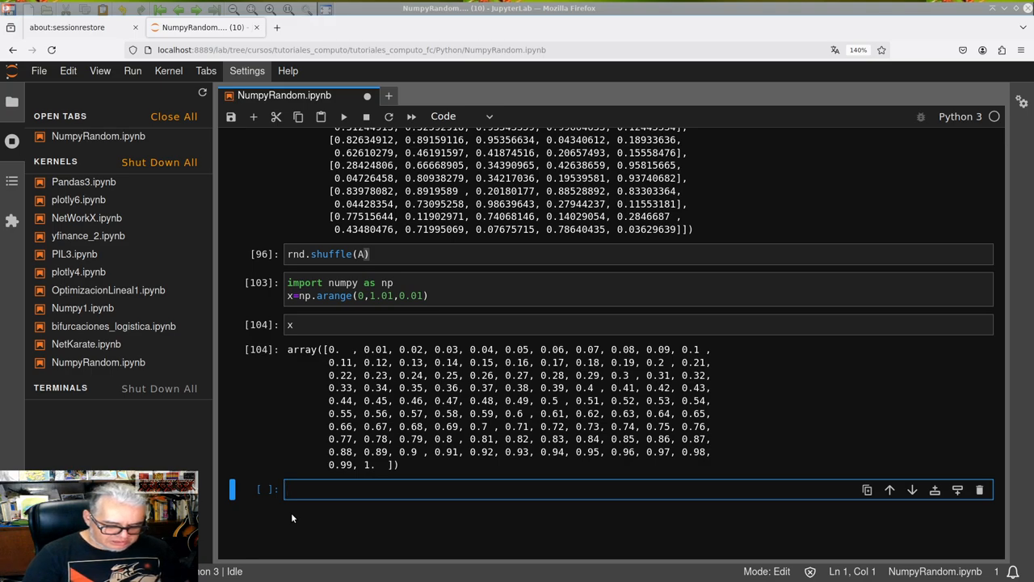
Run rnd.shuffle(x) and display x in random order
text(rnd.)
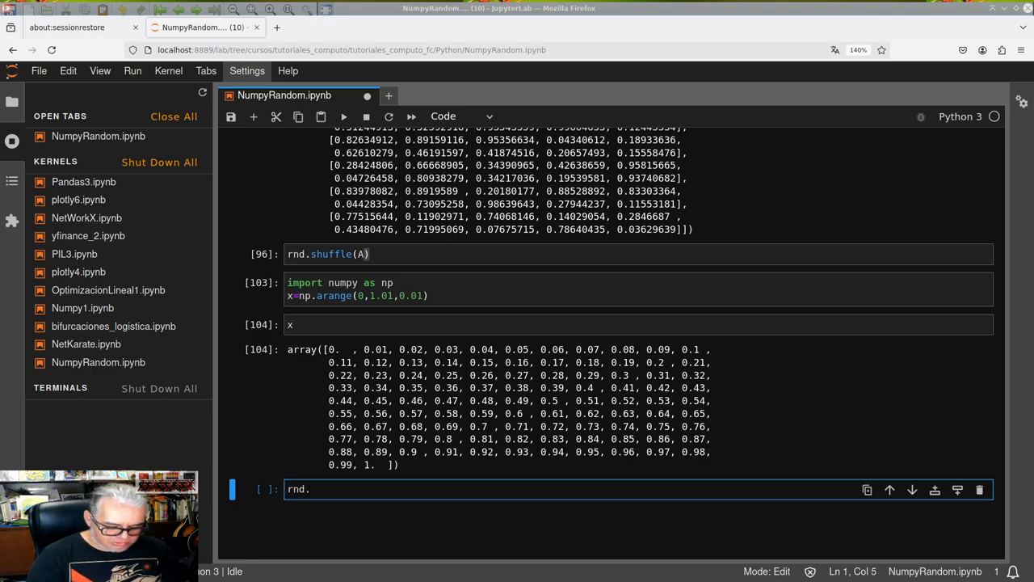
text(shuffle)
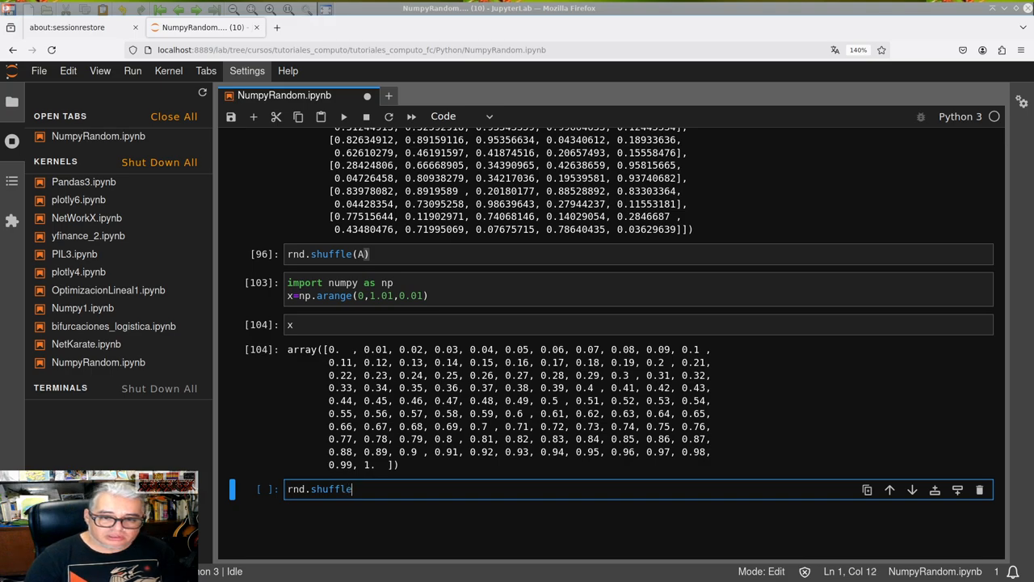
text((X))
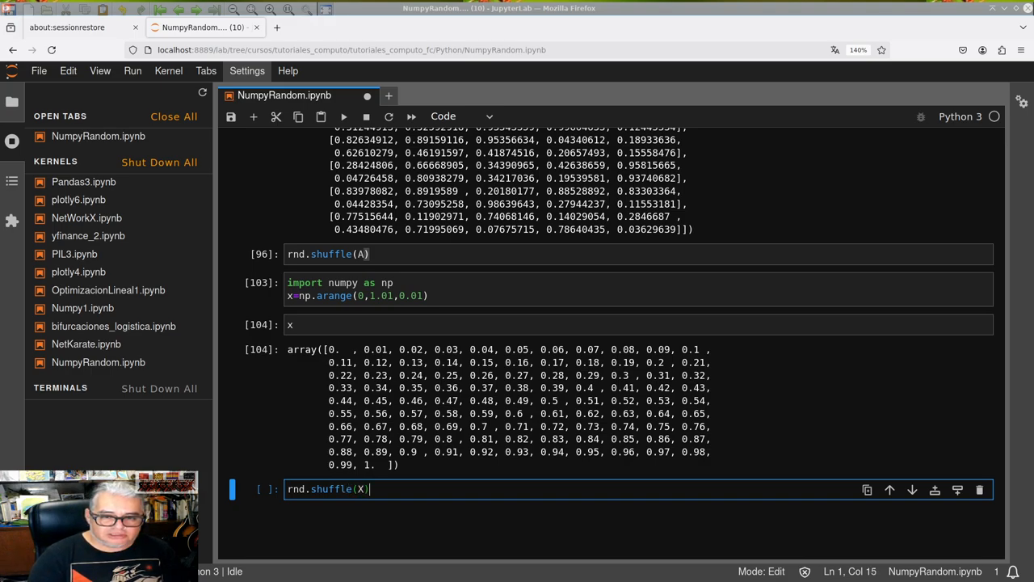
text(x)
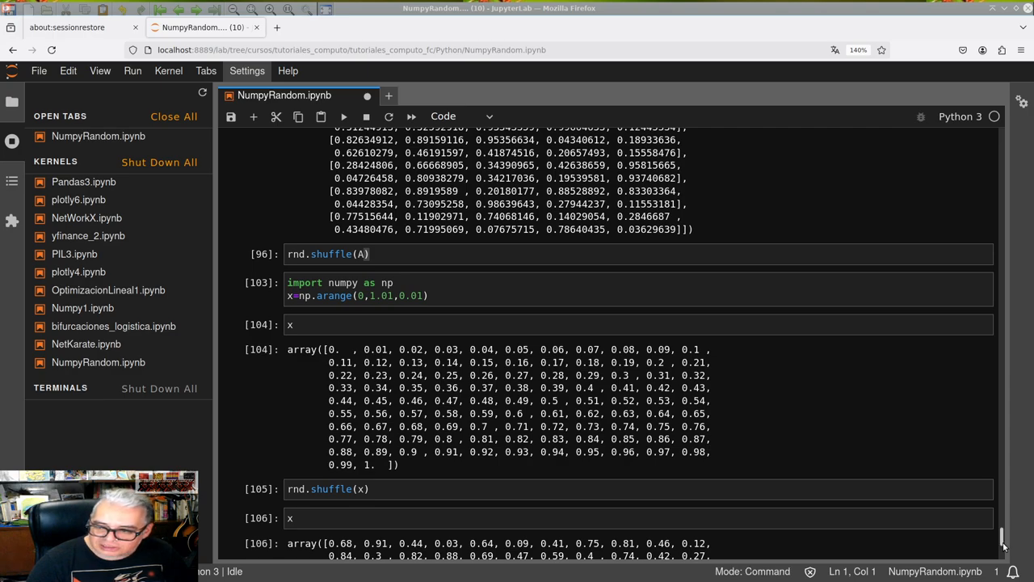
scroll(down, 3)
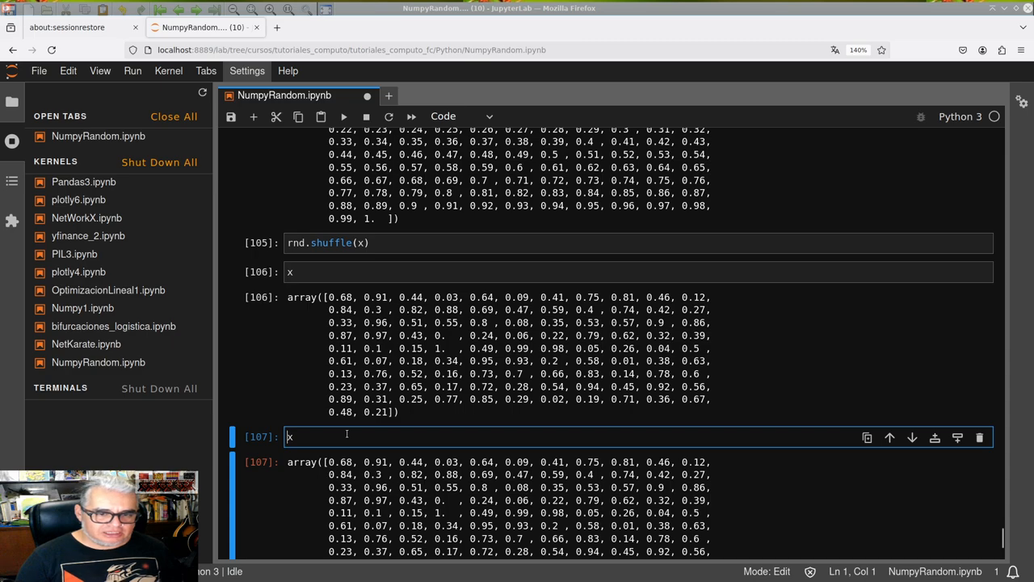
Run rnd.permutation(x) to print a reordered copy of x, then save the notebook
text(rnd.)
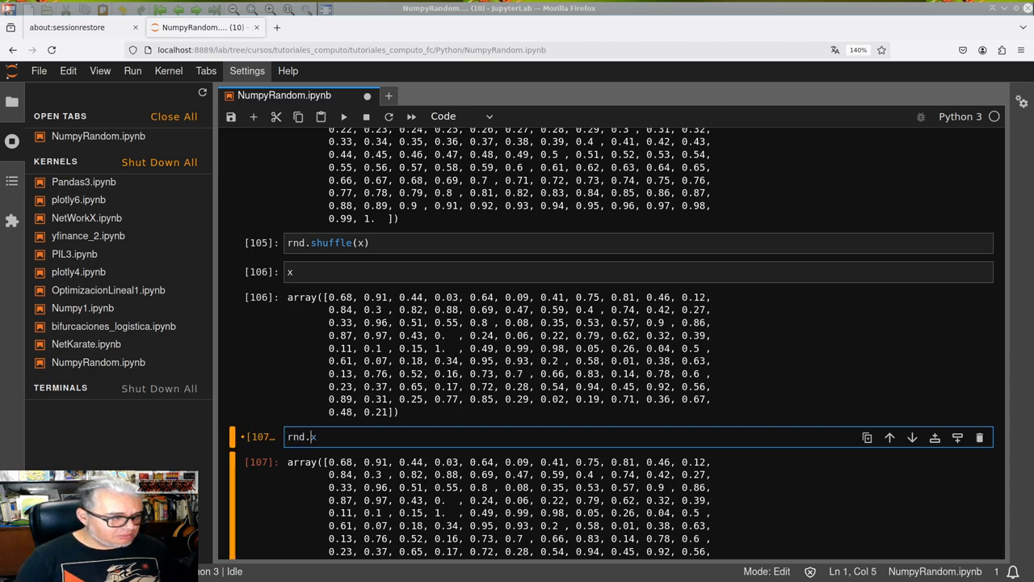
text(ermuta)
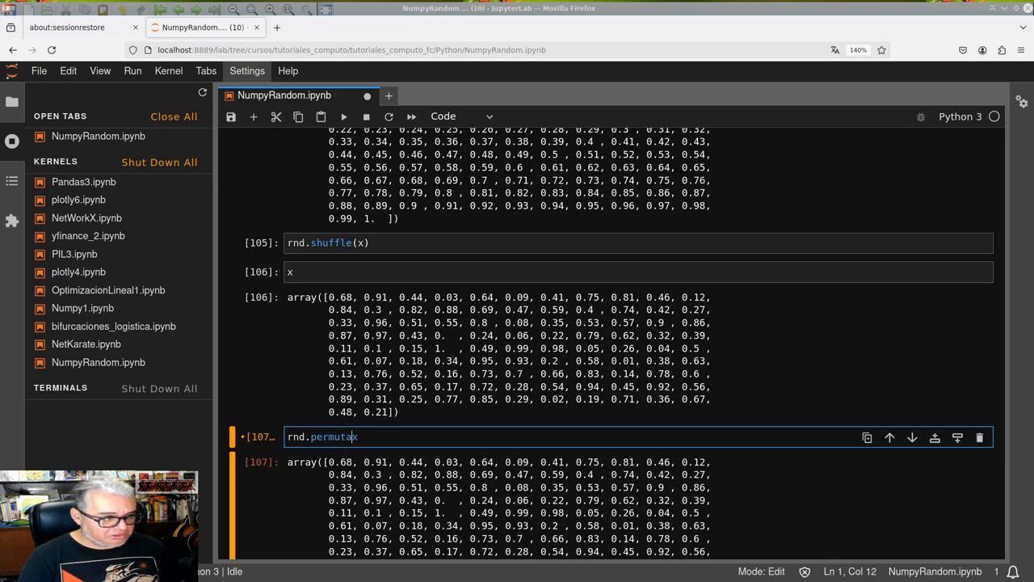
text(tion)
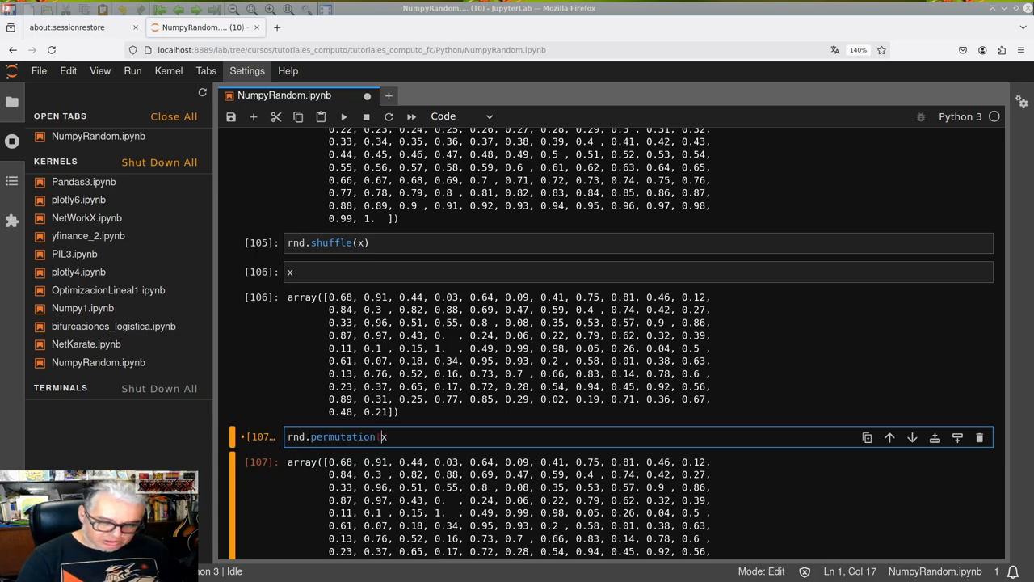
text(()
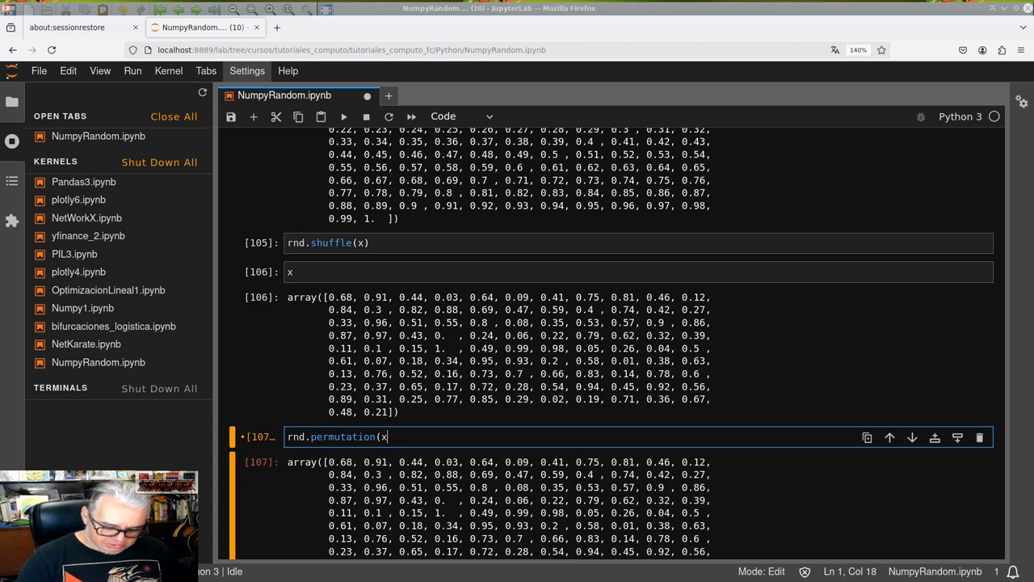
key(shift+Return)
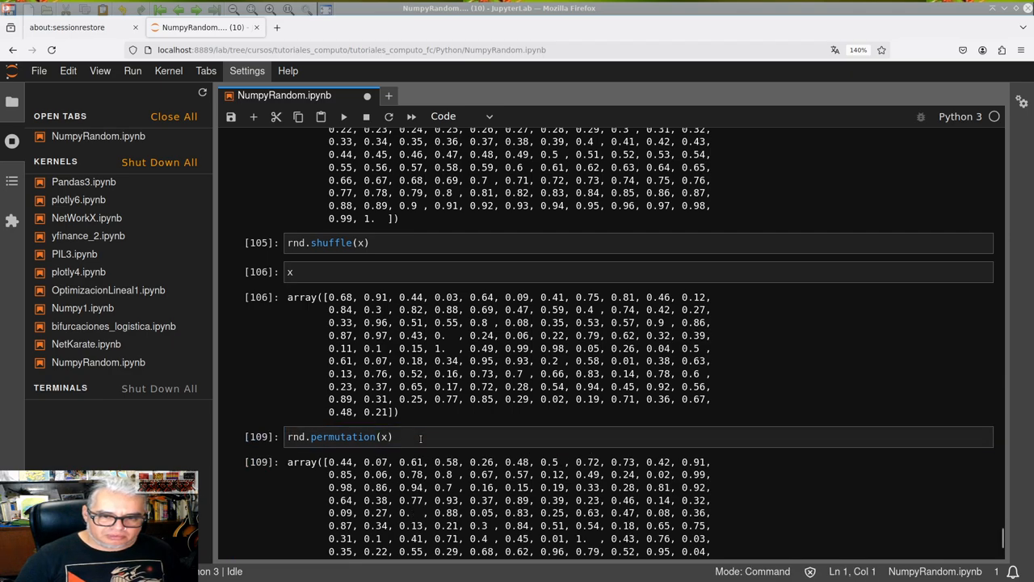
mouse_move(286, 412)
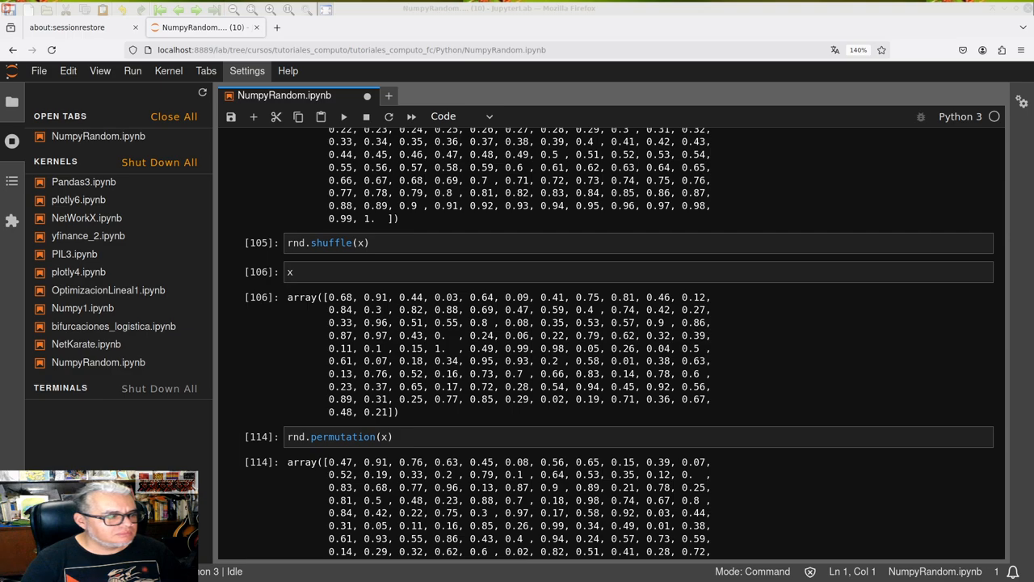
key(ctrl+s)
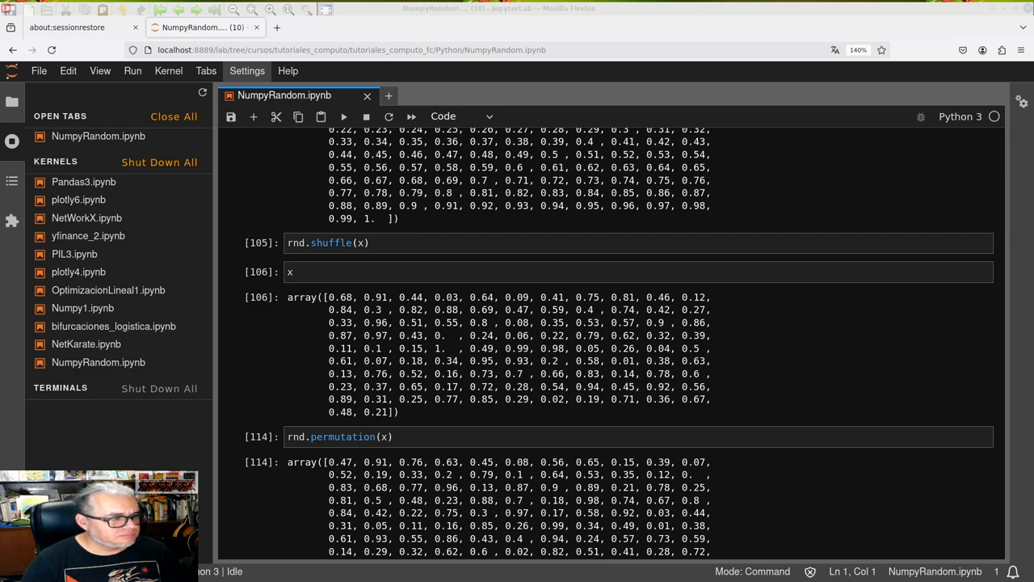
mouse_move(817, 201)
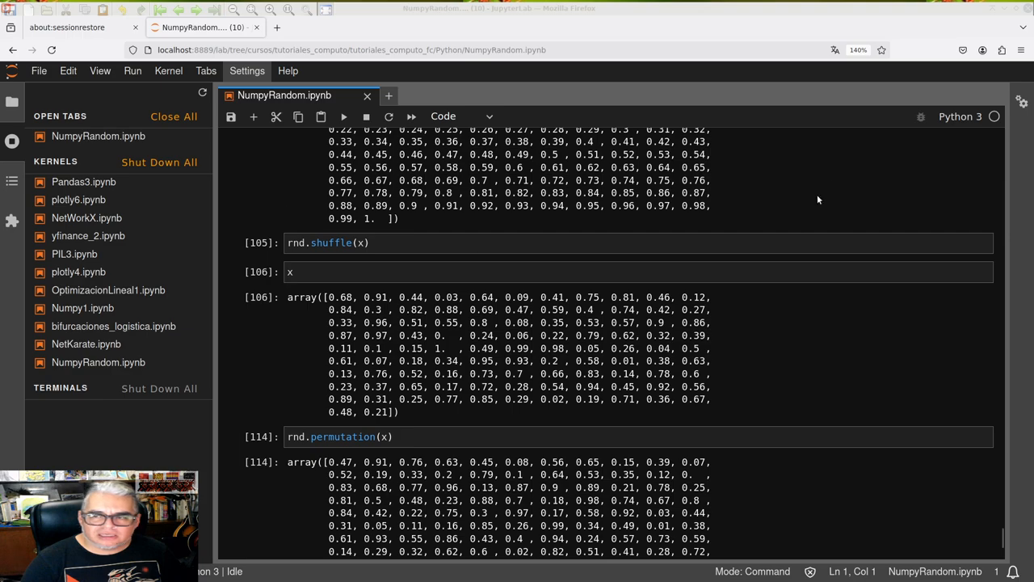
scroll(down, 3)
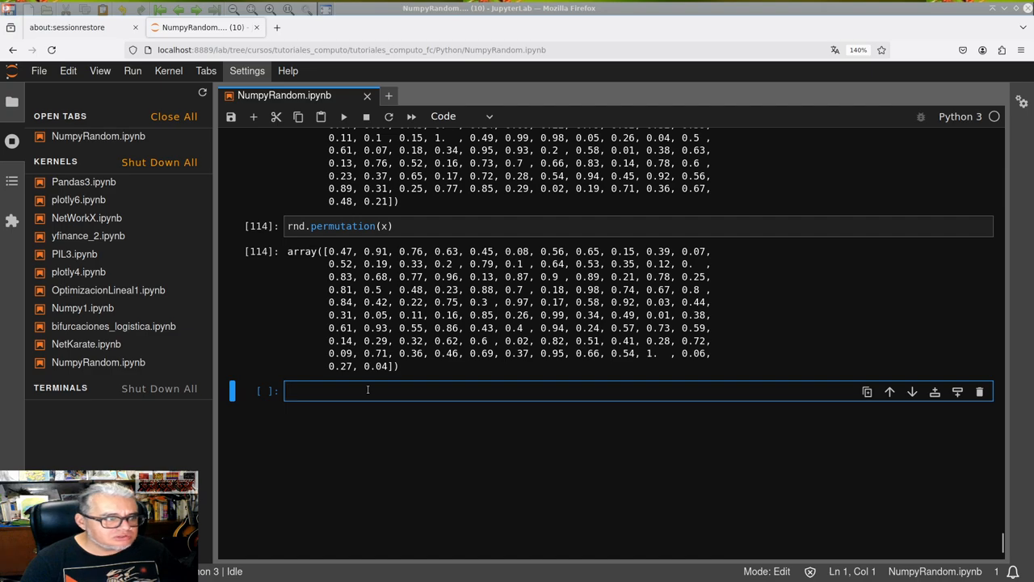
Run rnd.normal() to get a single normal sample
text(rnd)
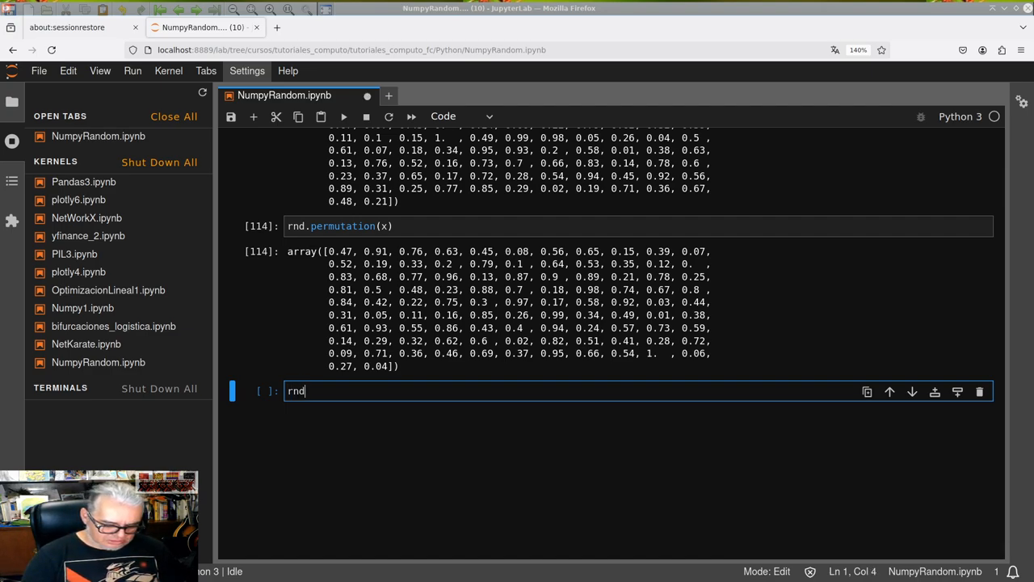
text(.nor)
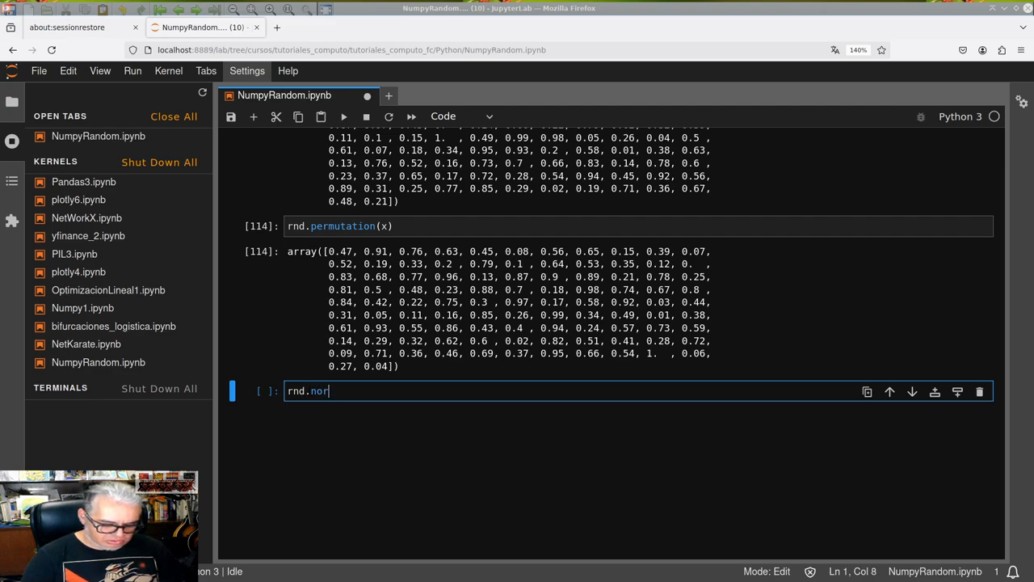
text(mal)
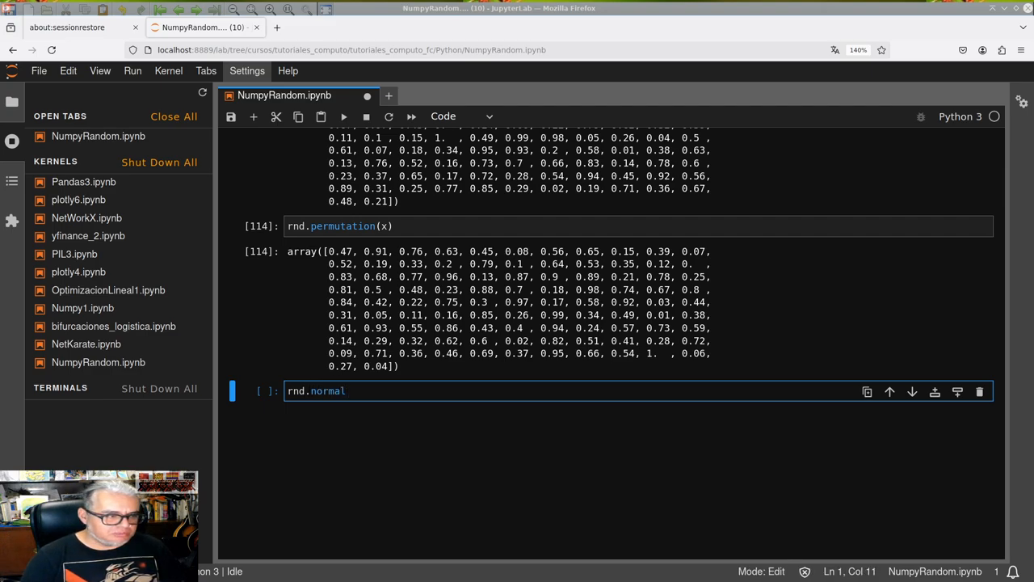
text(())
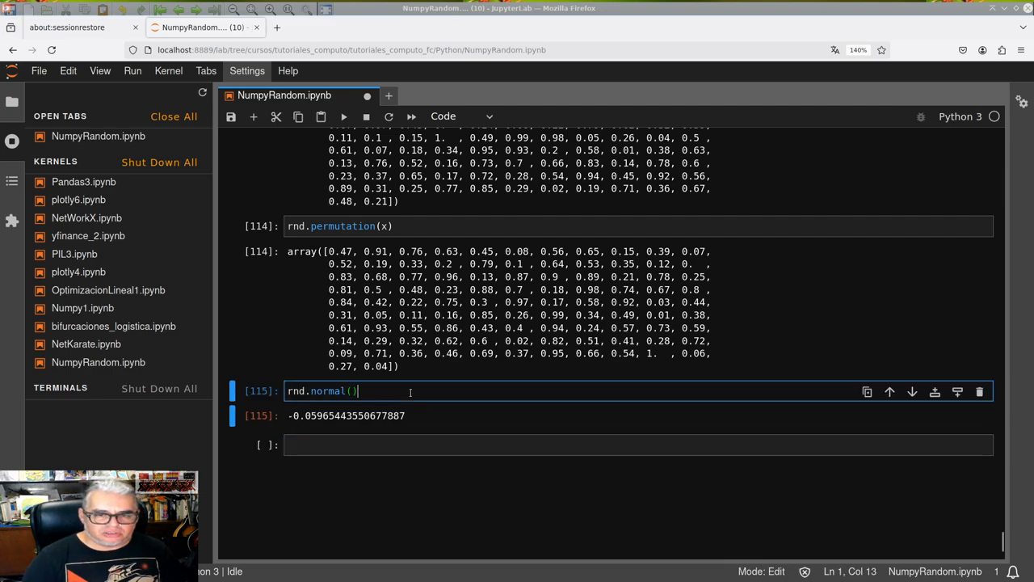
key(shift+enter)
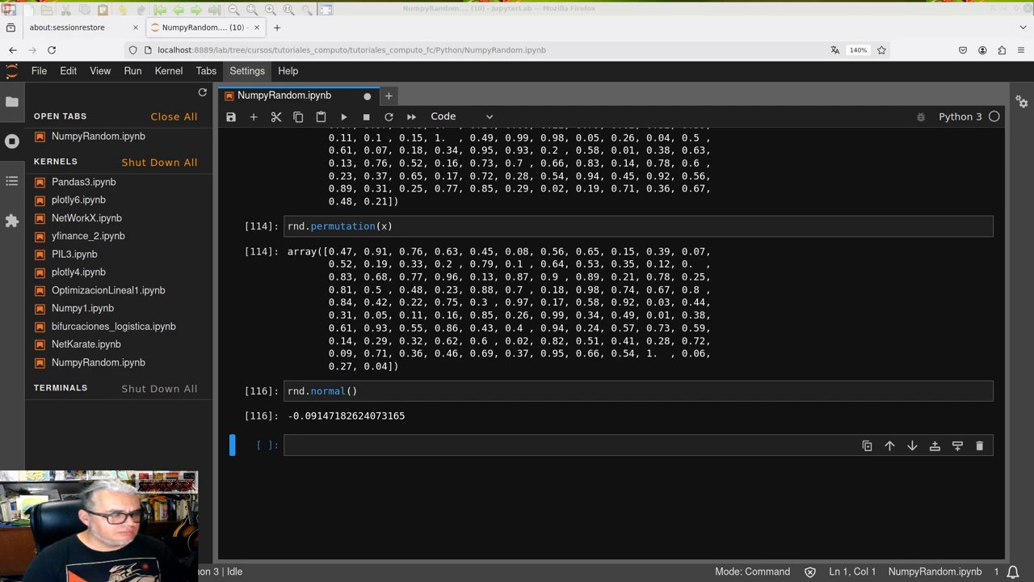
mouse_move(283, 463)
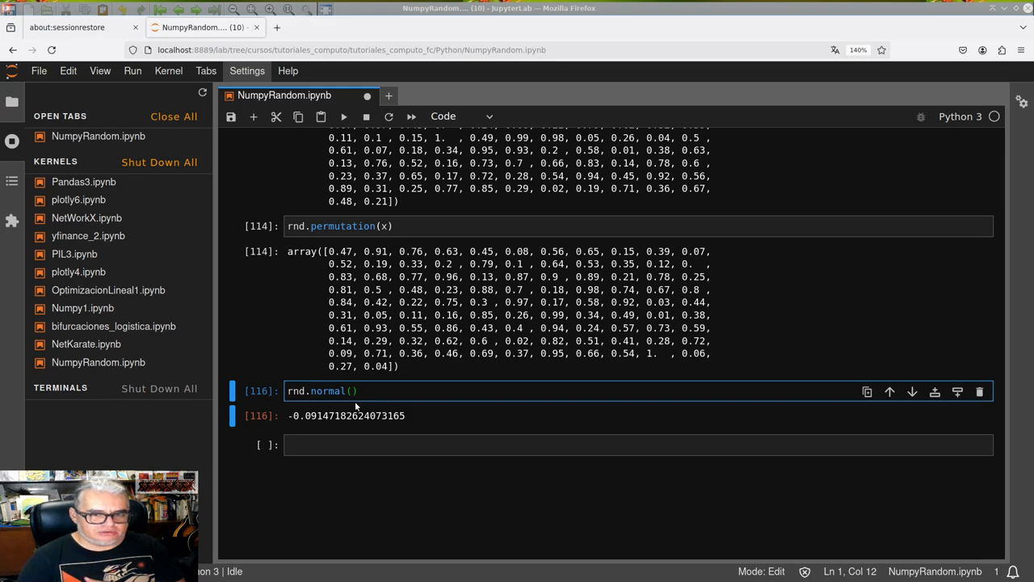
Extend the call to rnd.normal(loc=1,scale=2,size=(100)) for 100 samples
text(1)
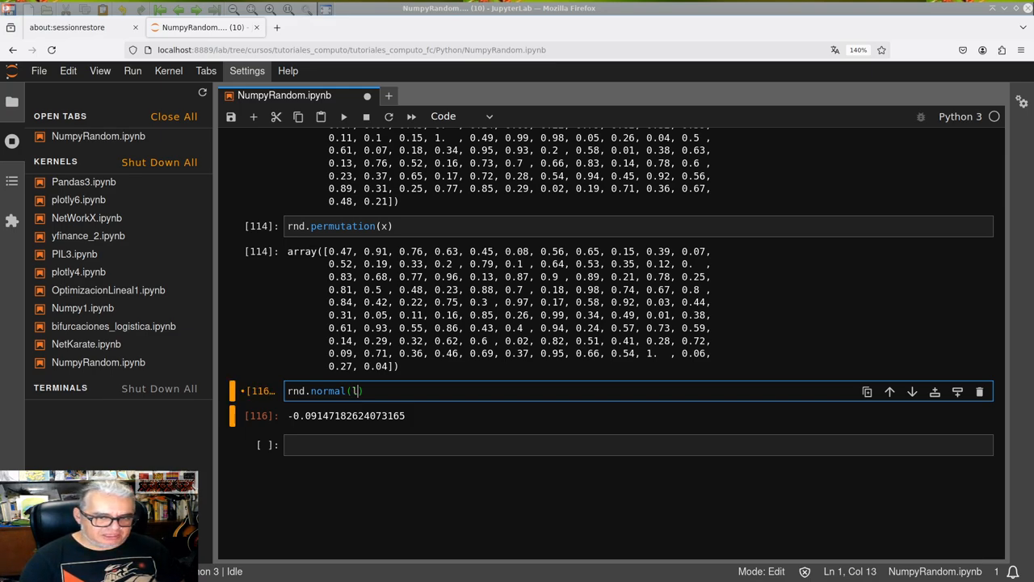
text(oc)
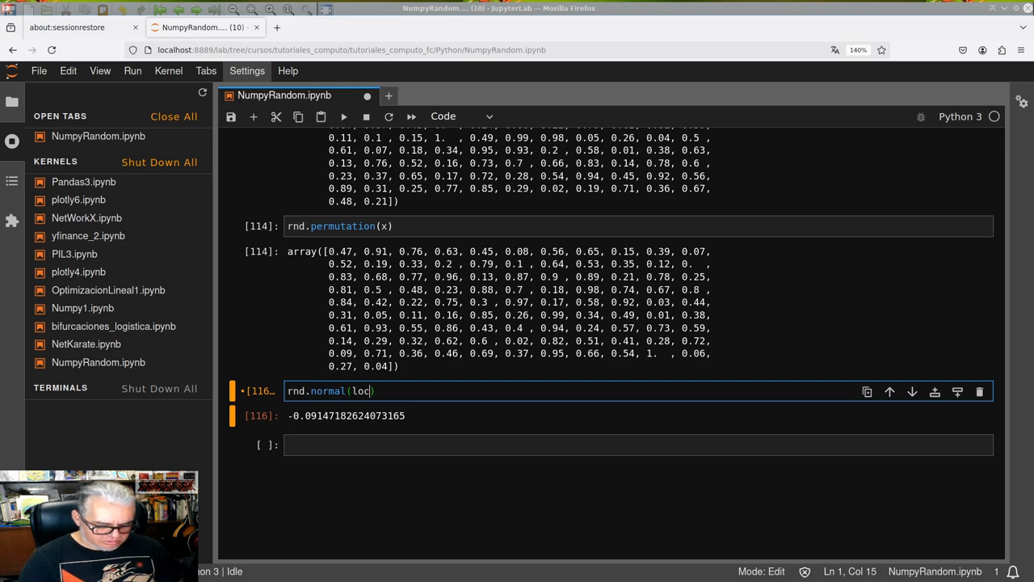
text(=1)
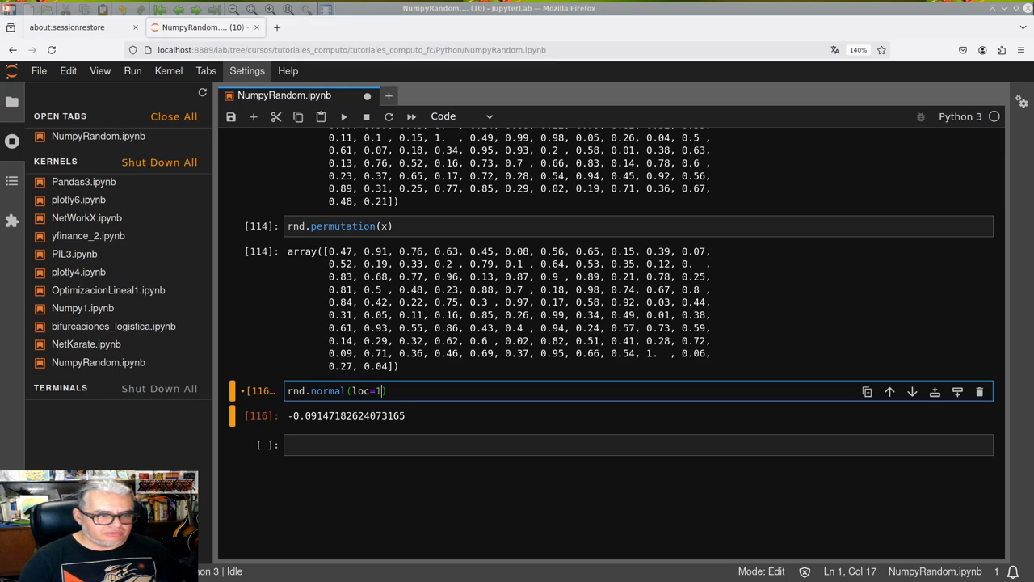
text(,)
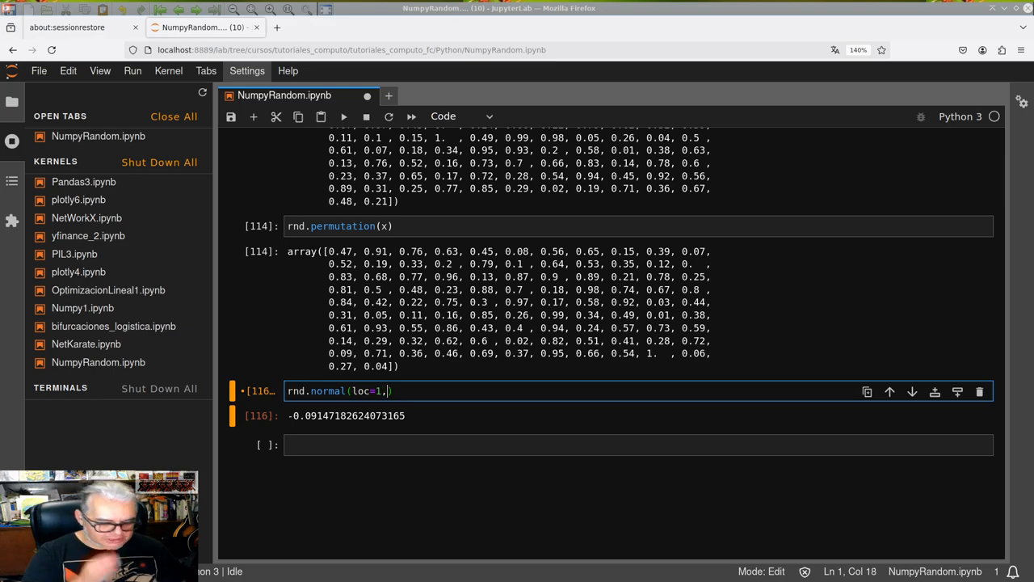
text(sc)
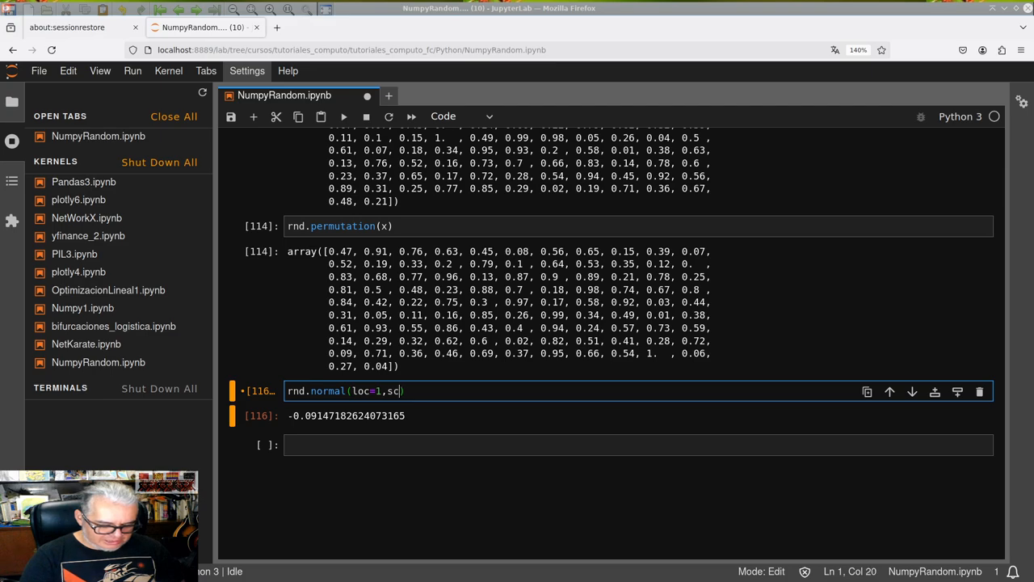
text(ale=)
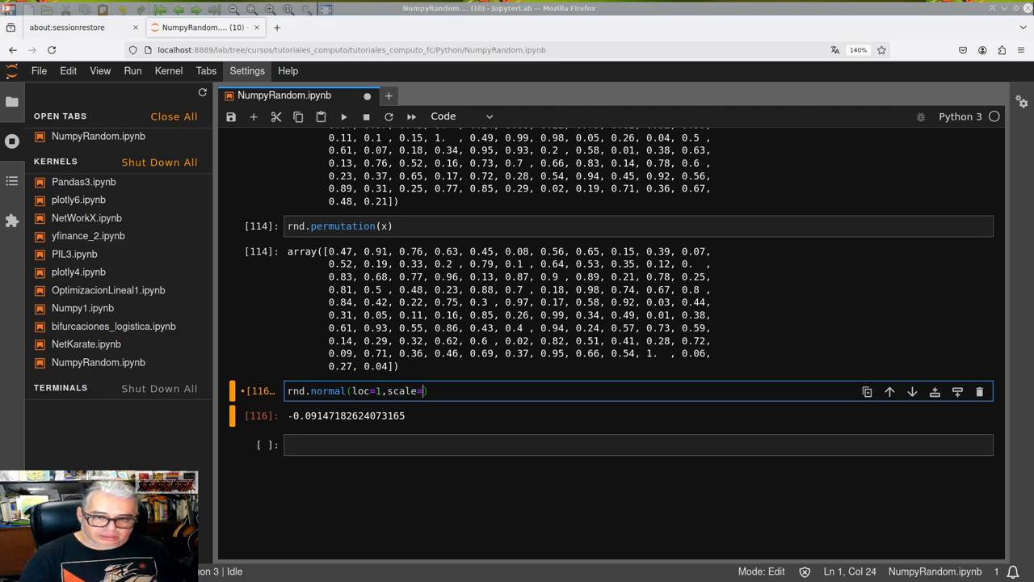
text(2)
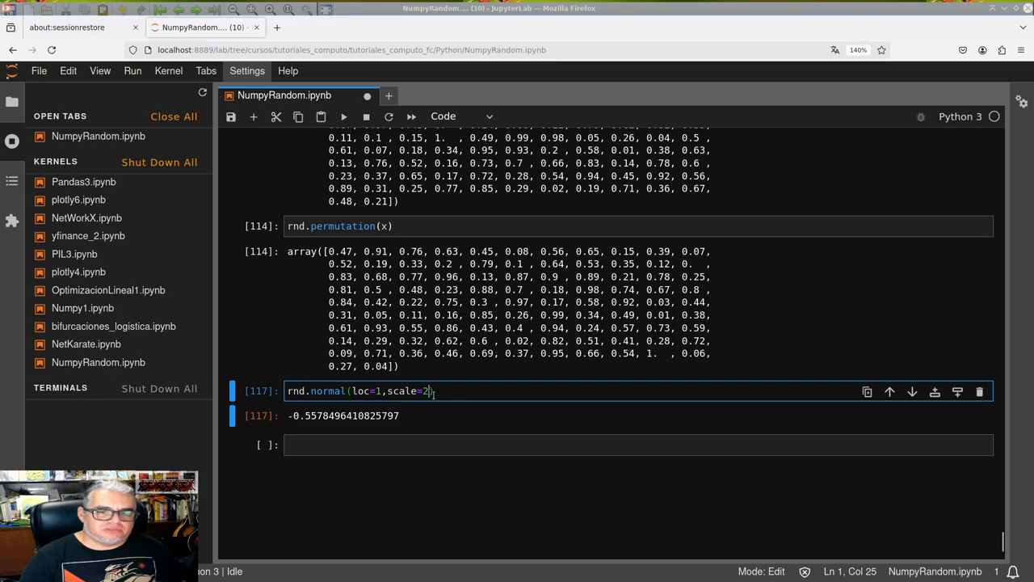
text(,)
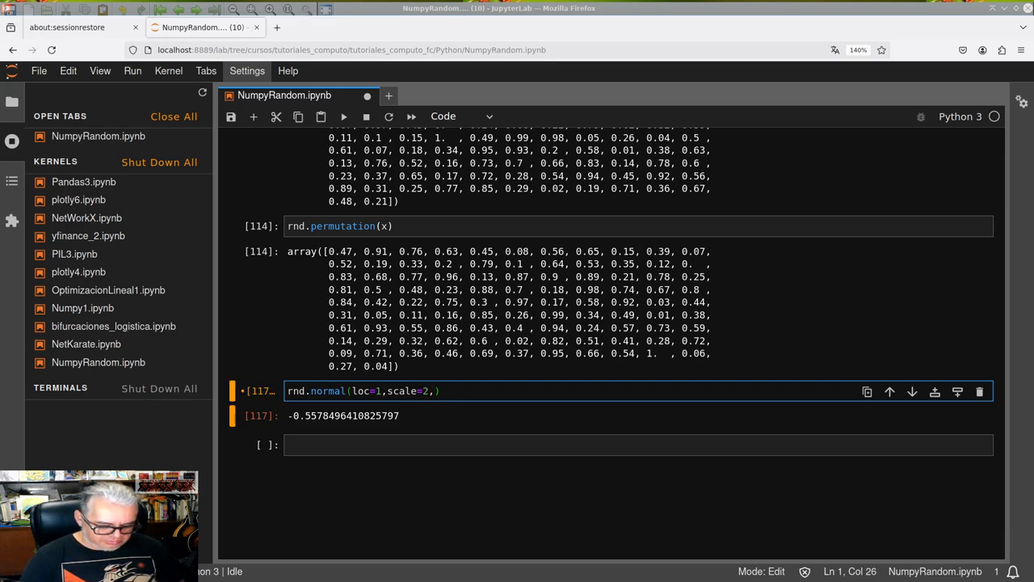
text(size())
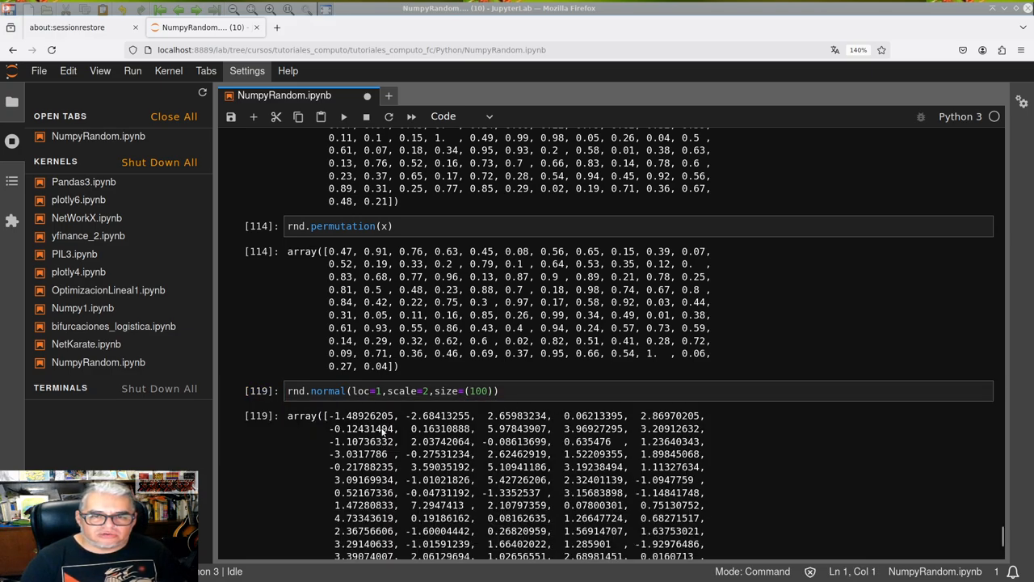
Change the normal call to loc=0, scale=0.5 and rerun for 100 samples near zero
click(381, 390)
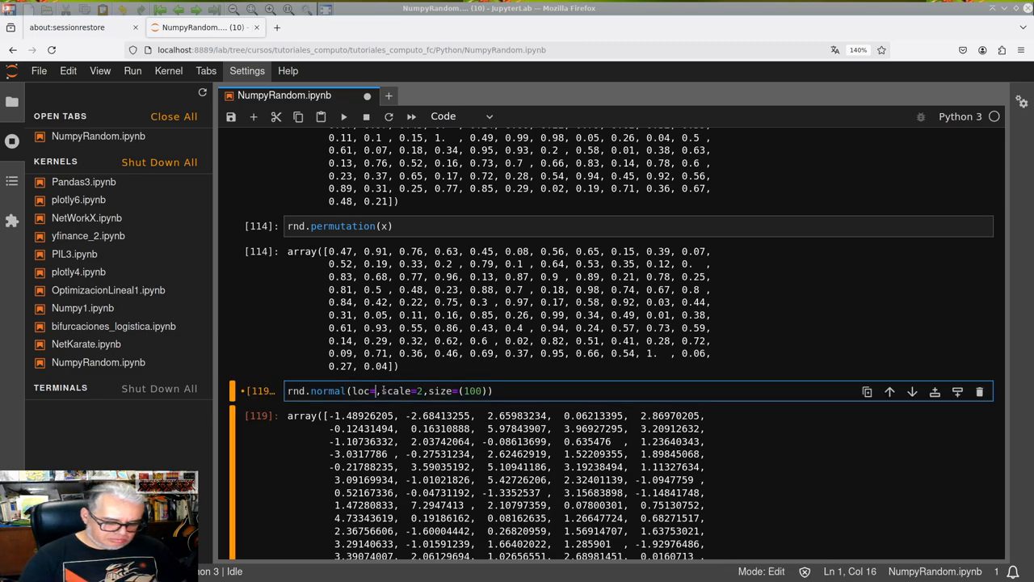
text(0)
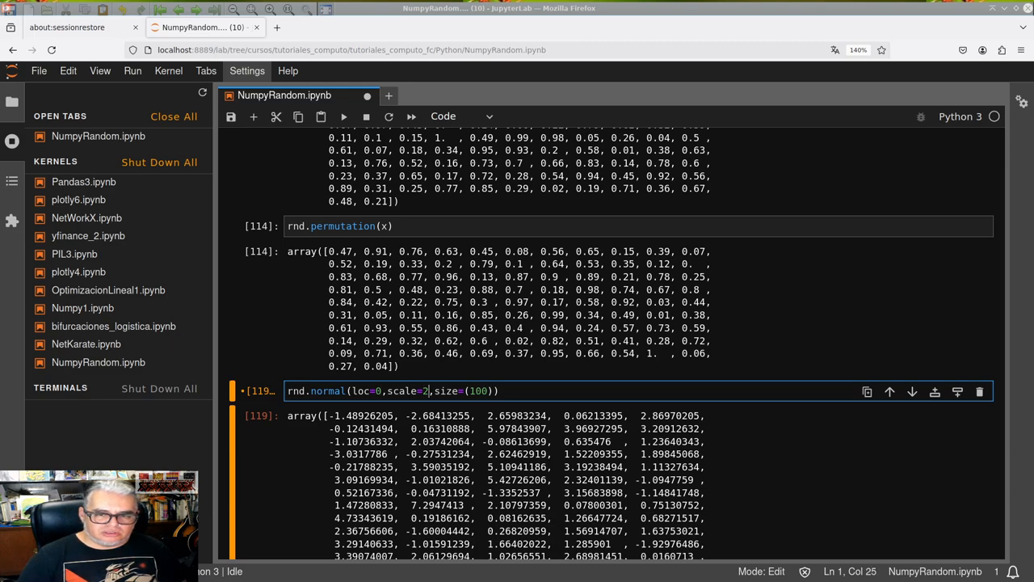
text(0.5)
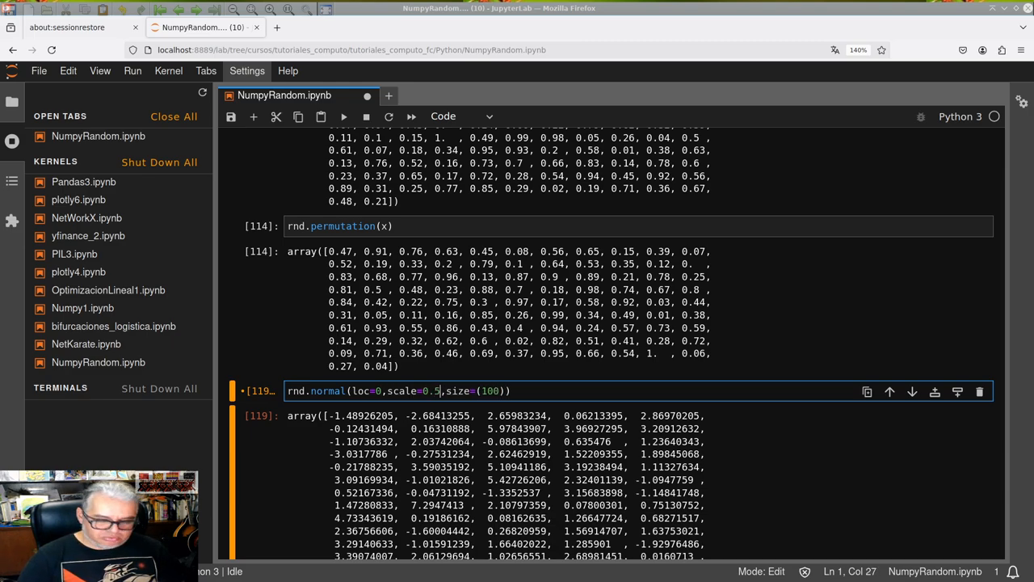
key(Shift+Return)
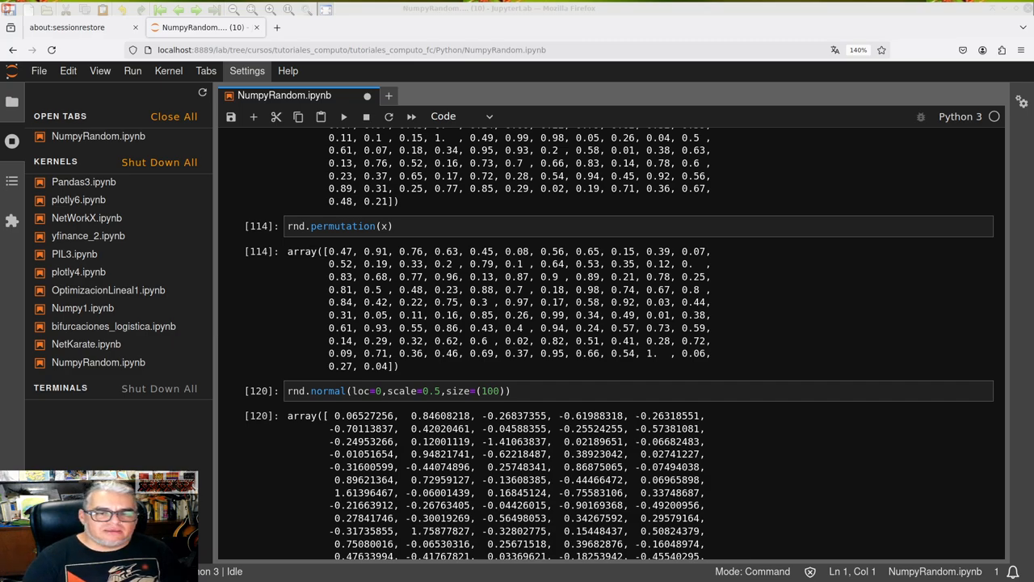
mouse_move(189, 402)
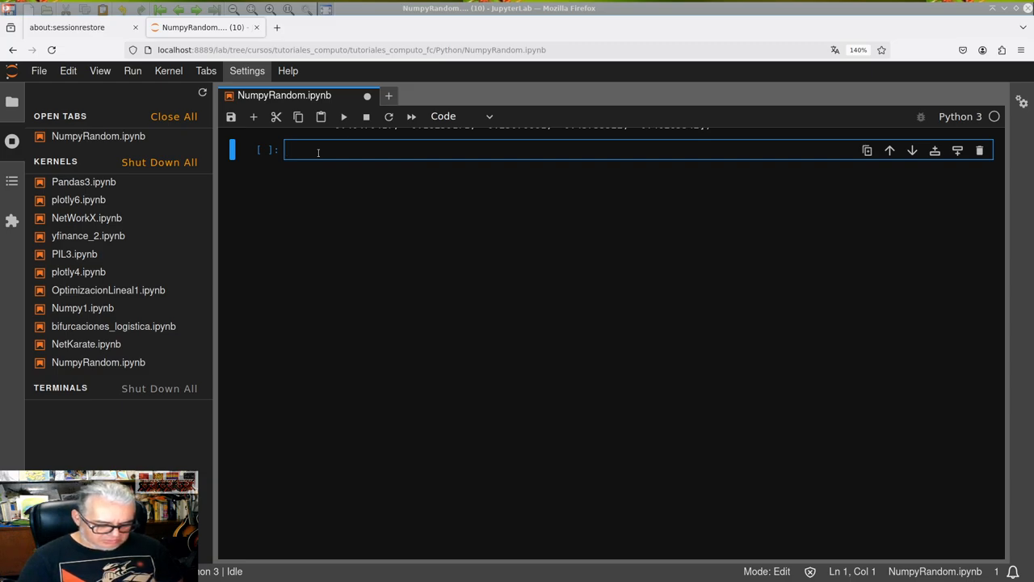
Write rnd.binomial(n=10,p=0.5,size()) with small n first
text(r)
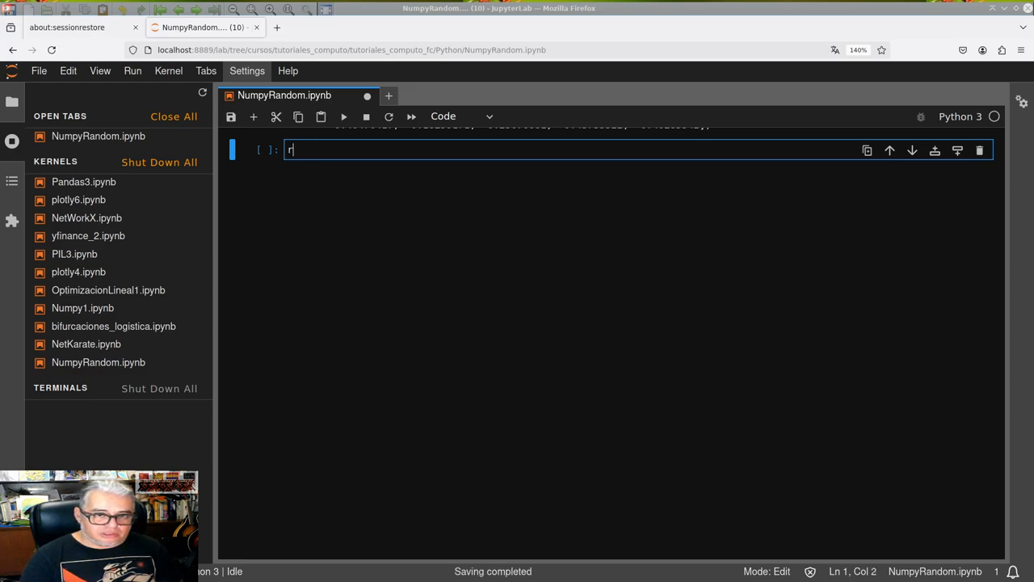
text(nd.b)
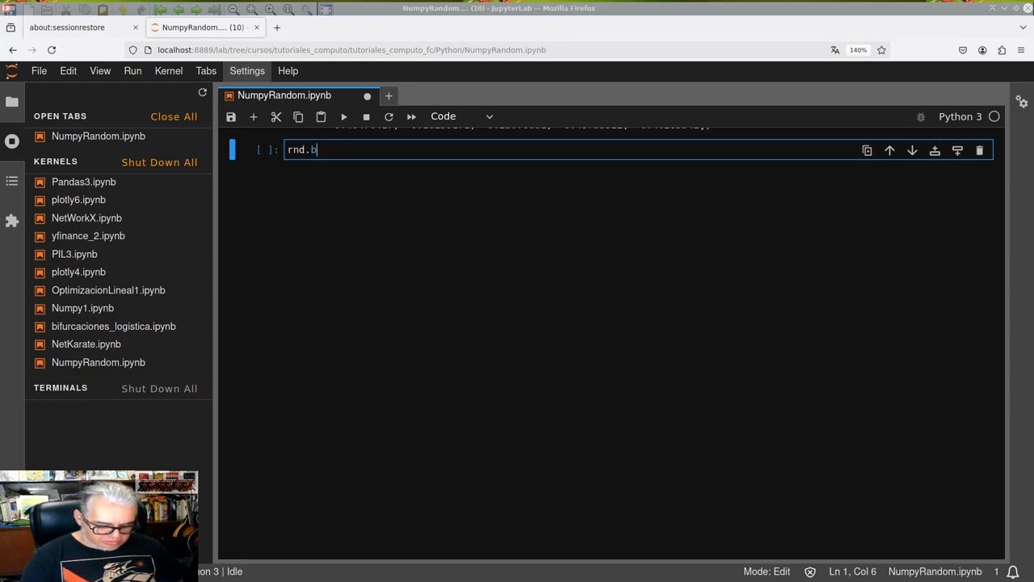
text(inomial)
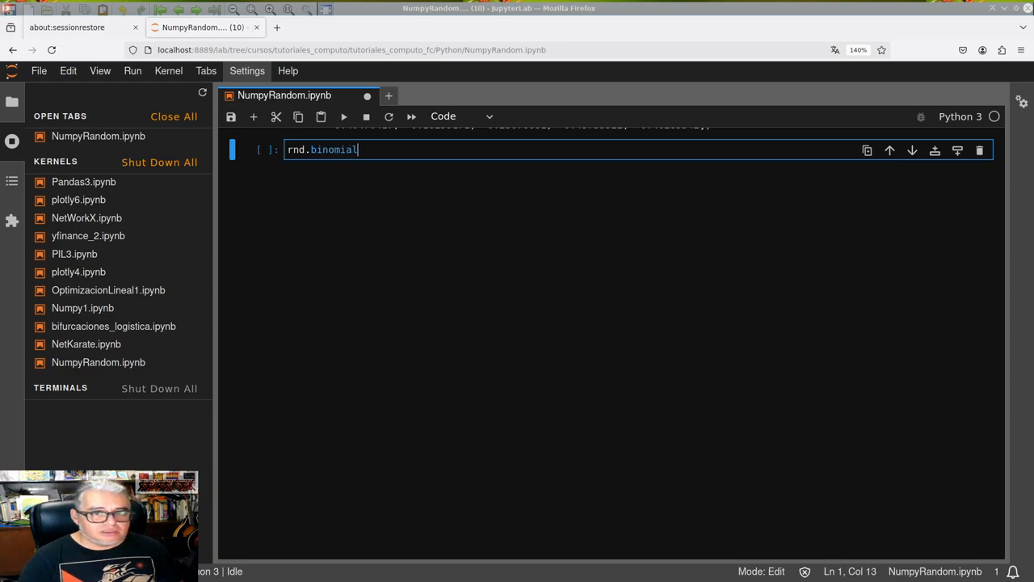
text(())
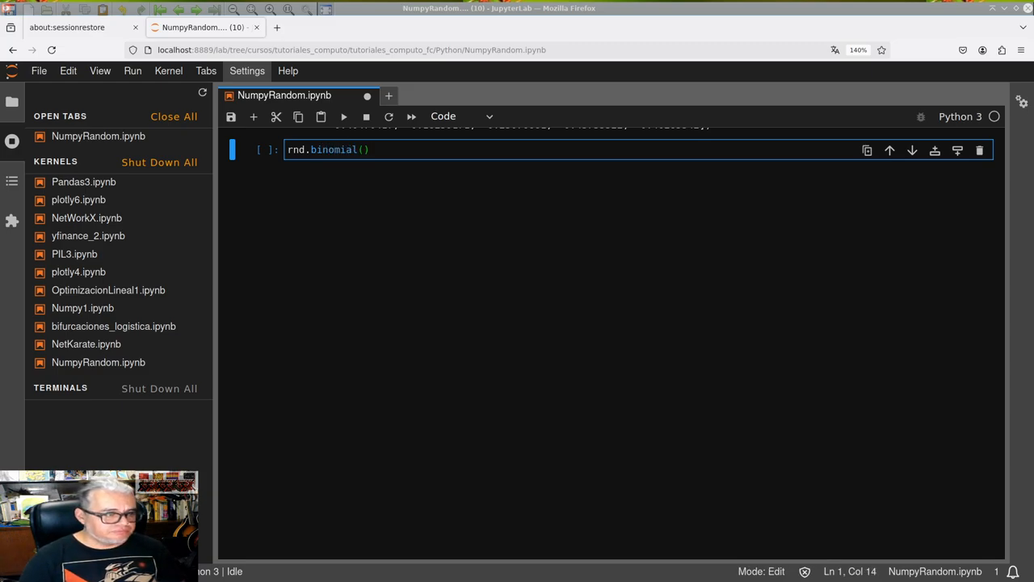
text(n)
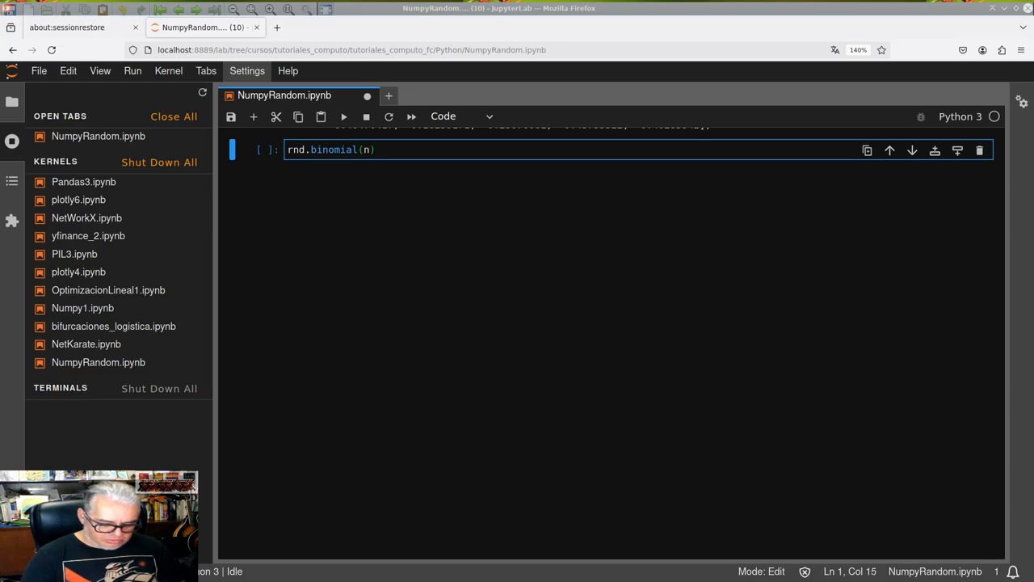
text(=10)
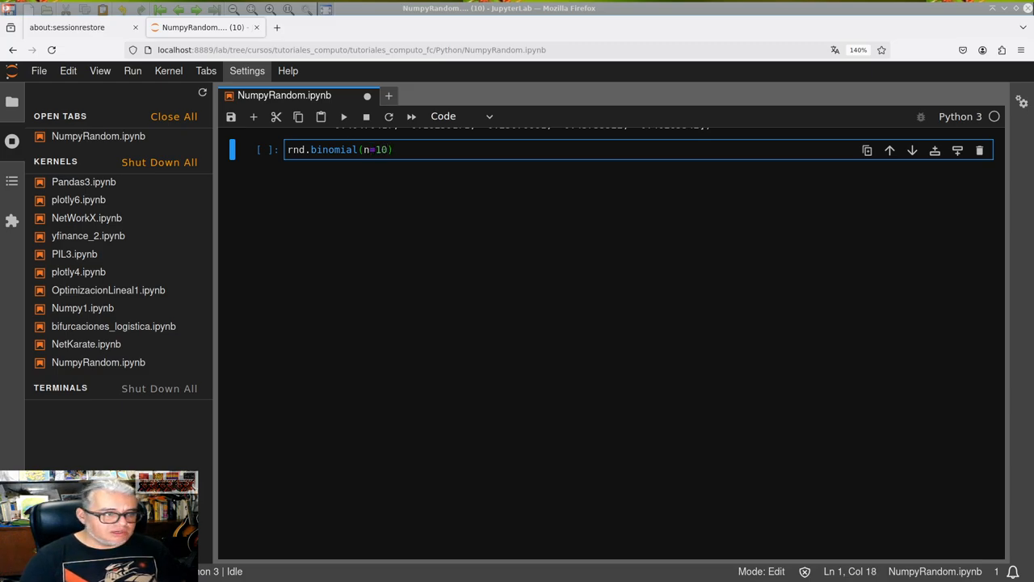
text(,)
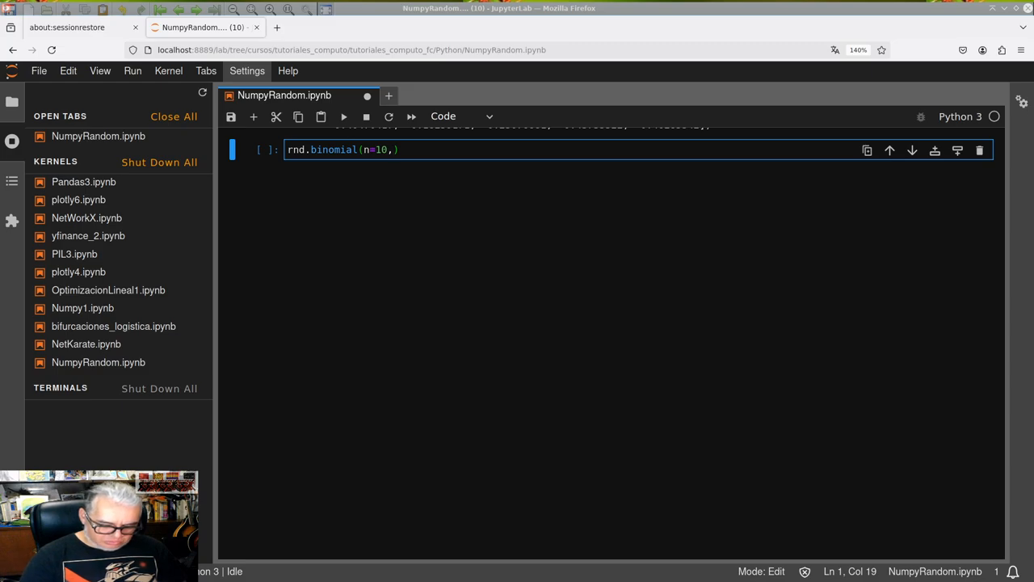
text(p=0)
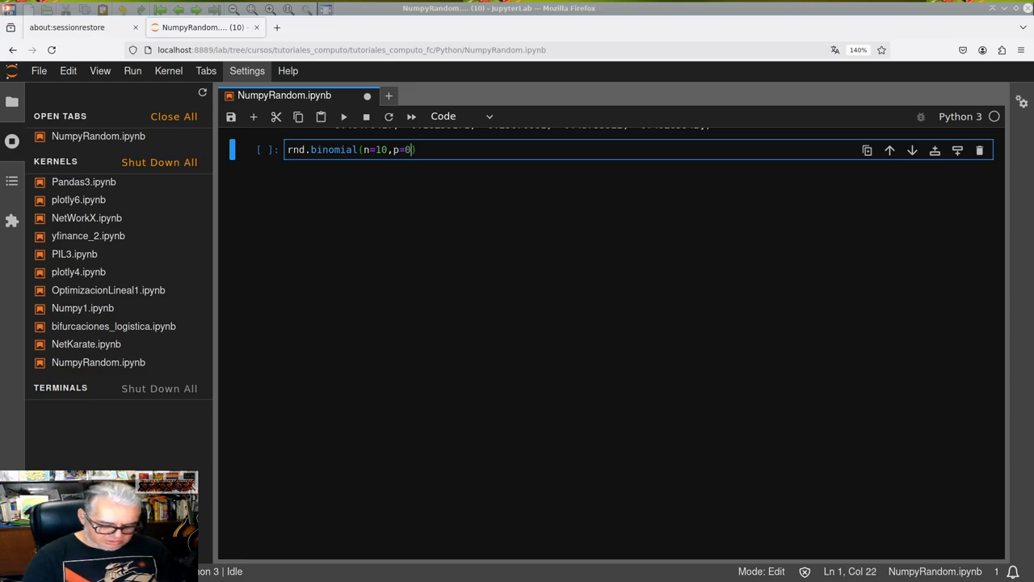
text(.5)
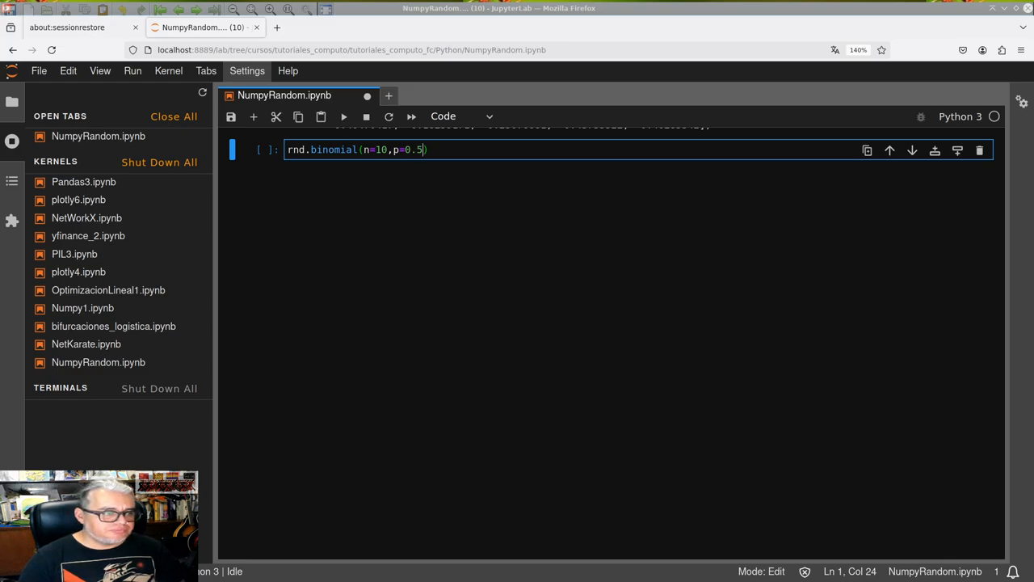
text(,)
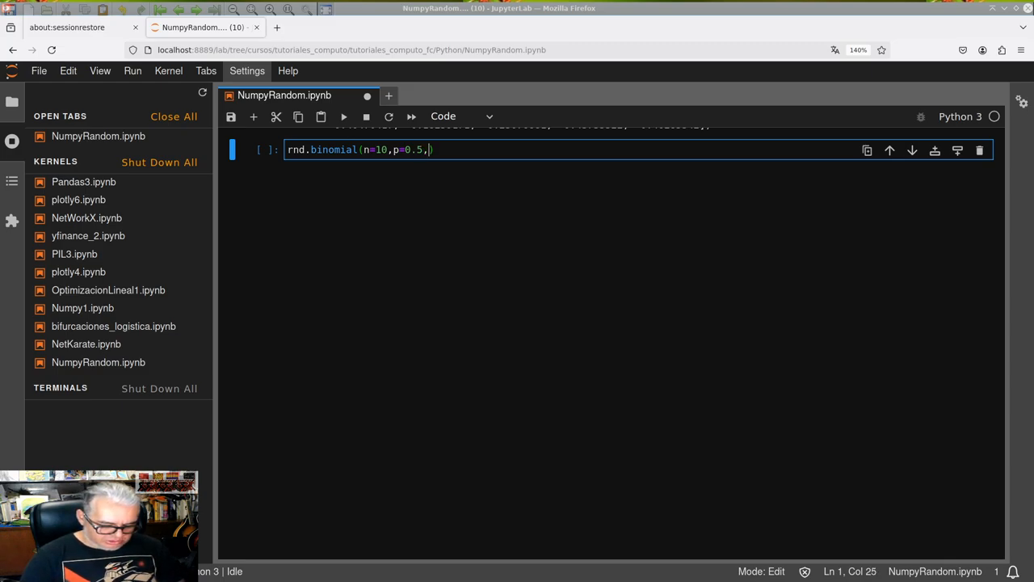
text(size())
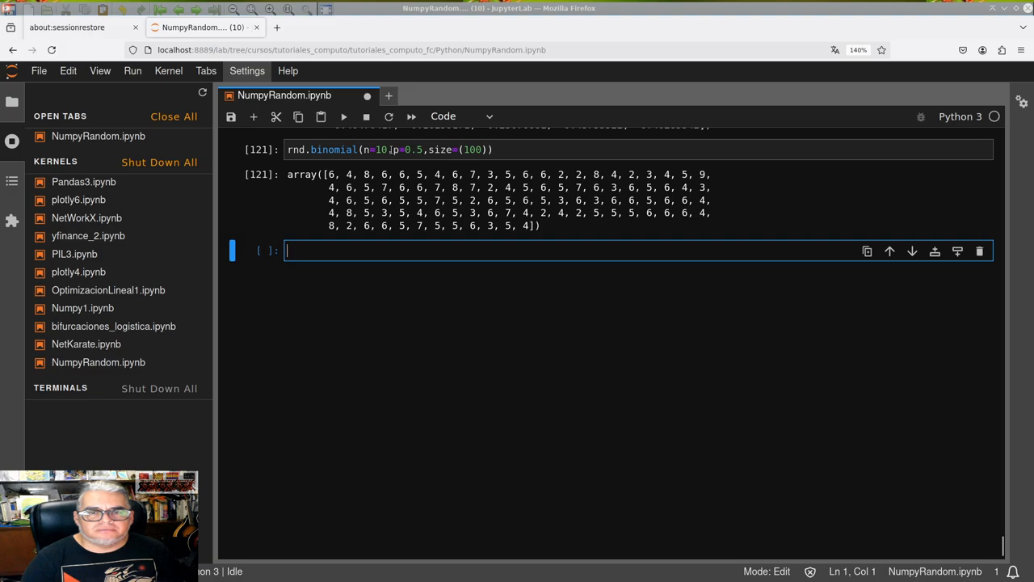
Change to n=1000, p=0.5, size=(10000) and run, printing values near 500
click(419, 149)
text(00)
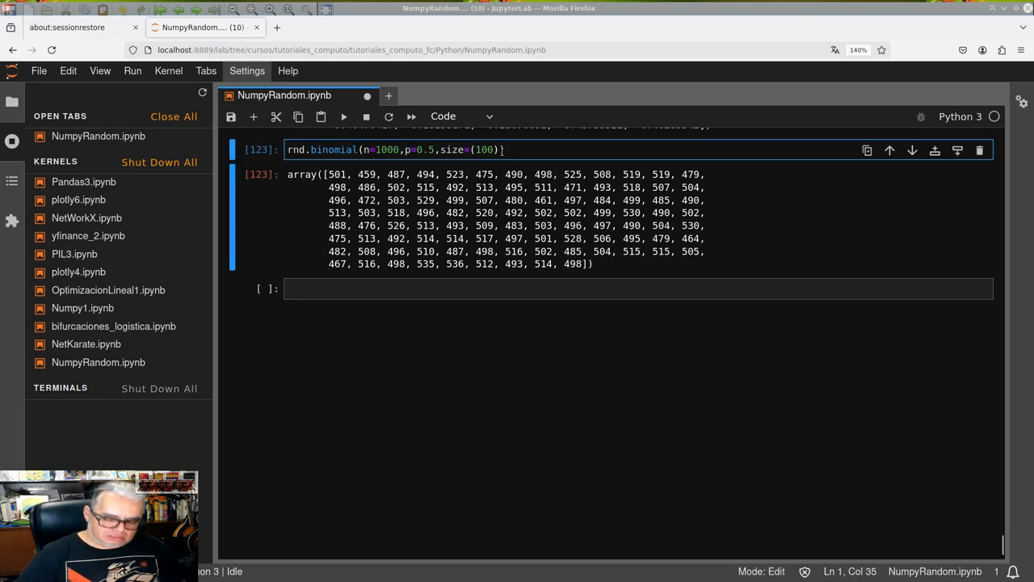
key(Shift+Return)
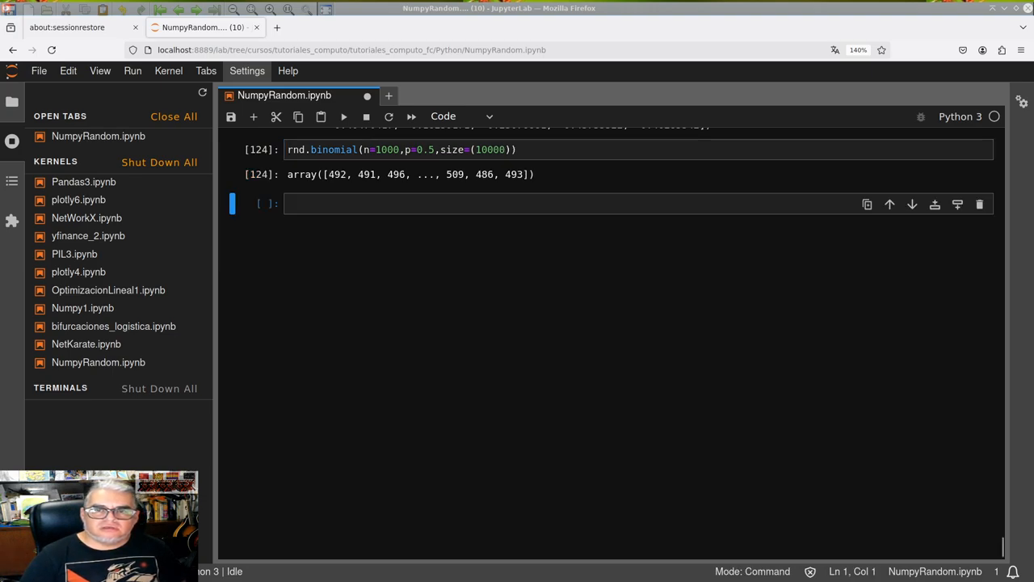
mouse_move(220, 229)
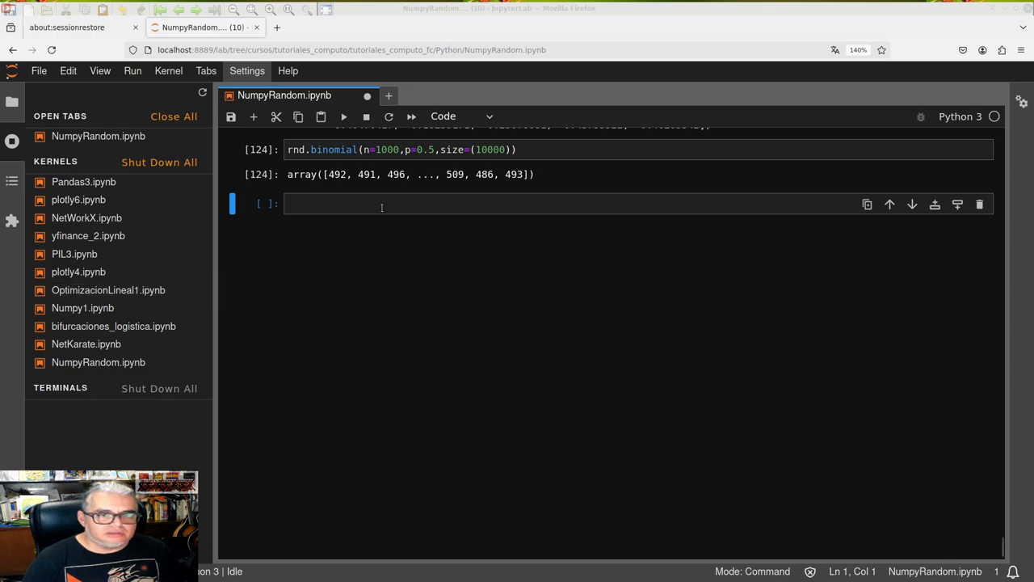
Write and run rnd.poisson(lam=2,size=(1000)) to generate Poisson samples
click(380, 204)
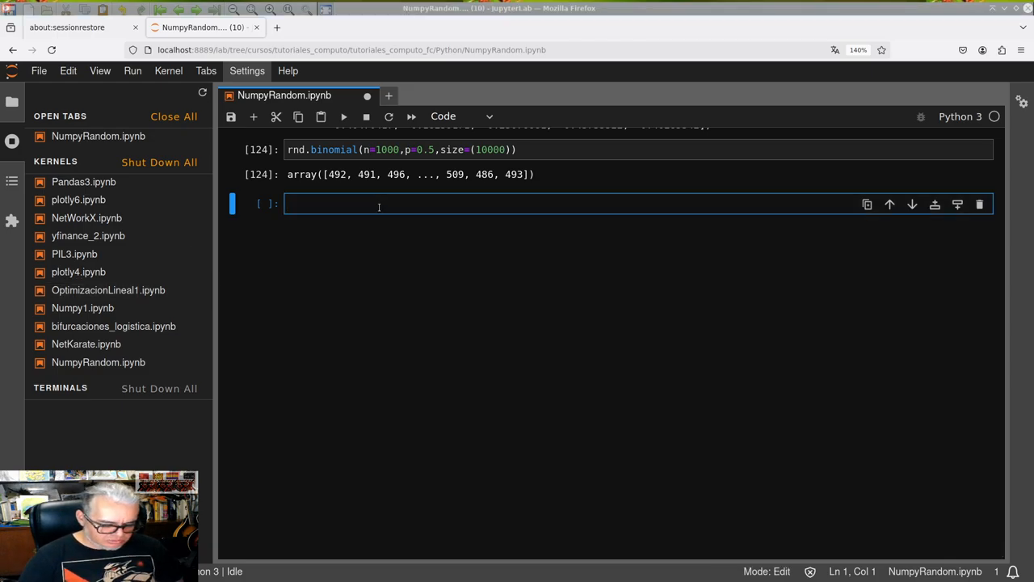
text(rnd.poss)
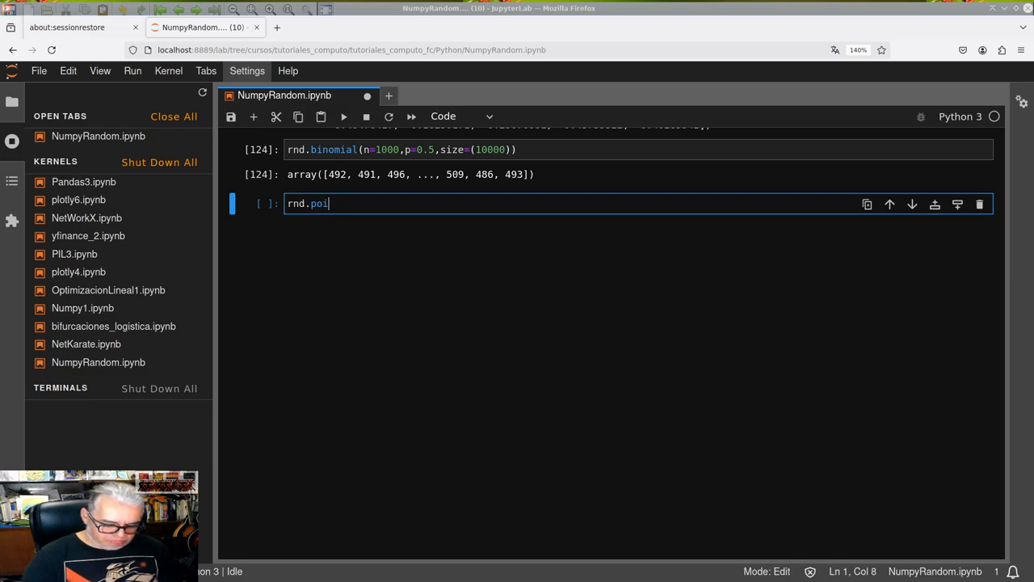
text(sson)
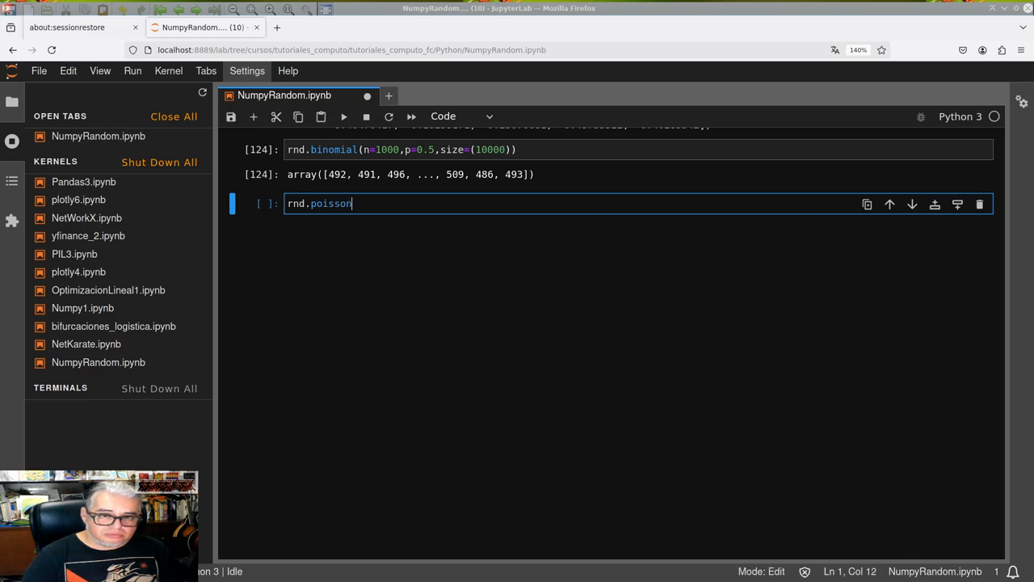
text(())
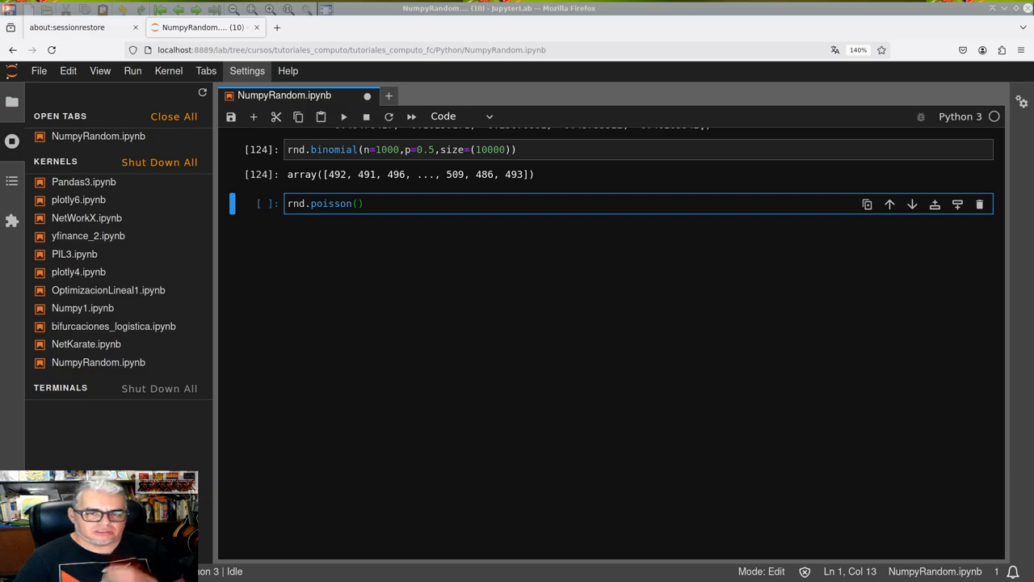
text(l)
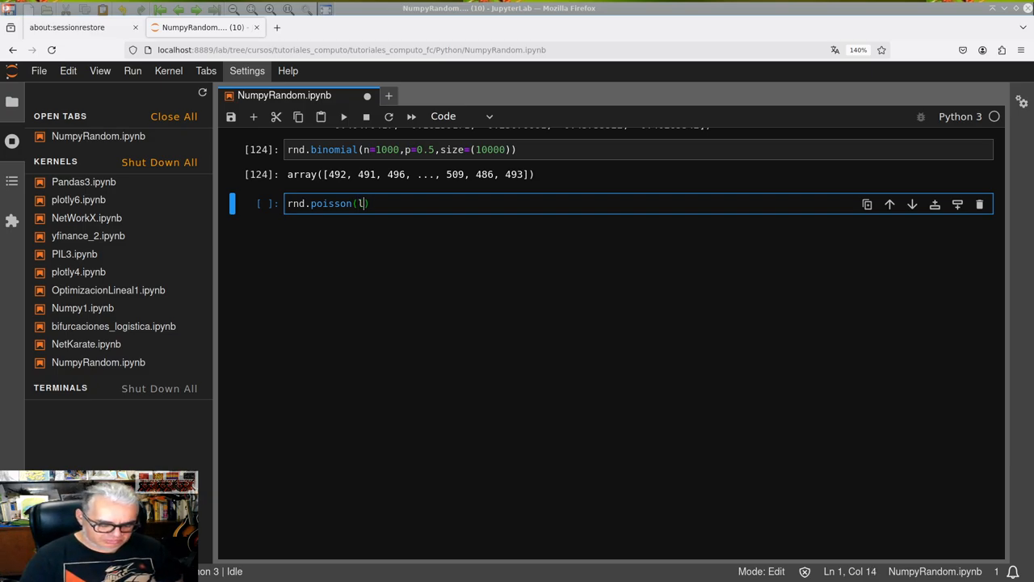
text(am=)
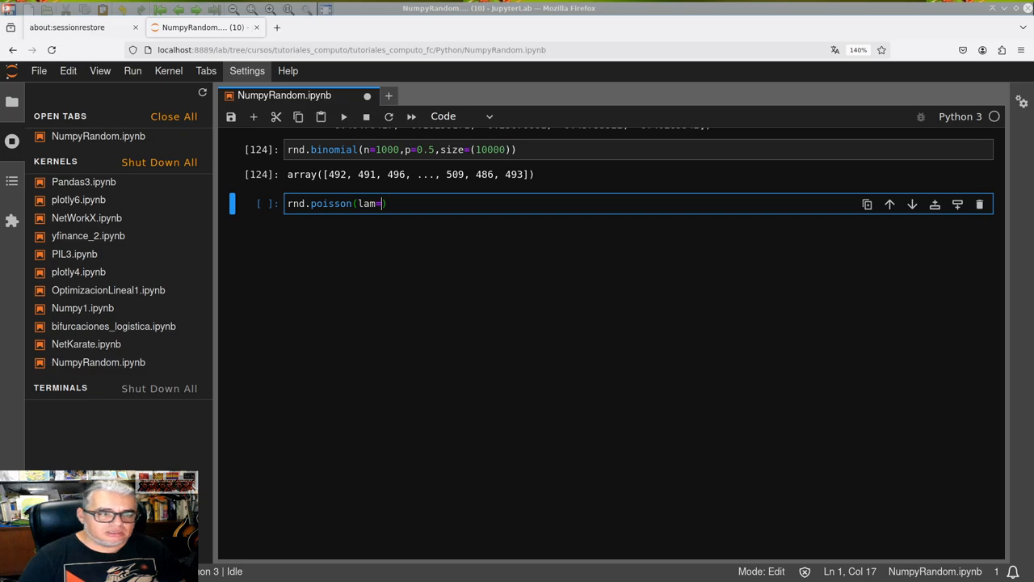
text(2)
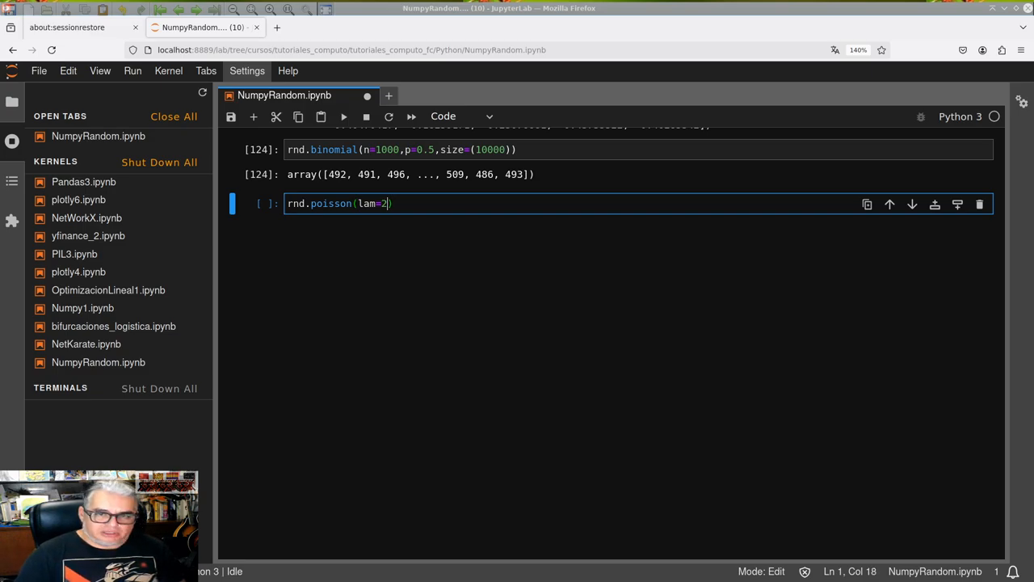
text(,)
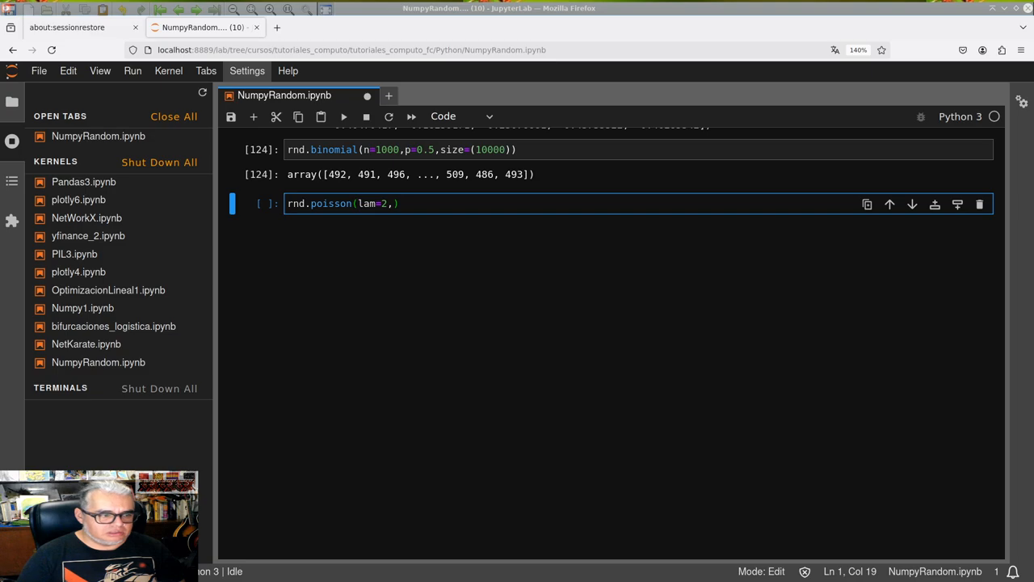
text(size)
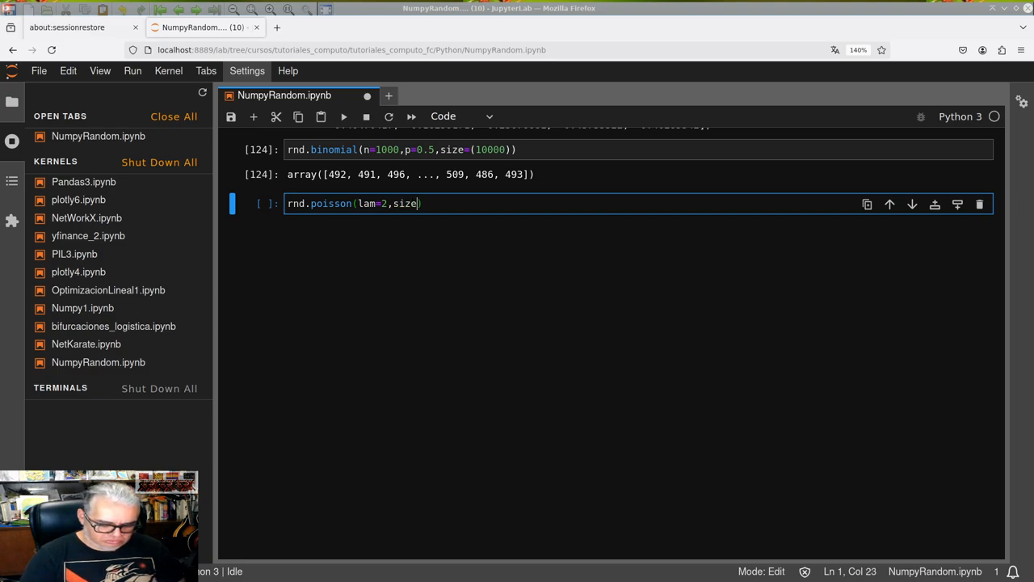
text(=(100)
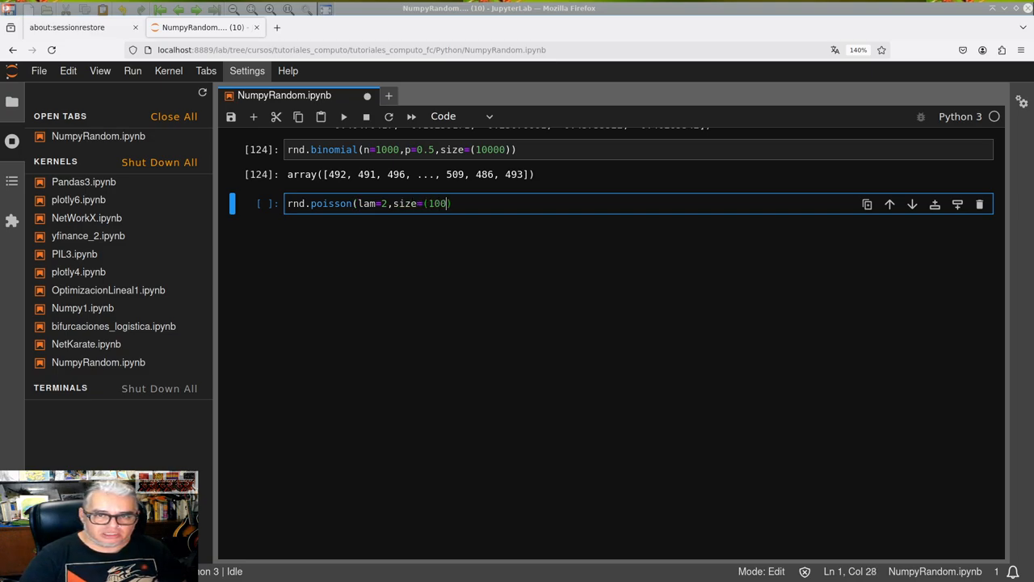
key(shift+Return)
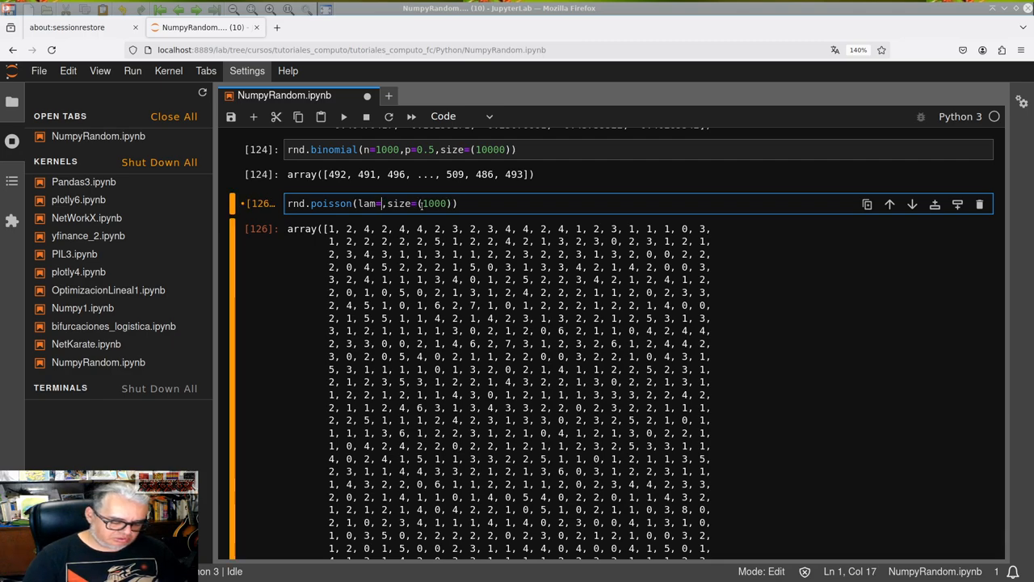
Rerun the Poisson cell with a changed lambda value and save the notebook
key(Shift+Enter)
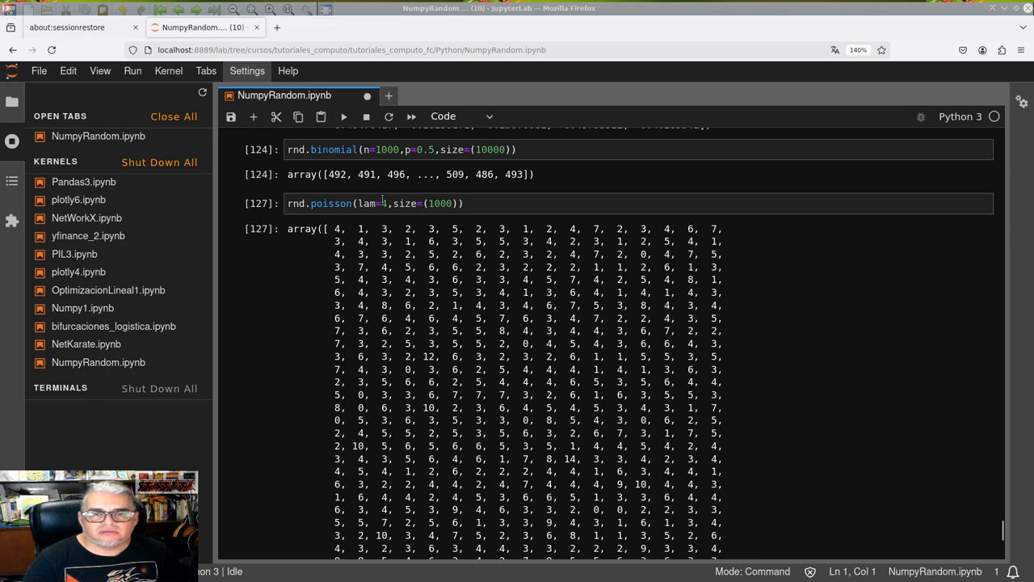
click(380, 204)
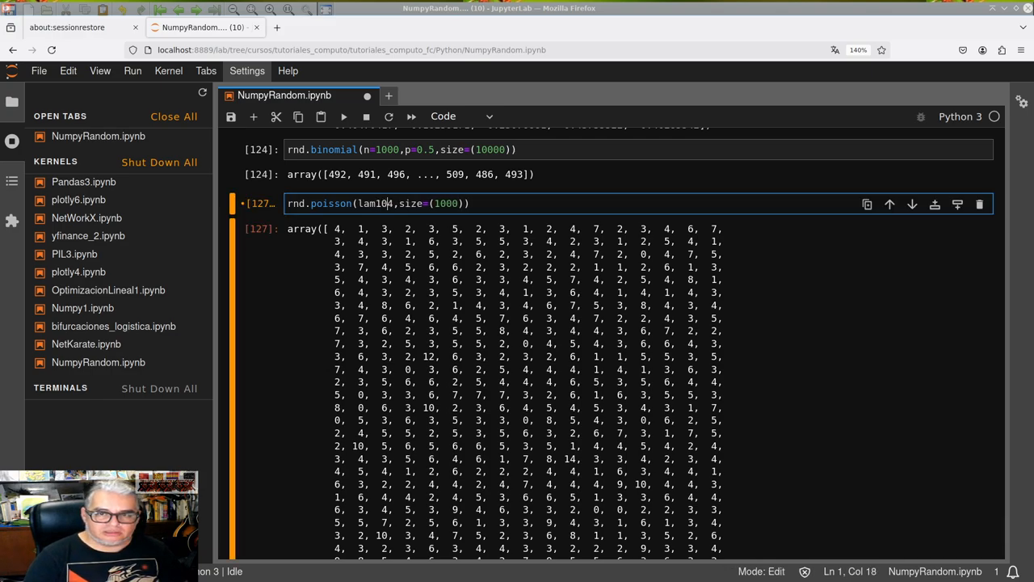
key(ctrl+s)
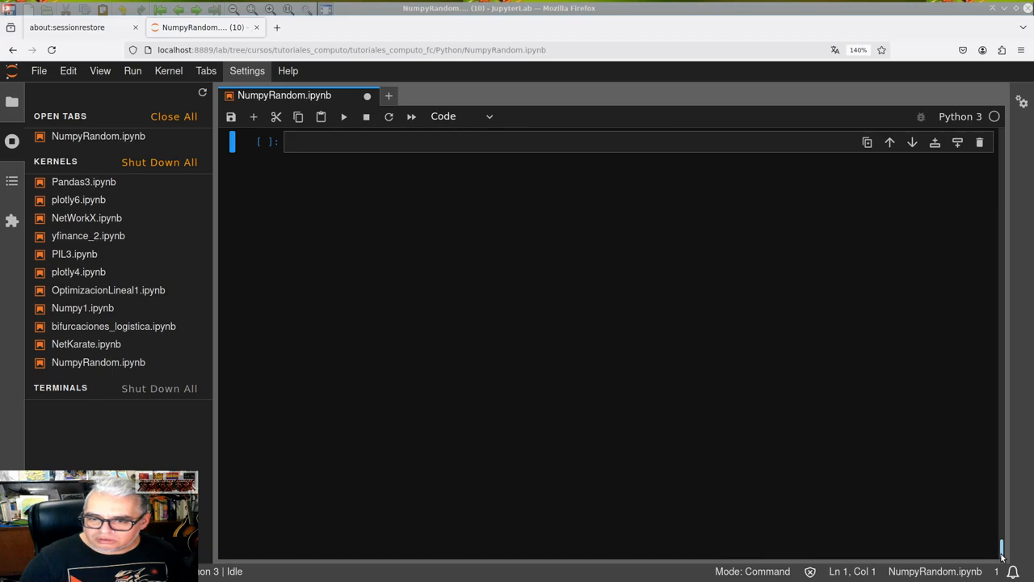
Write and run rnd.uniform() to get a single uniform random value
click(342, 142)
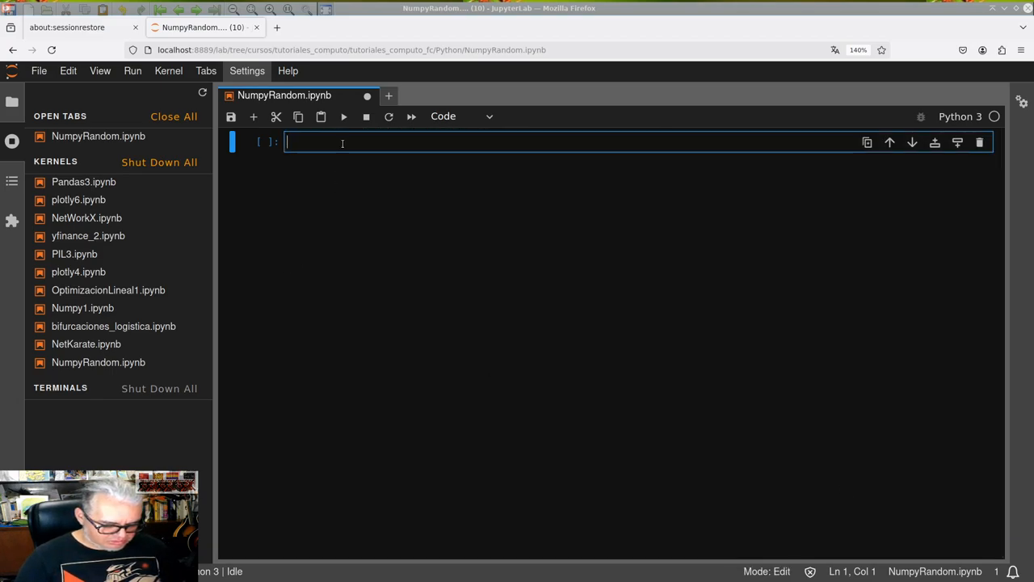
text(rnd)
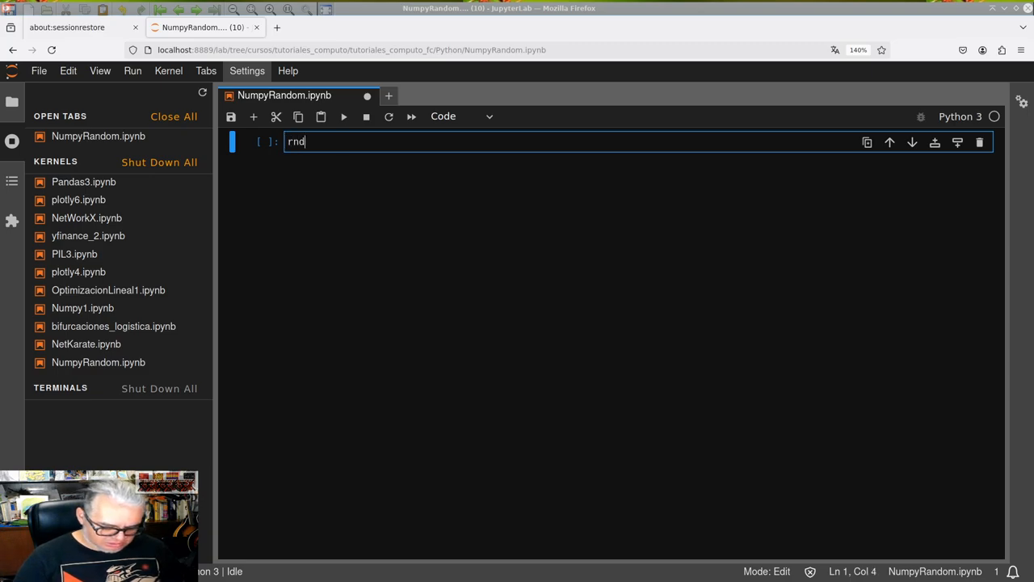
text(.uniform)
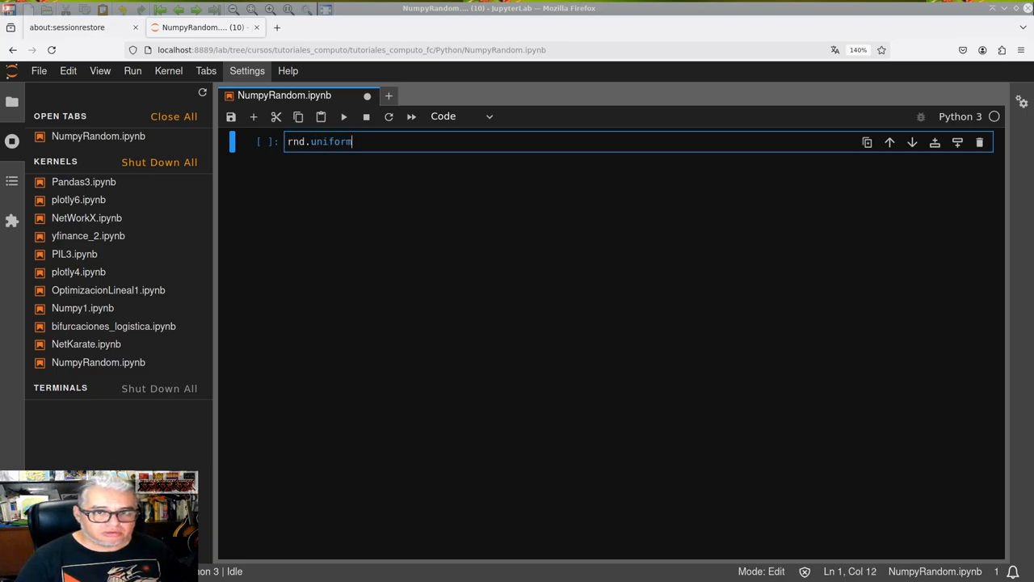
text(())
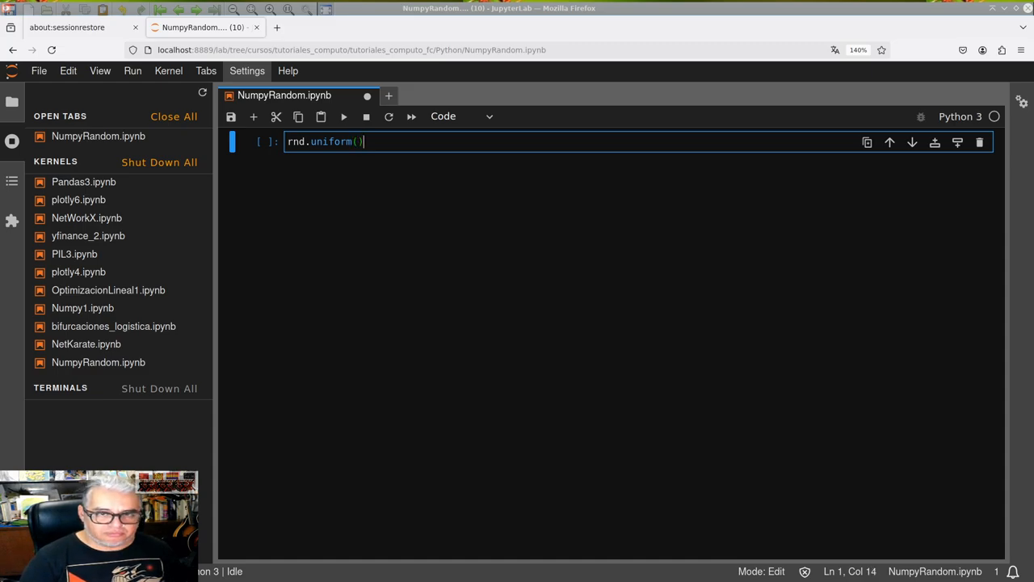
key(shift+enter)
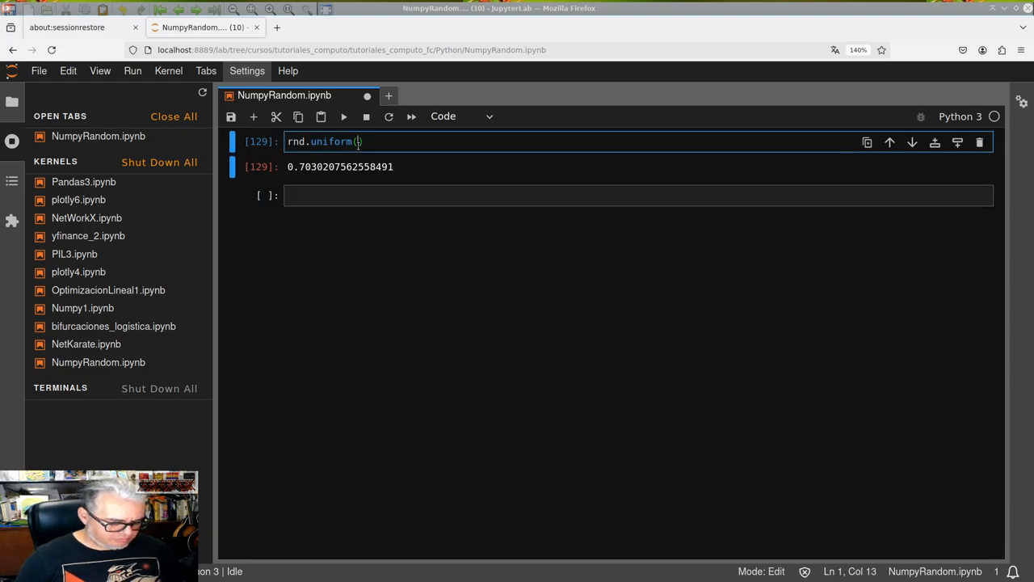
Fix the arguments to rnd.uniform(110,size=(100)) and run it for 100 values
click(343, 117)
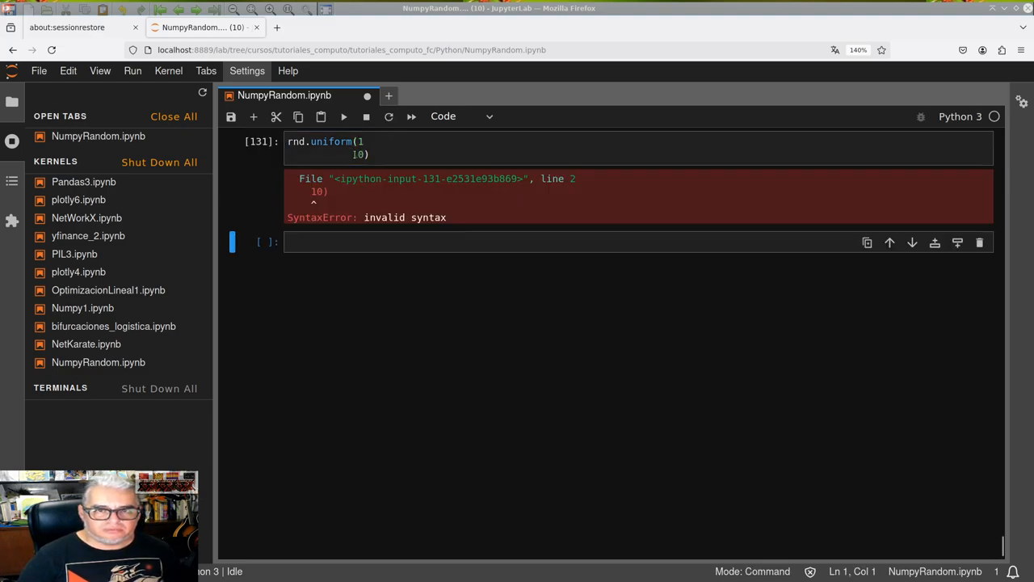
click(347, 155)
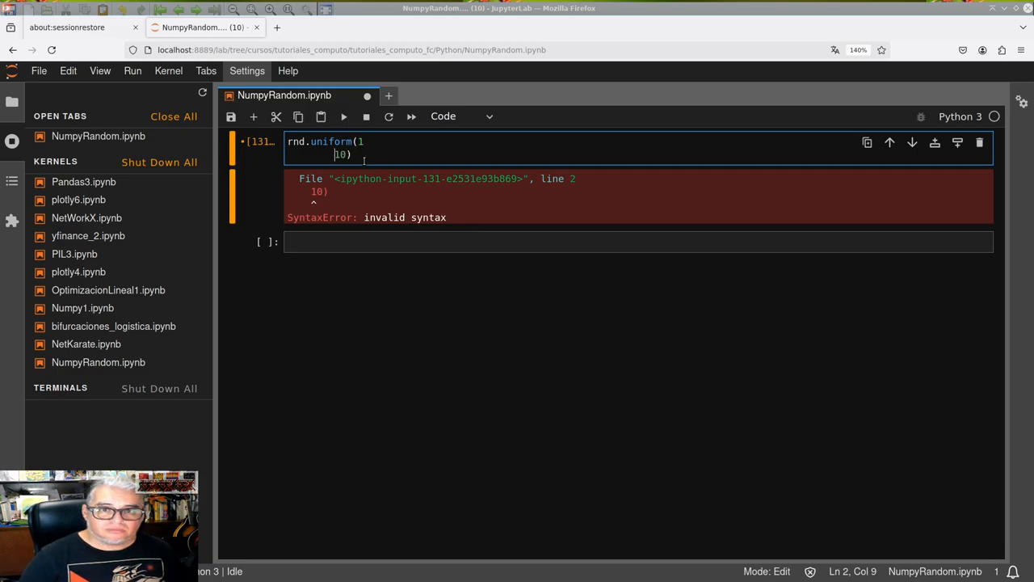
key(shift+Return)
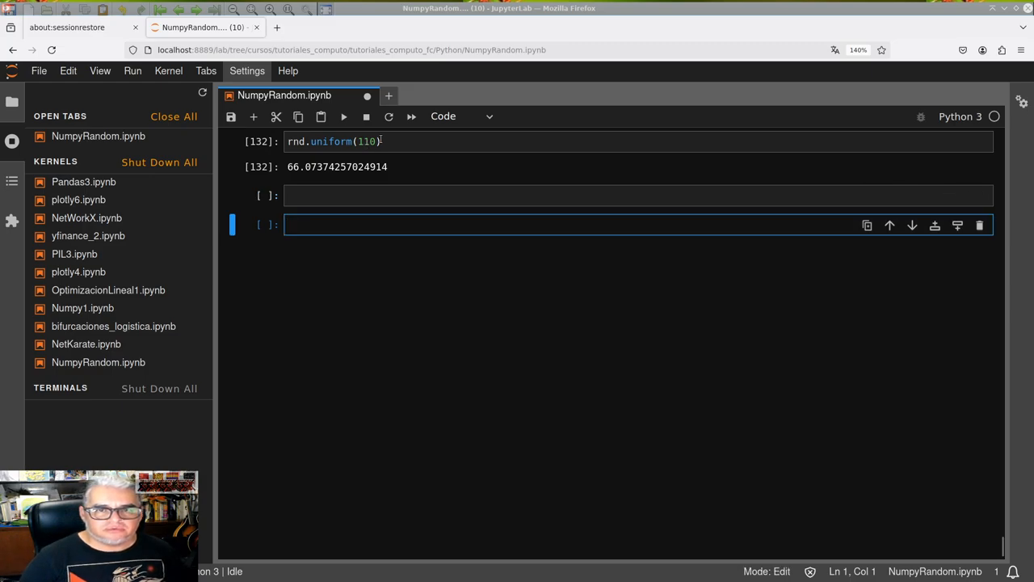
text(,)
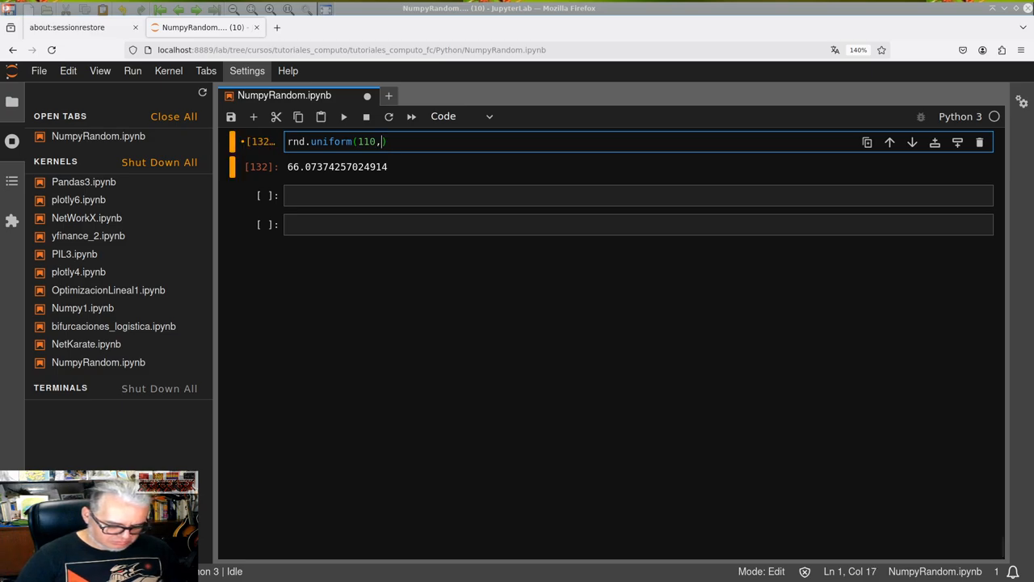
text(size())
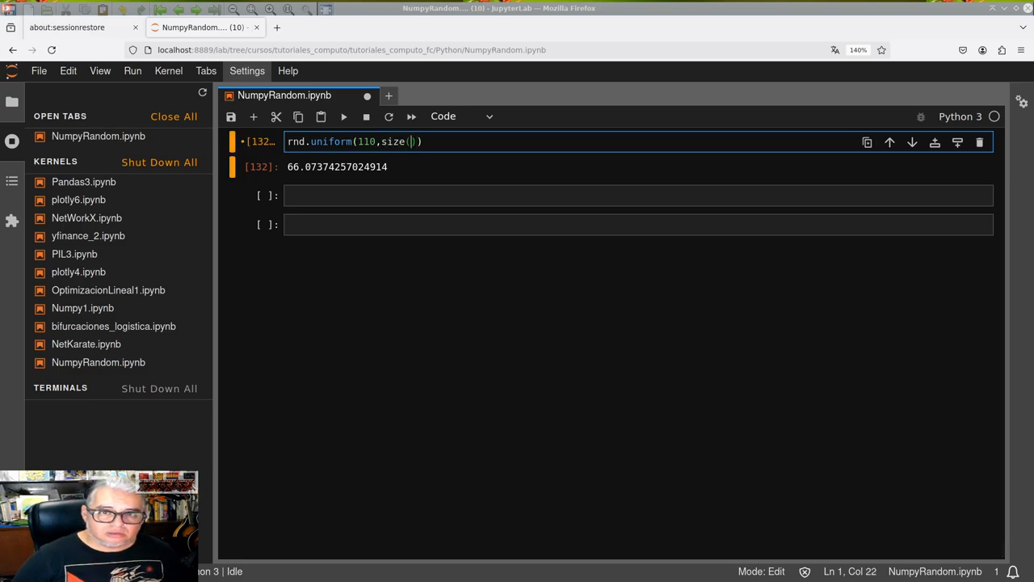
text(=)
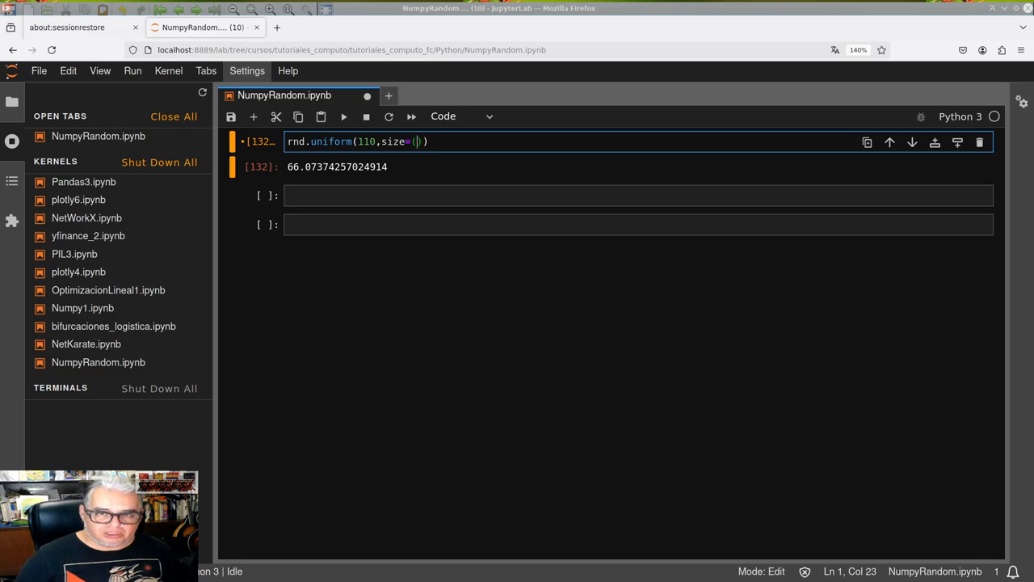
key(shift+Return)
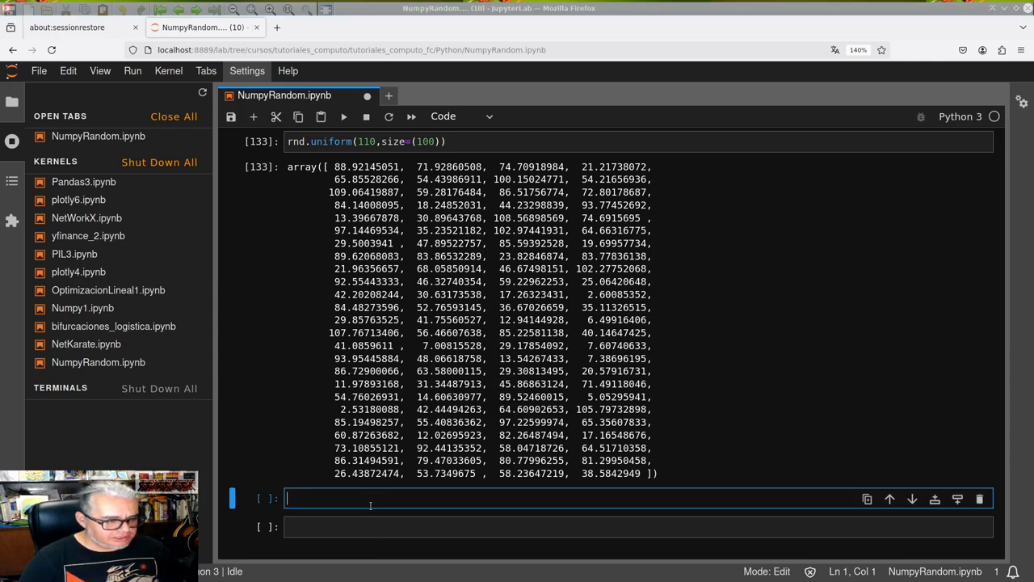
Write and run rnd.logistic(loc=1,scale=2,size=100) to print 100 logistic samples
text(rnd.)
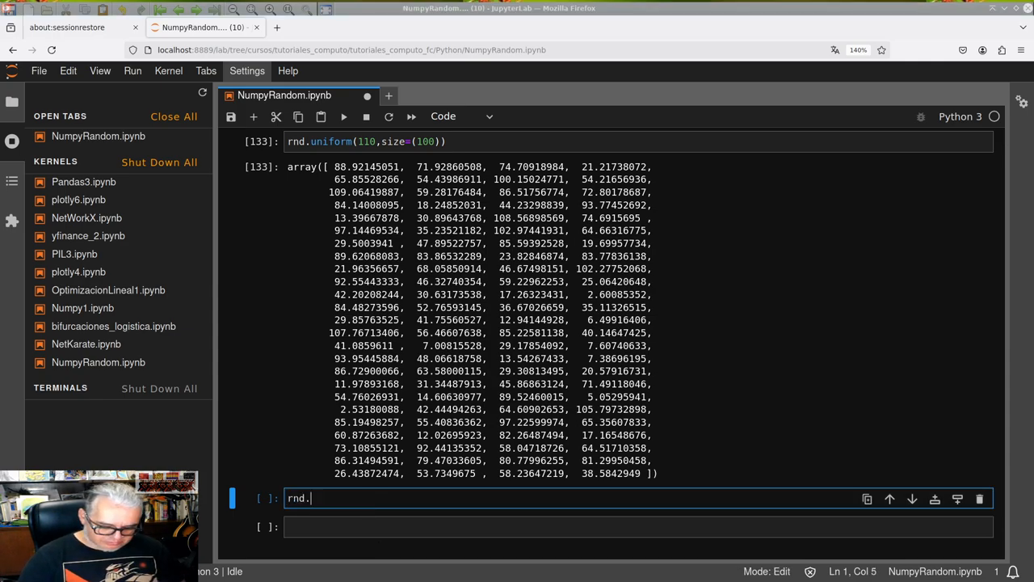
text(logistic)
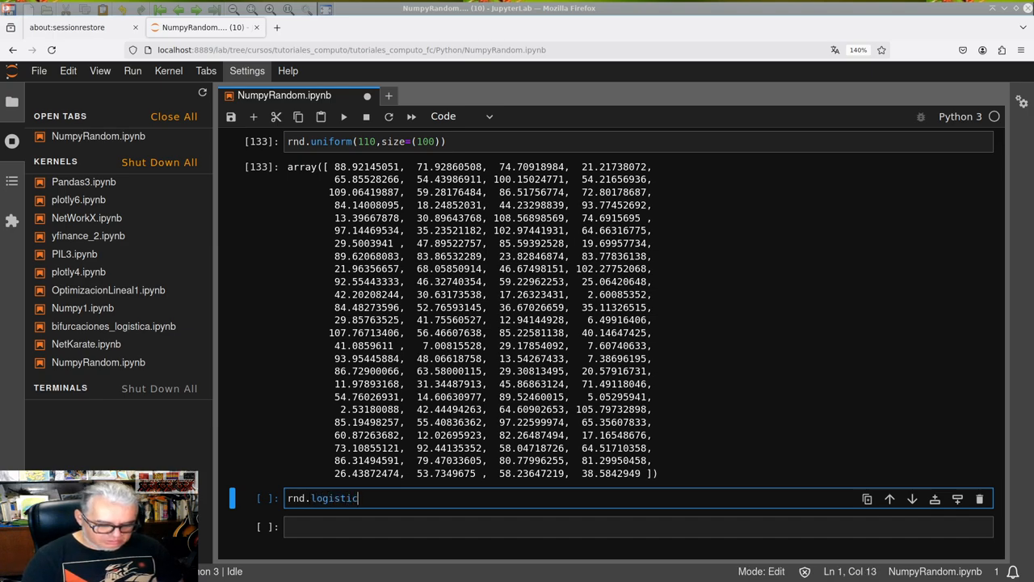
text(()
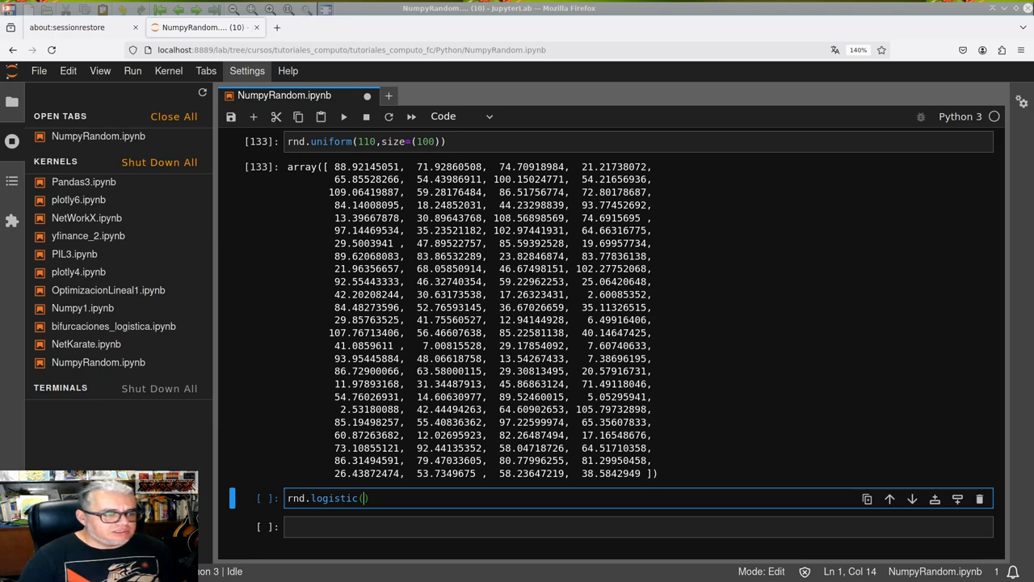
text(loc=)
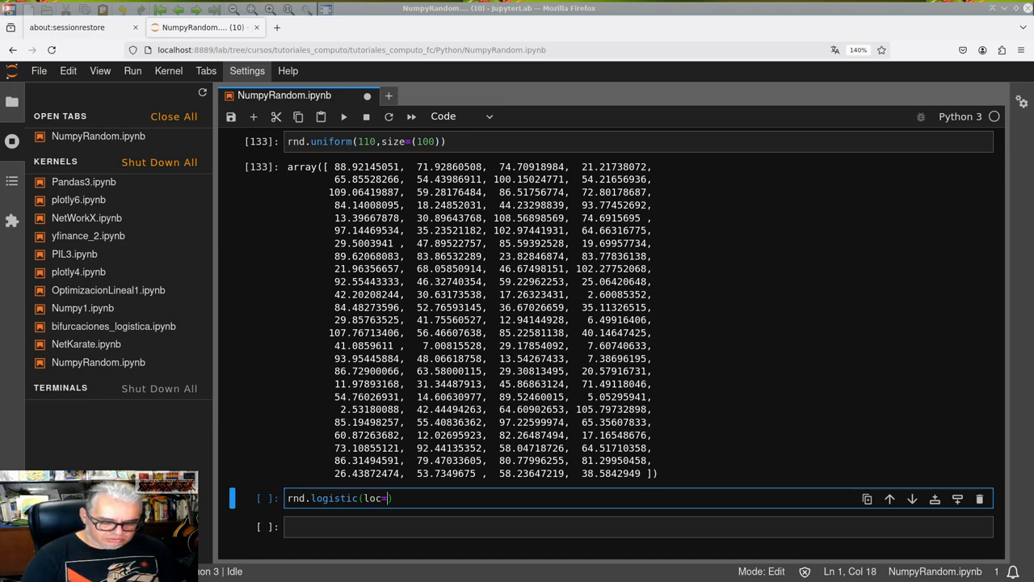
text(1)
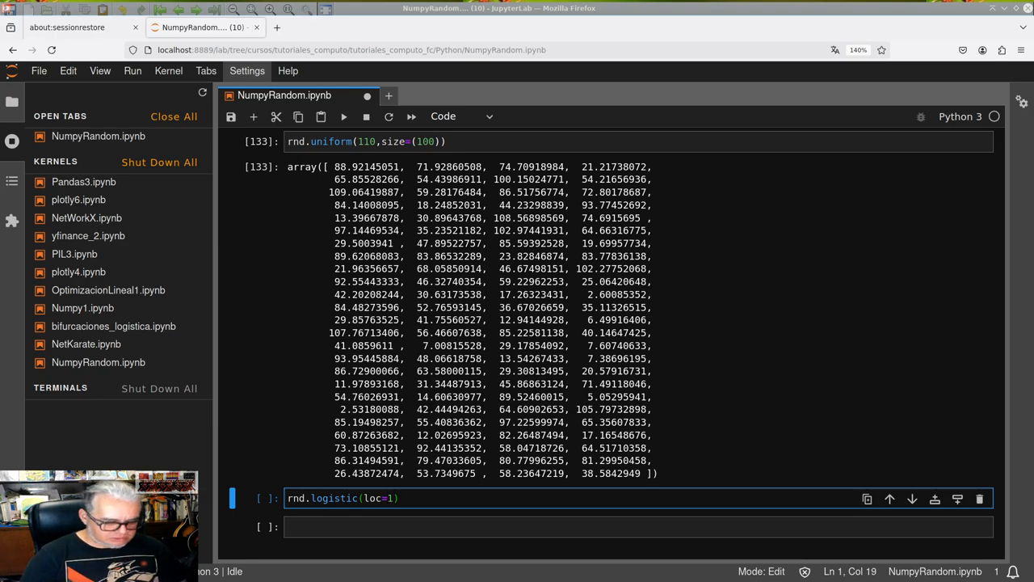
text(,scale)
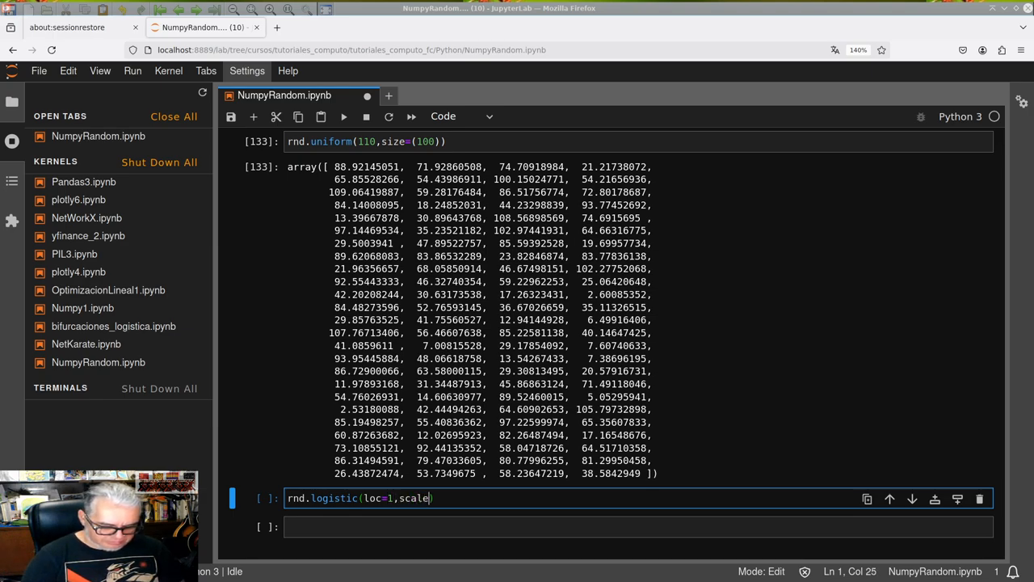
text(=2)
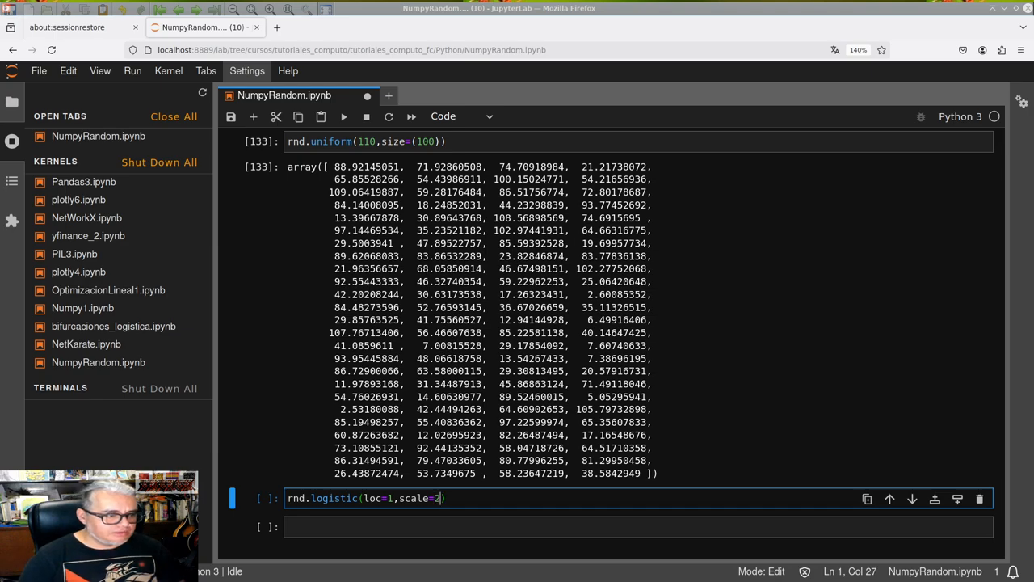
text(si)
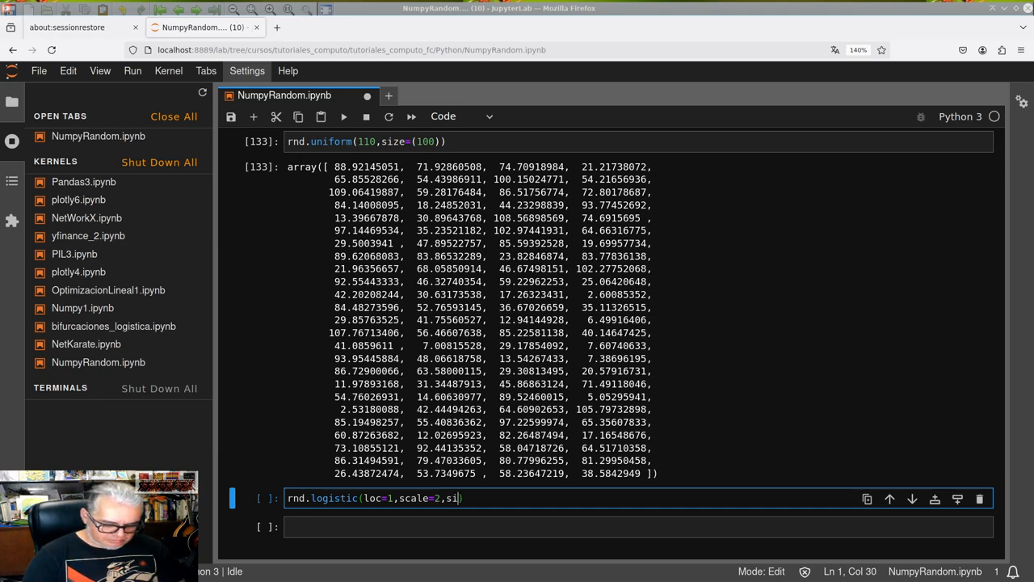
text(ze)
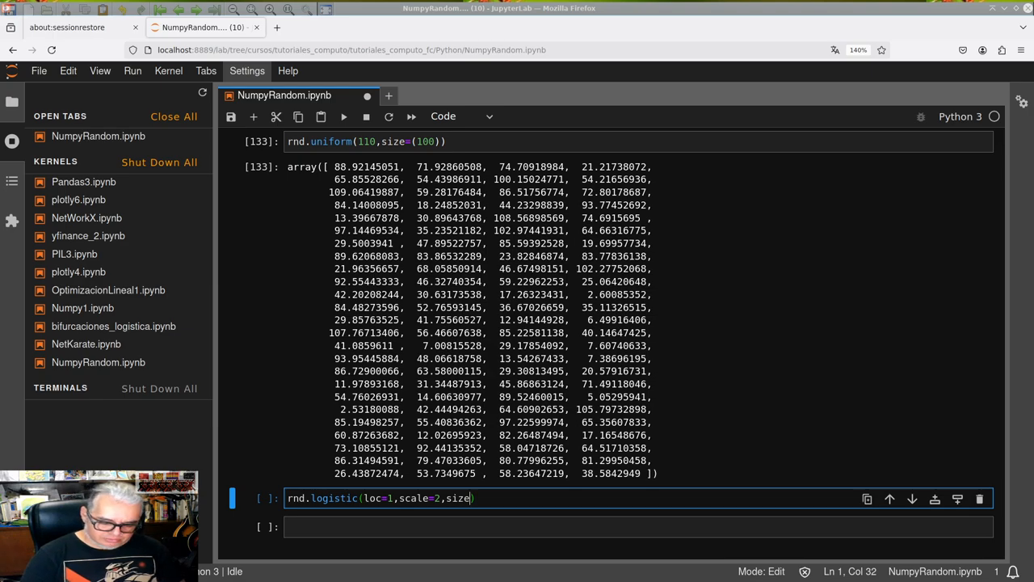
text(100)
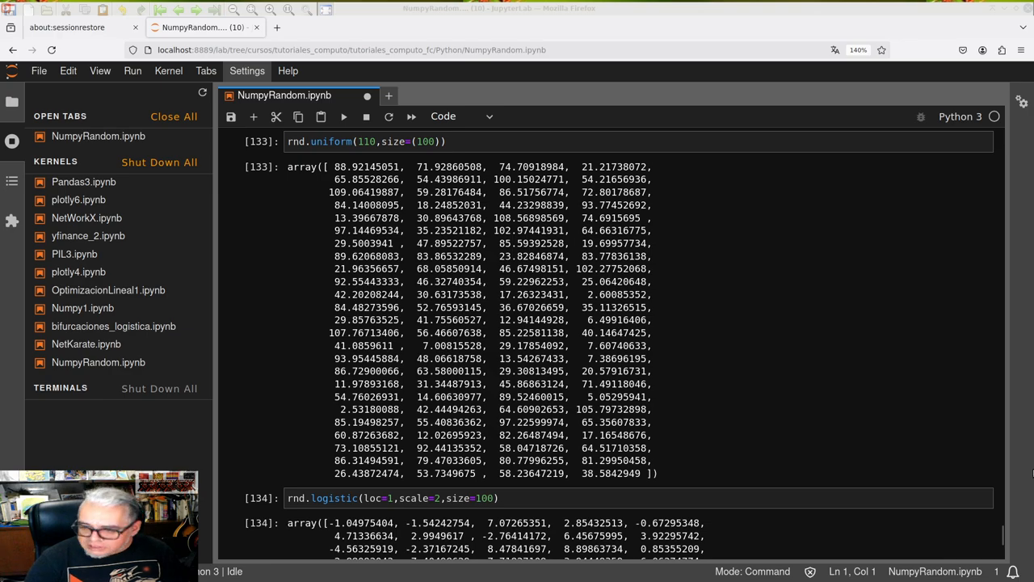
scroll(down, 3)
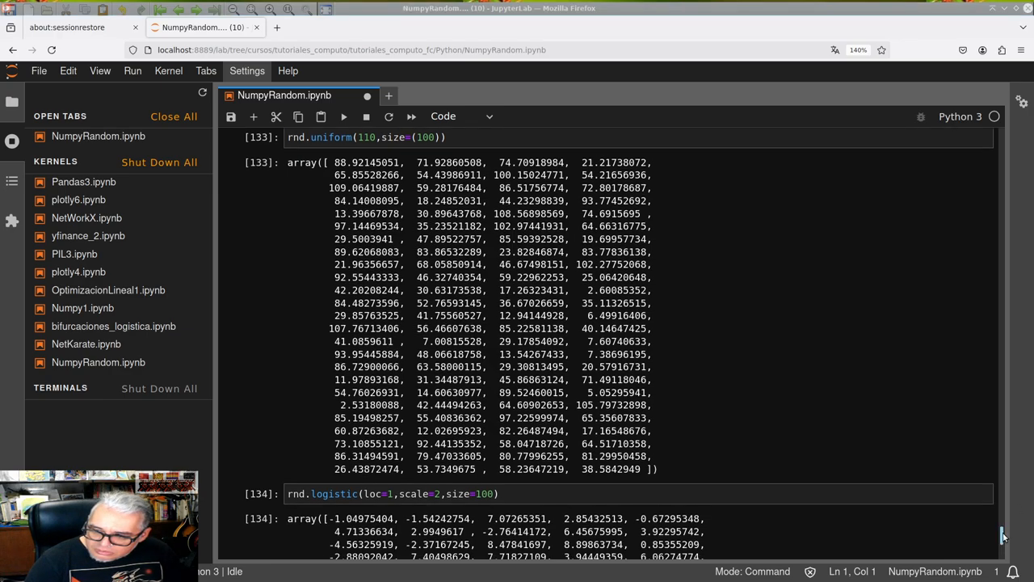
scroll(down, 3)
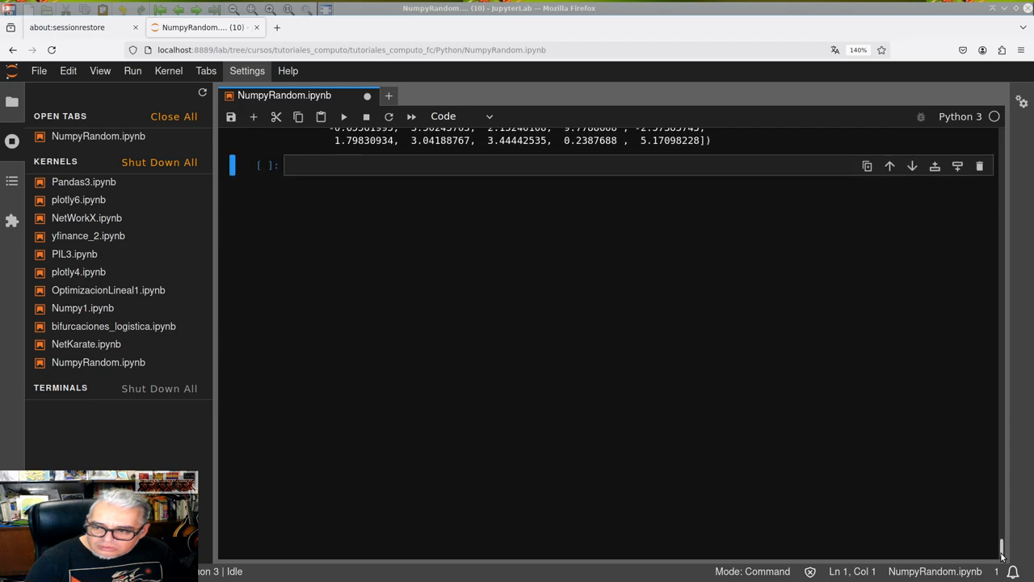
Write rnd.exponencial(scale=2,size=100), the exponential call with a misspelled name
text(rnd.exponencials)
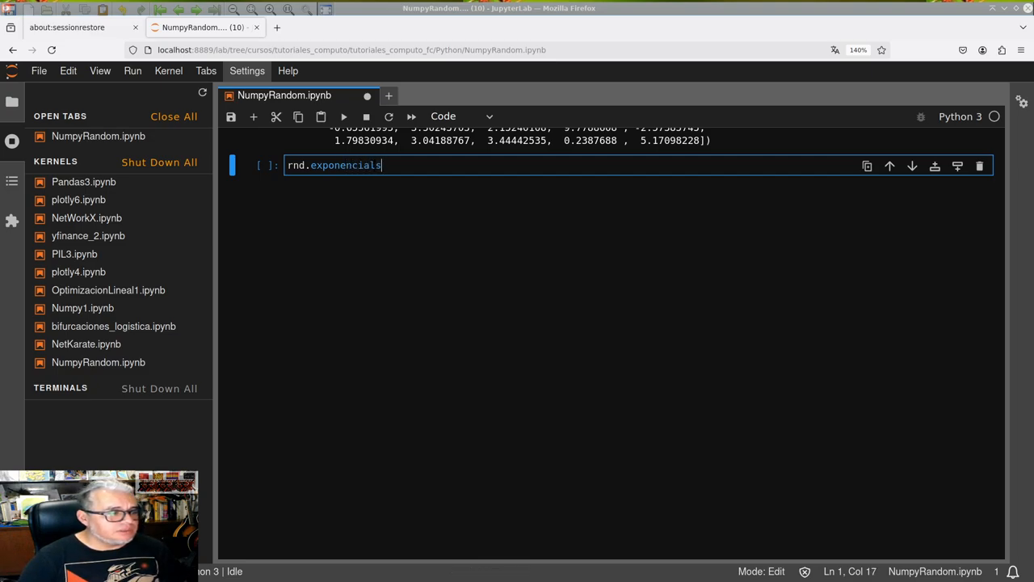
key(Backspace)
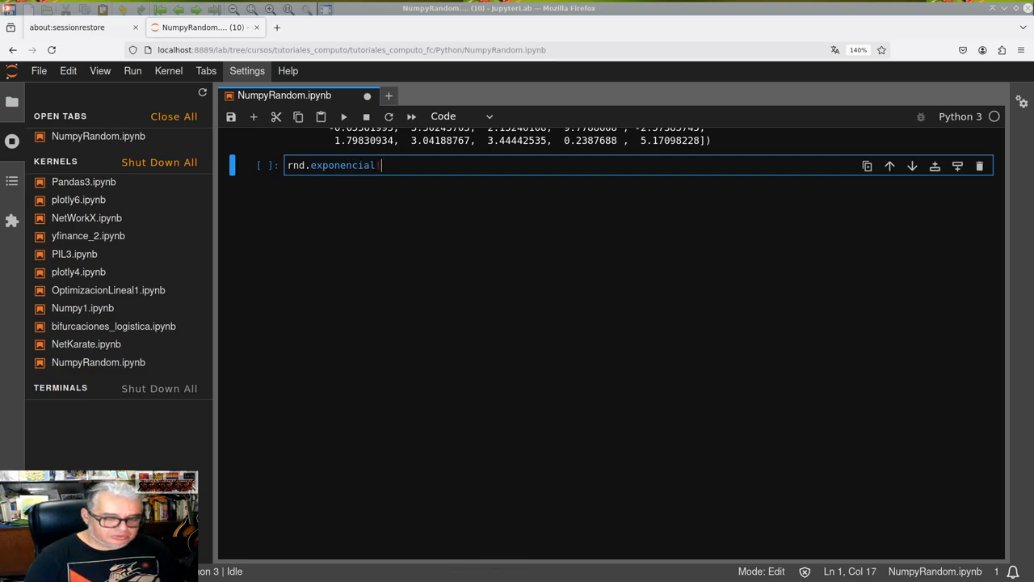
text(())
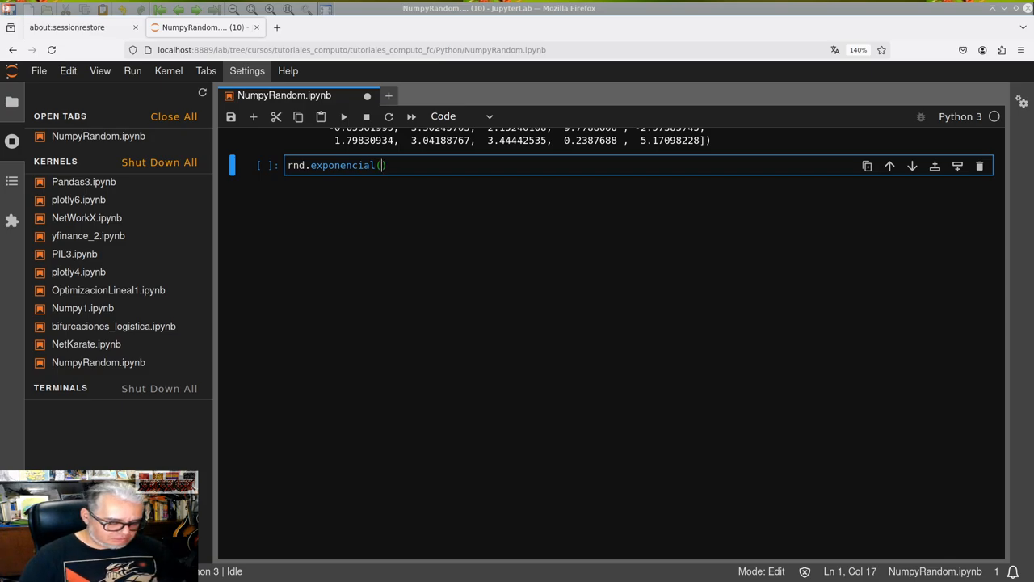
text(scale)
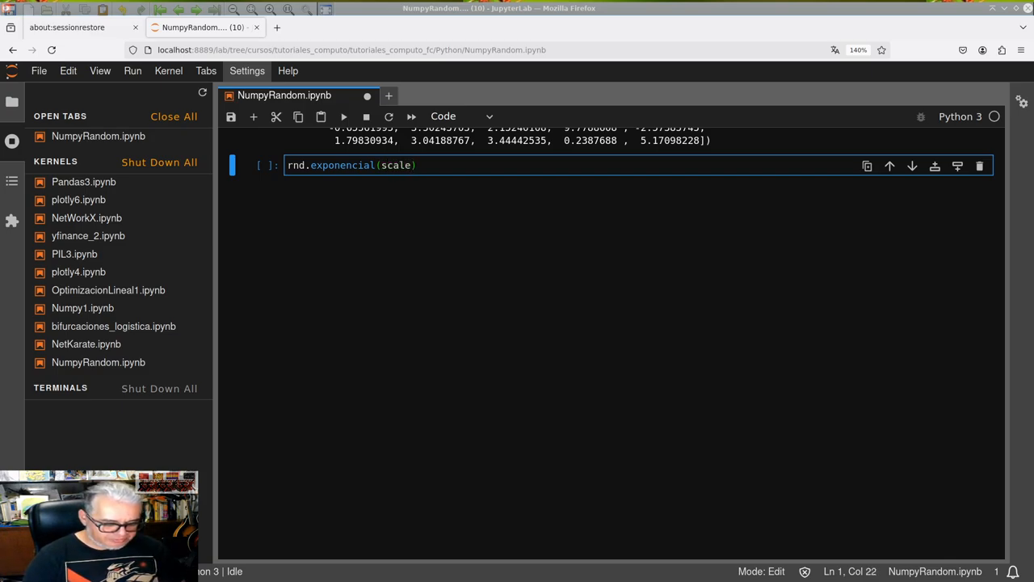
text(=2)
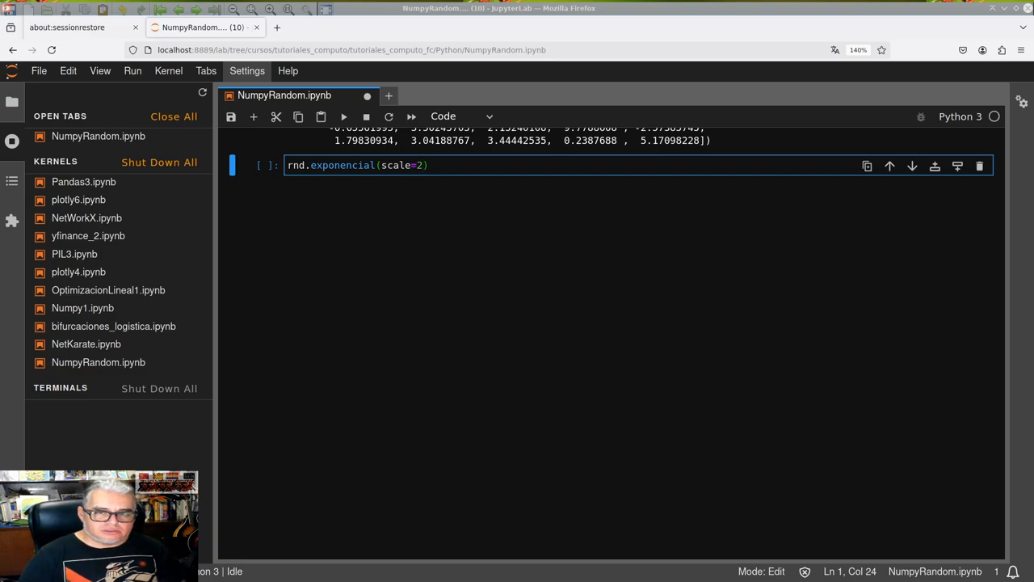
text(,size=100)
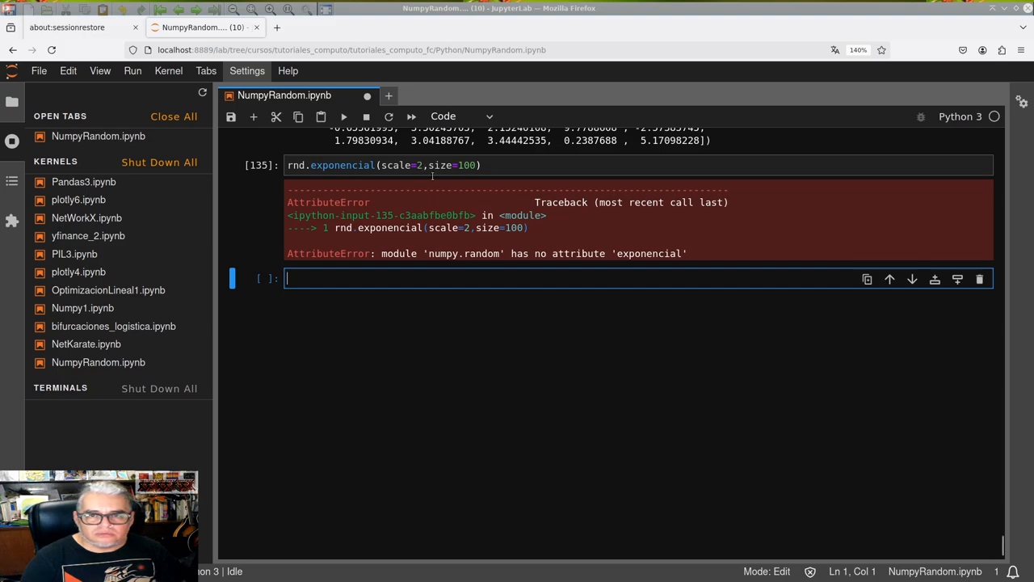
mouse_move(418, 255)
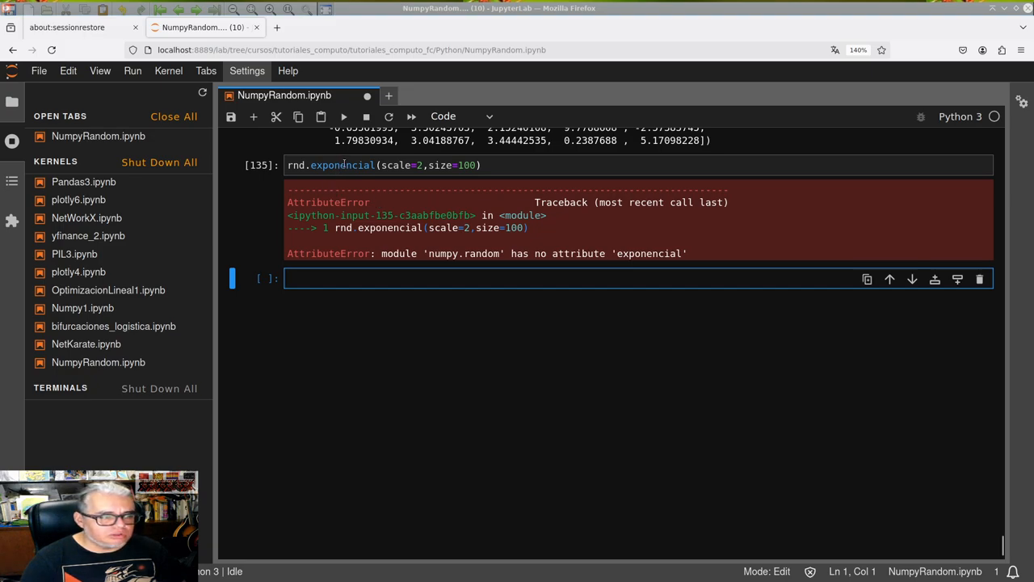
mouse_move(378, 181)
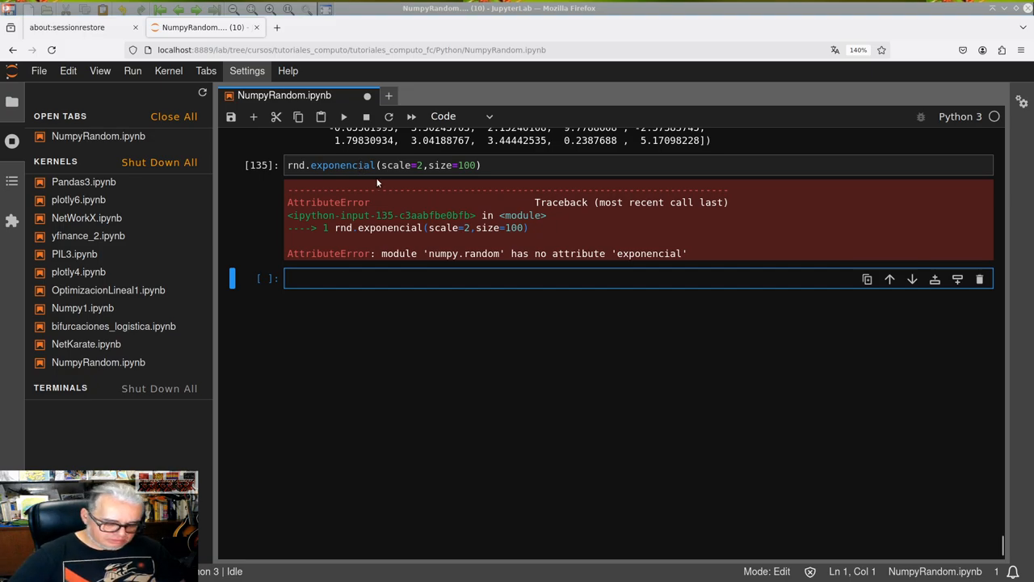
Correct the name to exponential, rerun, and change the scale to 30
click(364, 165)
text(t)
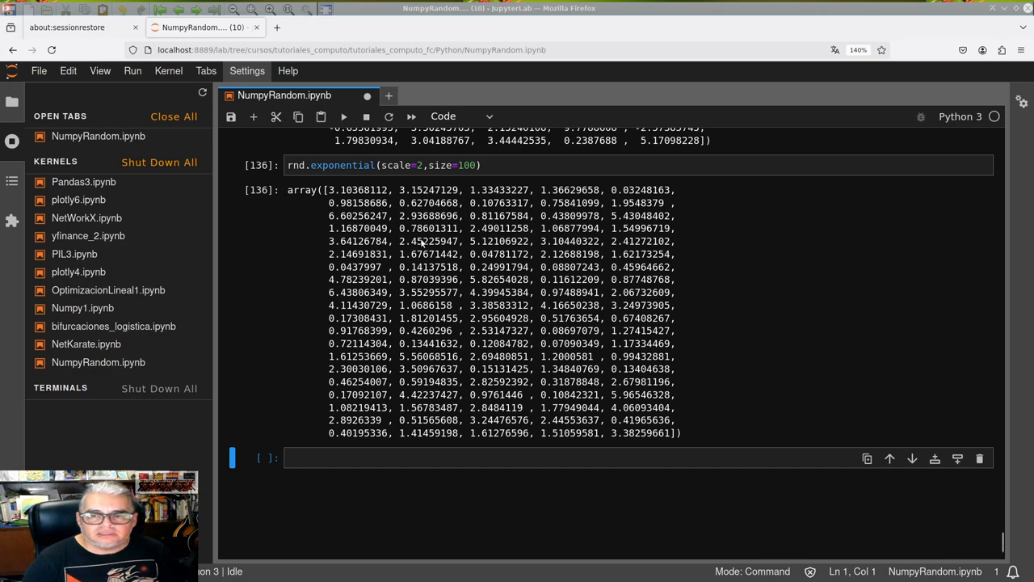
mouse_move(416, 165)
text(1)
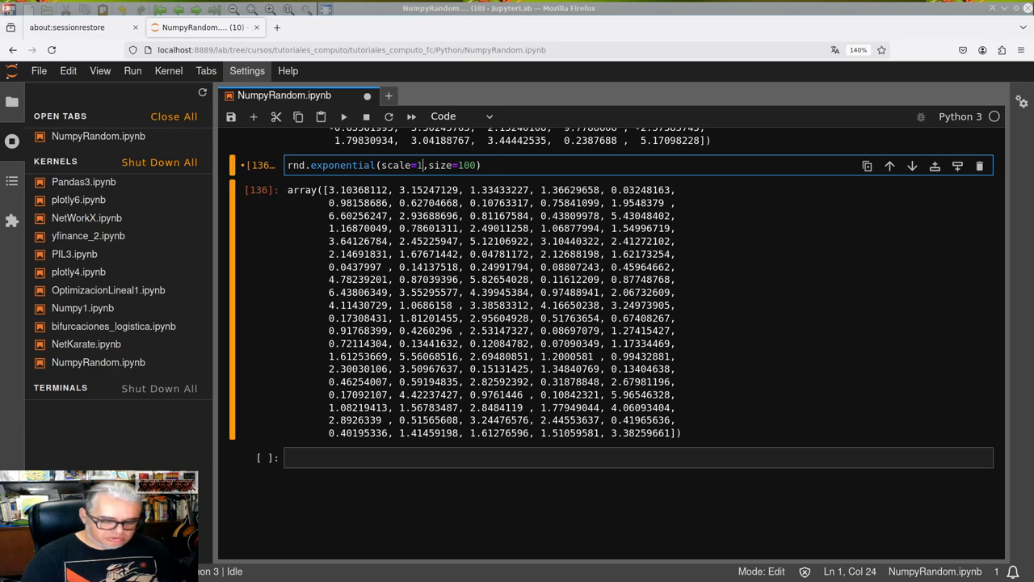
key(shift+Return)
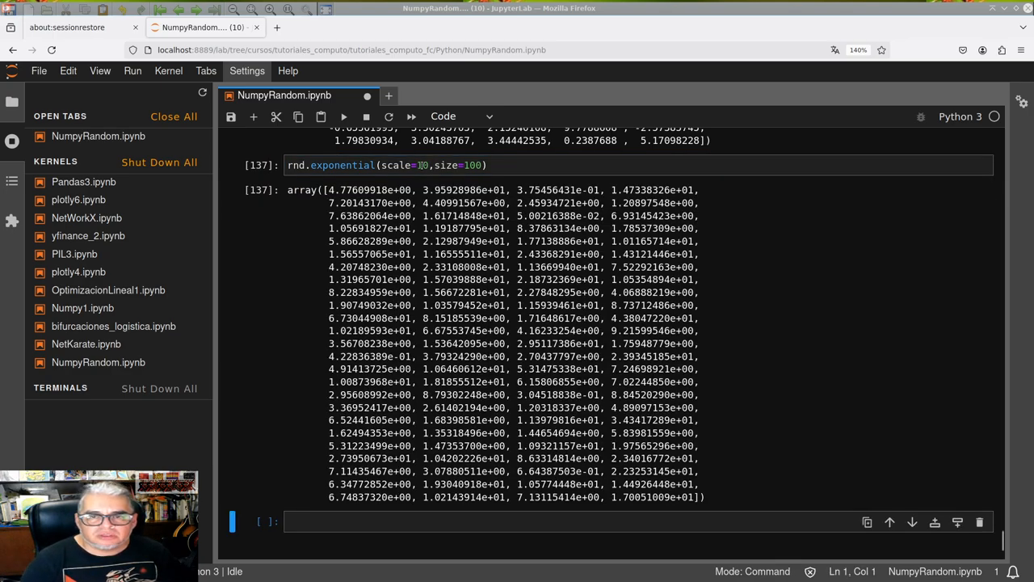
click(419, 164)
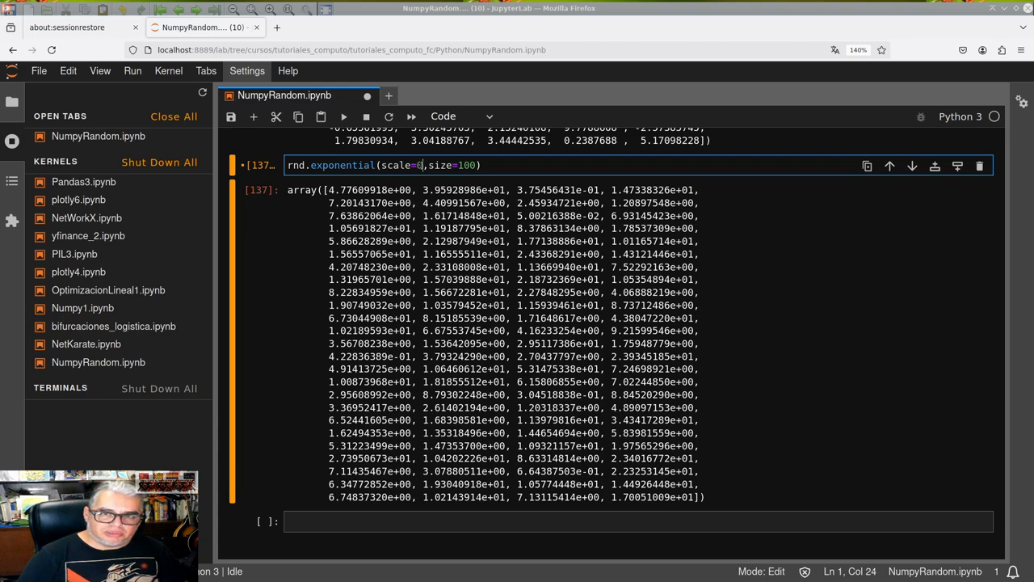